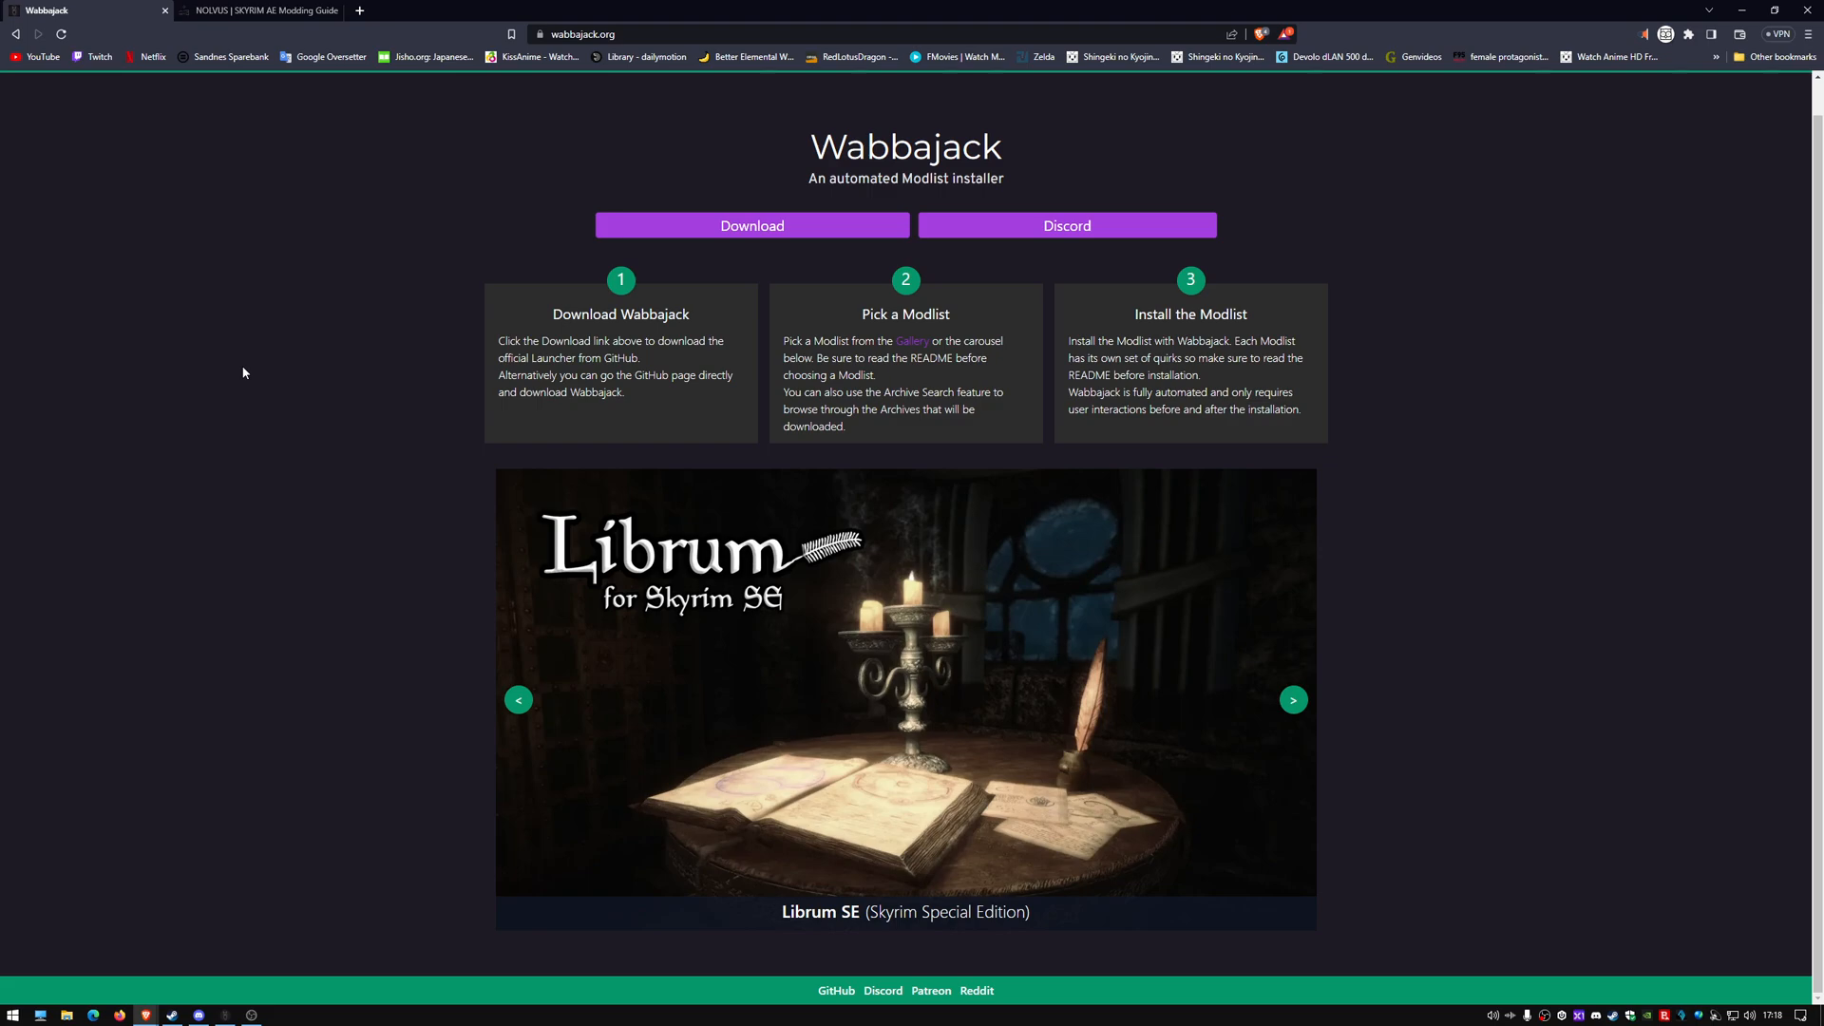
pyautogui.moveTo(253, 424)
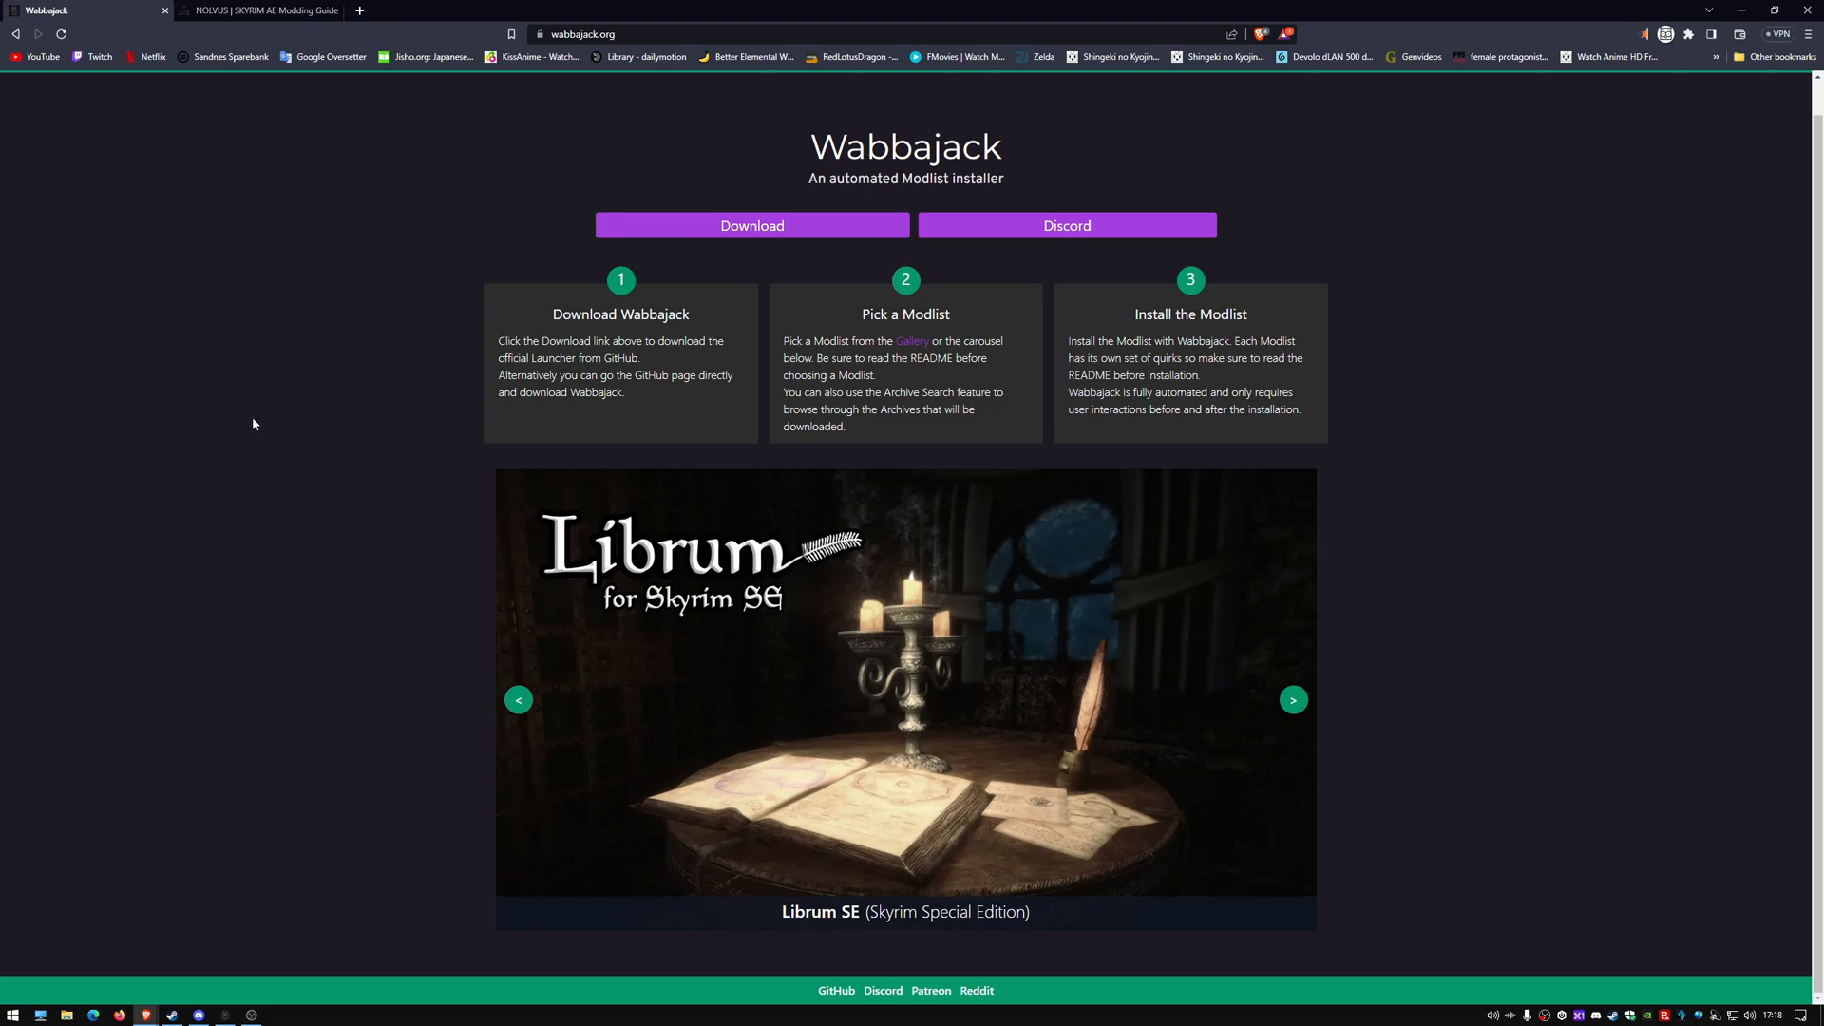
pyautogui.moveTo(279, 447)
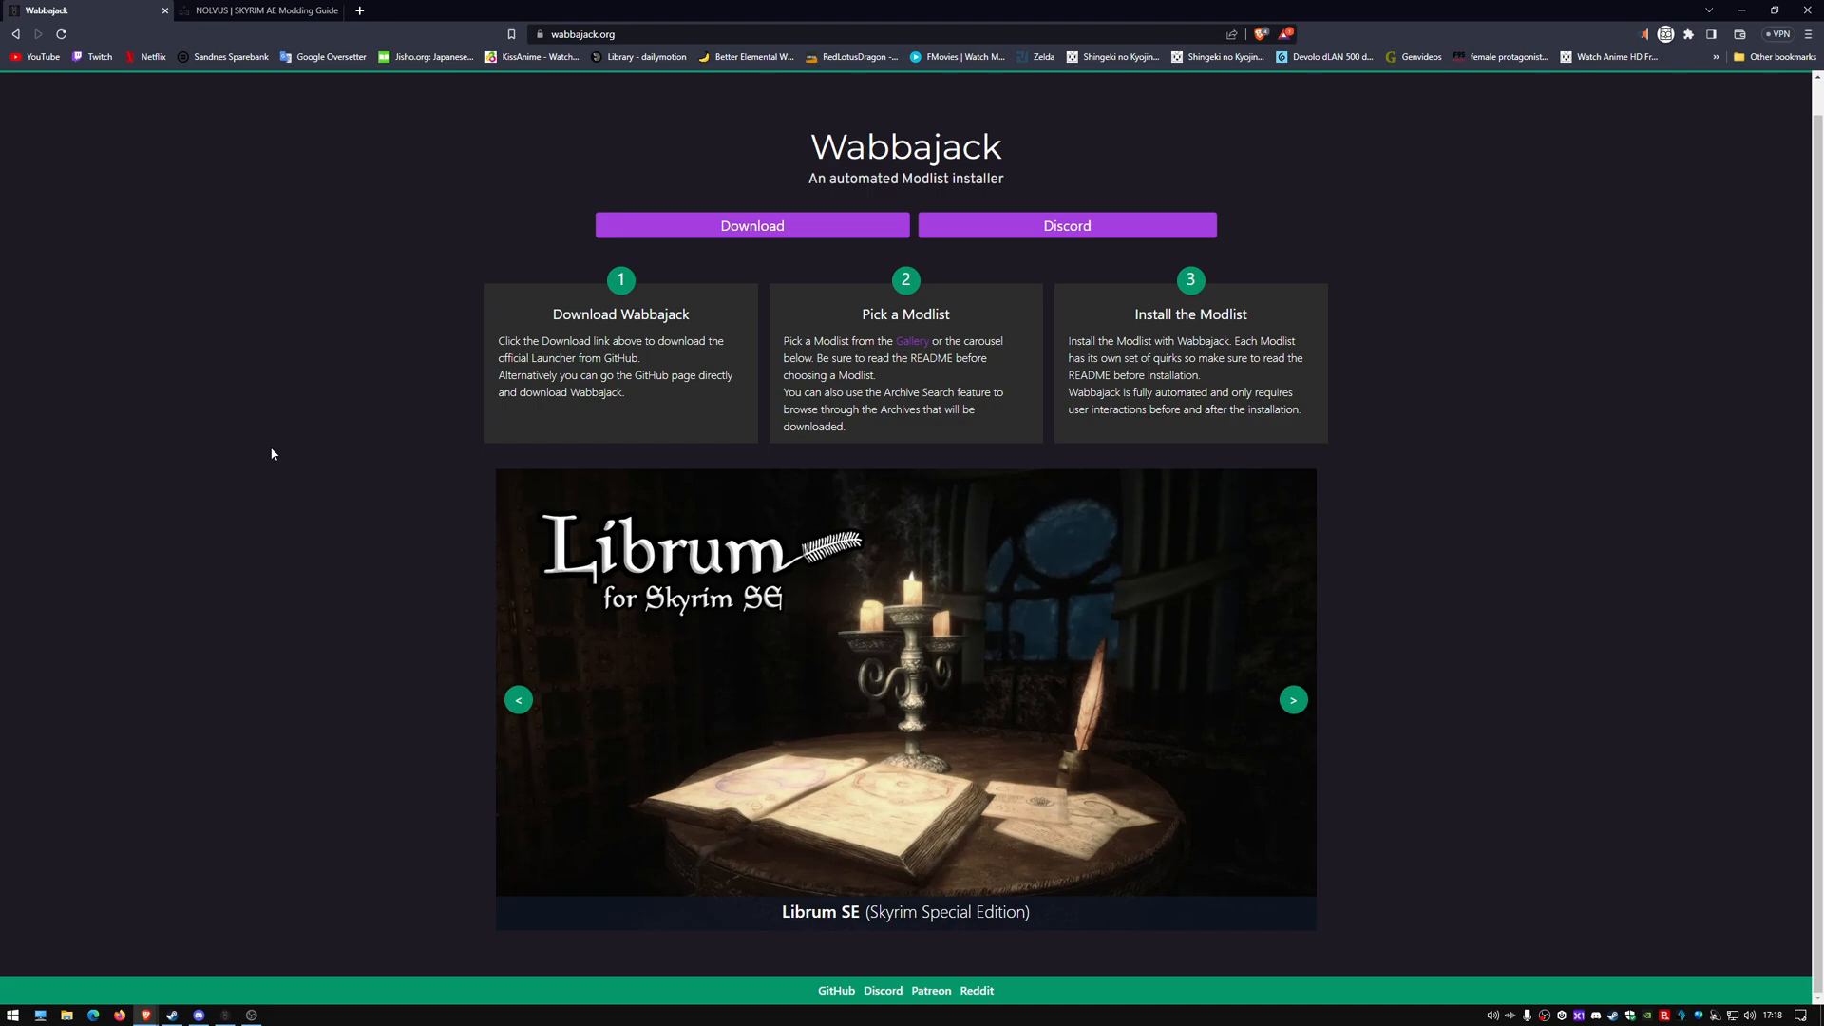
pyautogui.moveTo(586, 291)
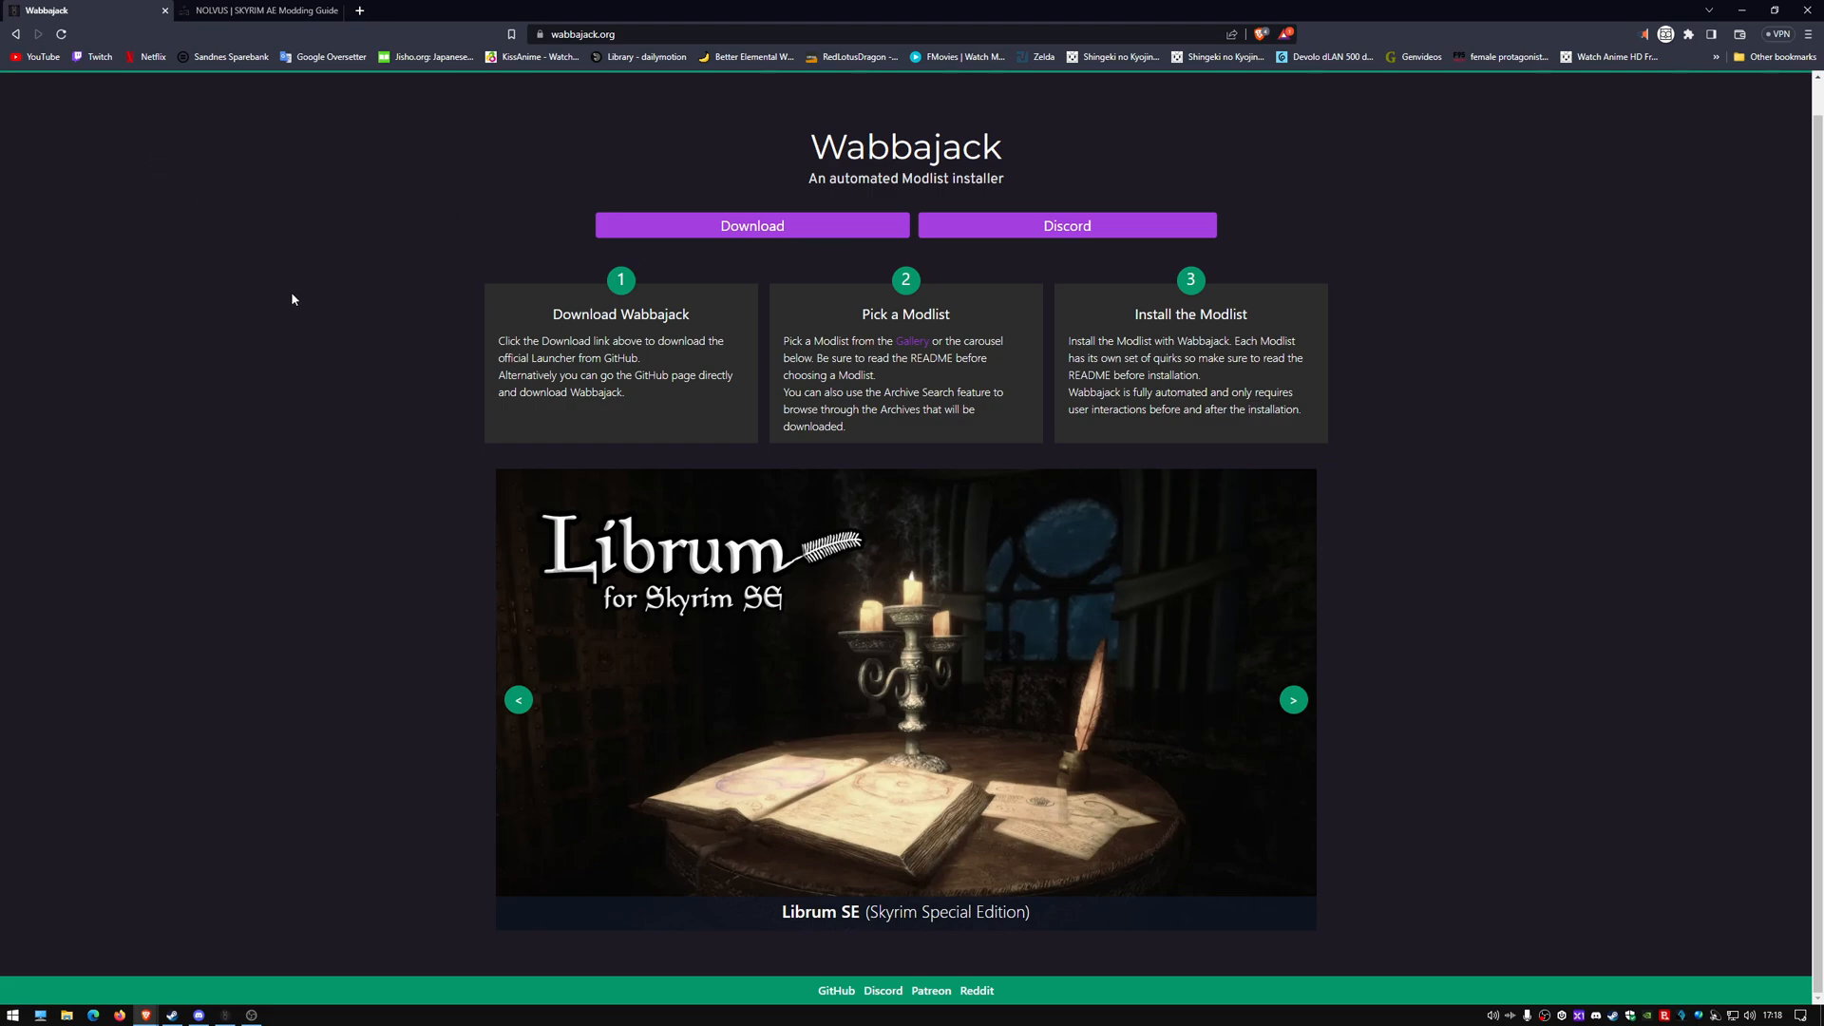
pyautogui.moveTo(460, 684)
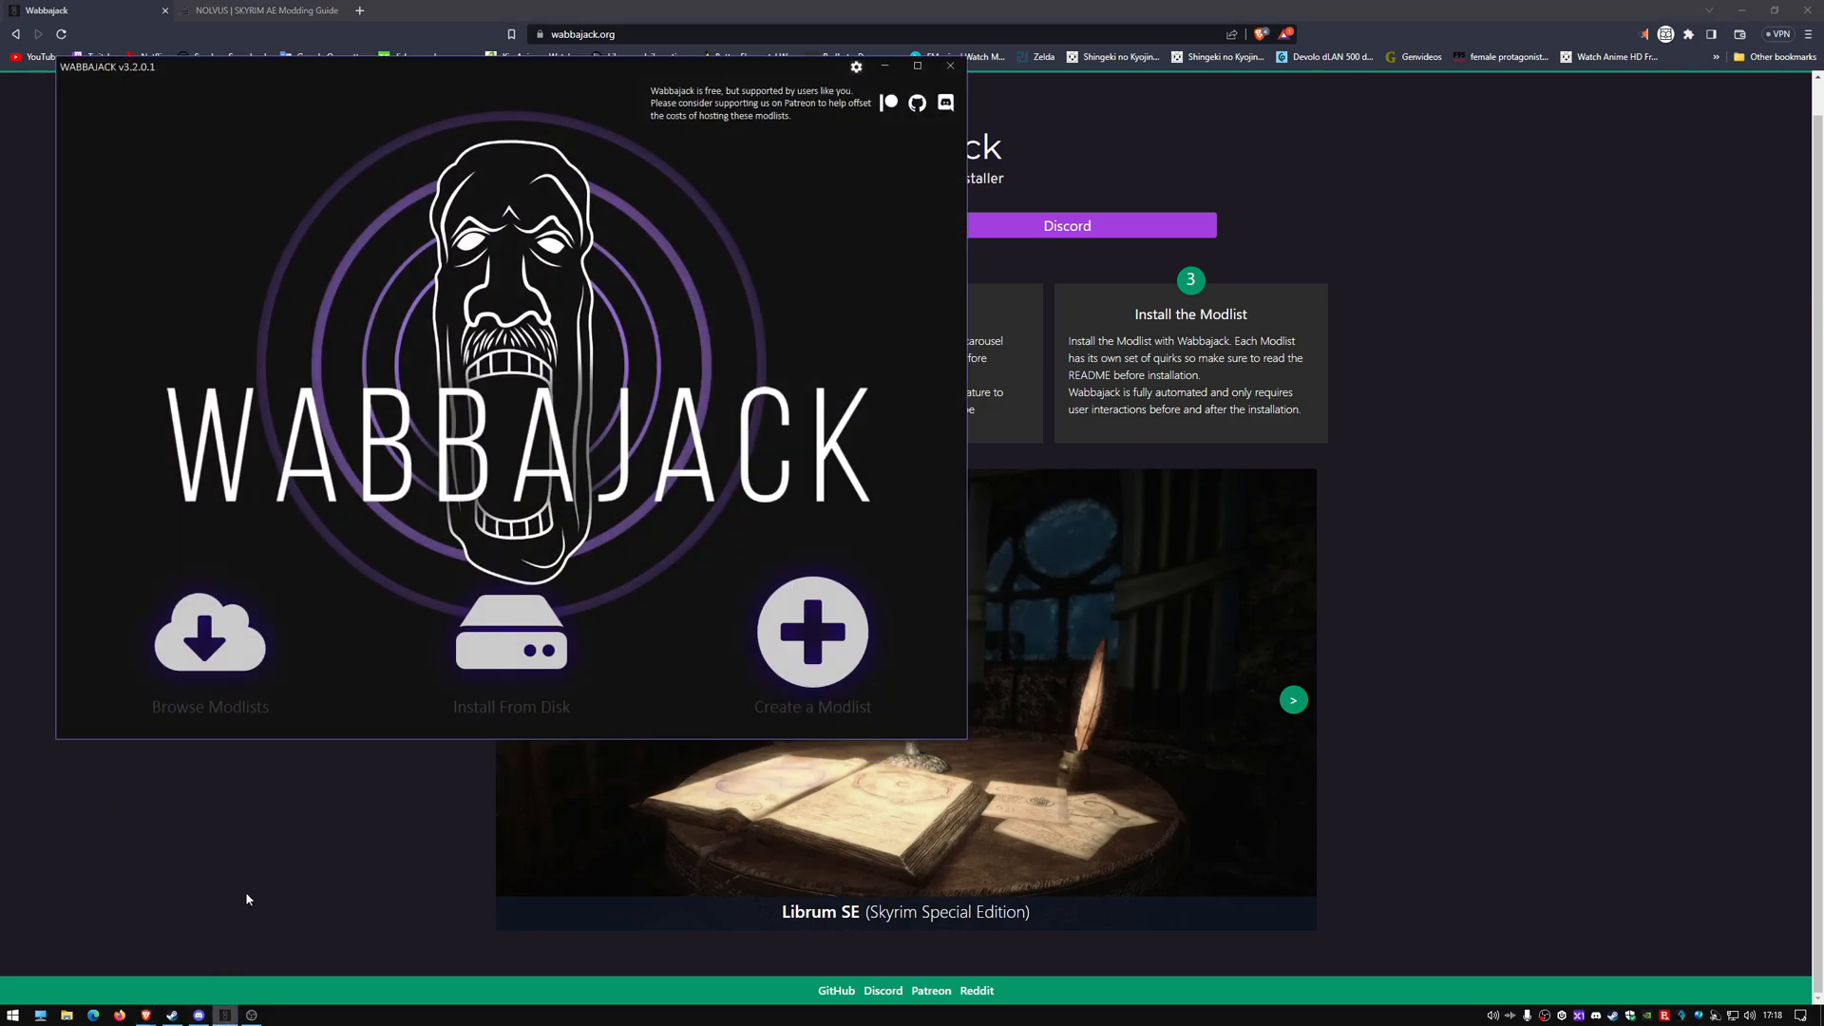
# Open the Browse Modlists gallery from the Wabbajack start screen
pyautogui.click(209, 634)
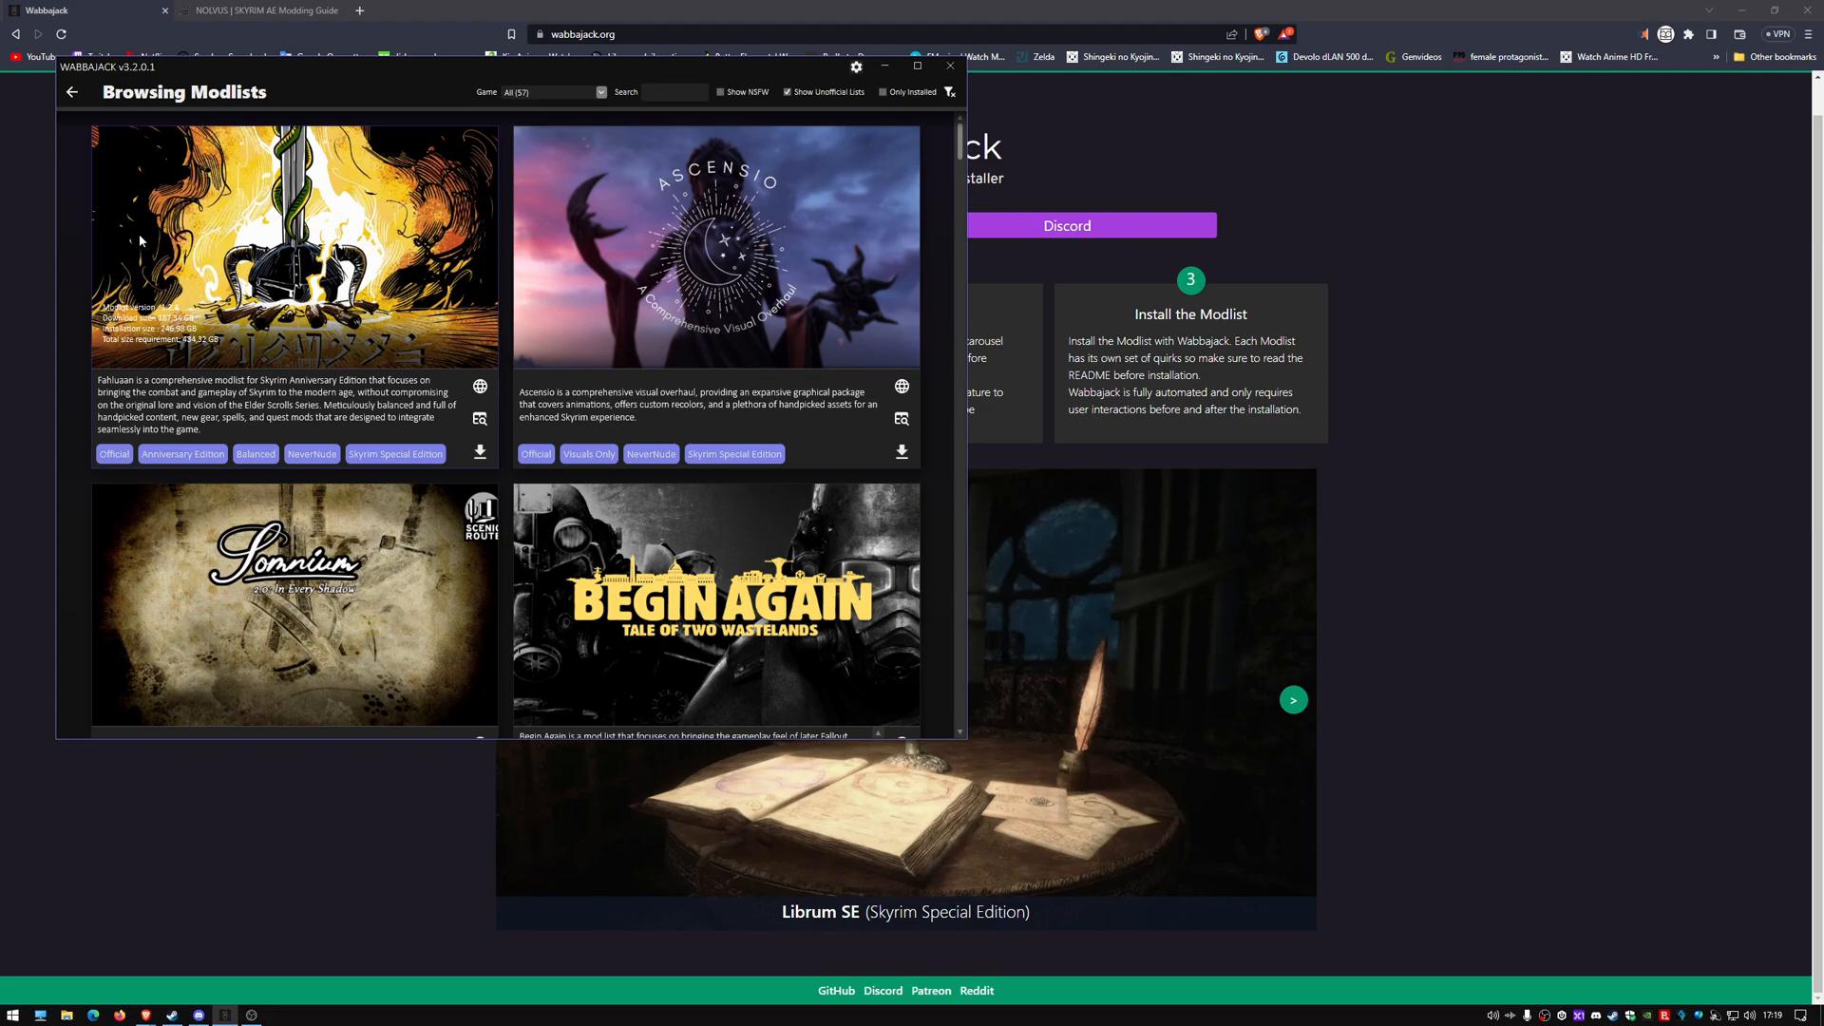
pyautogui.scroll(-3)
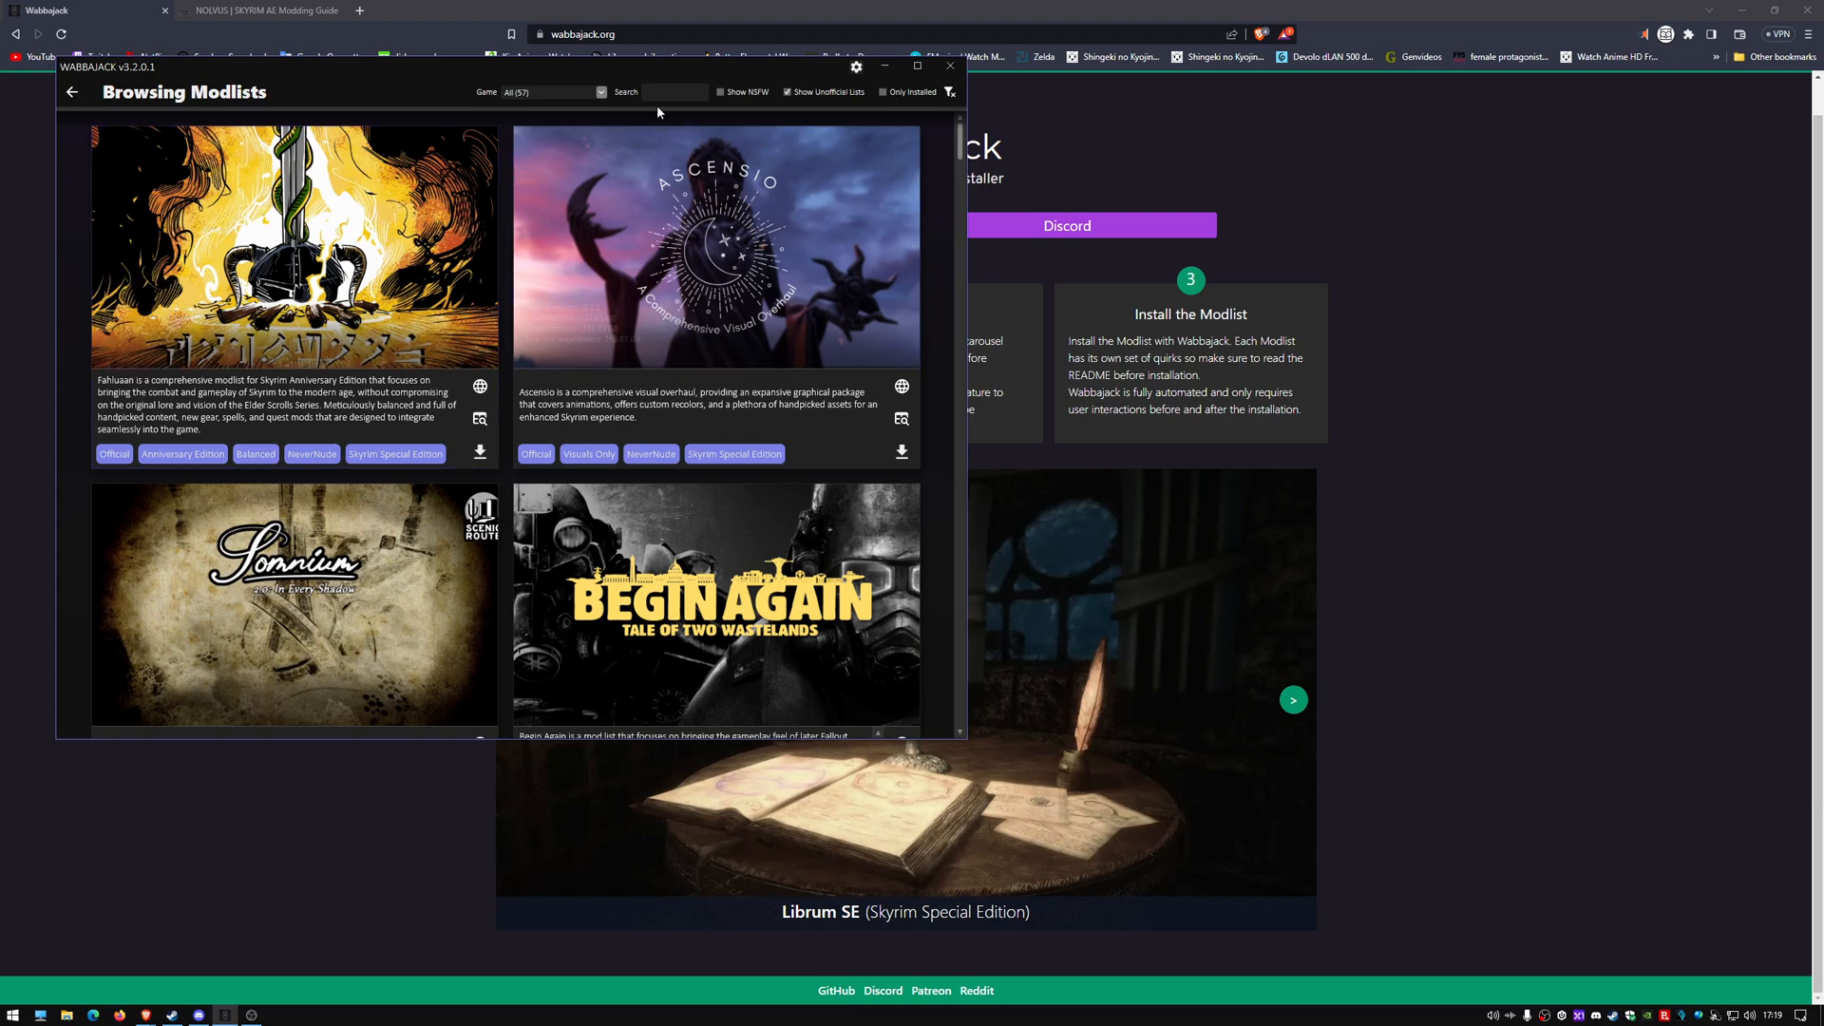
pyautogui.click(675, 92)
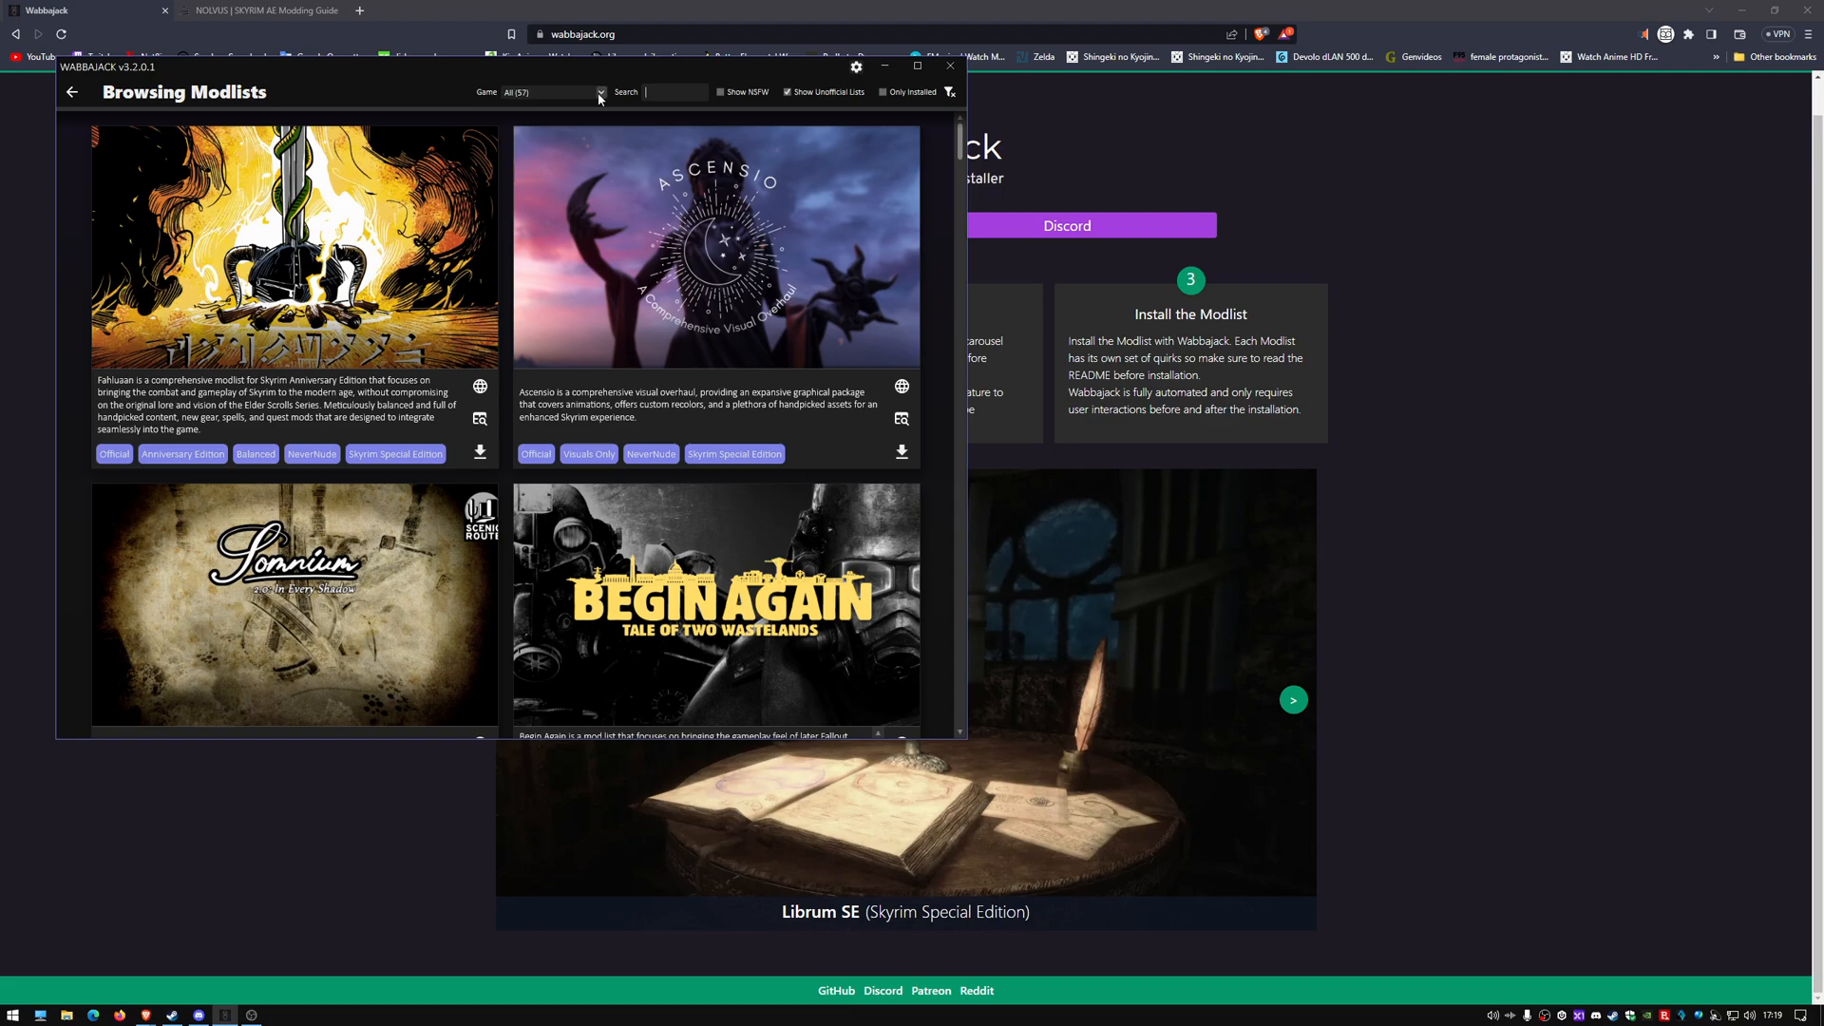
pyautogui.click(600, 91)
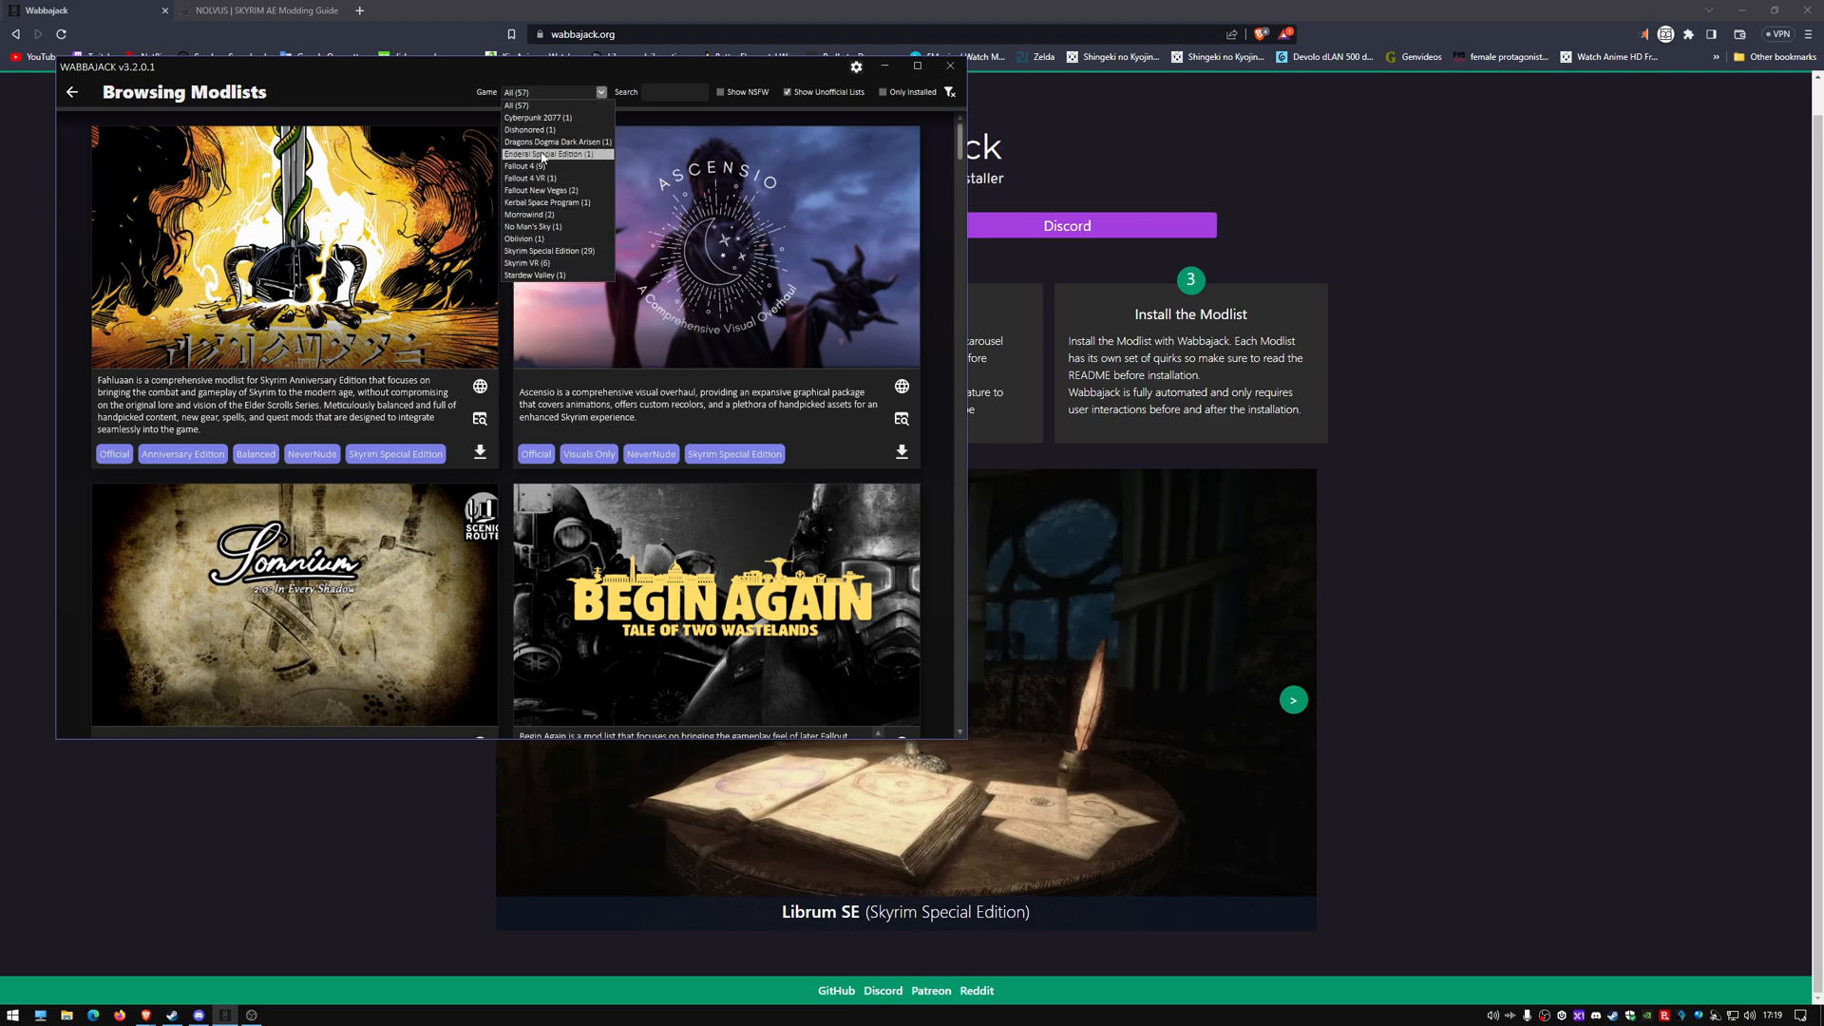
pyautogui.moveTo(532, 226)
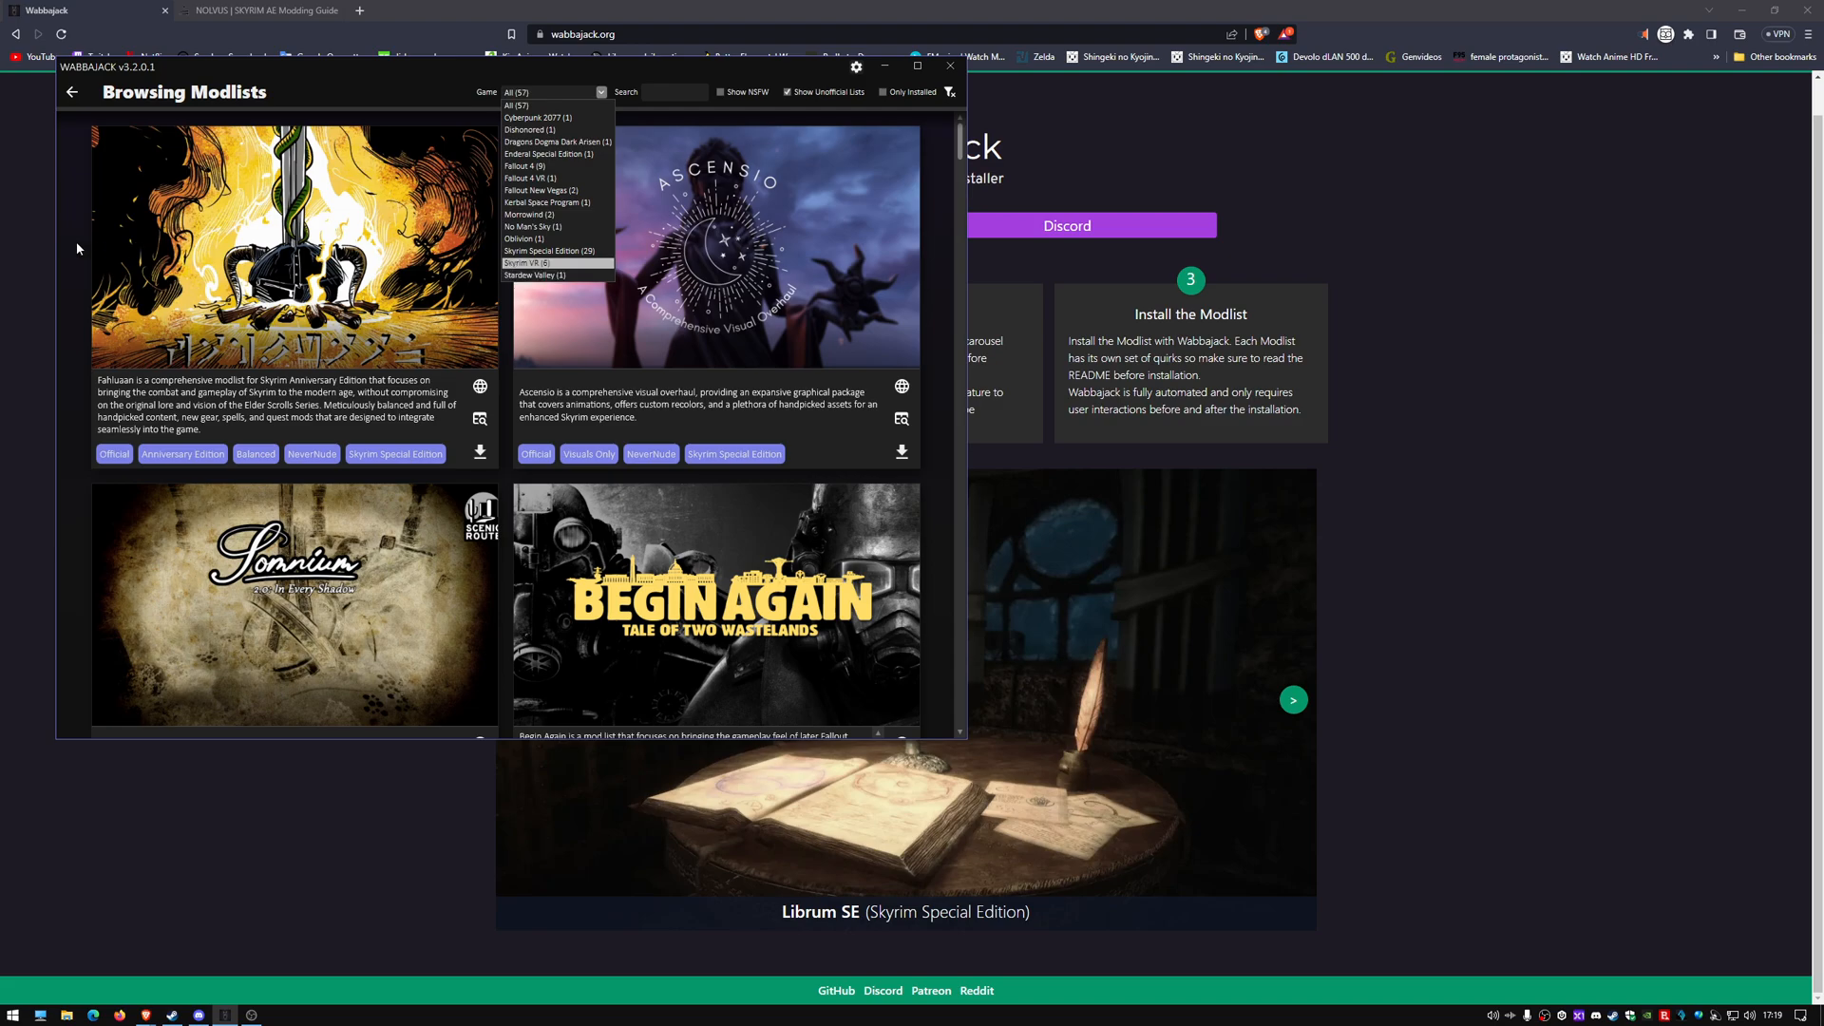
pyautogui.moveTo(556, 142)
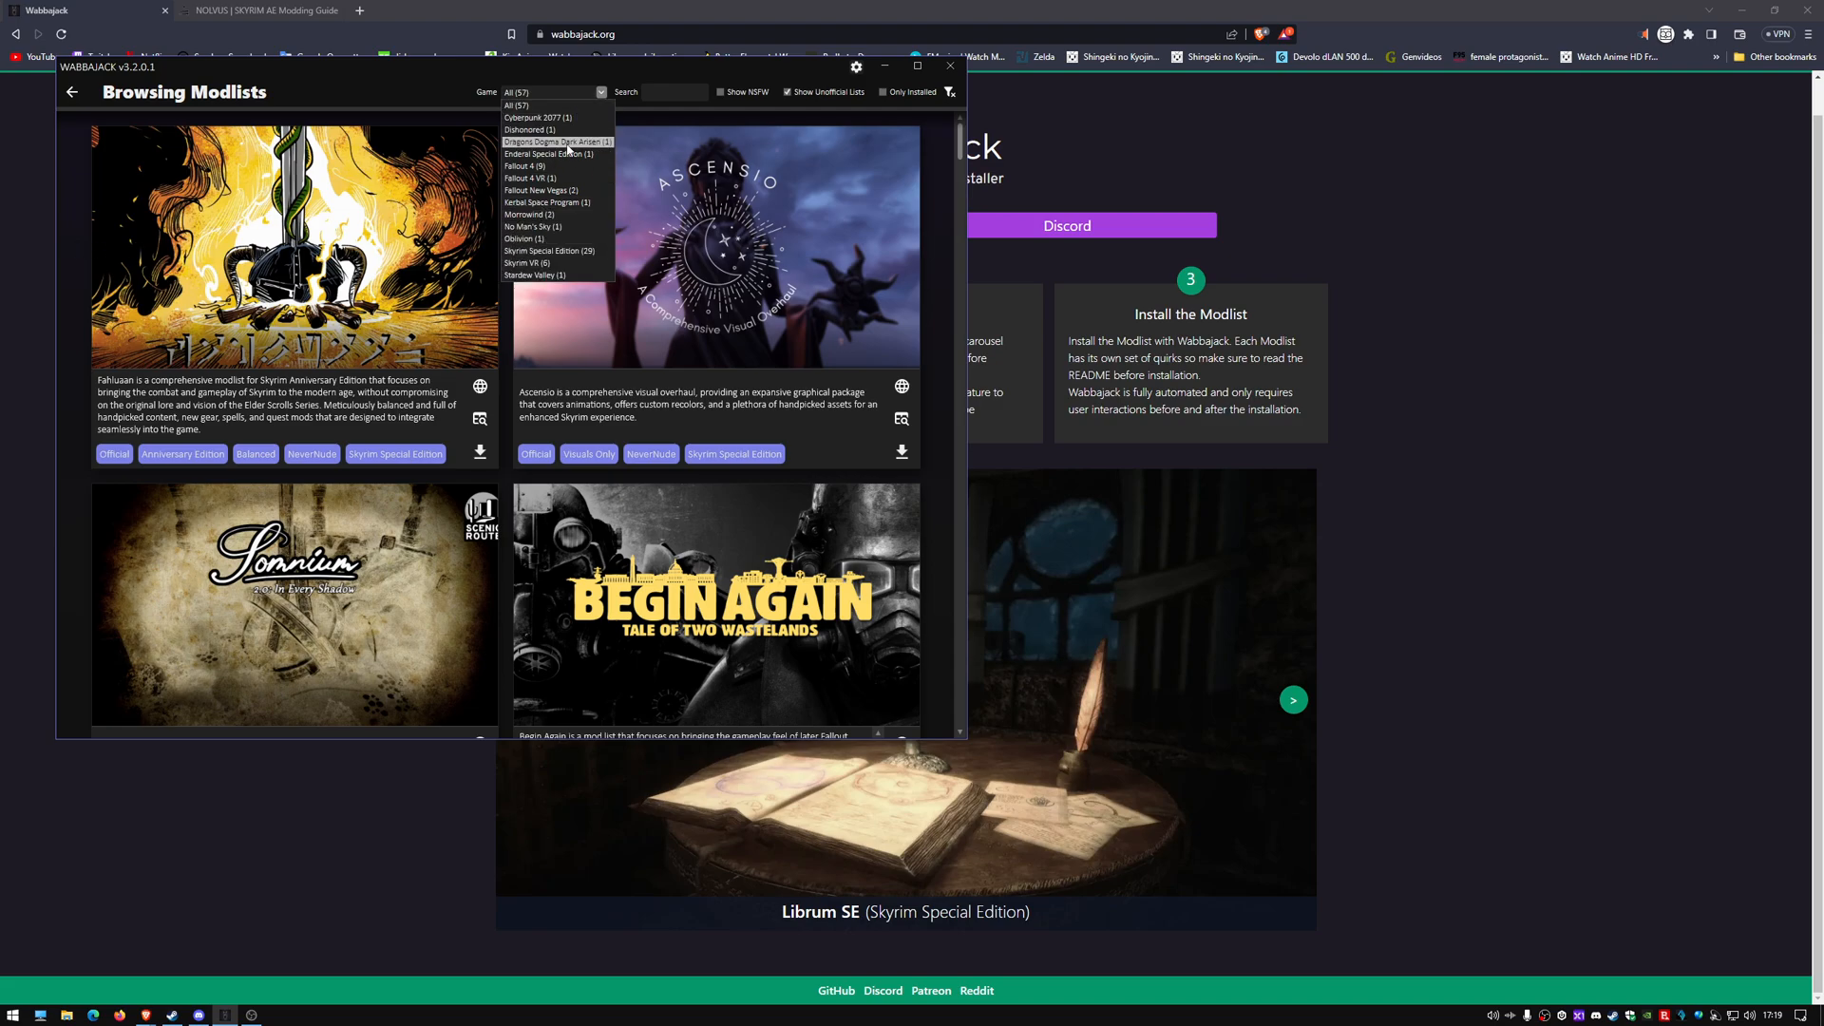
pyautogui.moveTo(547, 203)
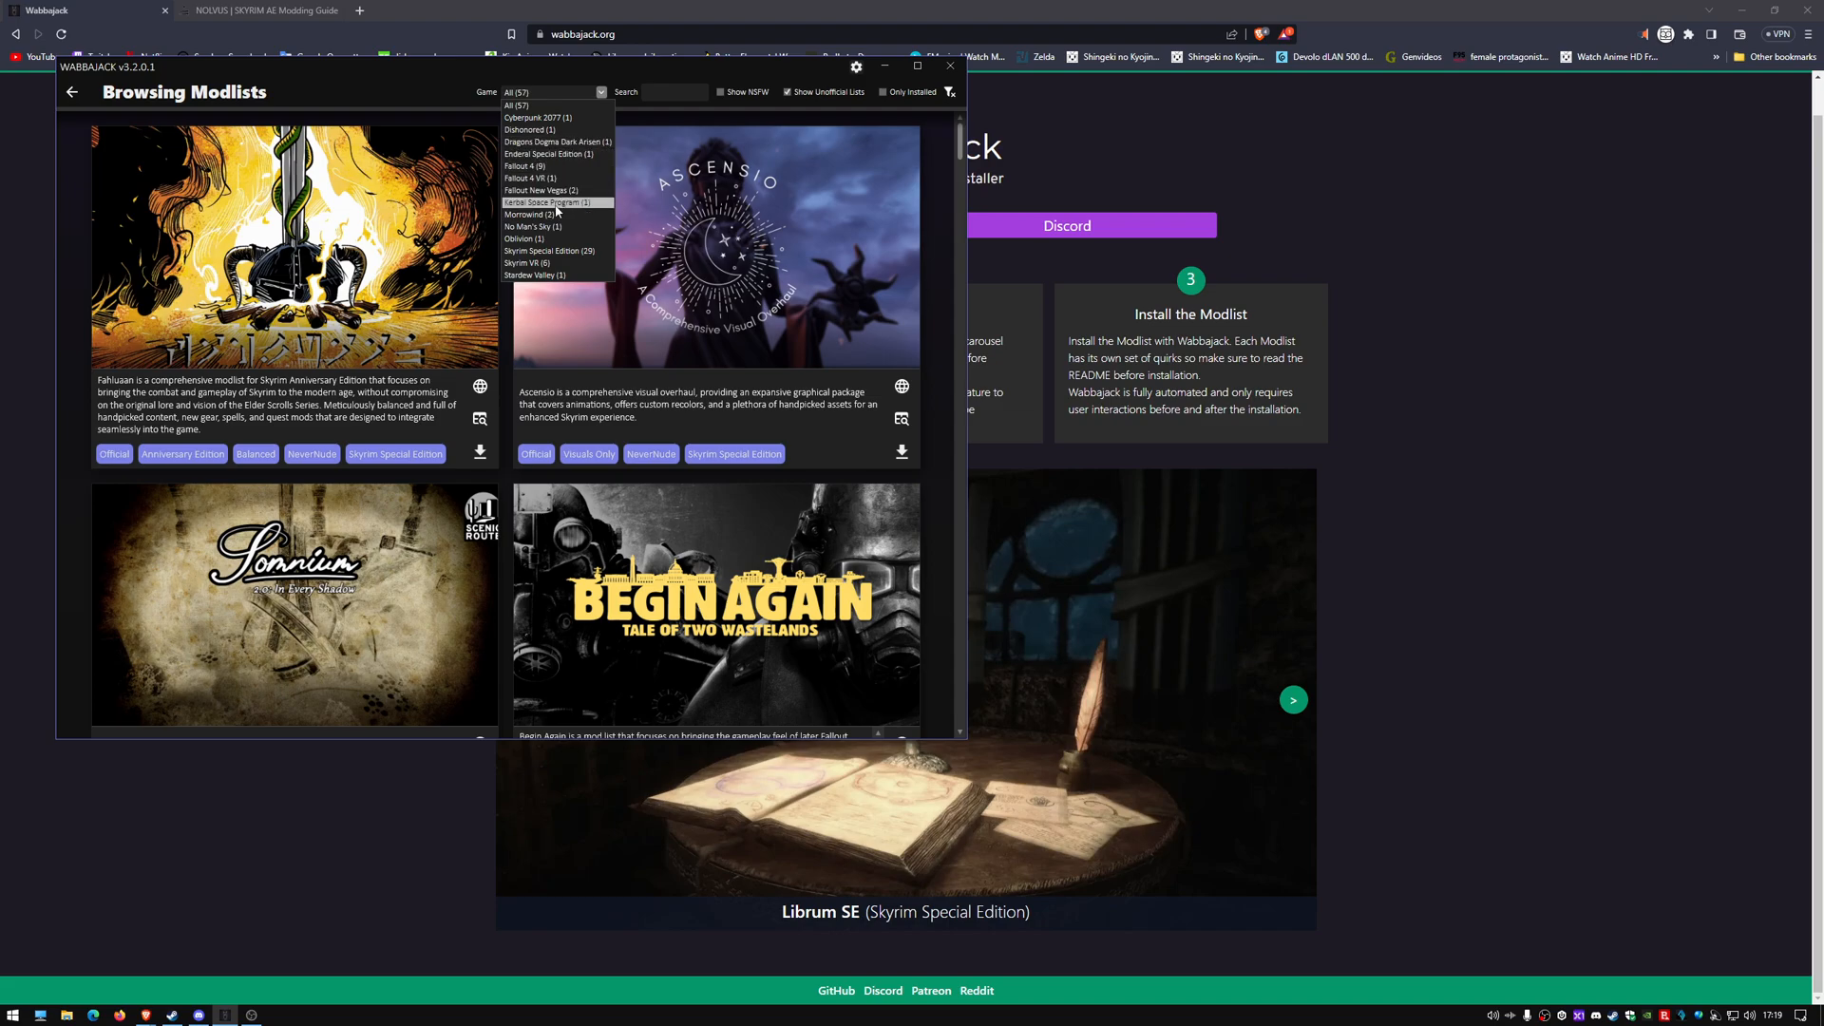
pyautogui.click(601, 91)
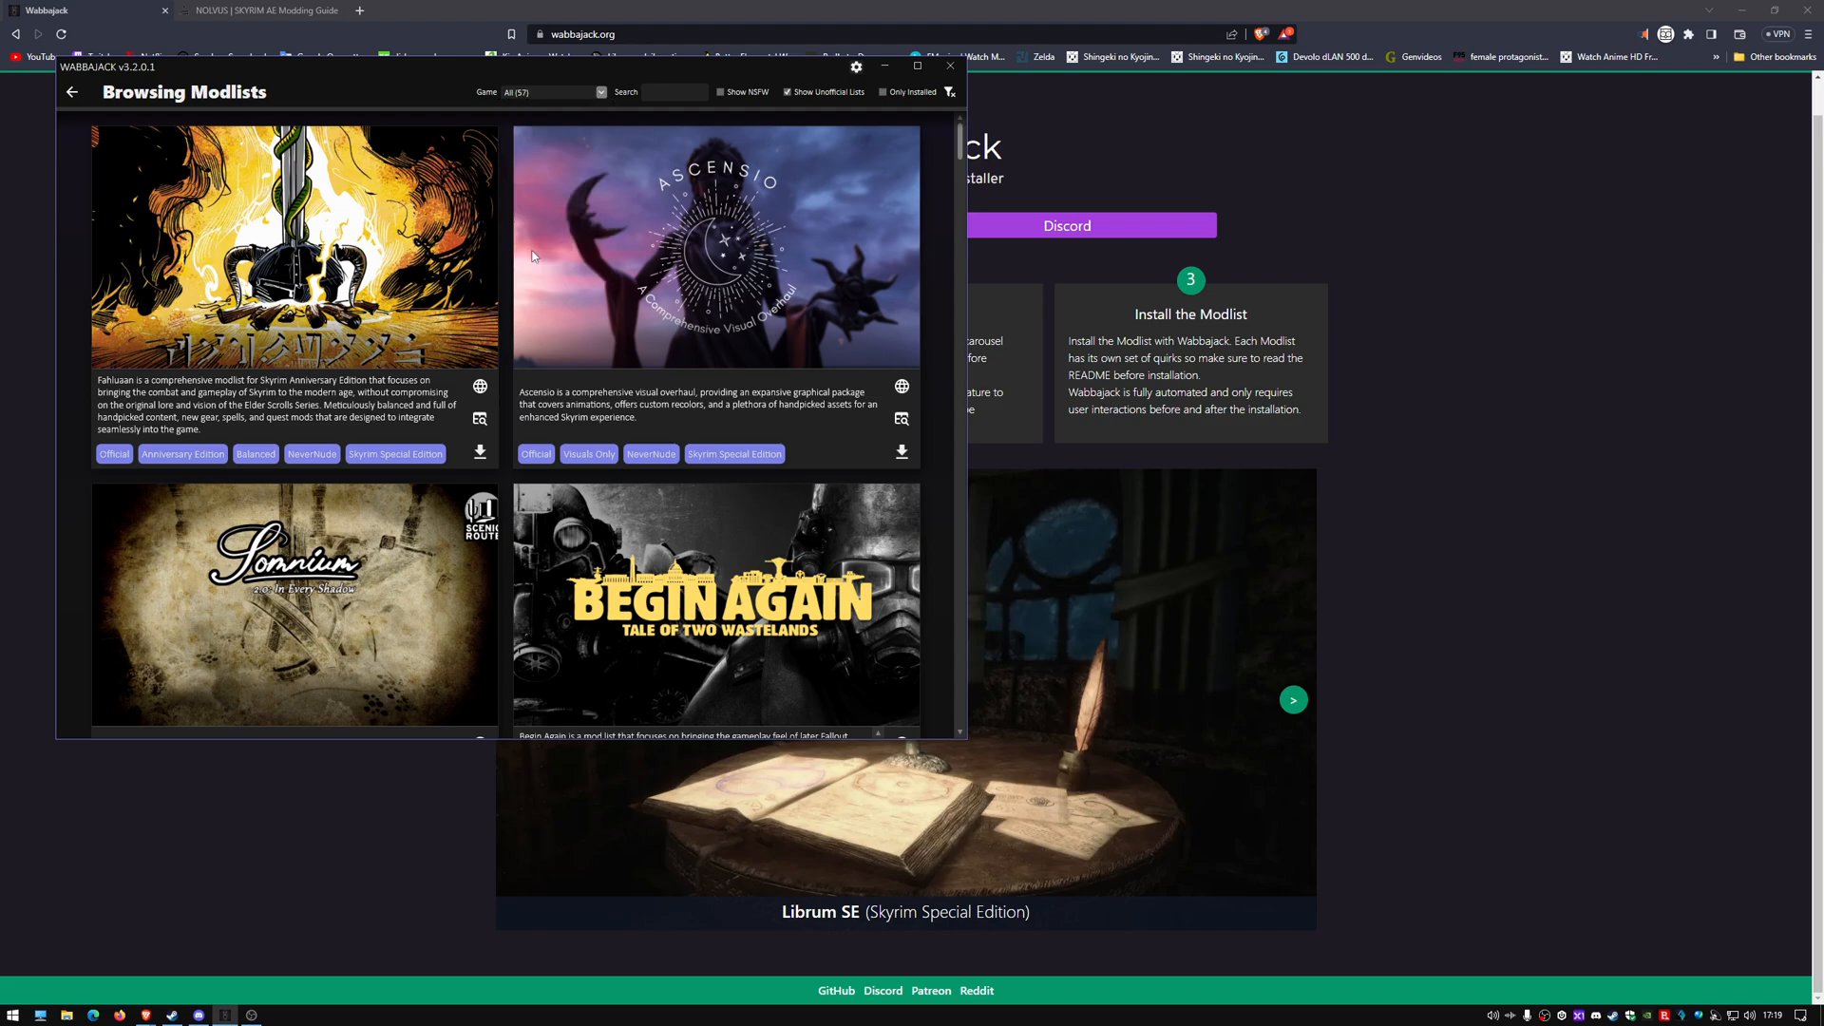
# Filter the gallery to Skyrim Special Edition and scroll down through its modlist cards
pyautogui.click(603, 91)
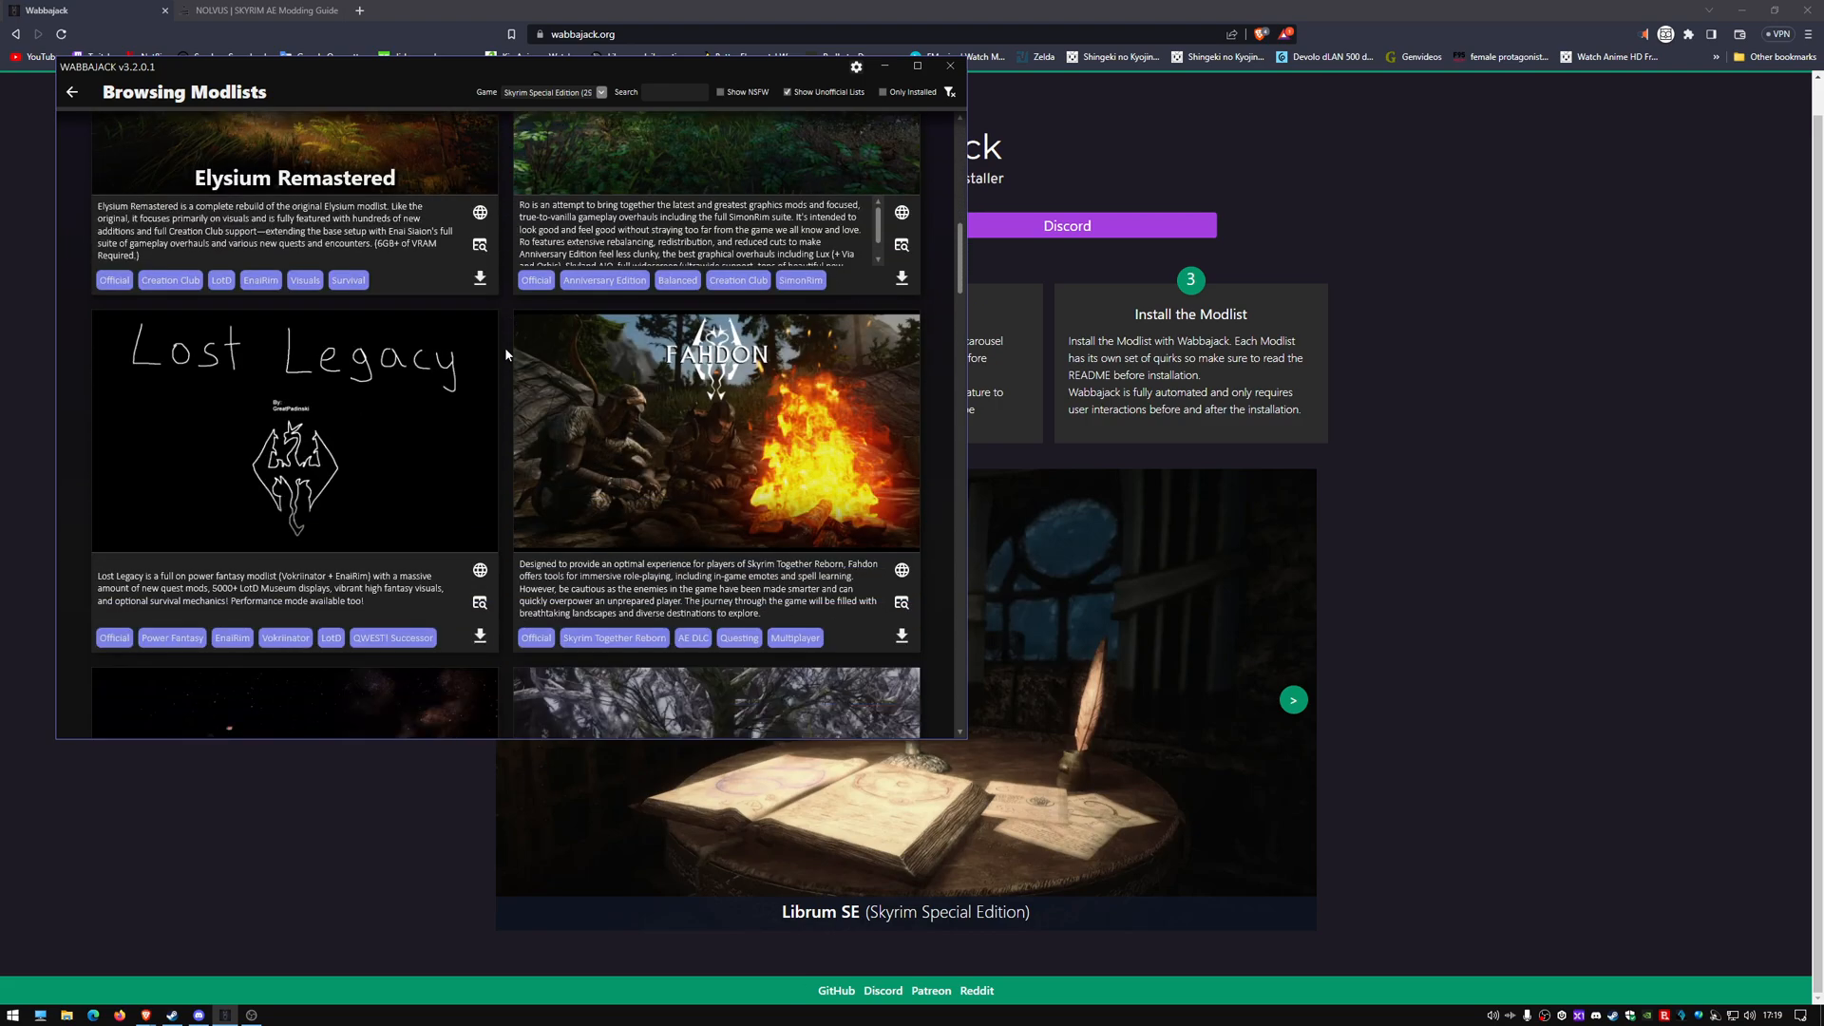
pyautogui.scroll(-3)
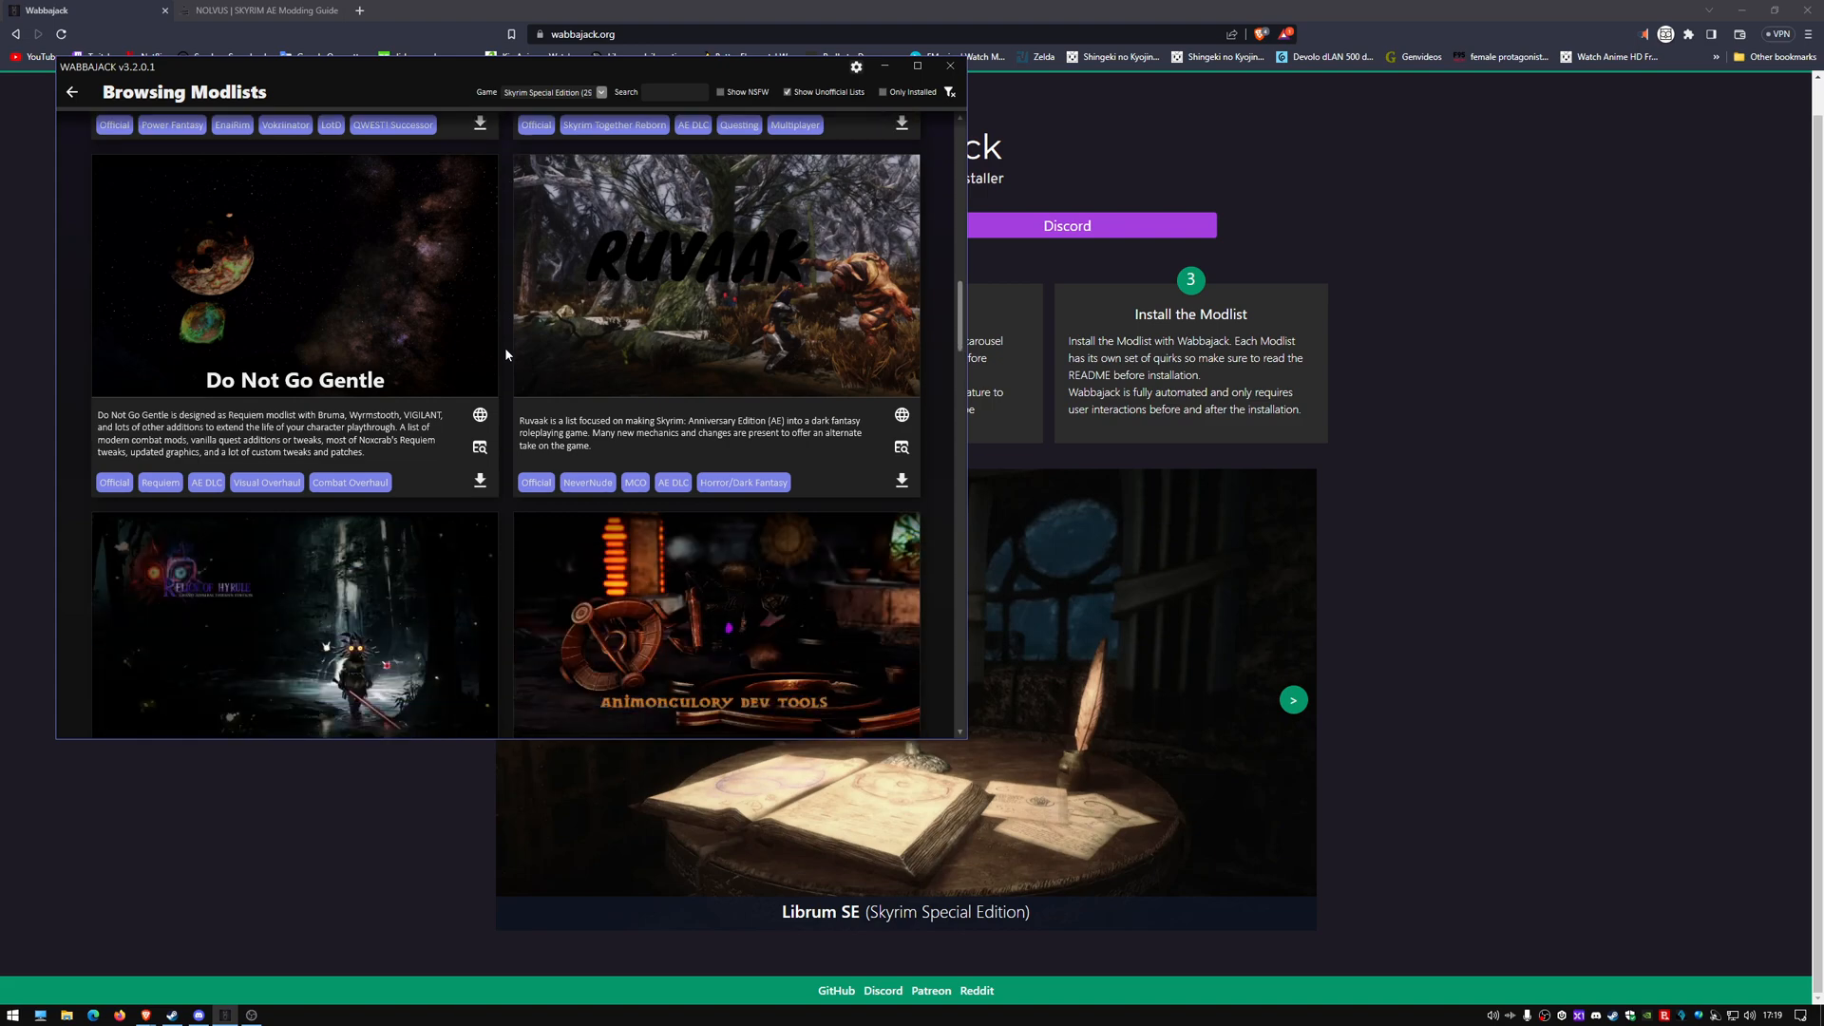
pyautogui.scroll(-3)
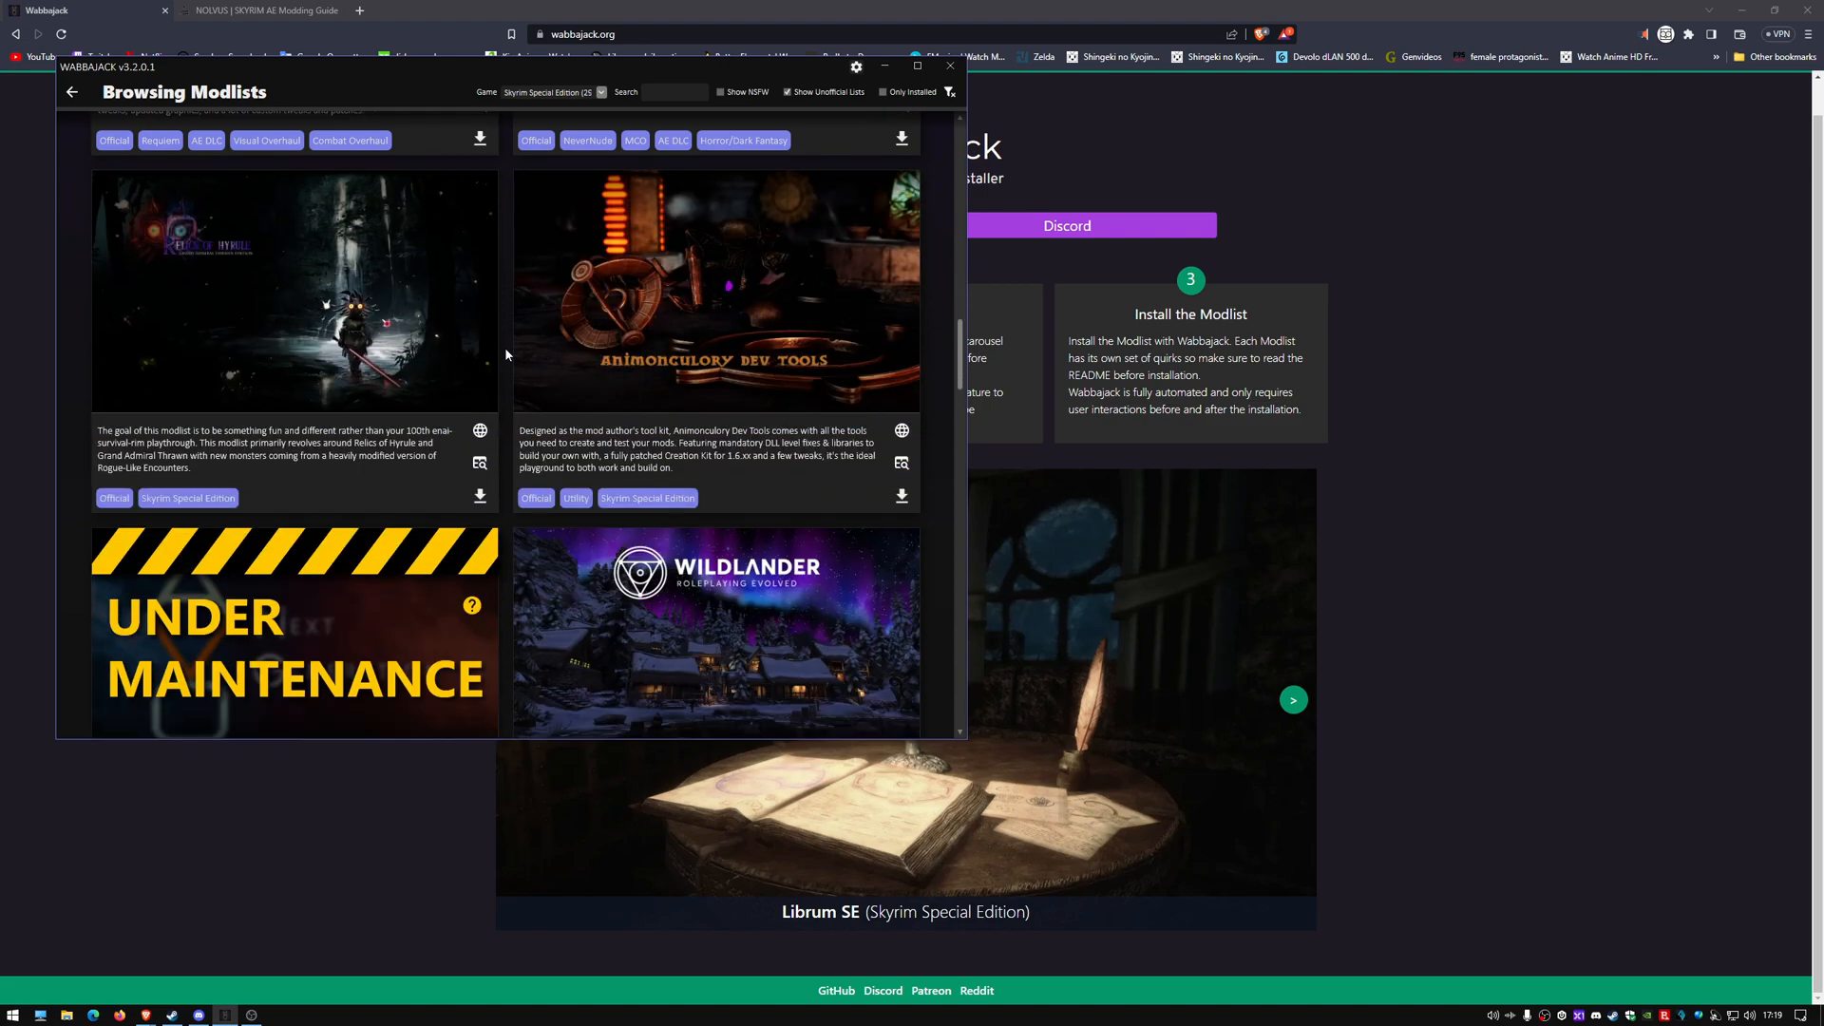
pyautogui.scroll(-3)
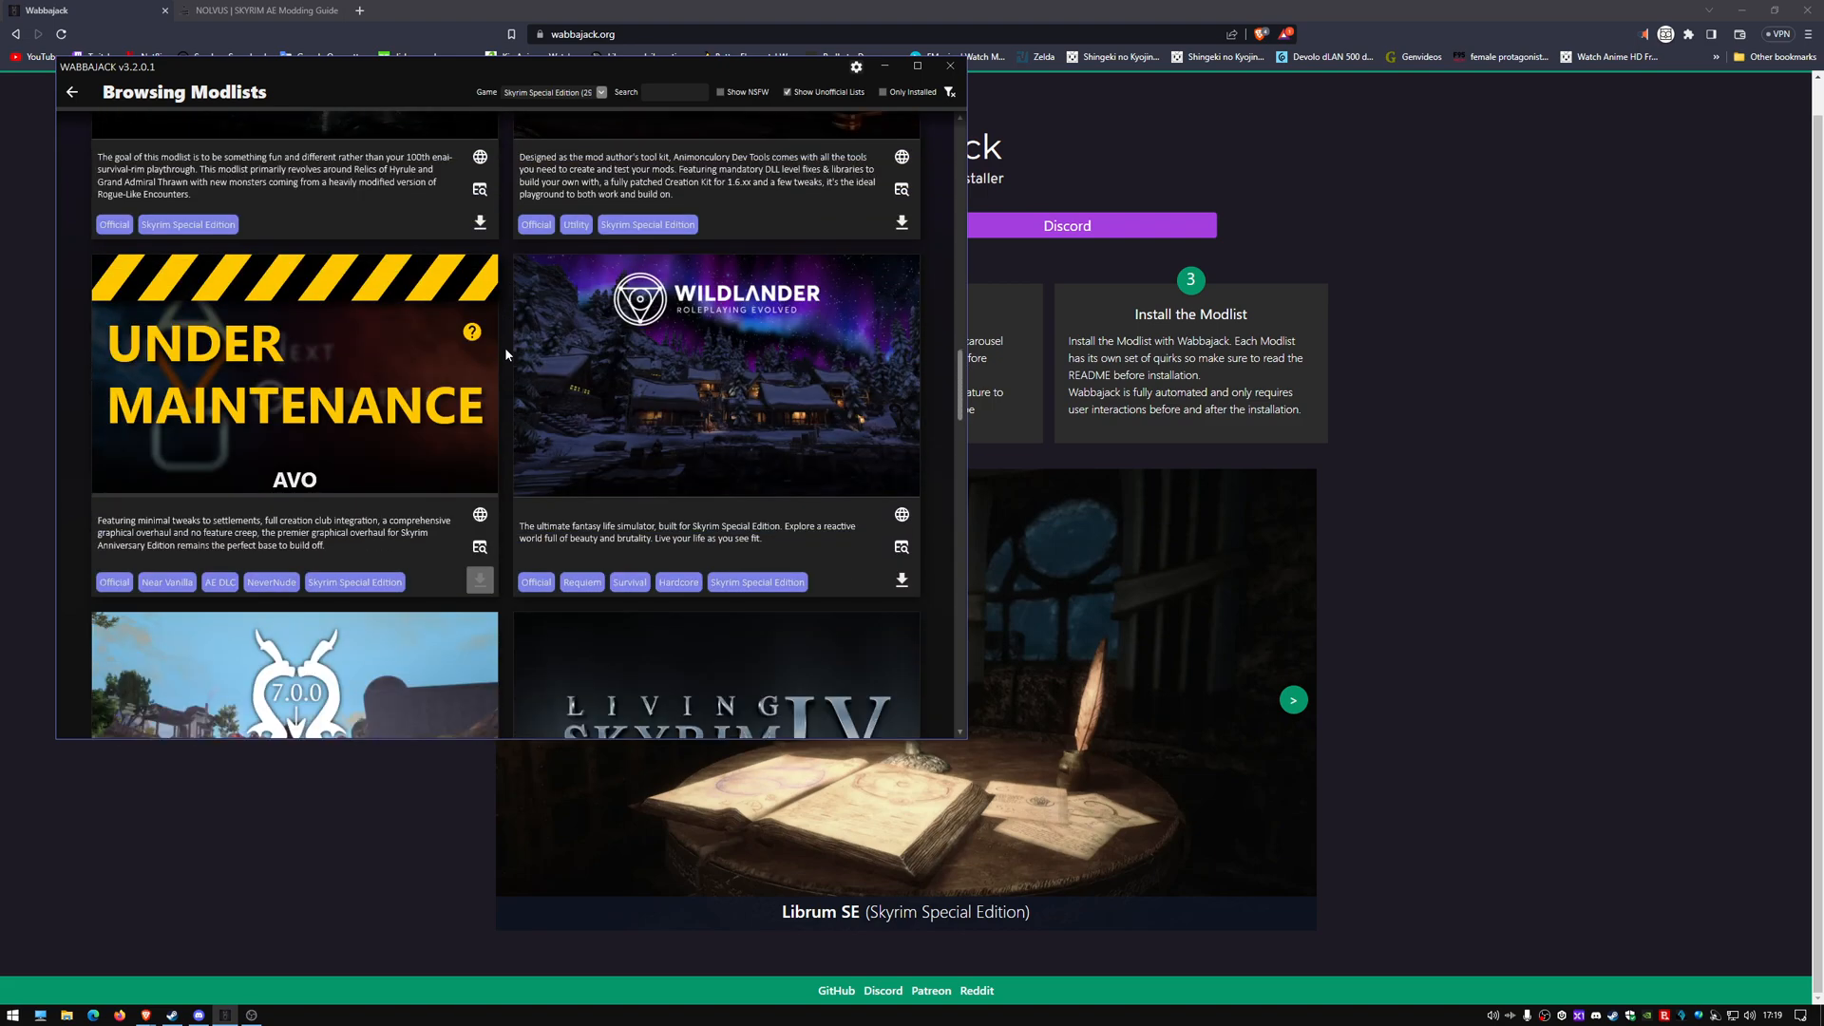
pyautogui.scroll(-3)
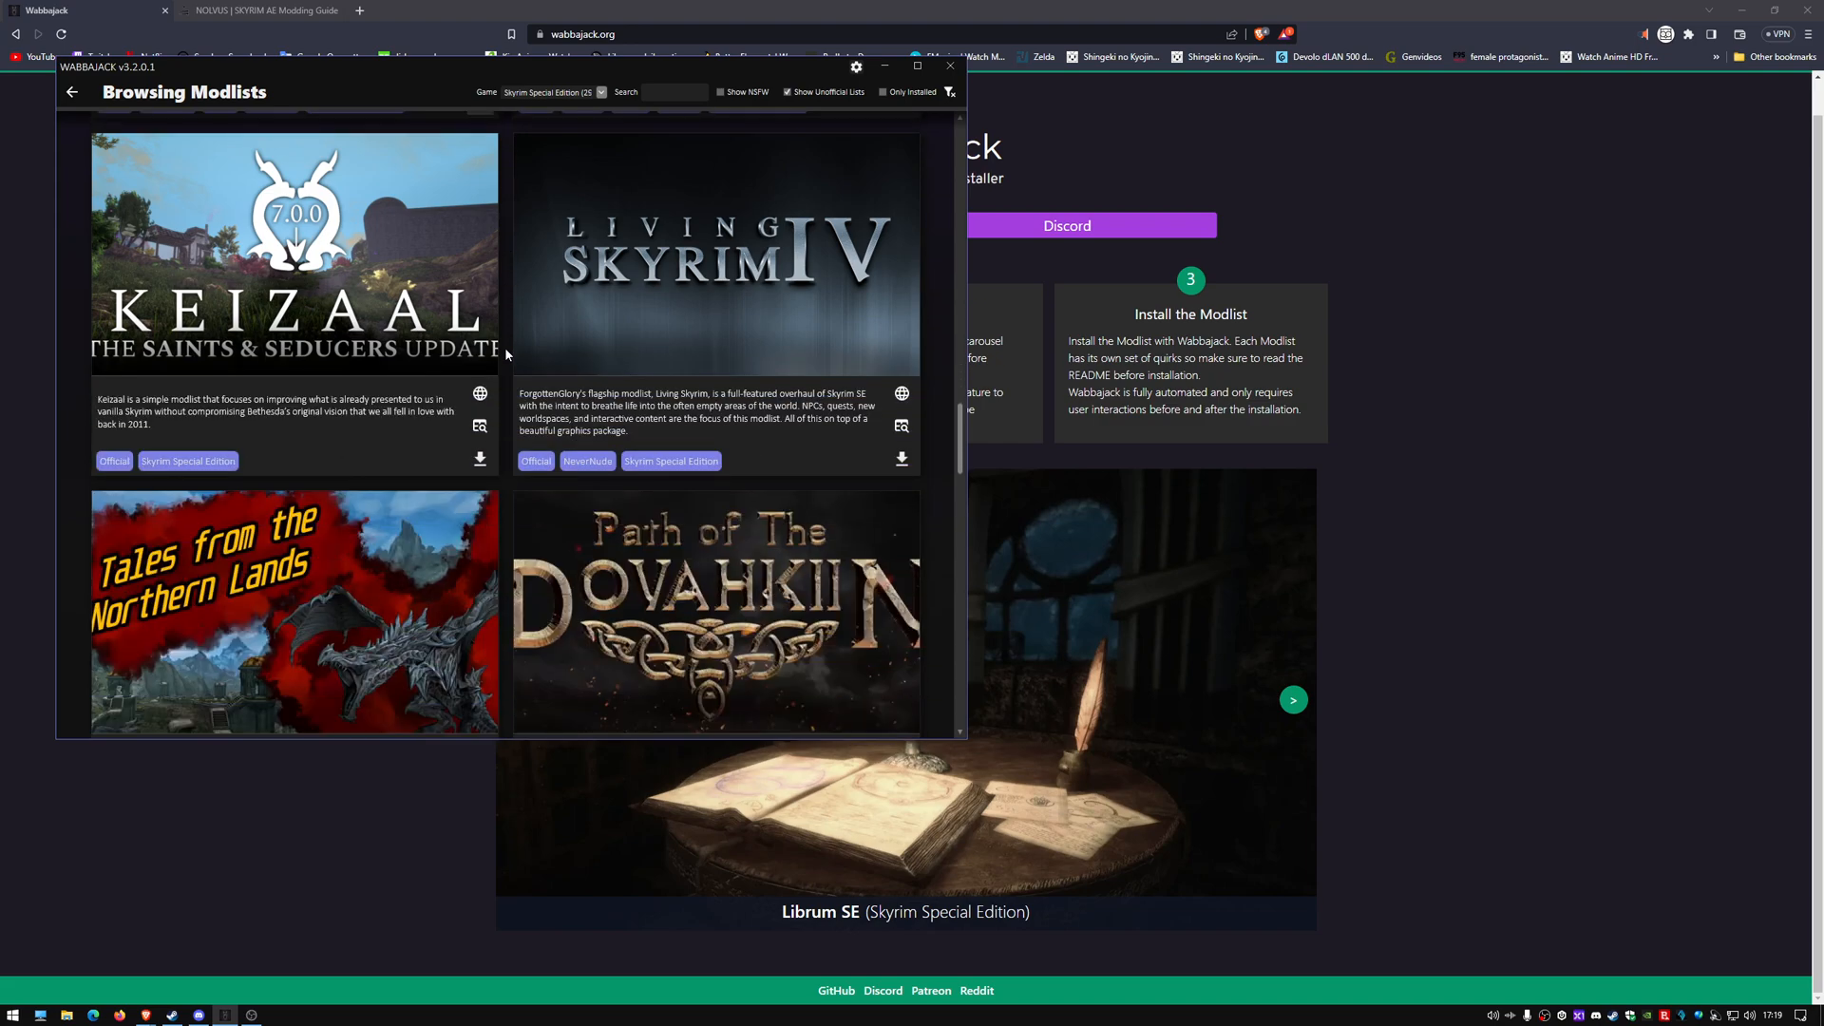
pyautogui.scroll(-3)
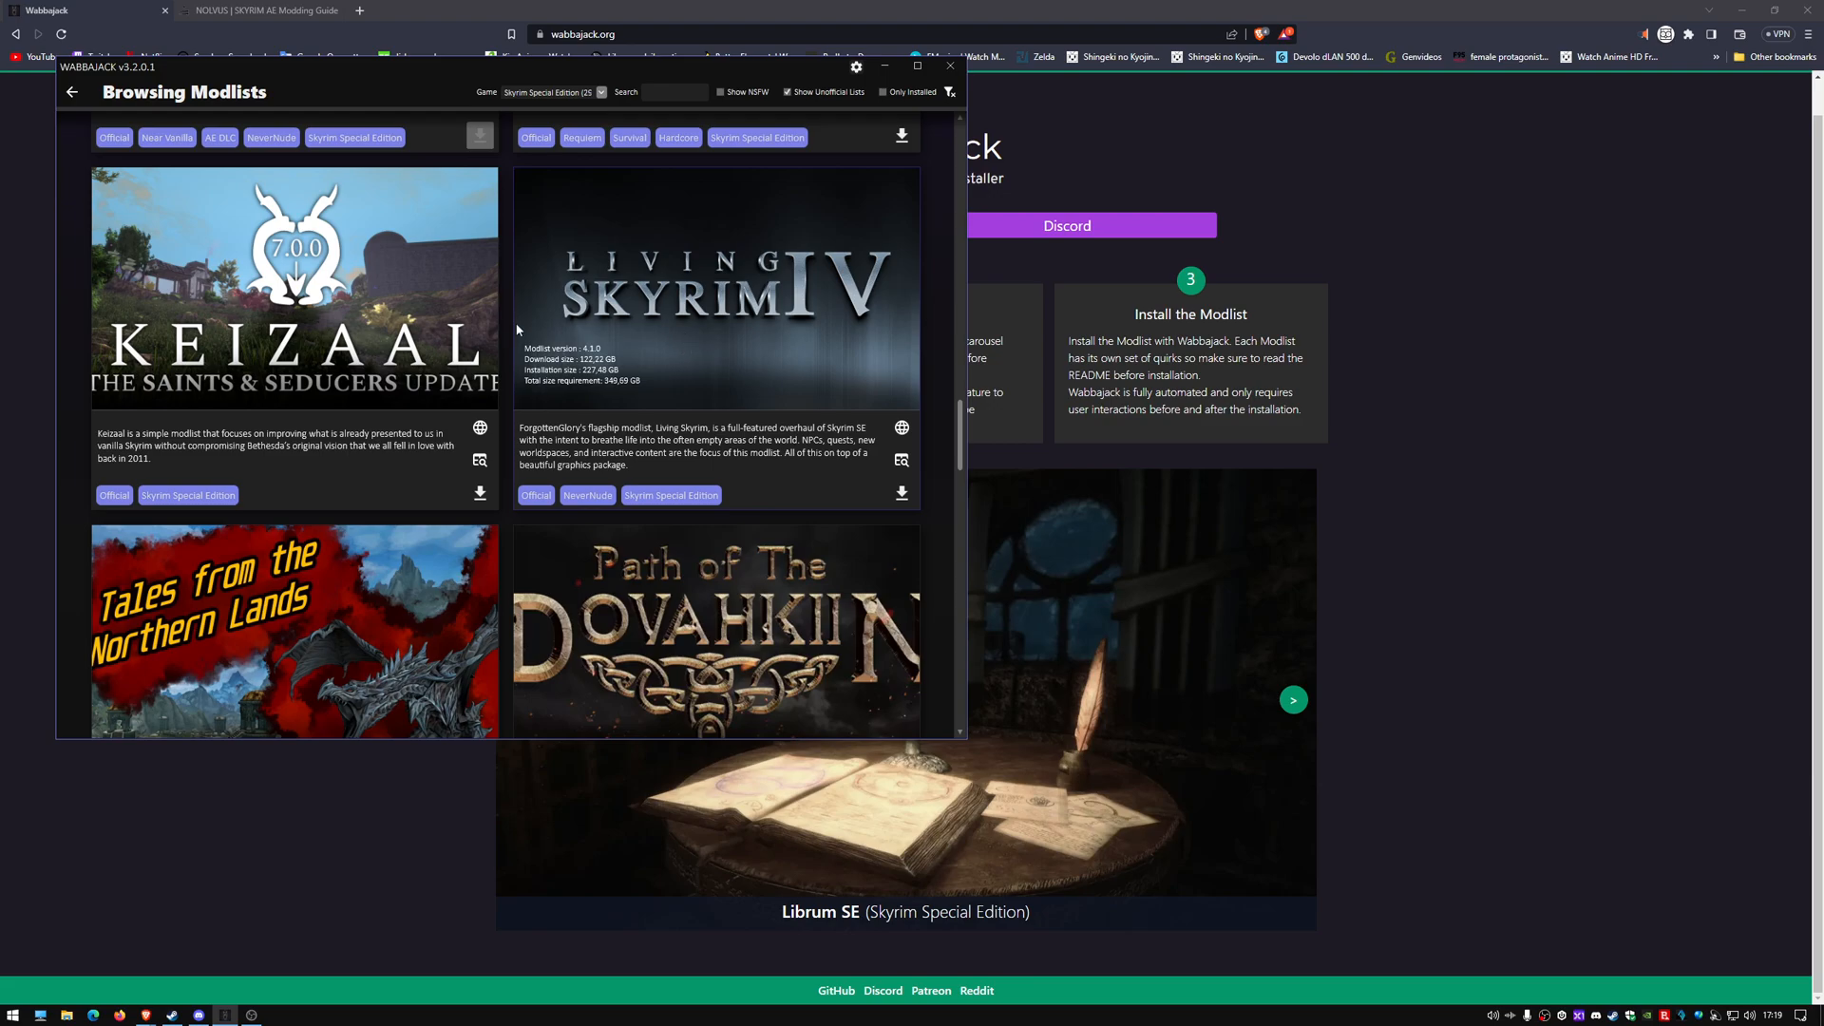
pyautogui.scroll(-3)
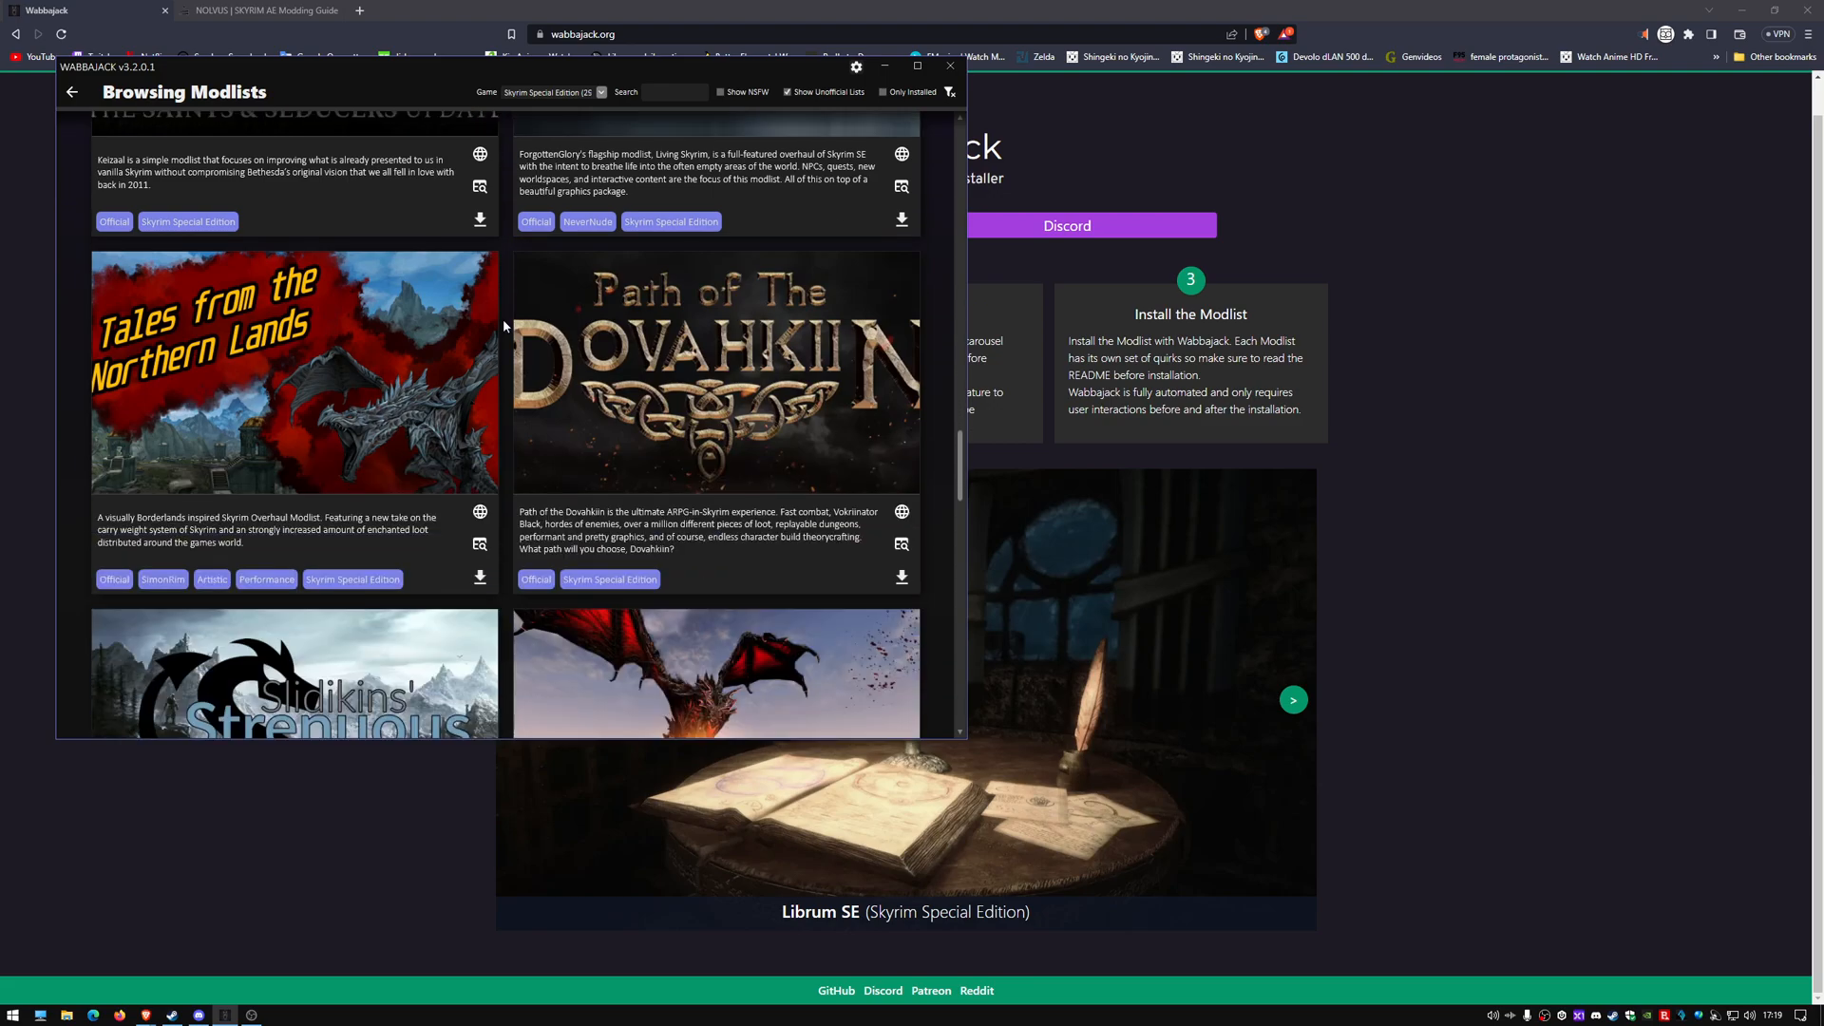
pyautogui.scroll(-3)
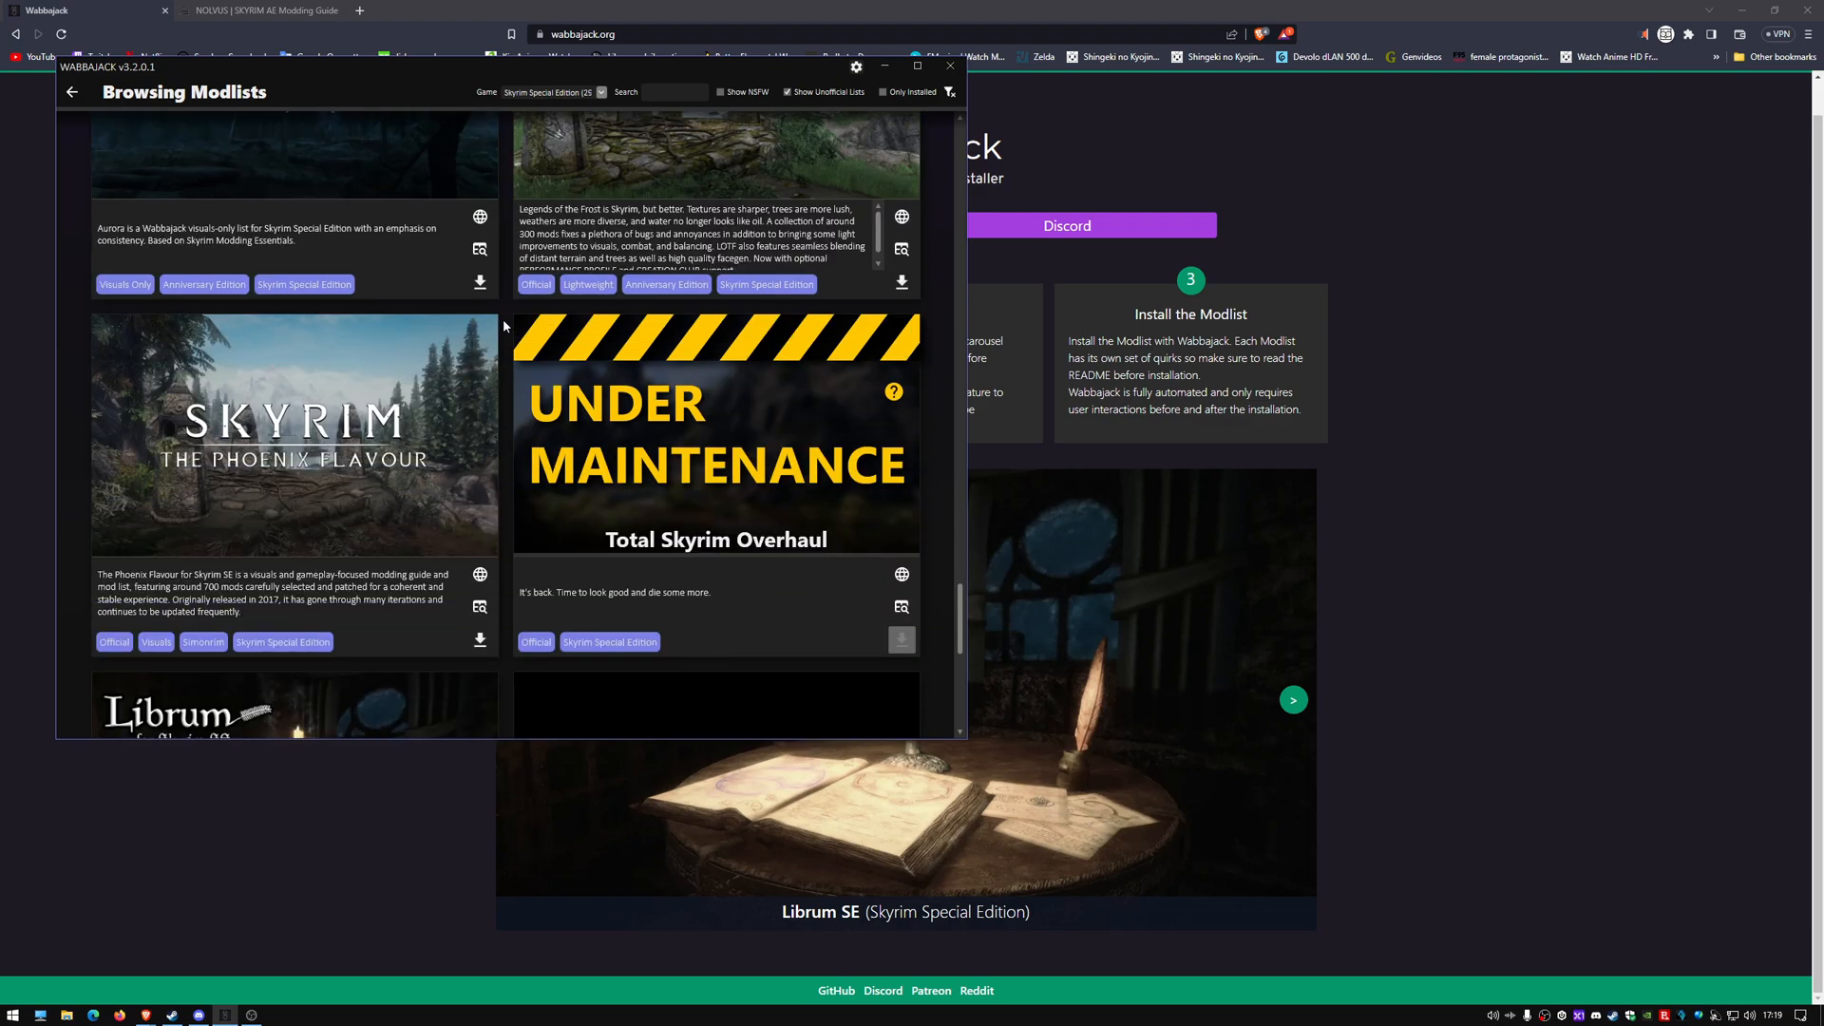
pyautogui.scroll(-3)
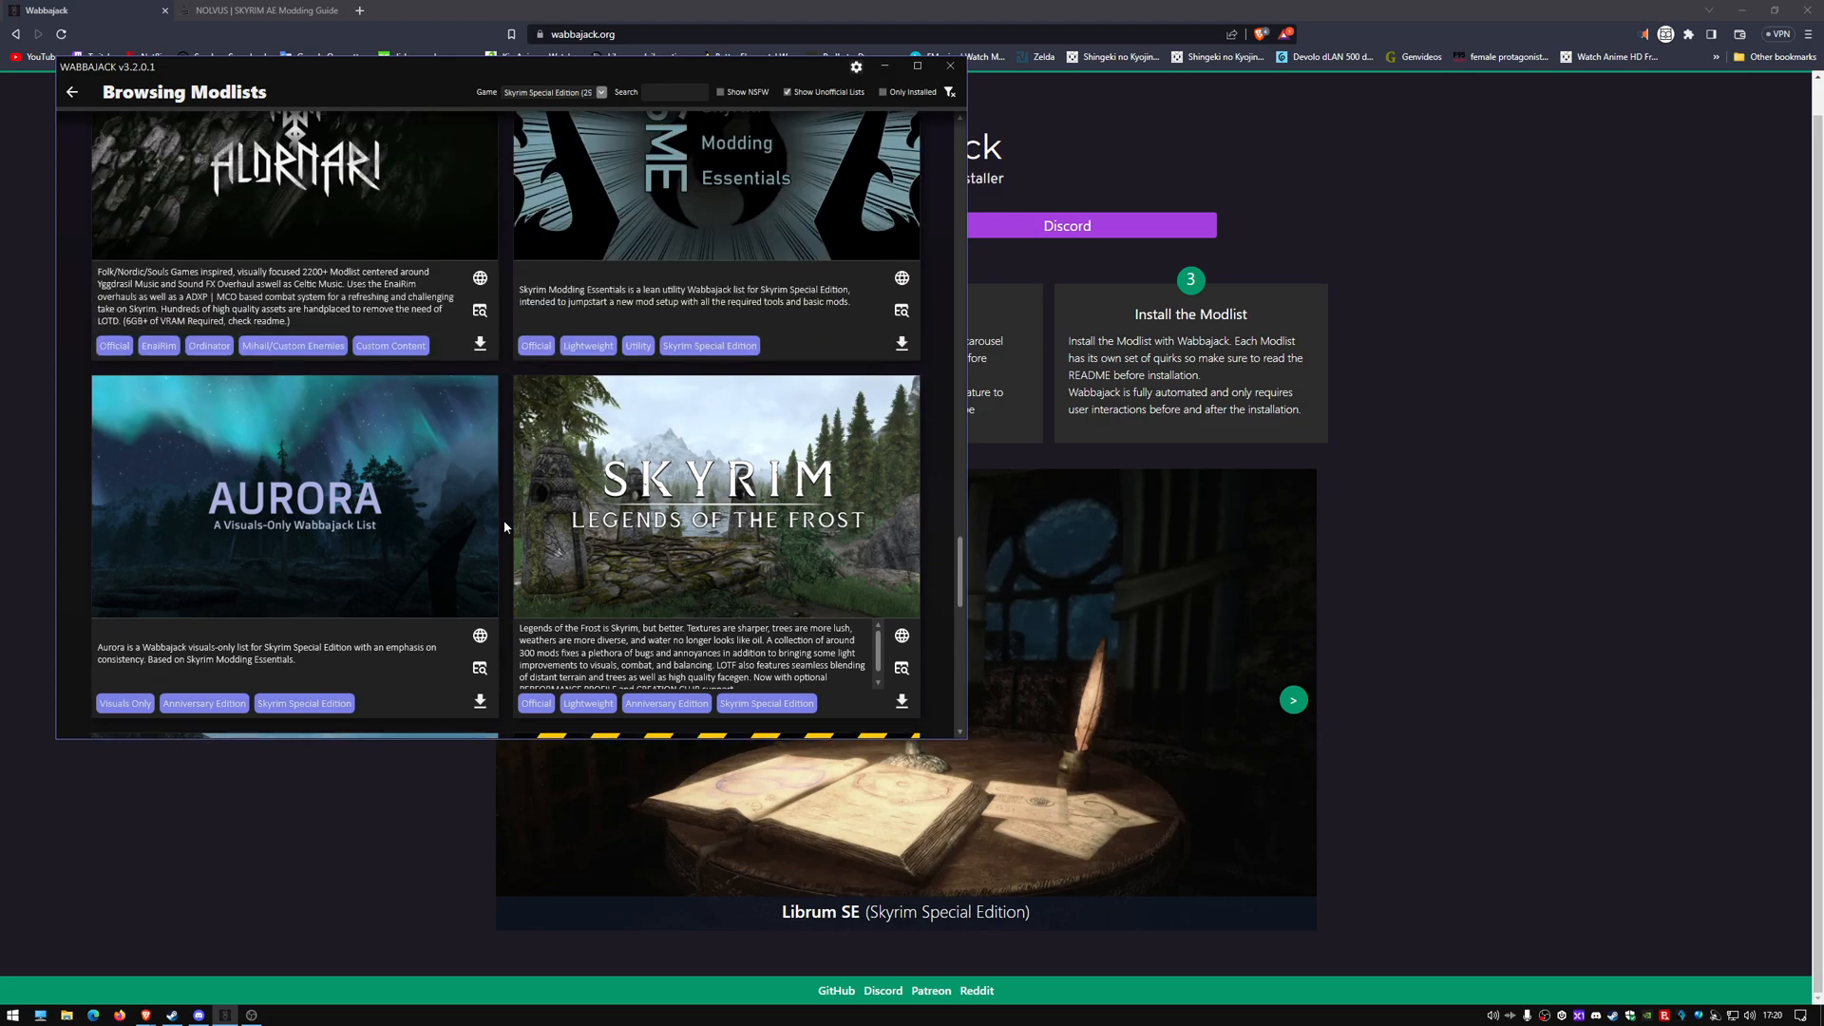
# Continue scrolling to the end of the Skyrim Special Edition lists, reaching Tempus Maledictum
pyautogui.scroll(-3)
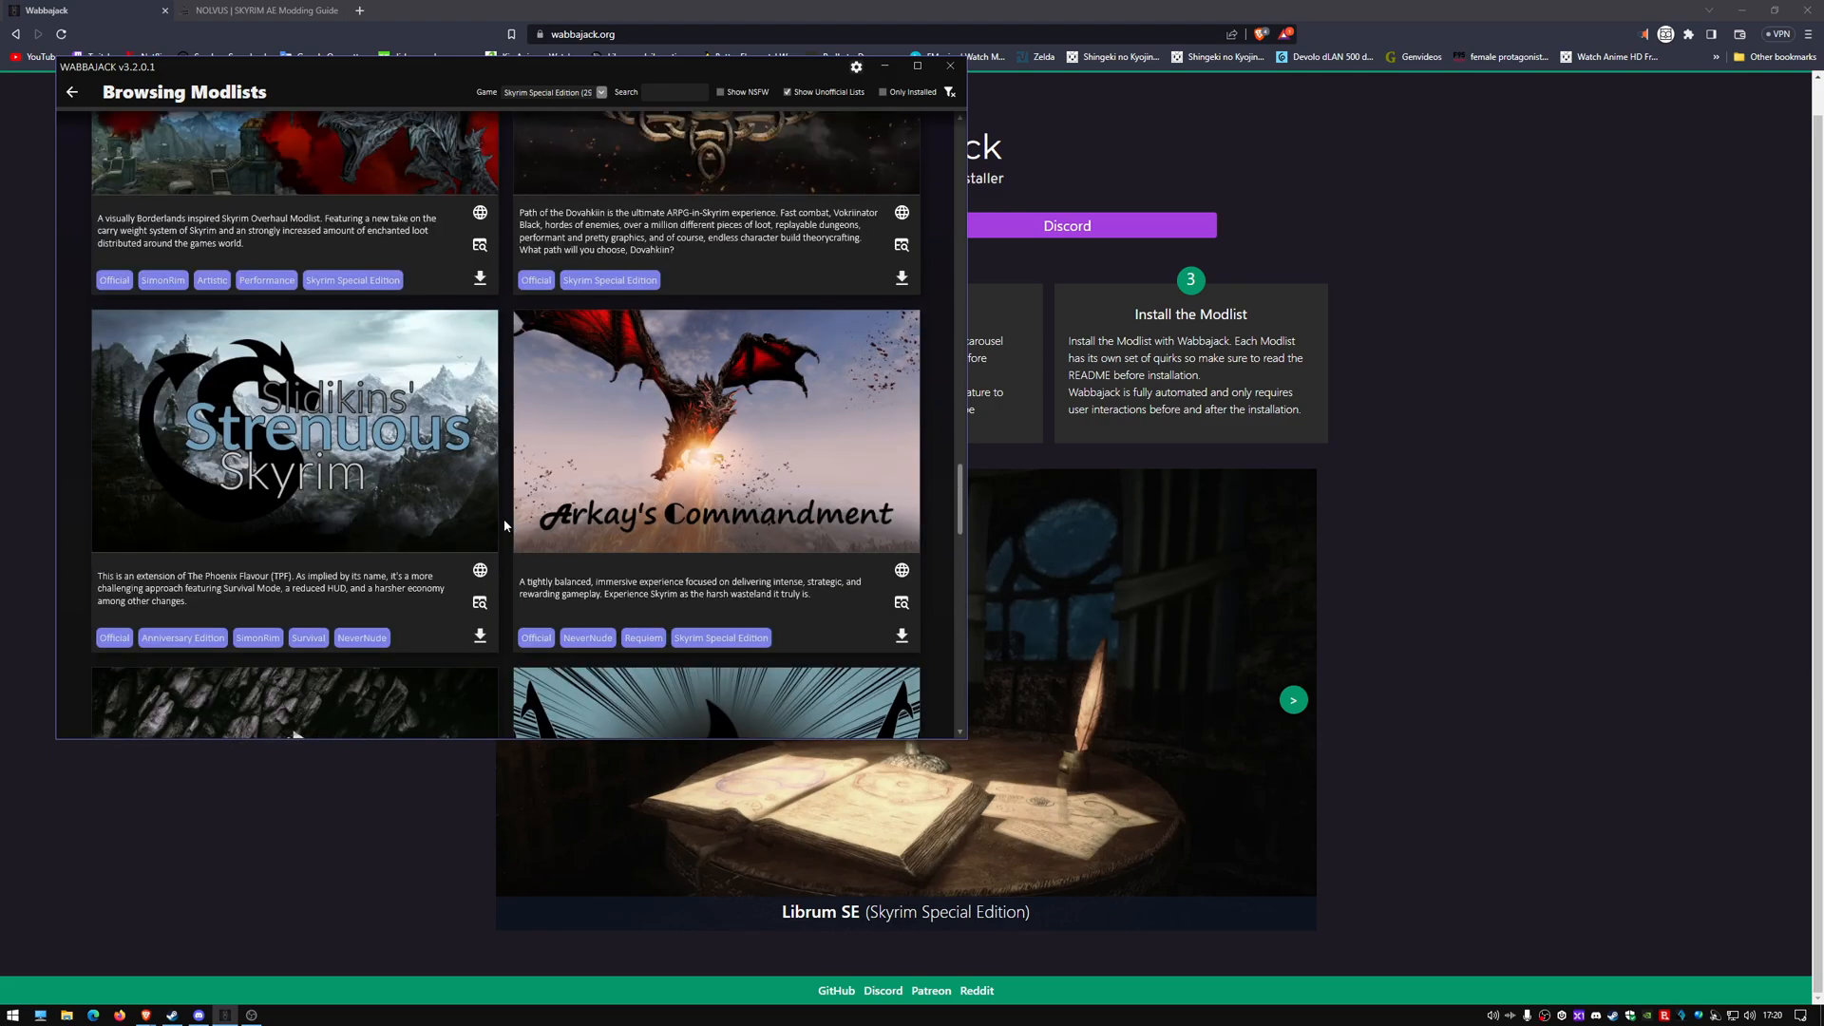
pyautogui.scroll(-3)
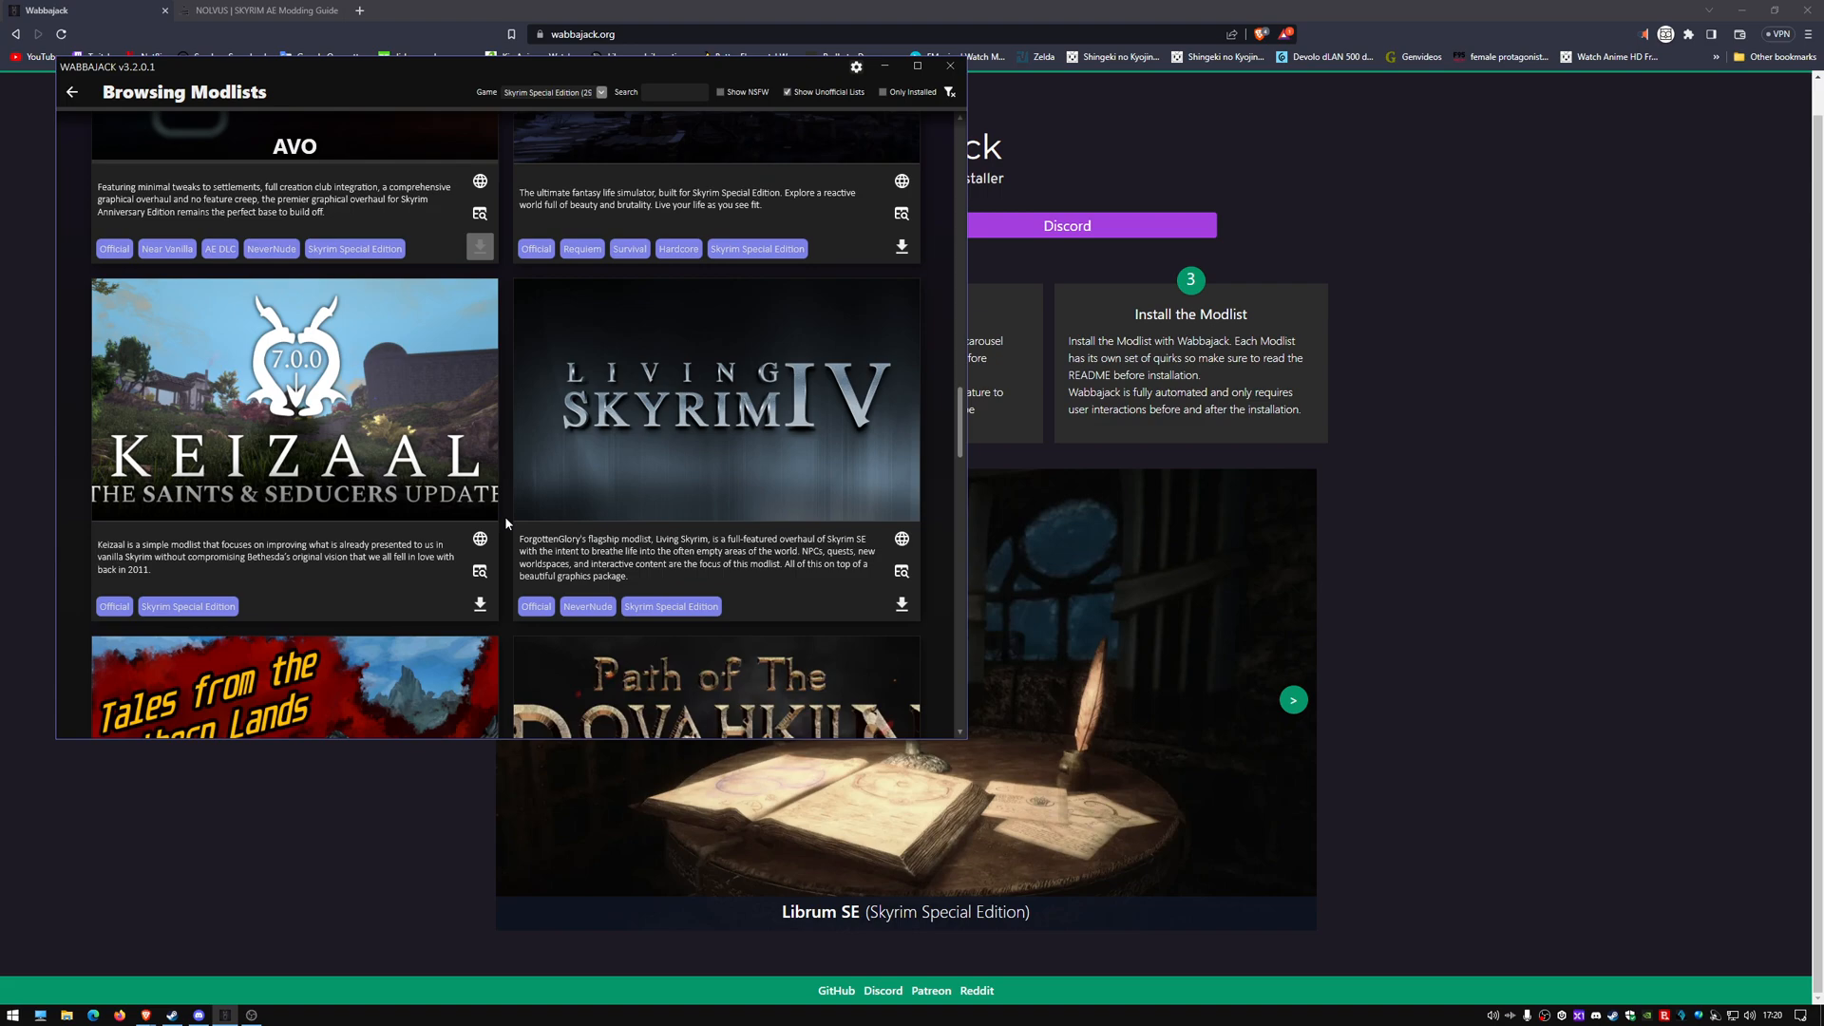
pyautogui.scroll(-3)
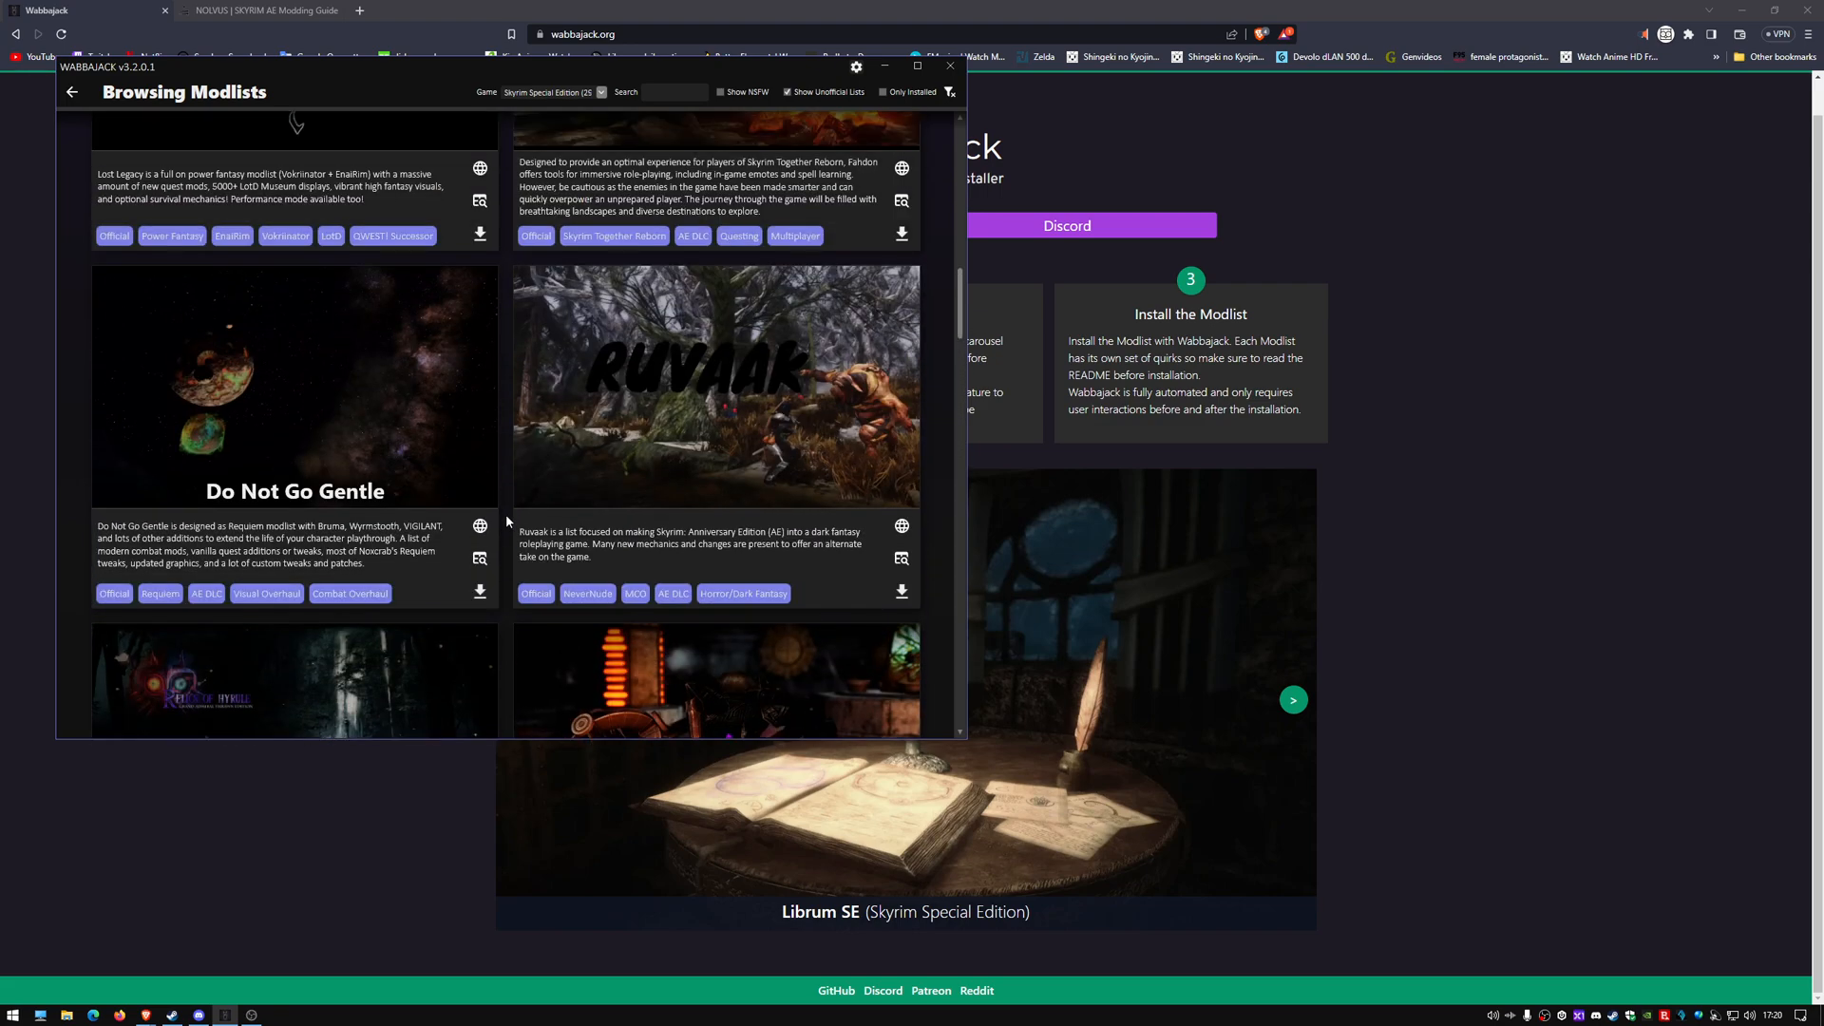
pyautogui.scroll(3)
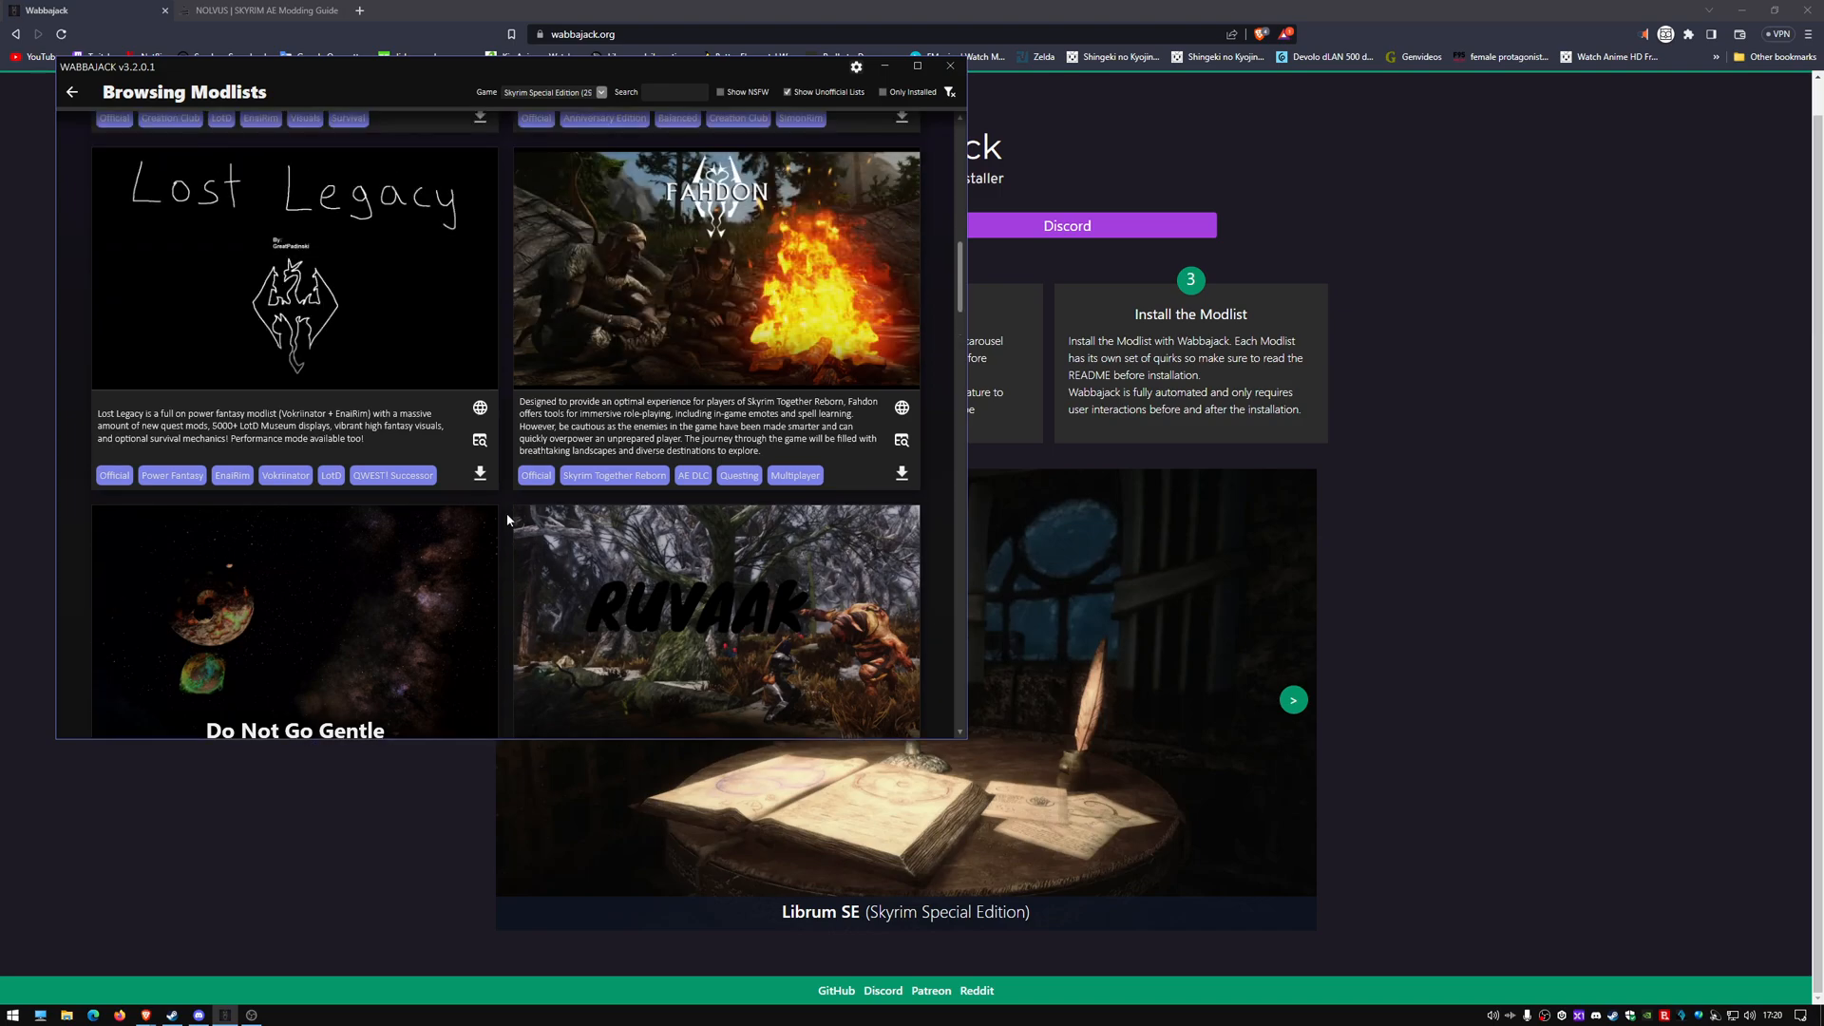
pyautogui.scroll(3)
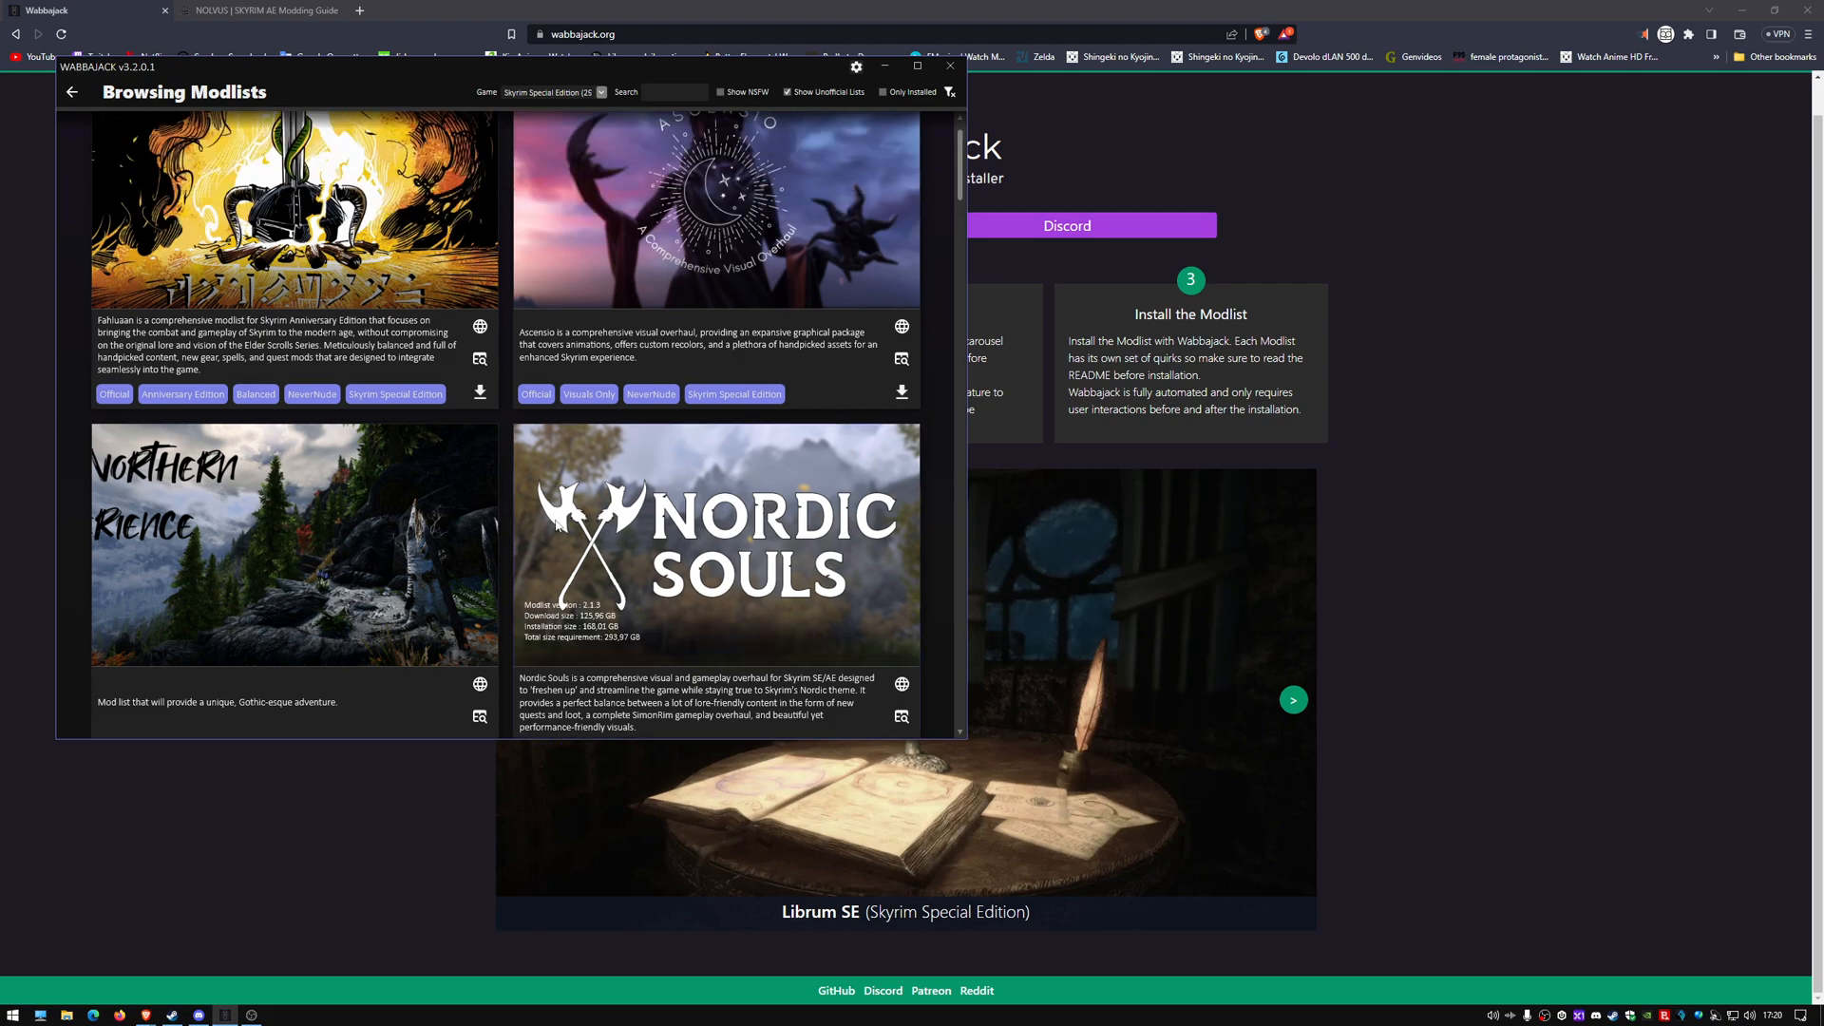
pyautogui.scroll(-3)
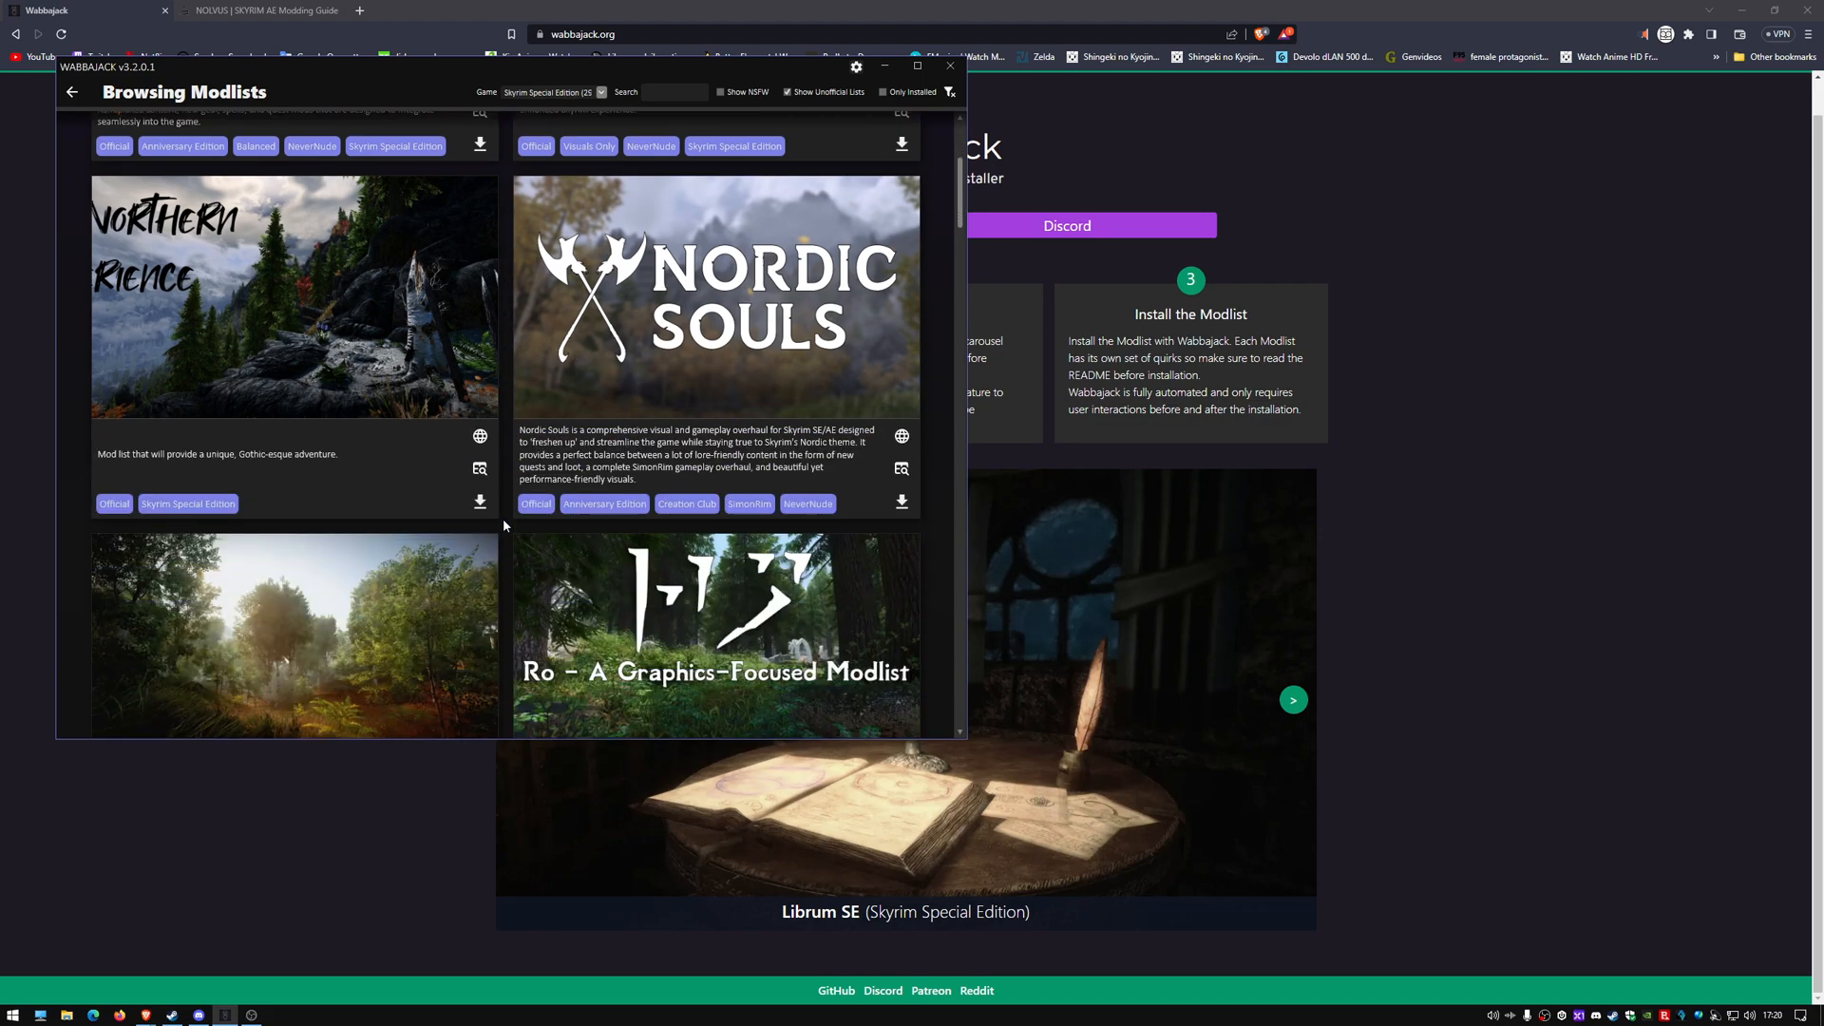
pyautogui.scroll(-3)
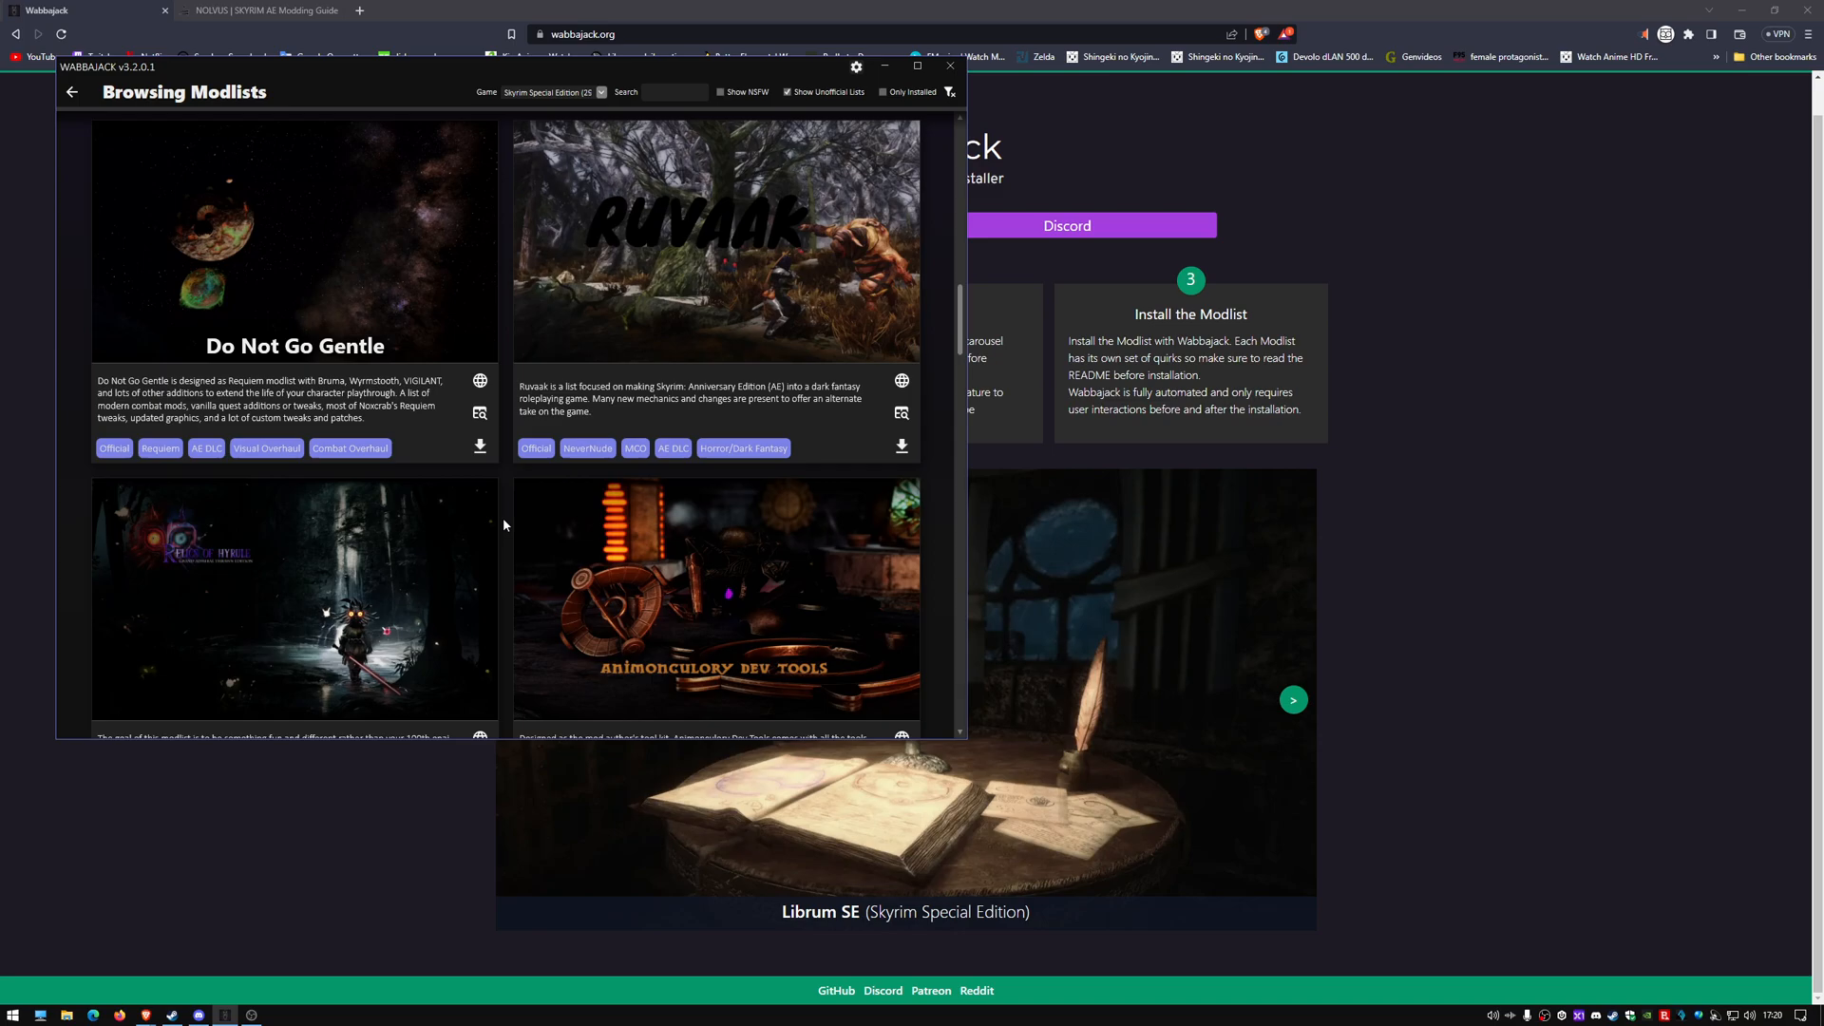
pyautogui.scroll(-3)
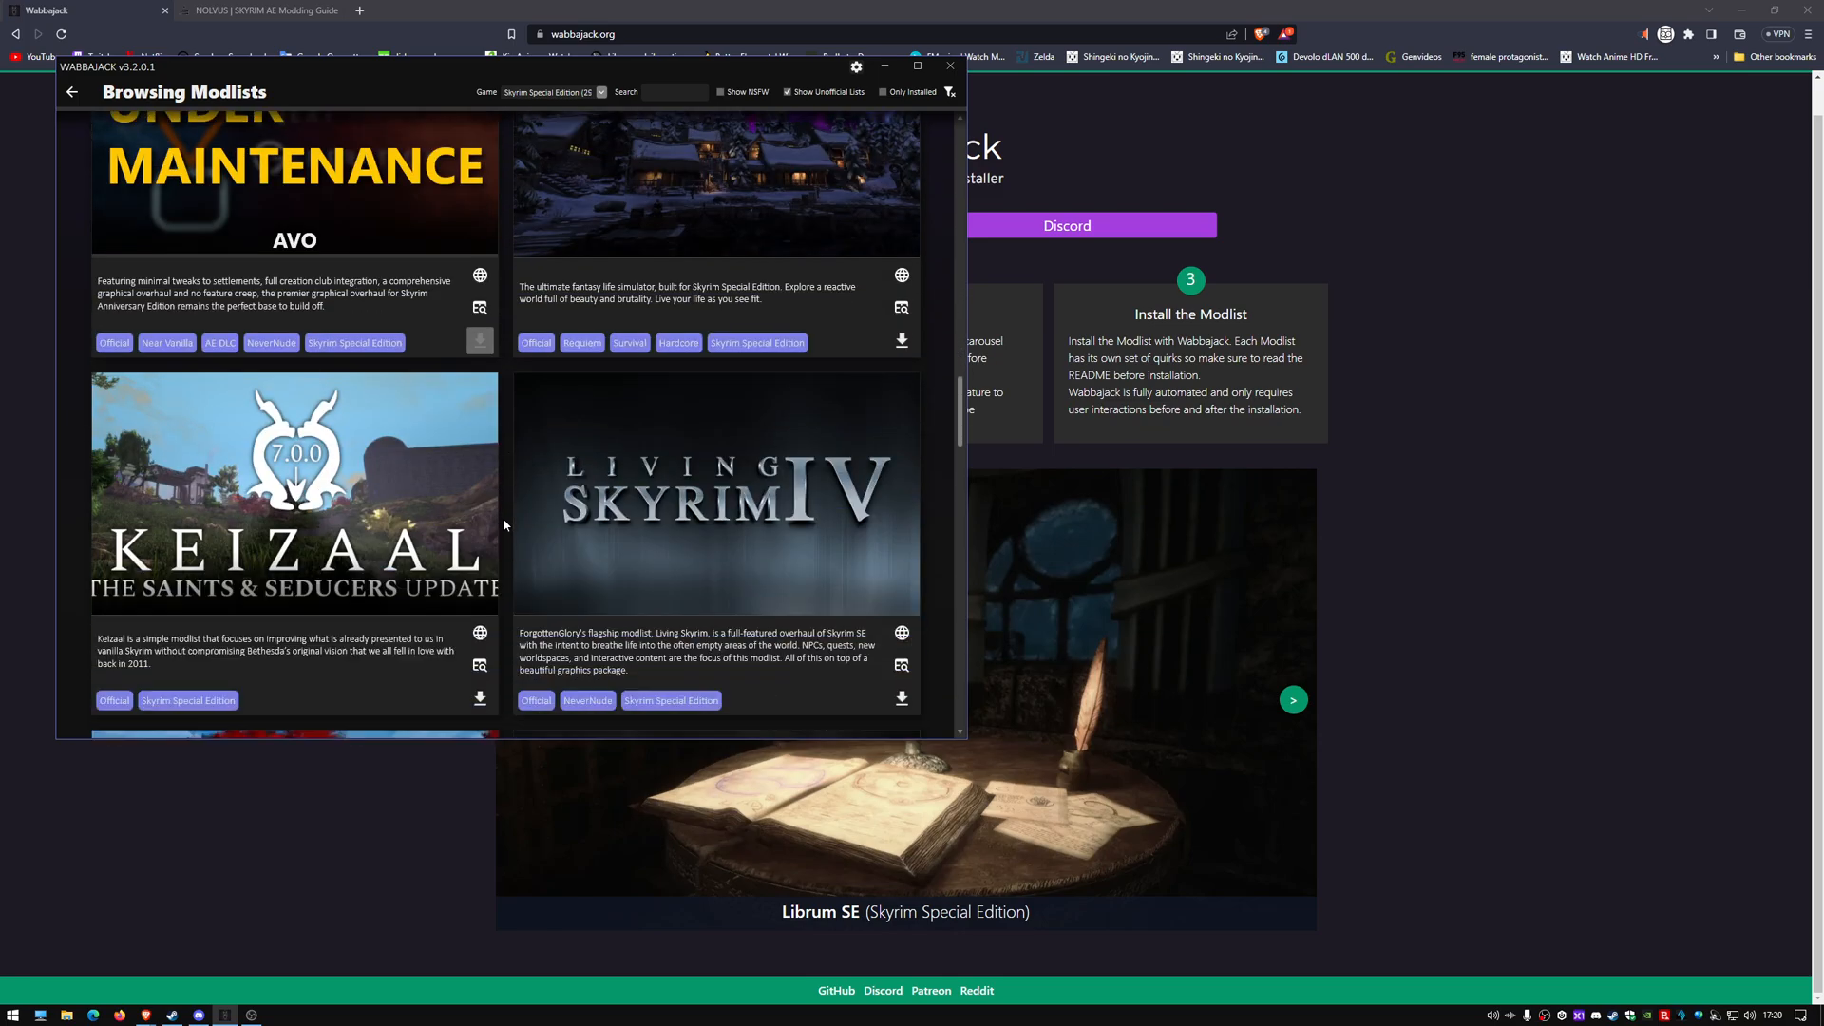
pyautogui.scroll(-3)
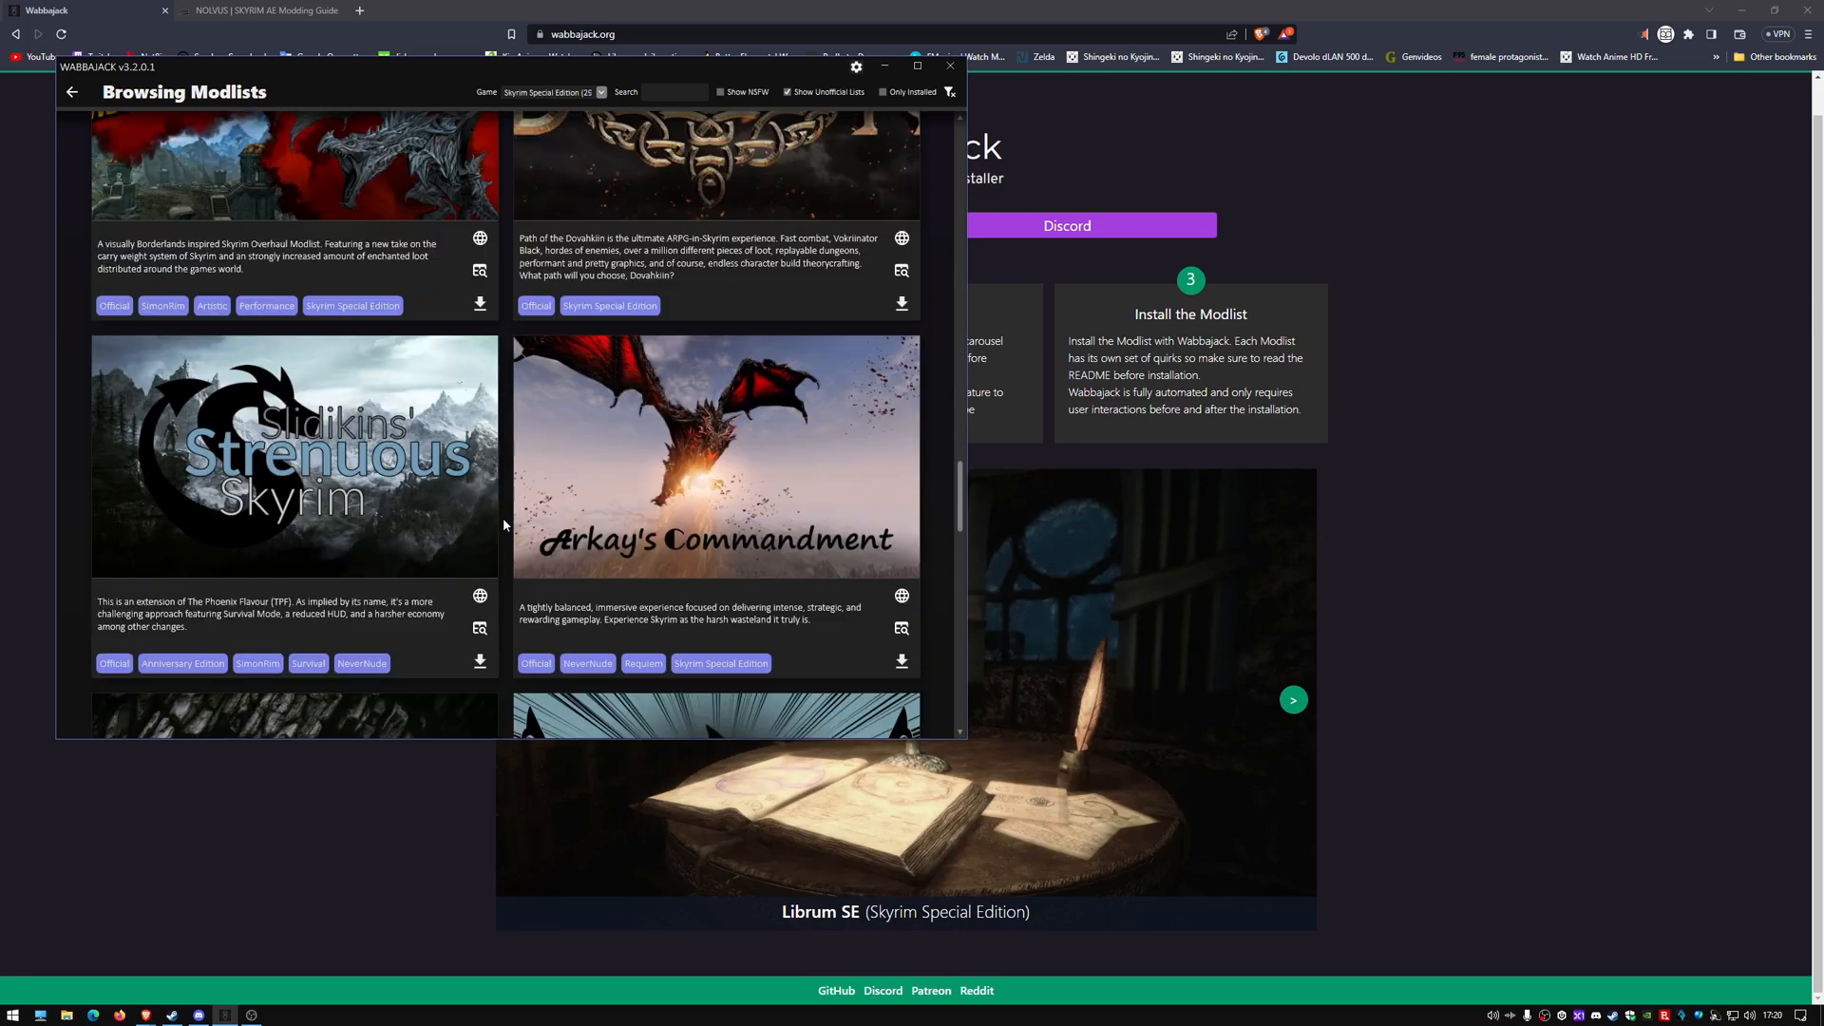
pyautogui.scroll(-3)
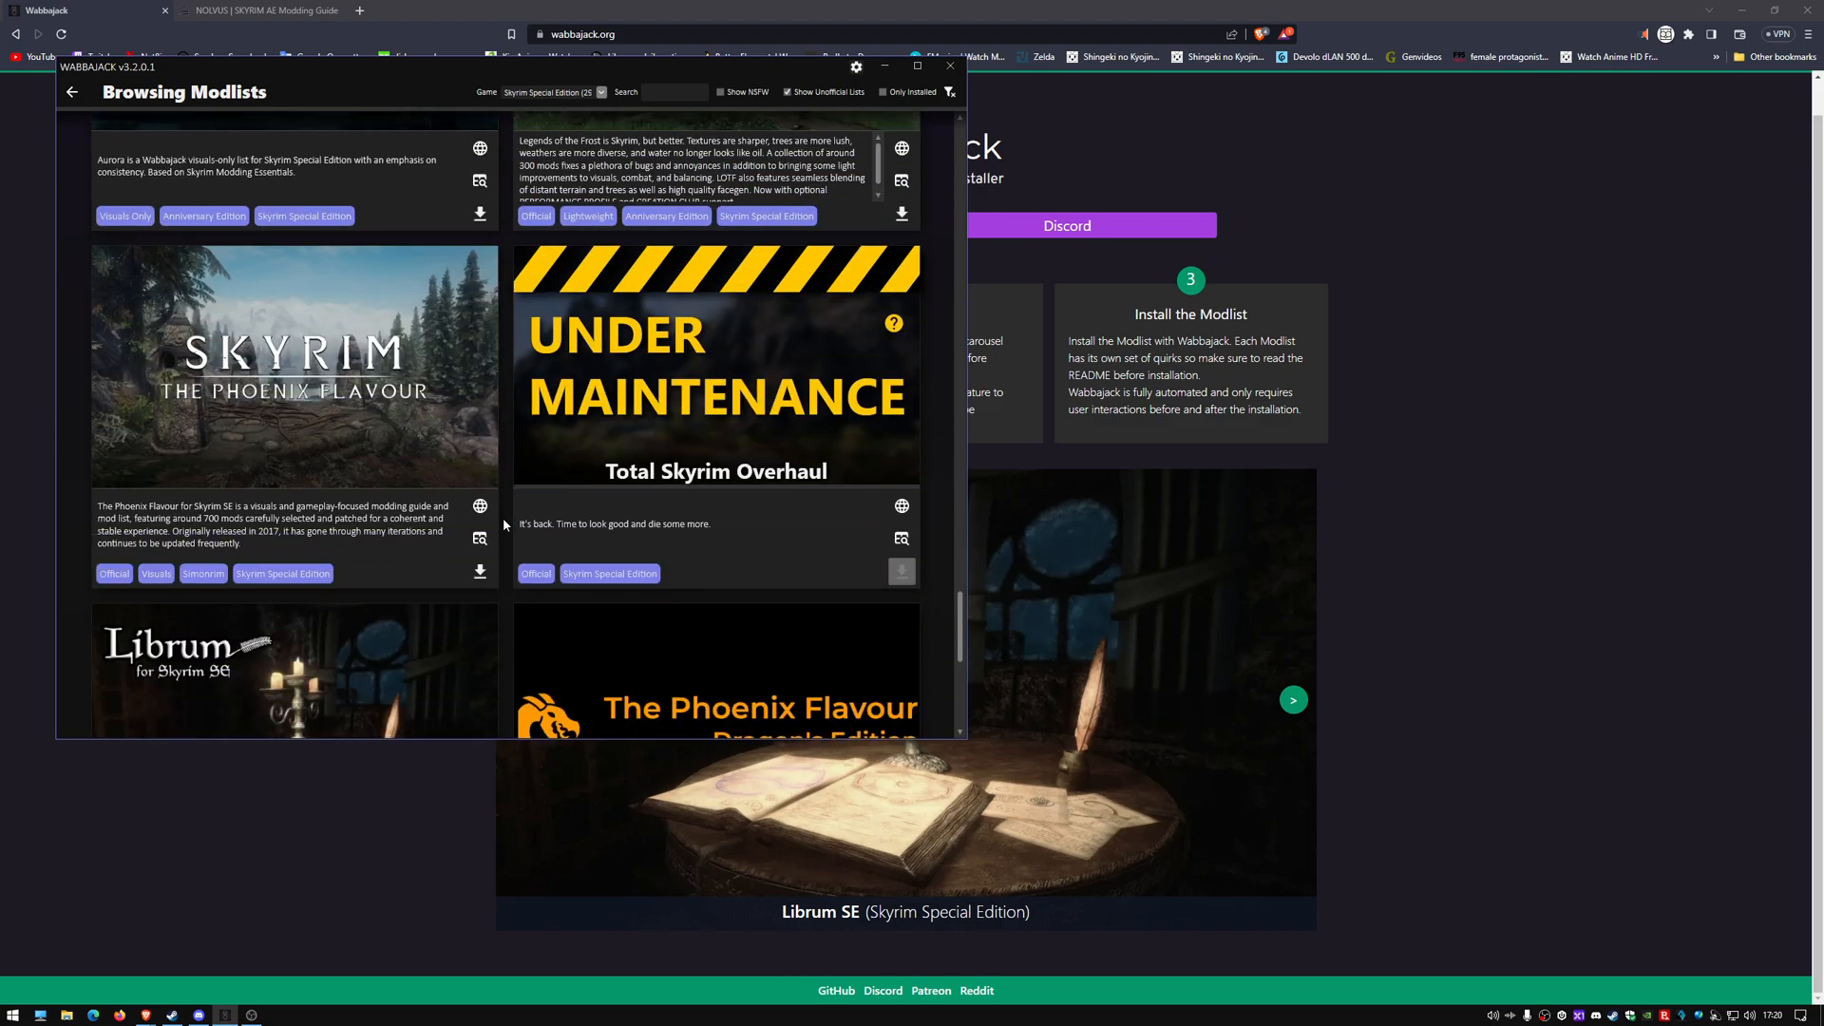
pyautogui.scroll(-3)
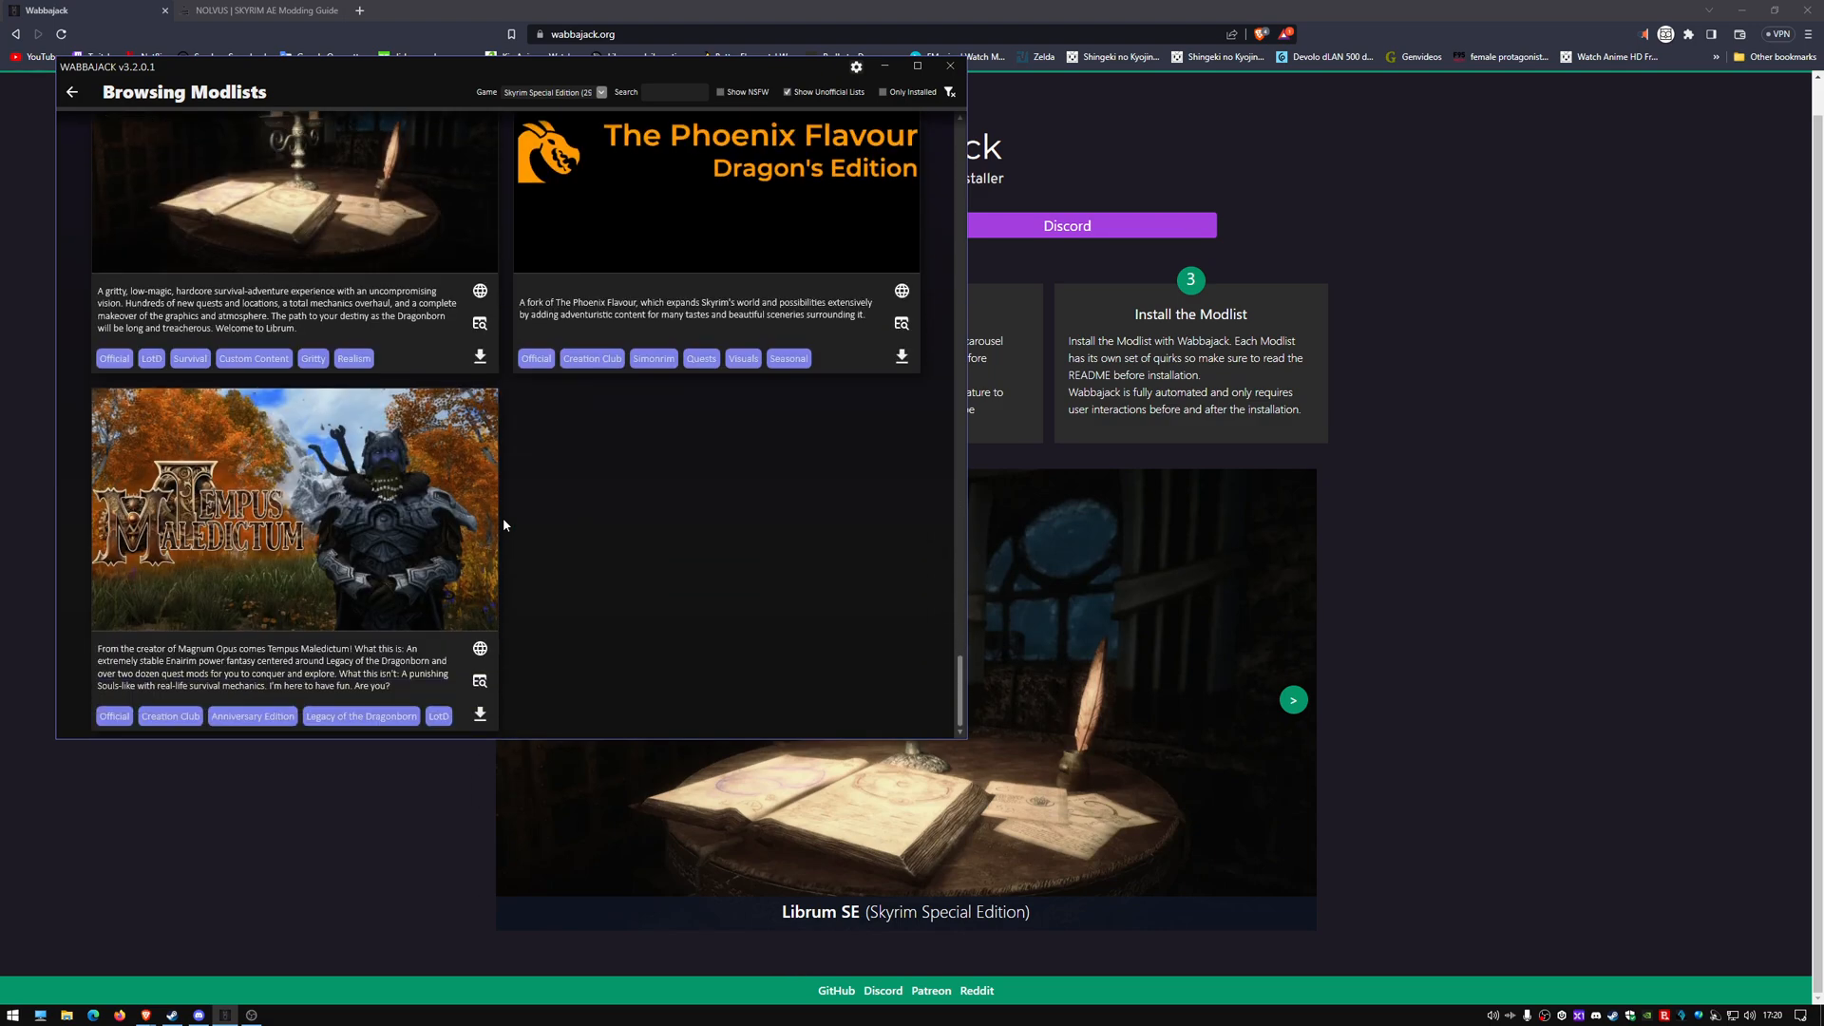
pyautogui.moveTo(488, 551)
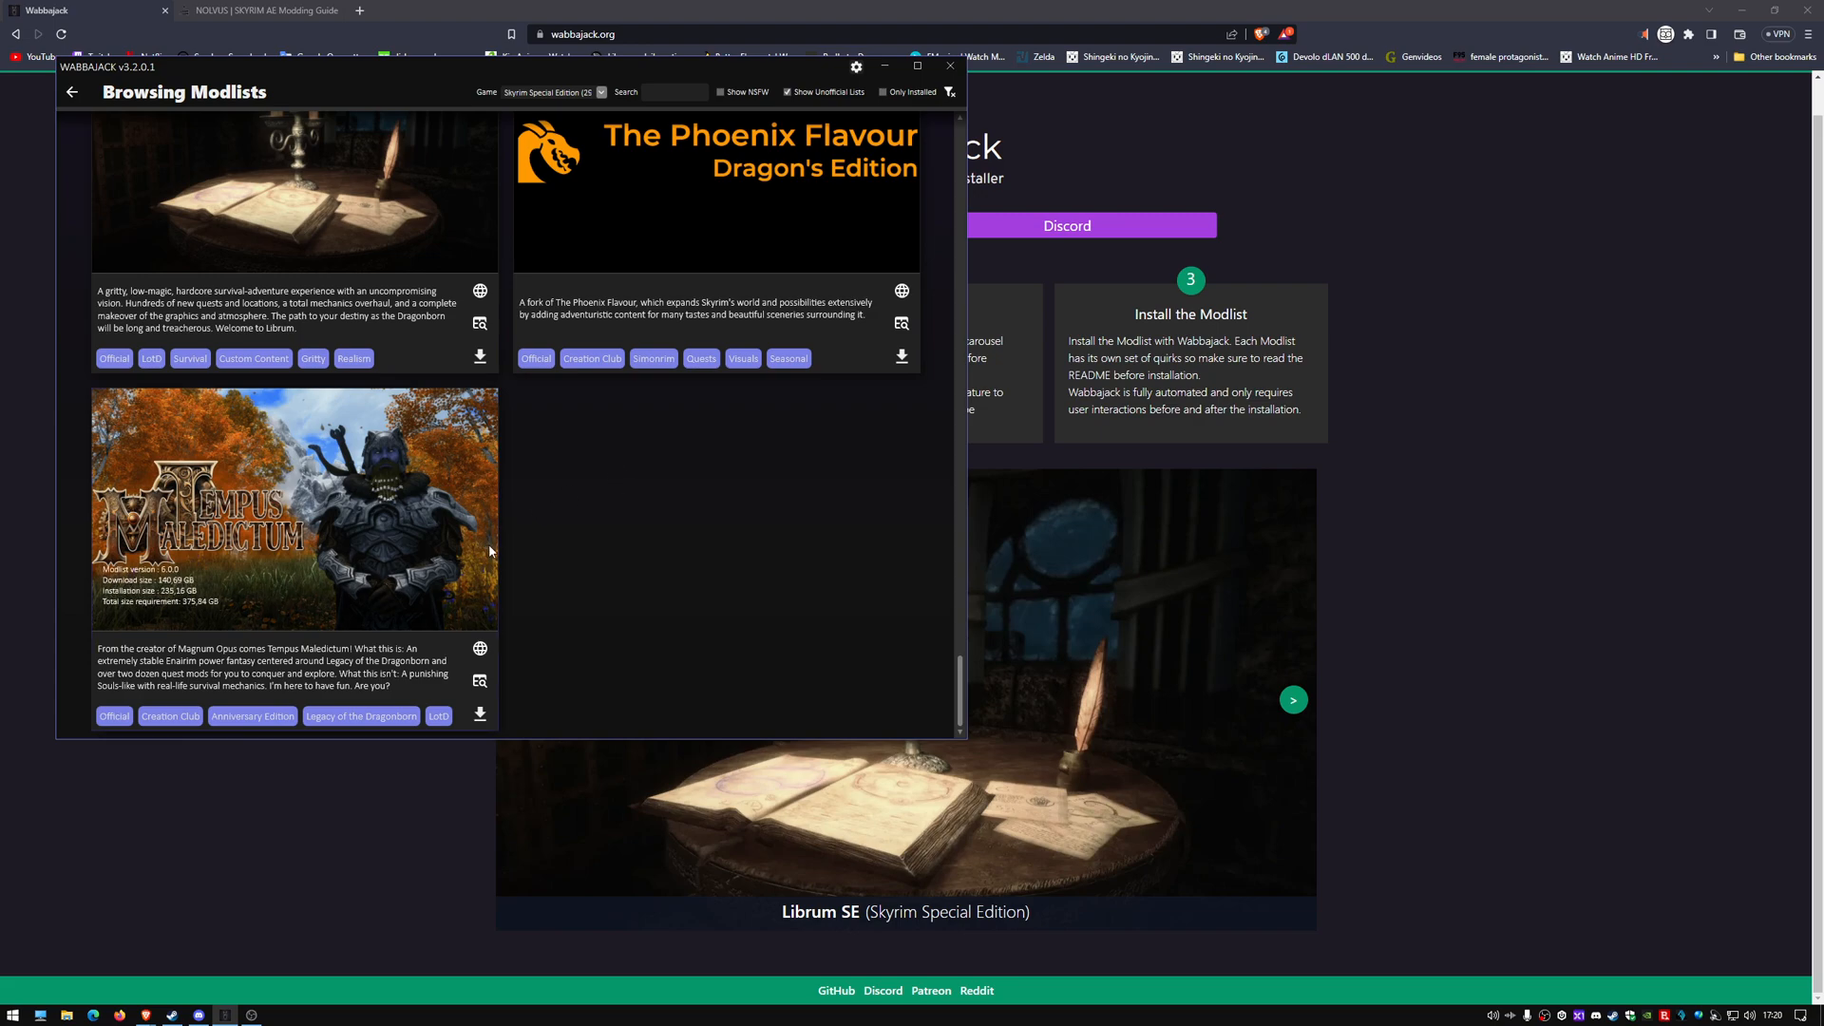
pyautogui.scroll(3)
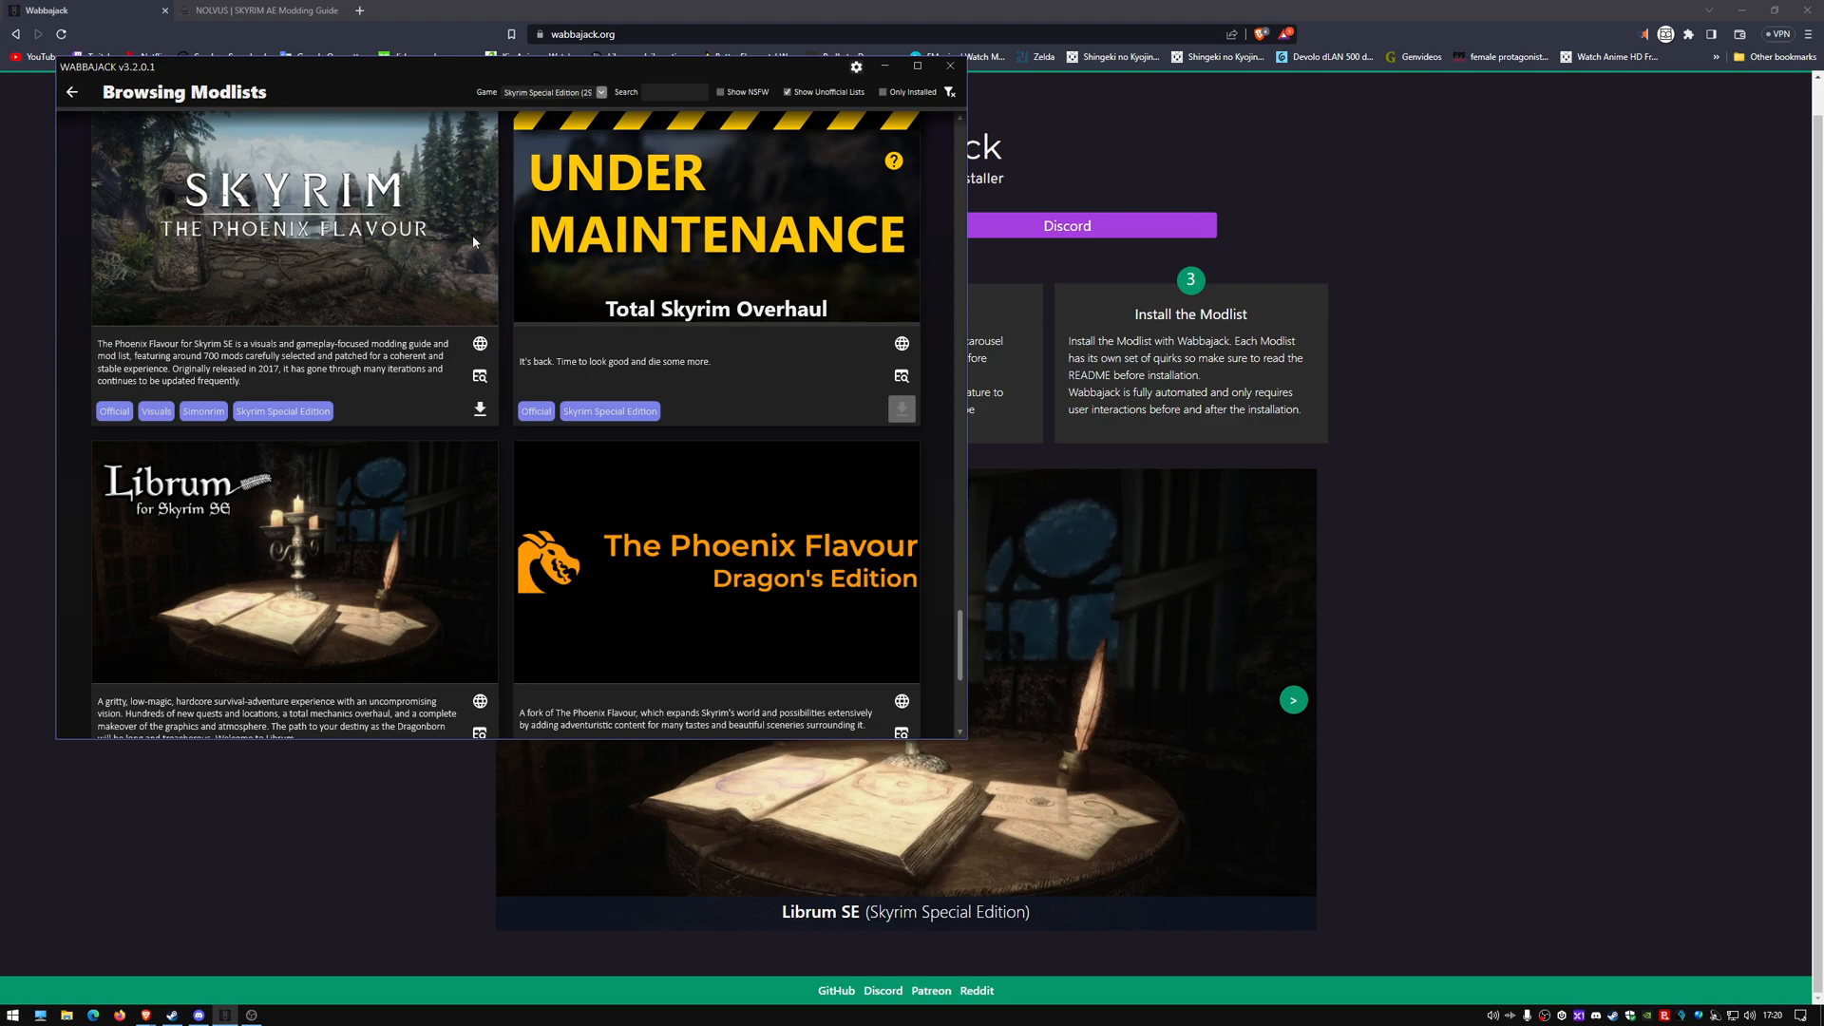
# Set the Game filter back to All and scroll through Fallout 4 and Morrowind lists
pyautogui.click(598, 91)
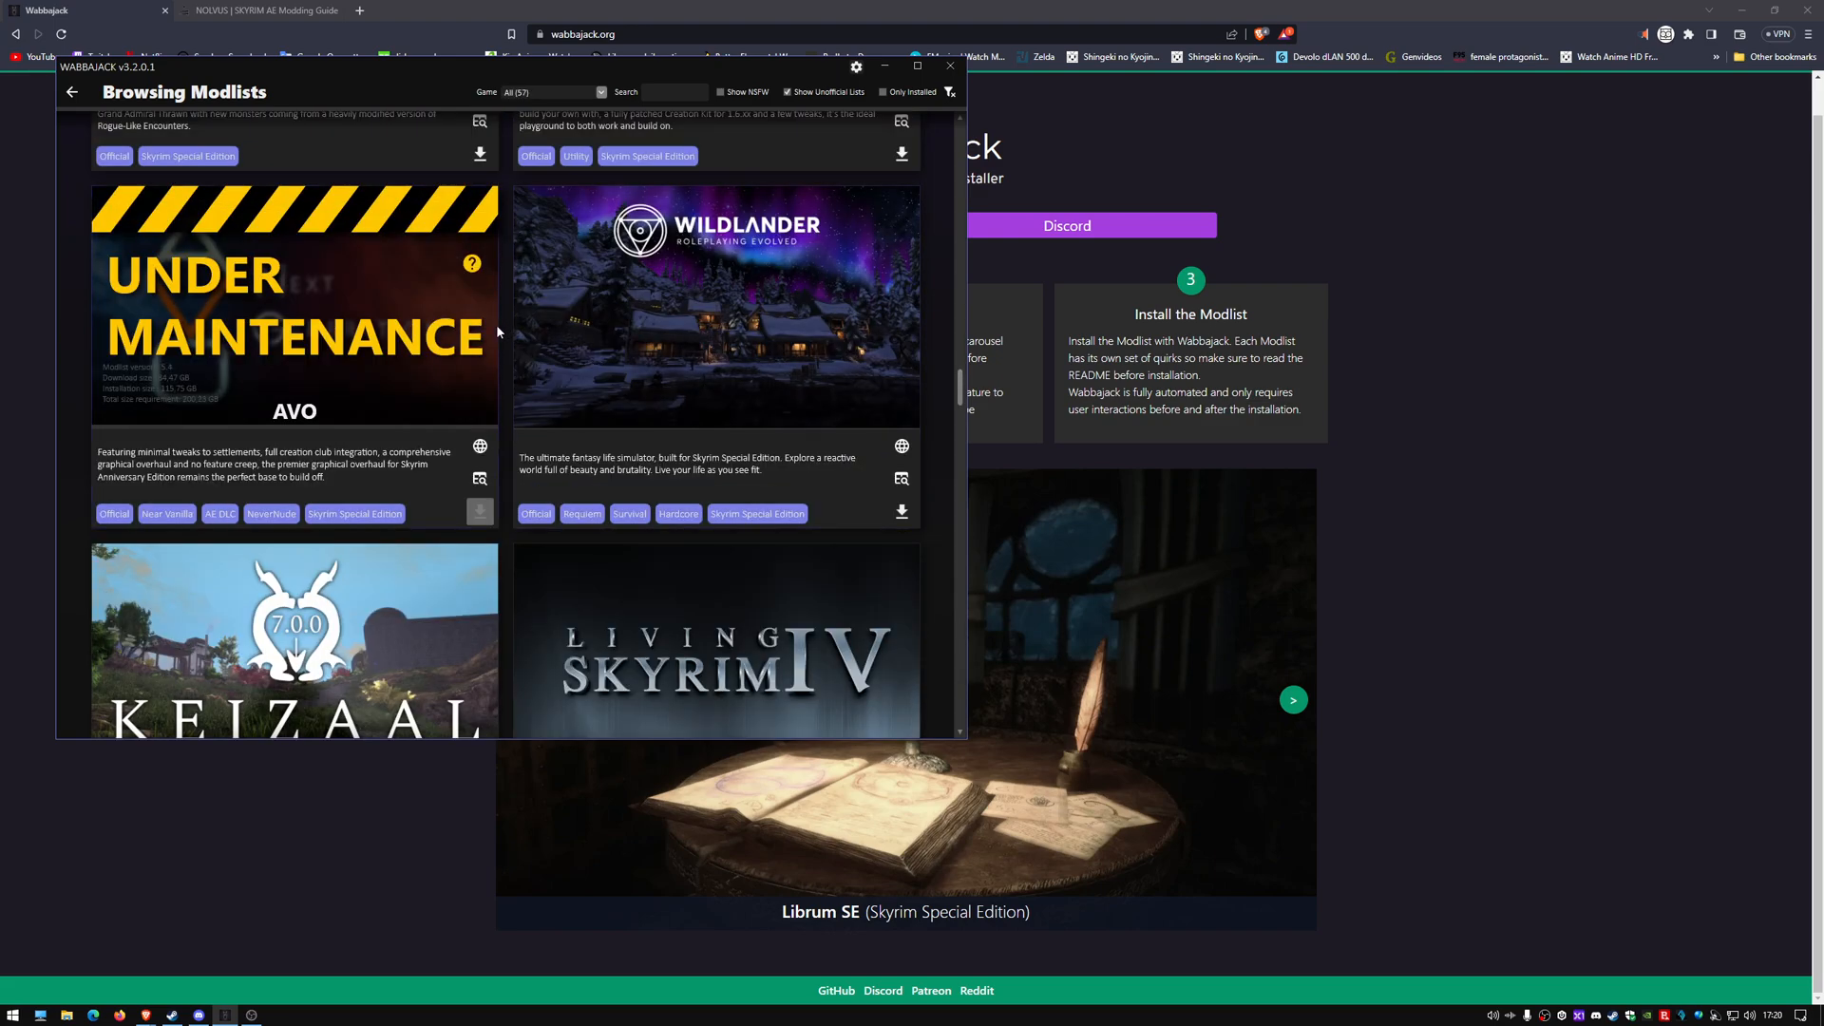
pyautogui.scroll(-3)
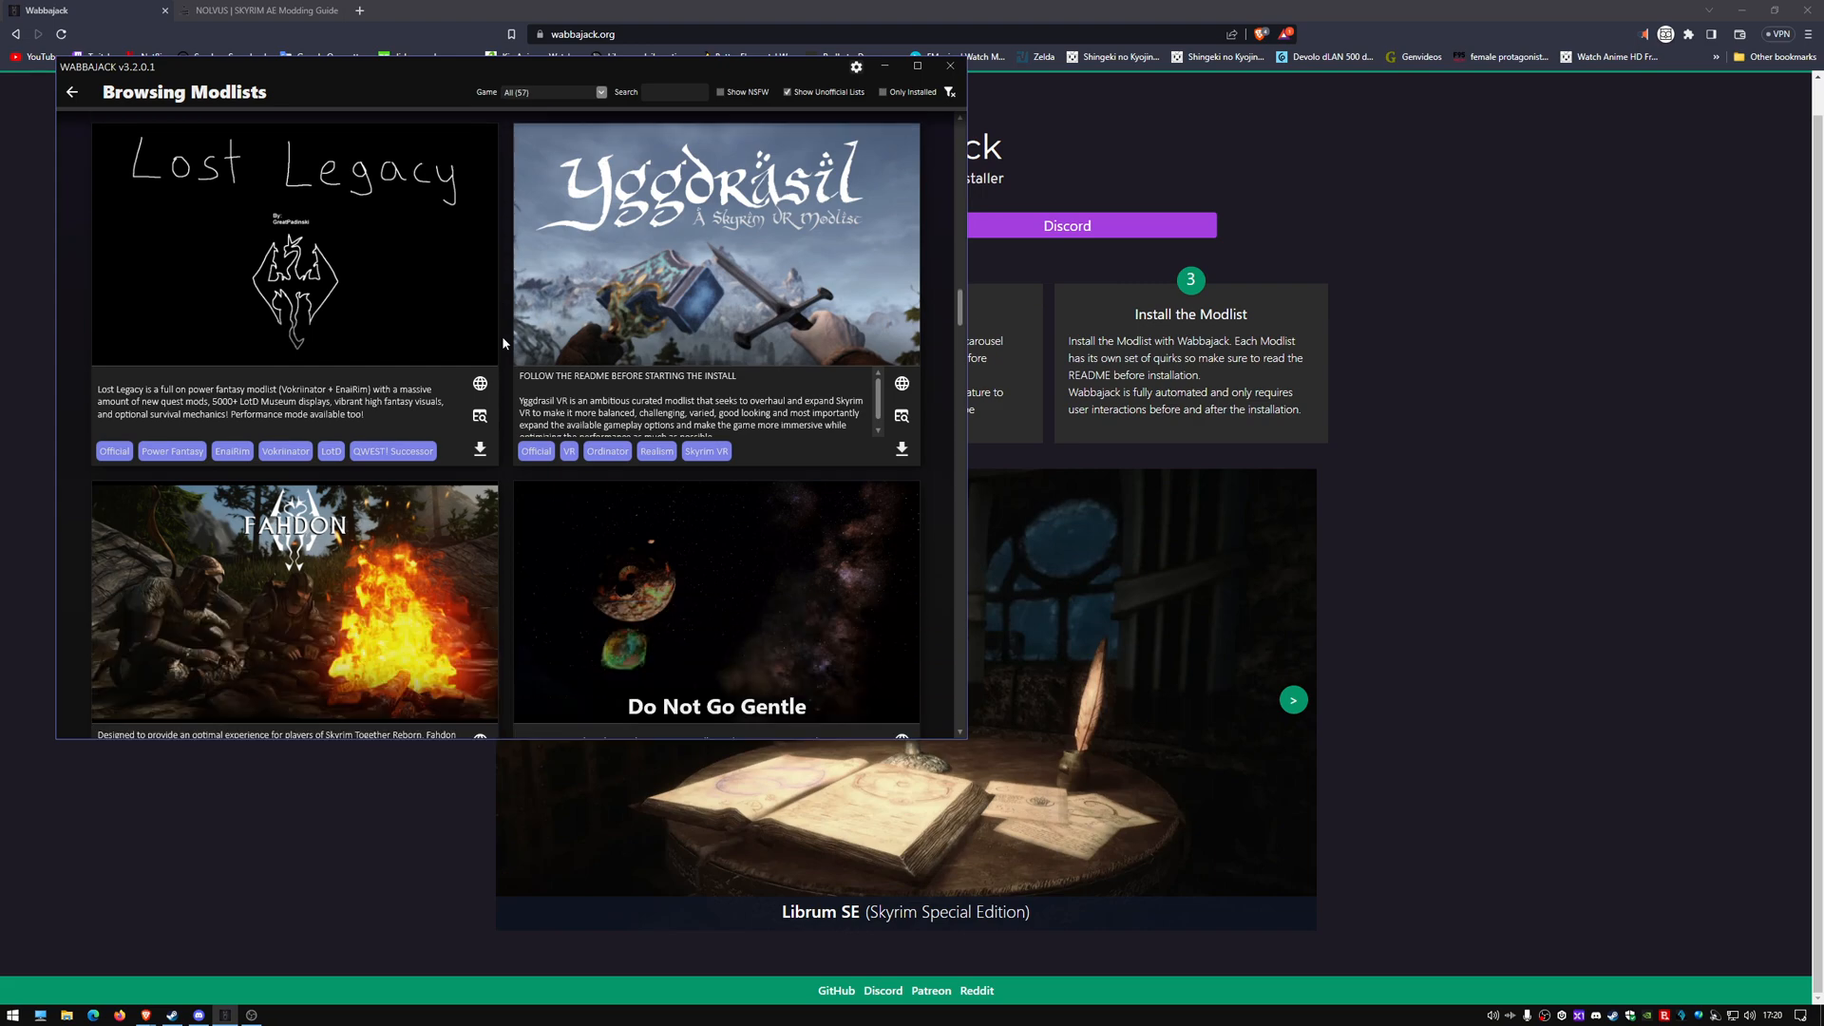
pyautogui.scroll(-3)
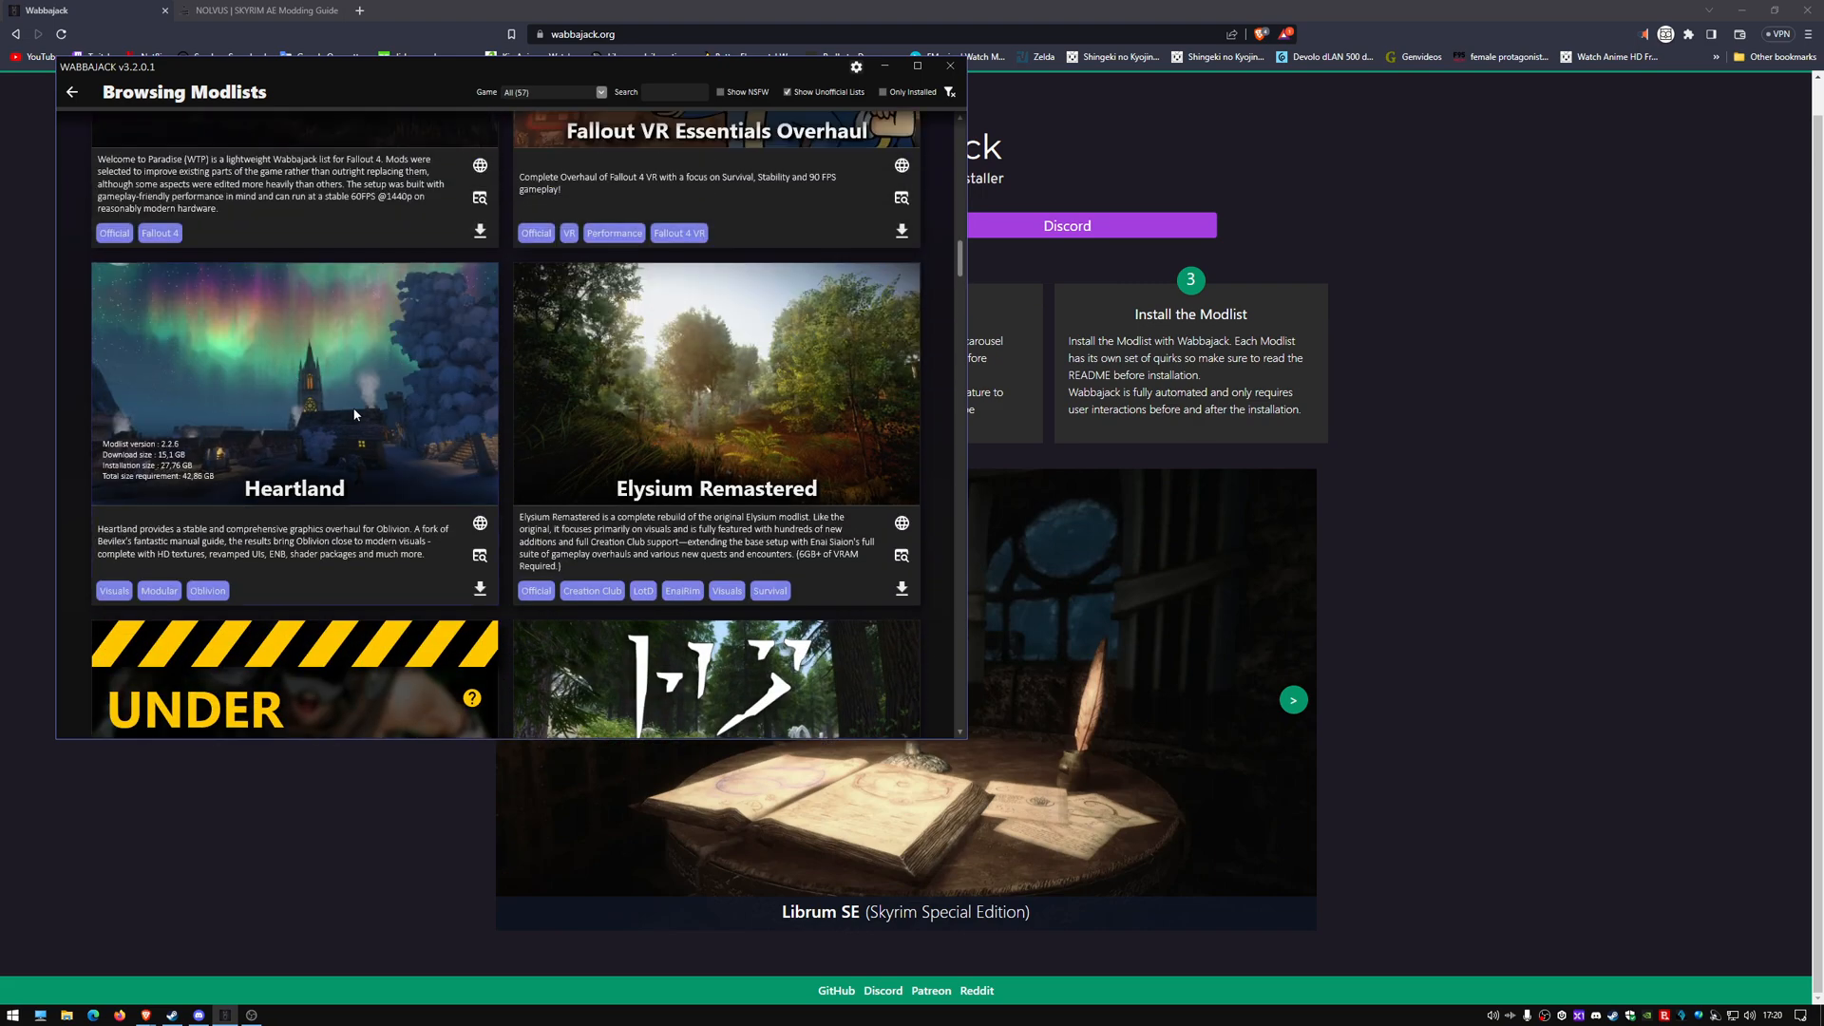
pyautogui.moveTo(354, 407)
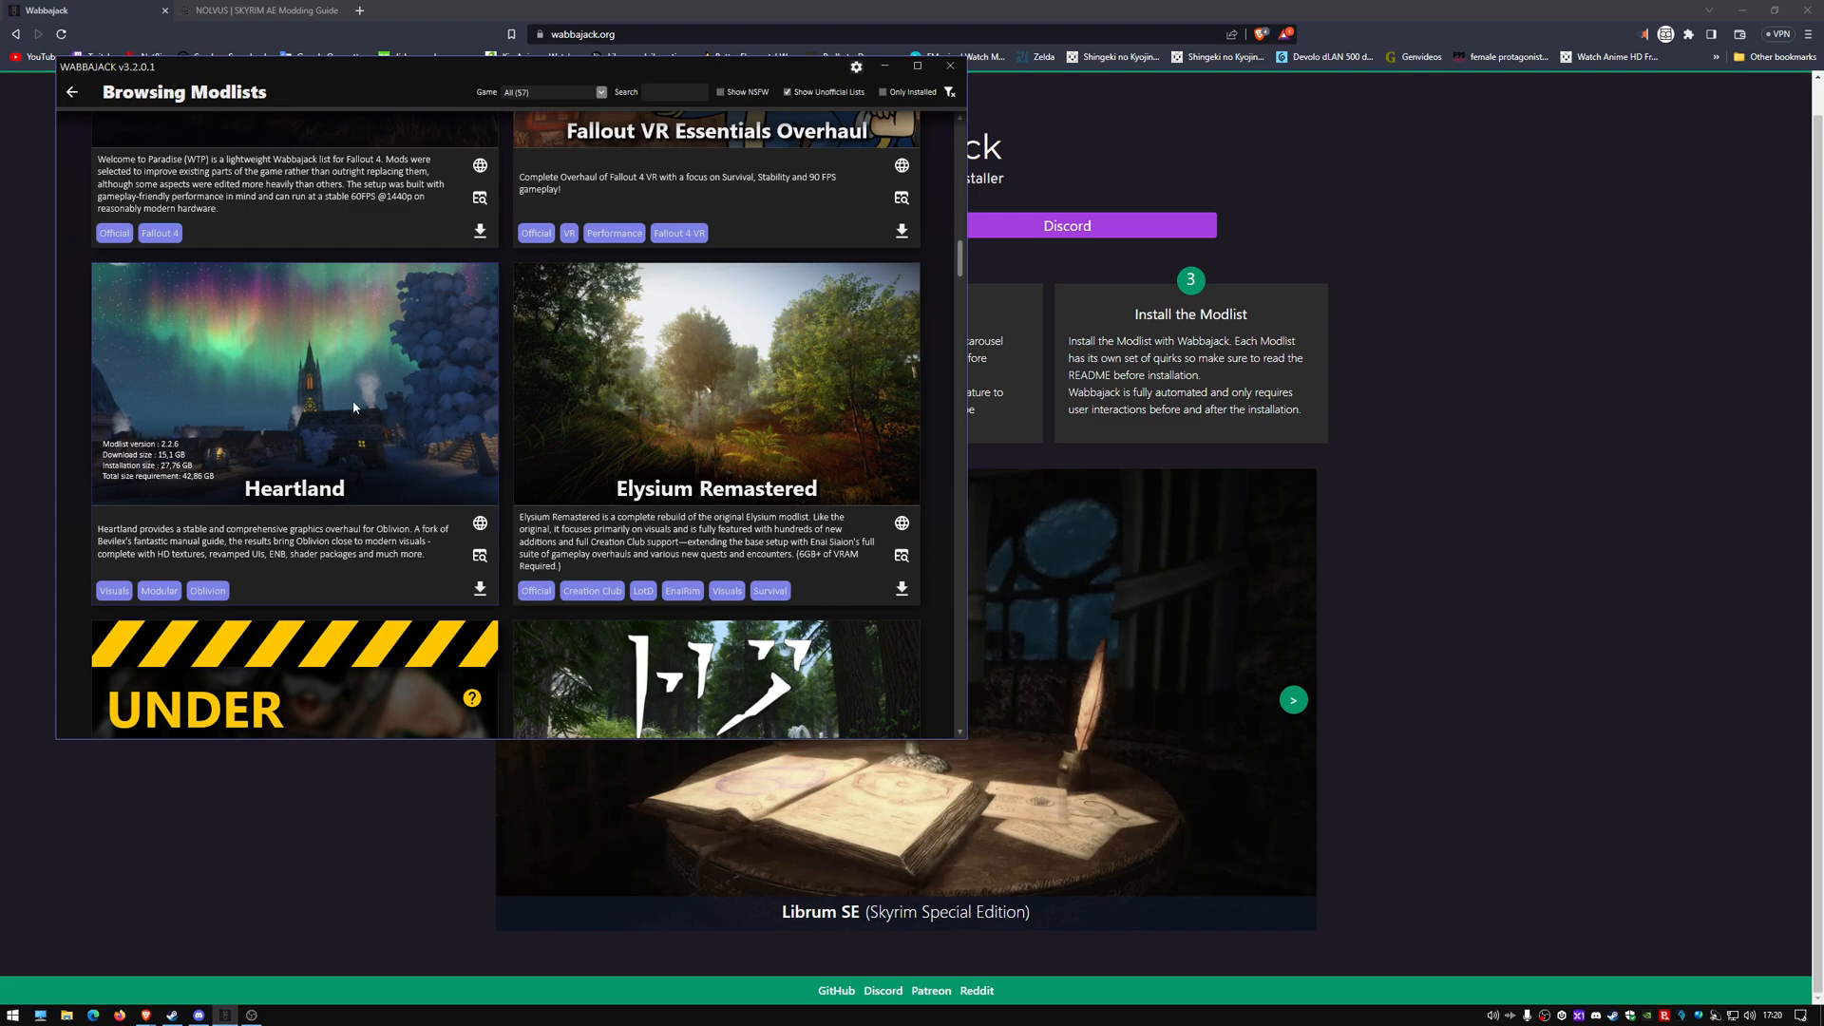
pyautogui.moveTo(380, 478)
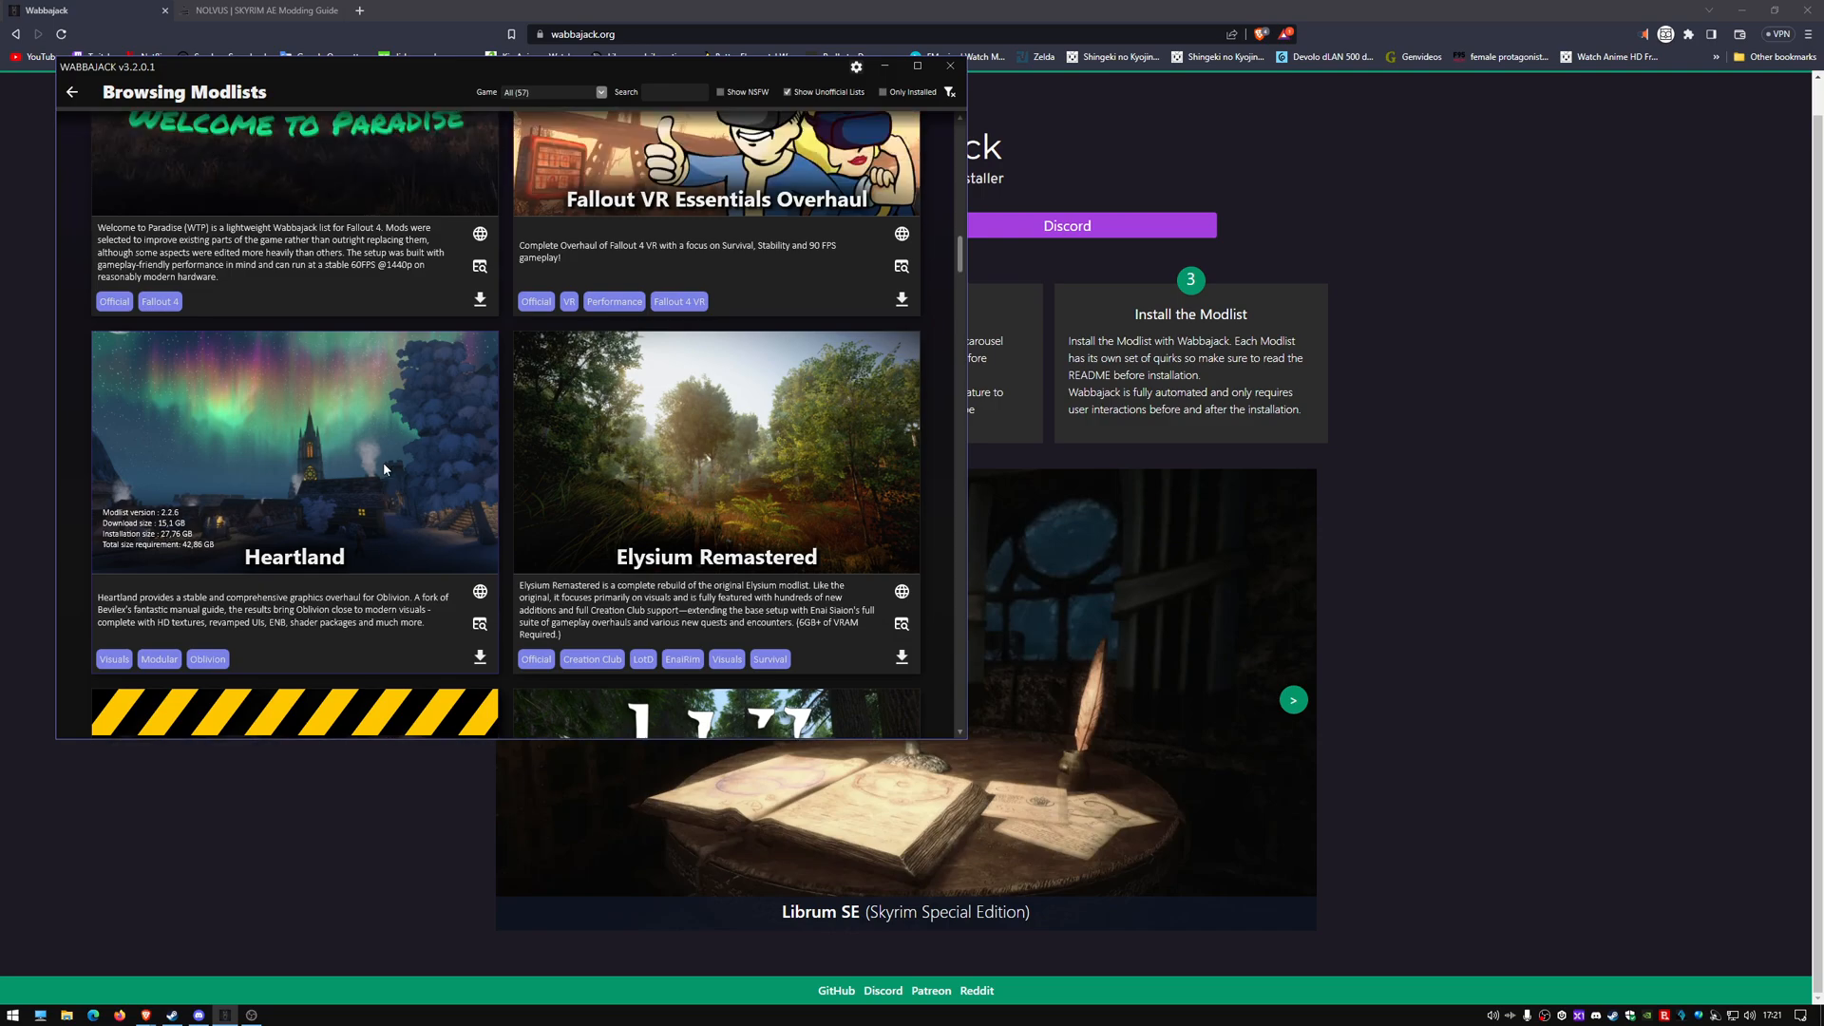
pyautogui.scroll(-3)
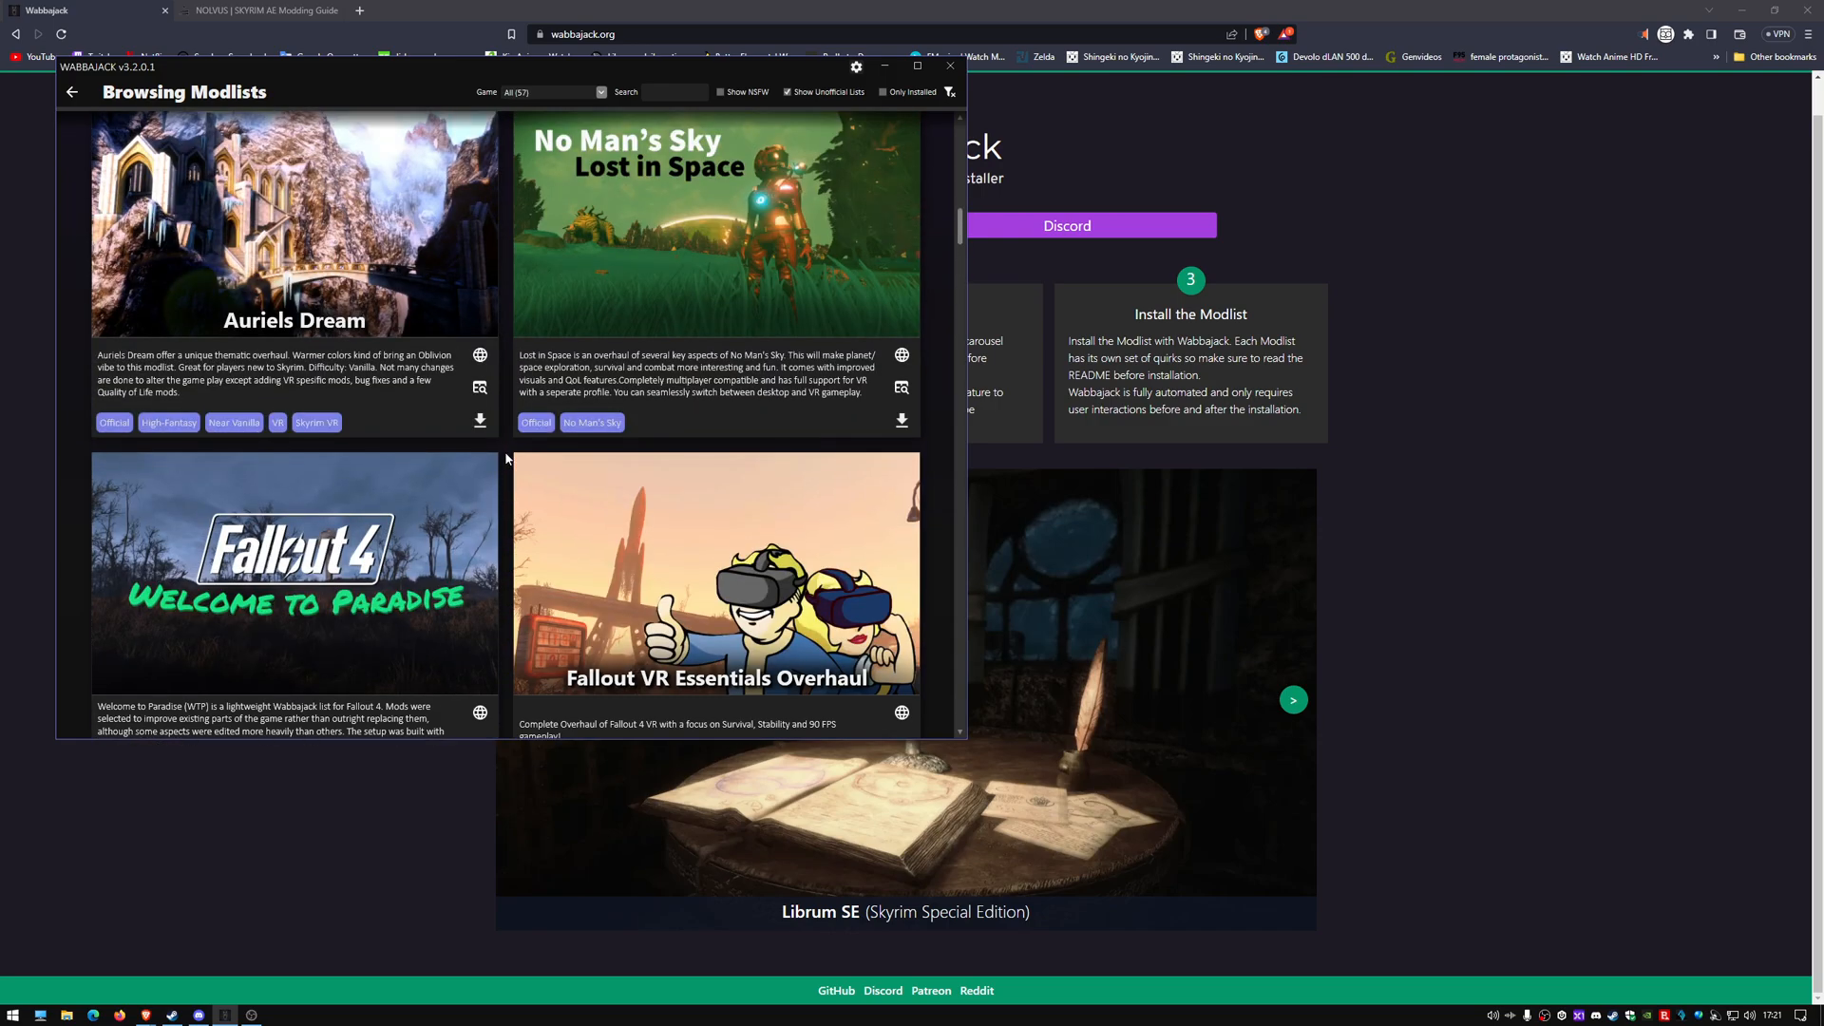
pyautogui.scroll(-3)
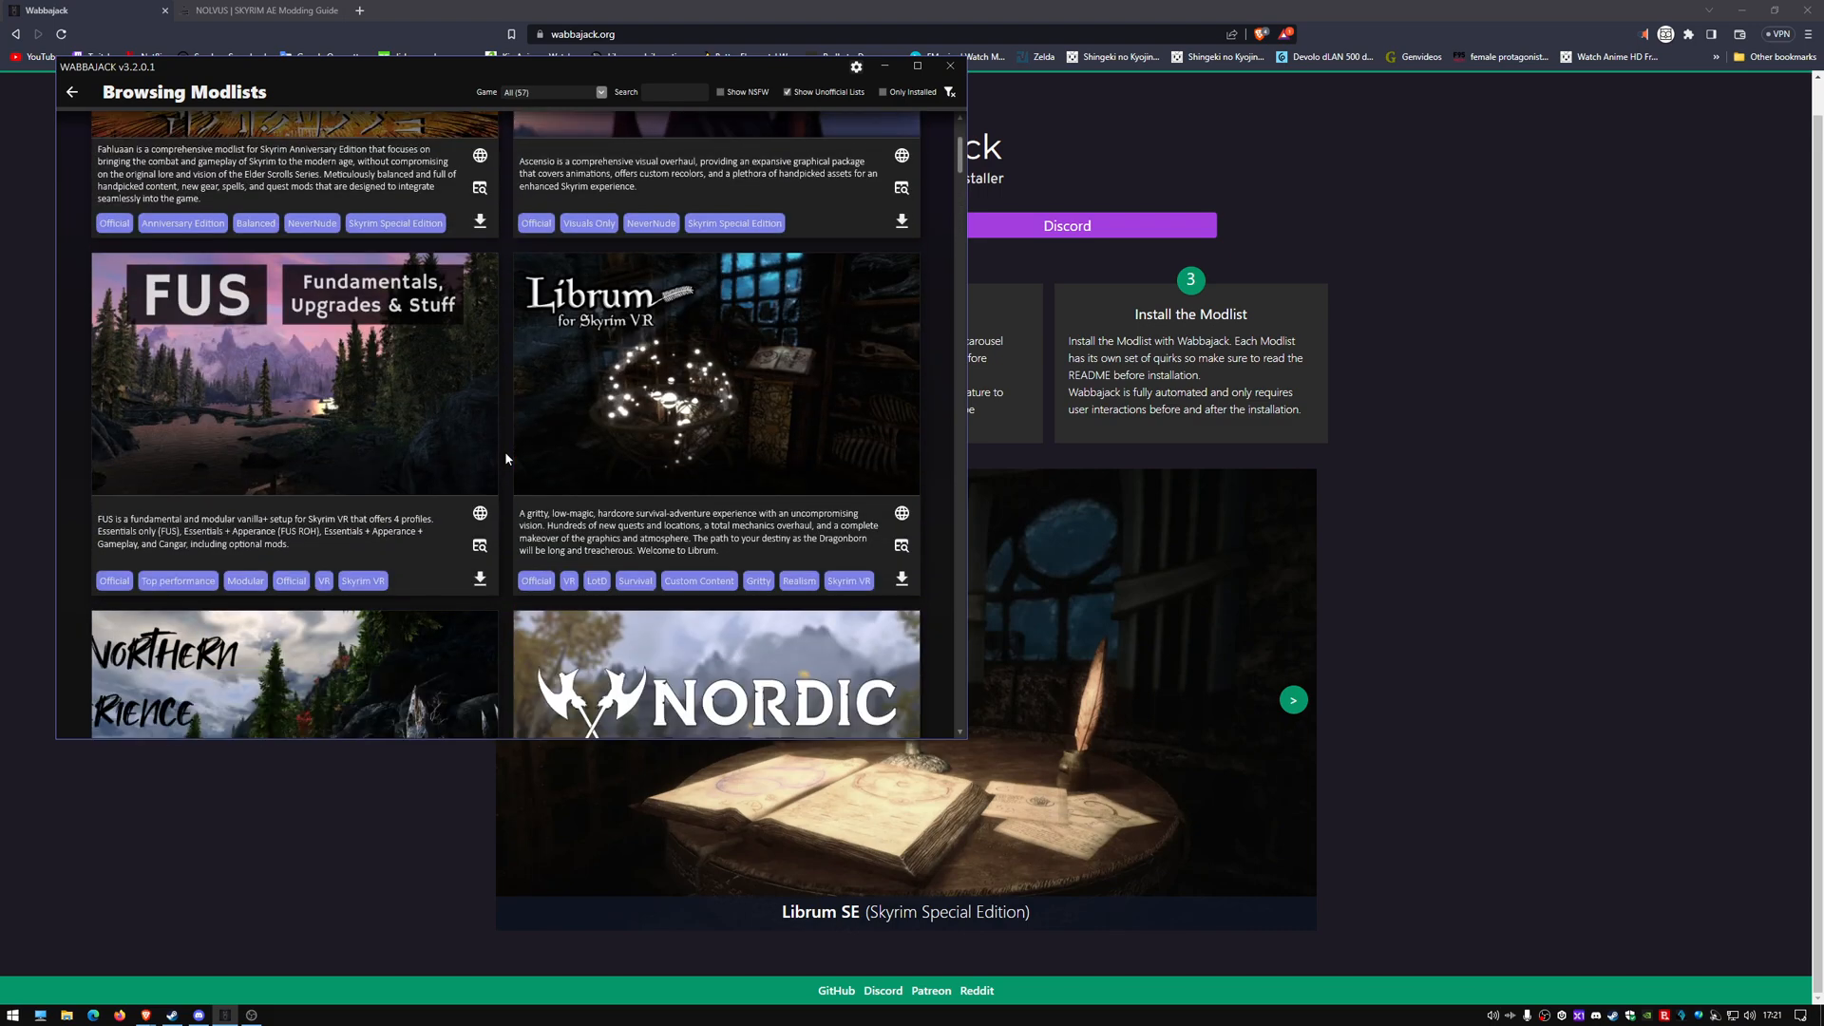
pyautogui.scroll(-3)
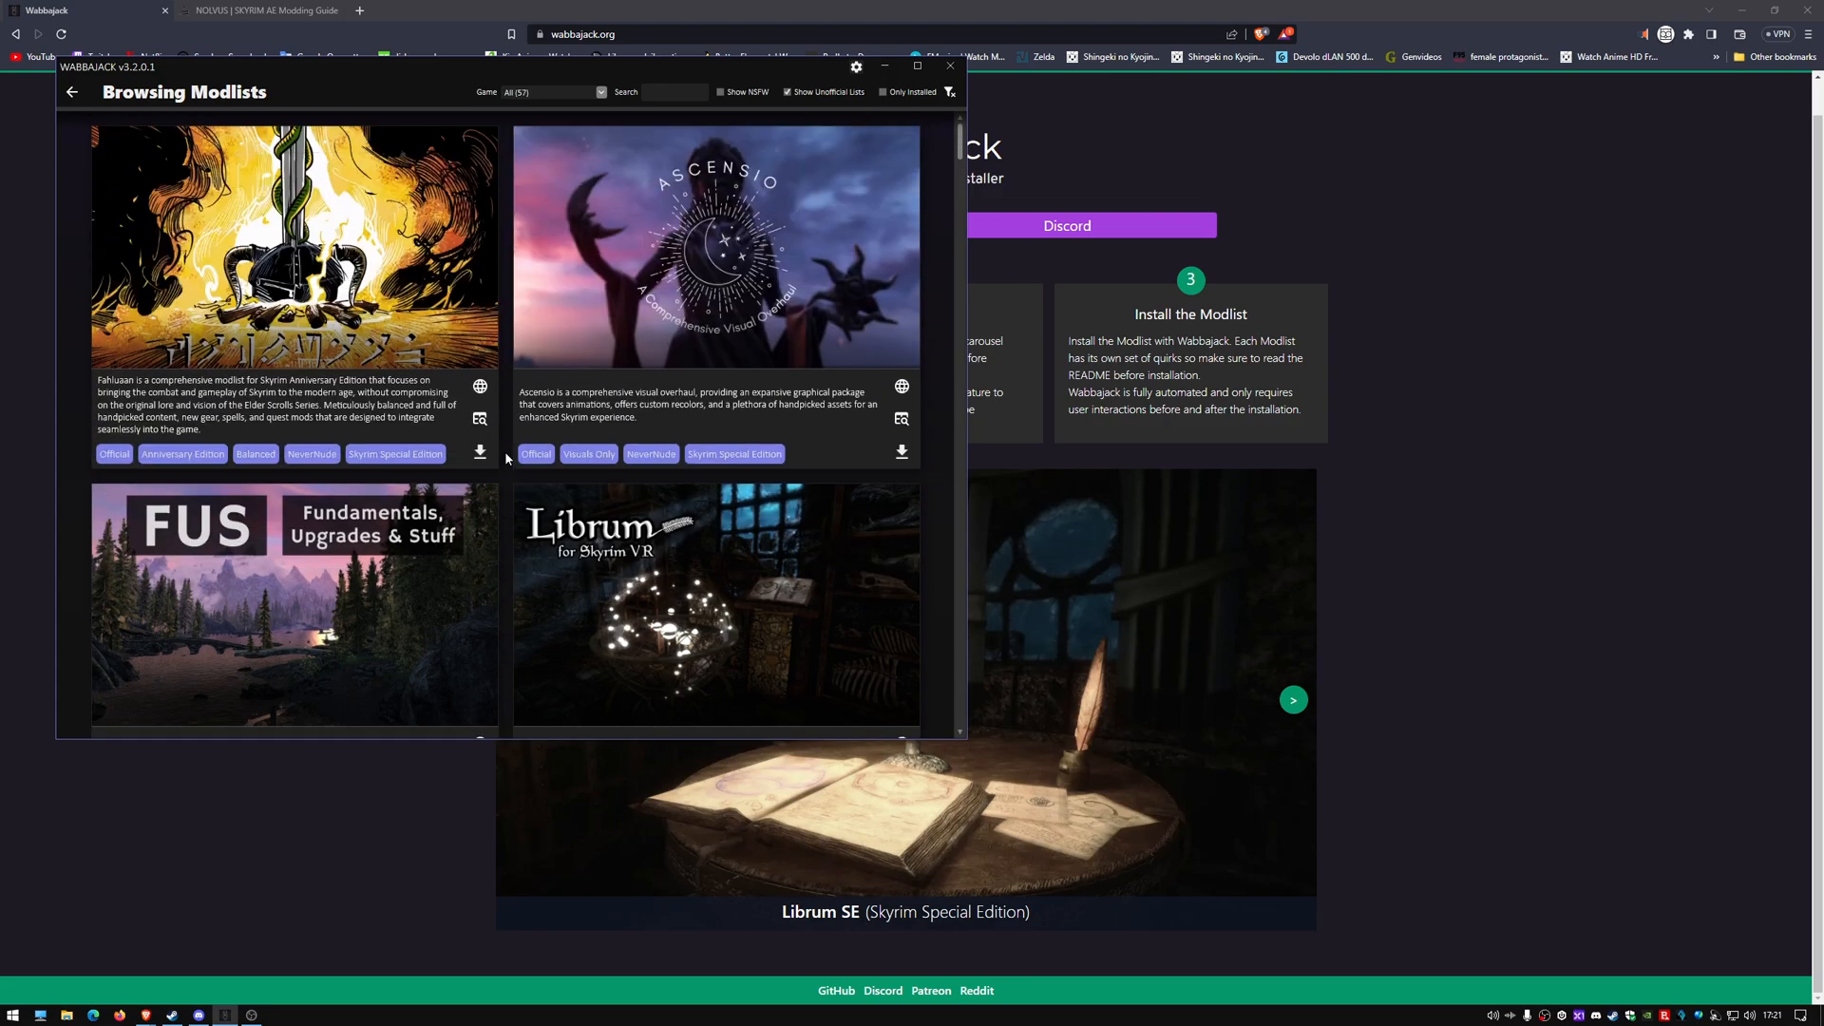
pyautogui.scroll(-3)
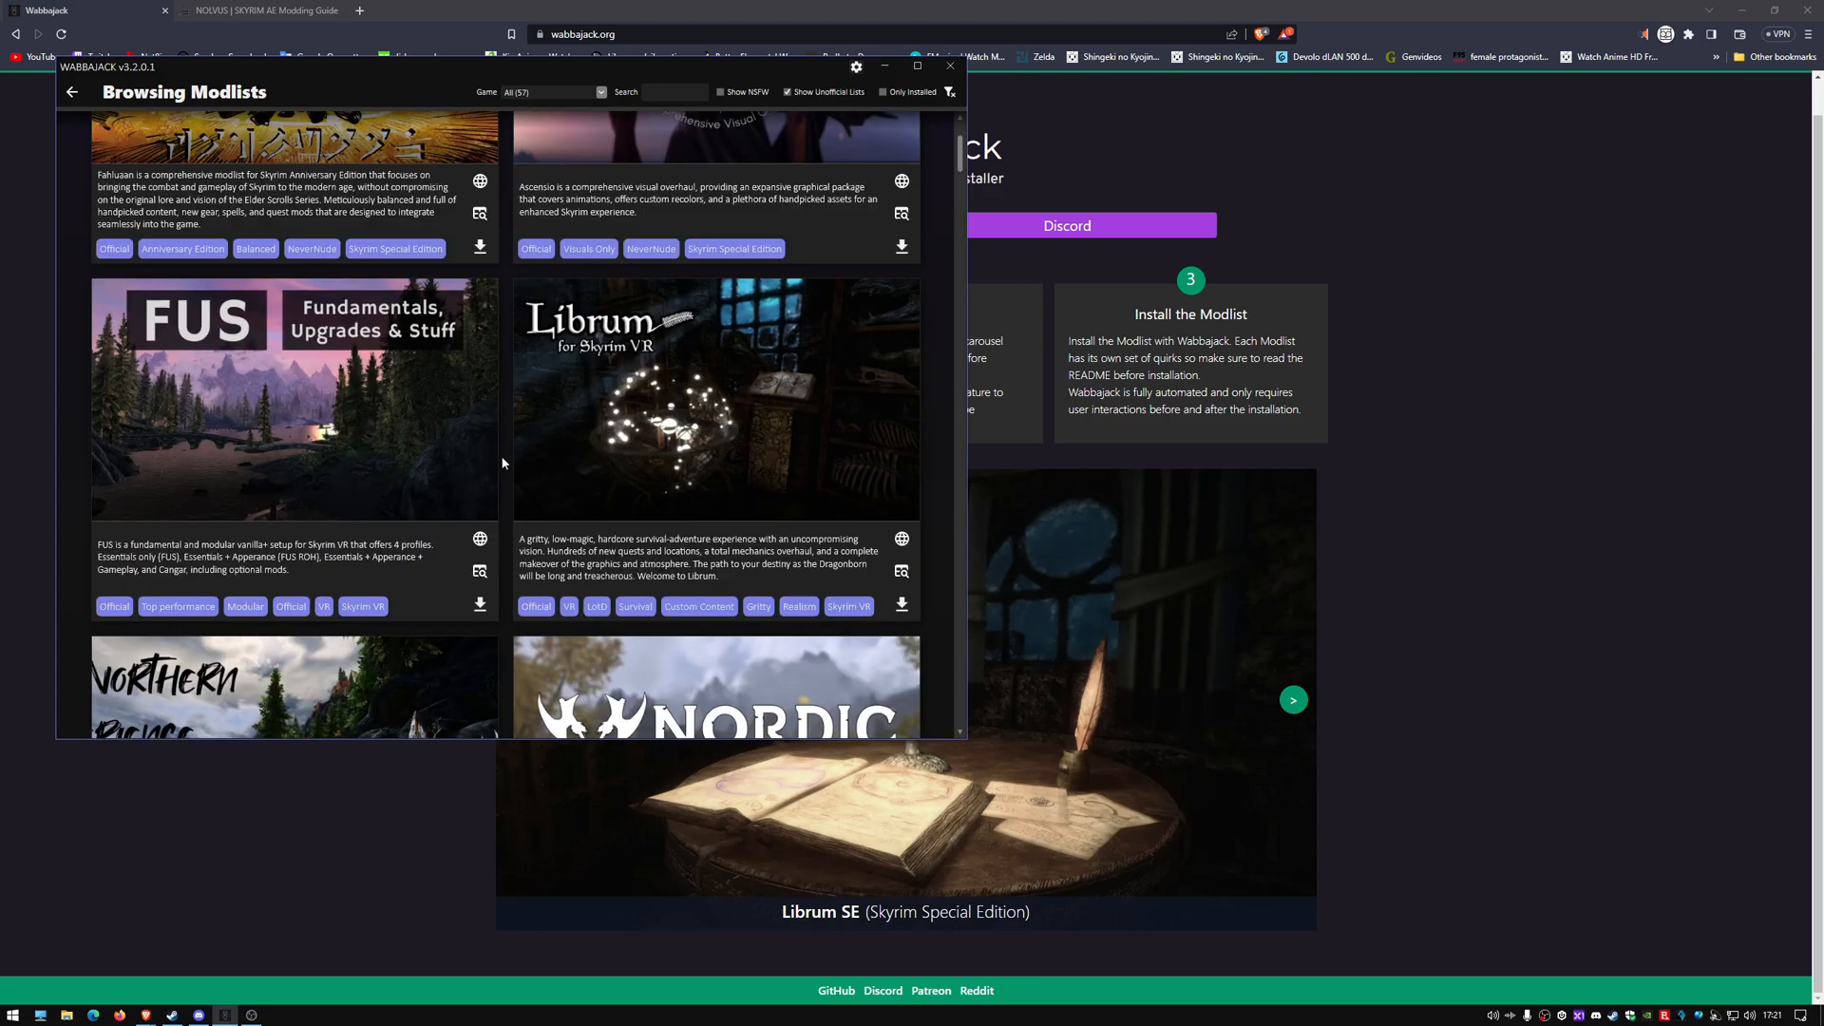
pyautogui.scroll(-3)
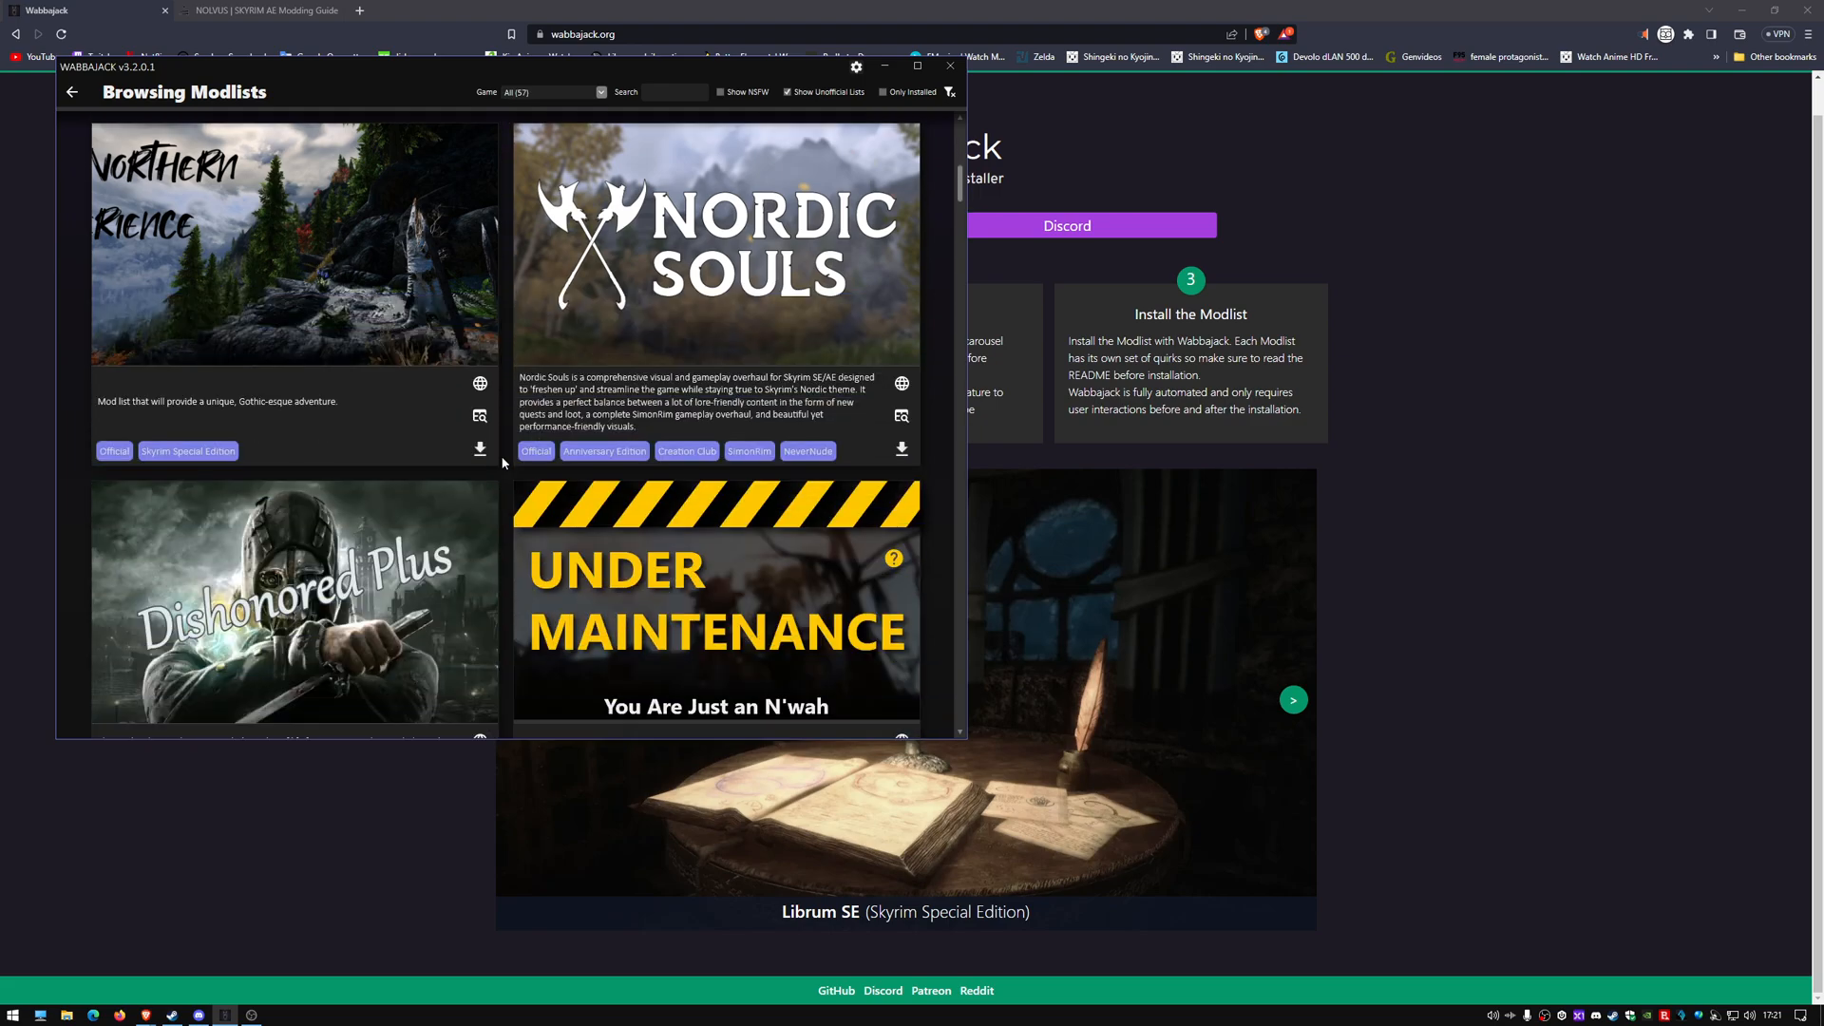
pyautogui.scroll(-3)
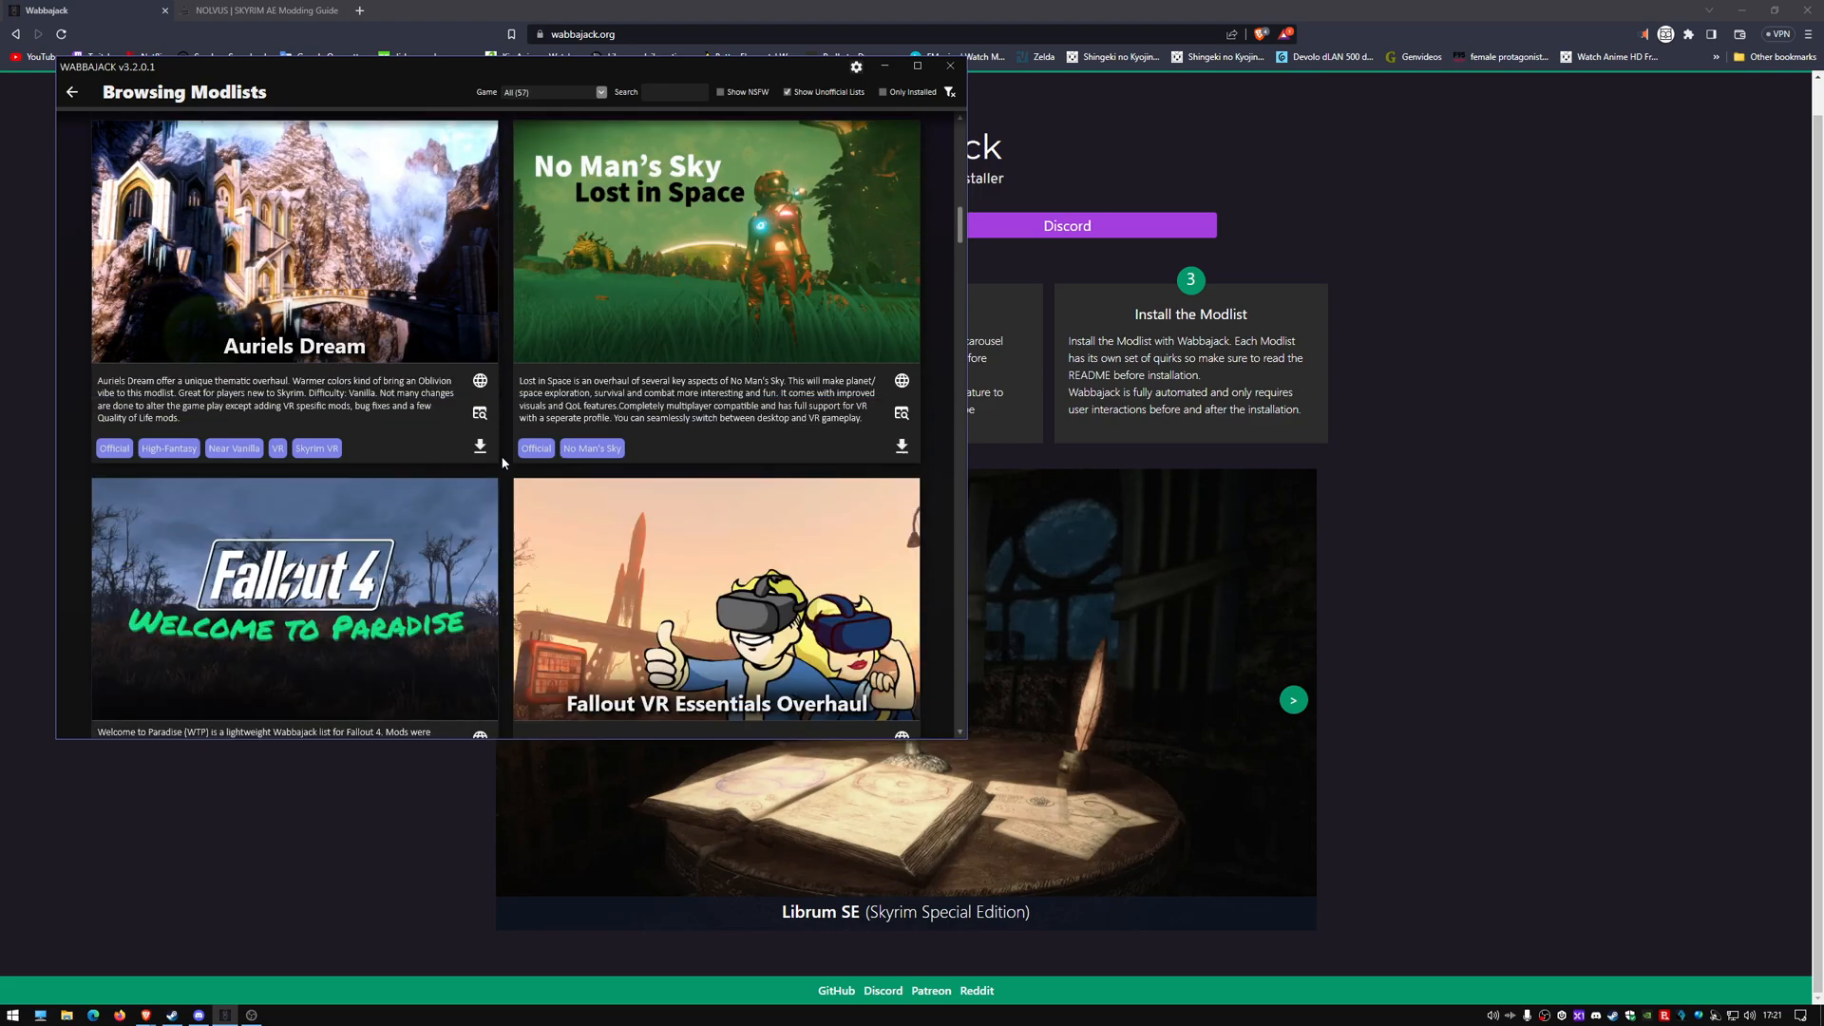
# Keep scrolling through Stardew Valley and other lists down to Tempus Maledictum
pyautogui.scroll(-3)
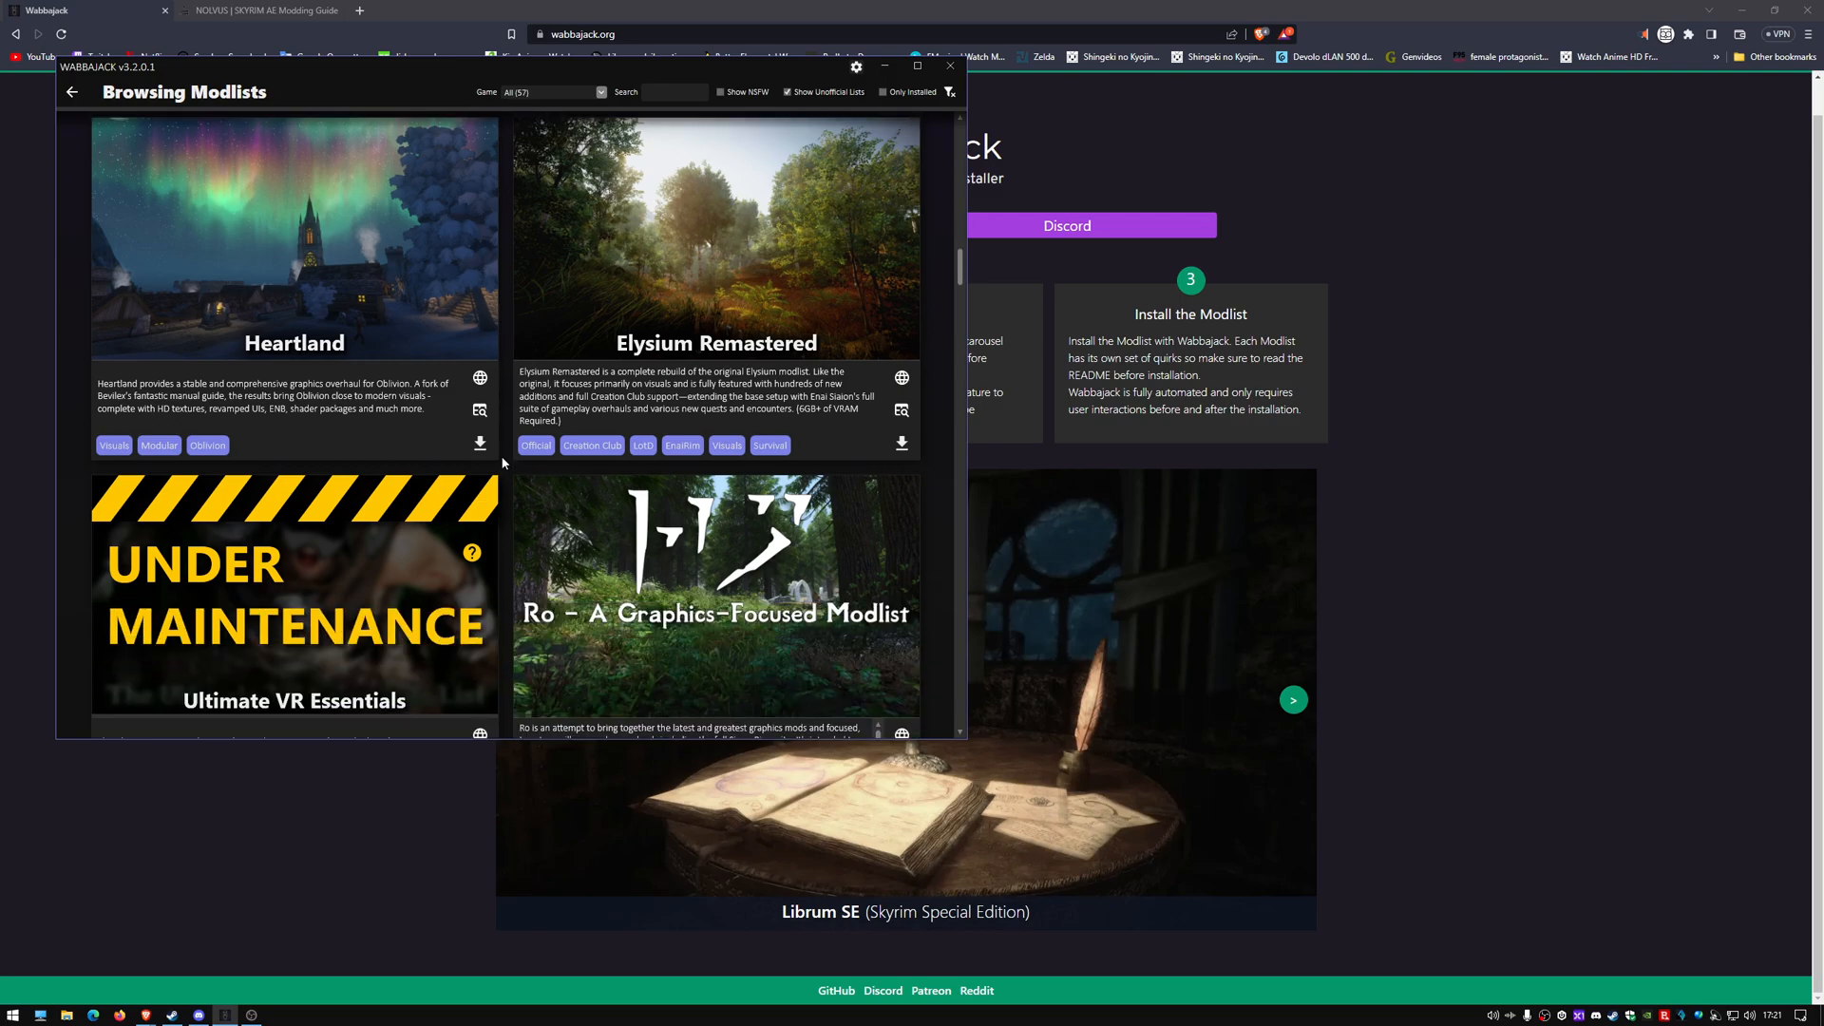
pyautogui.scroll(-3)
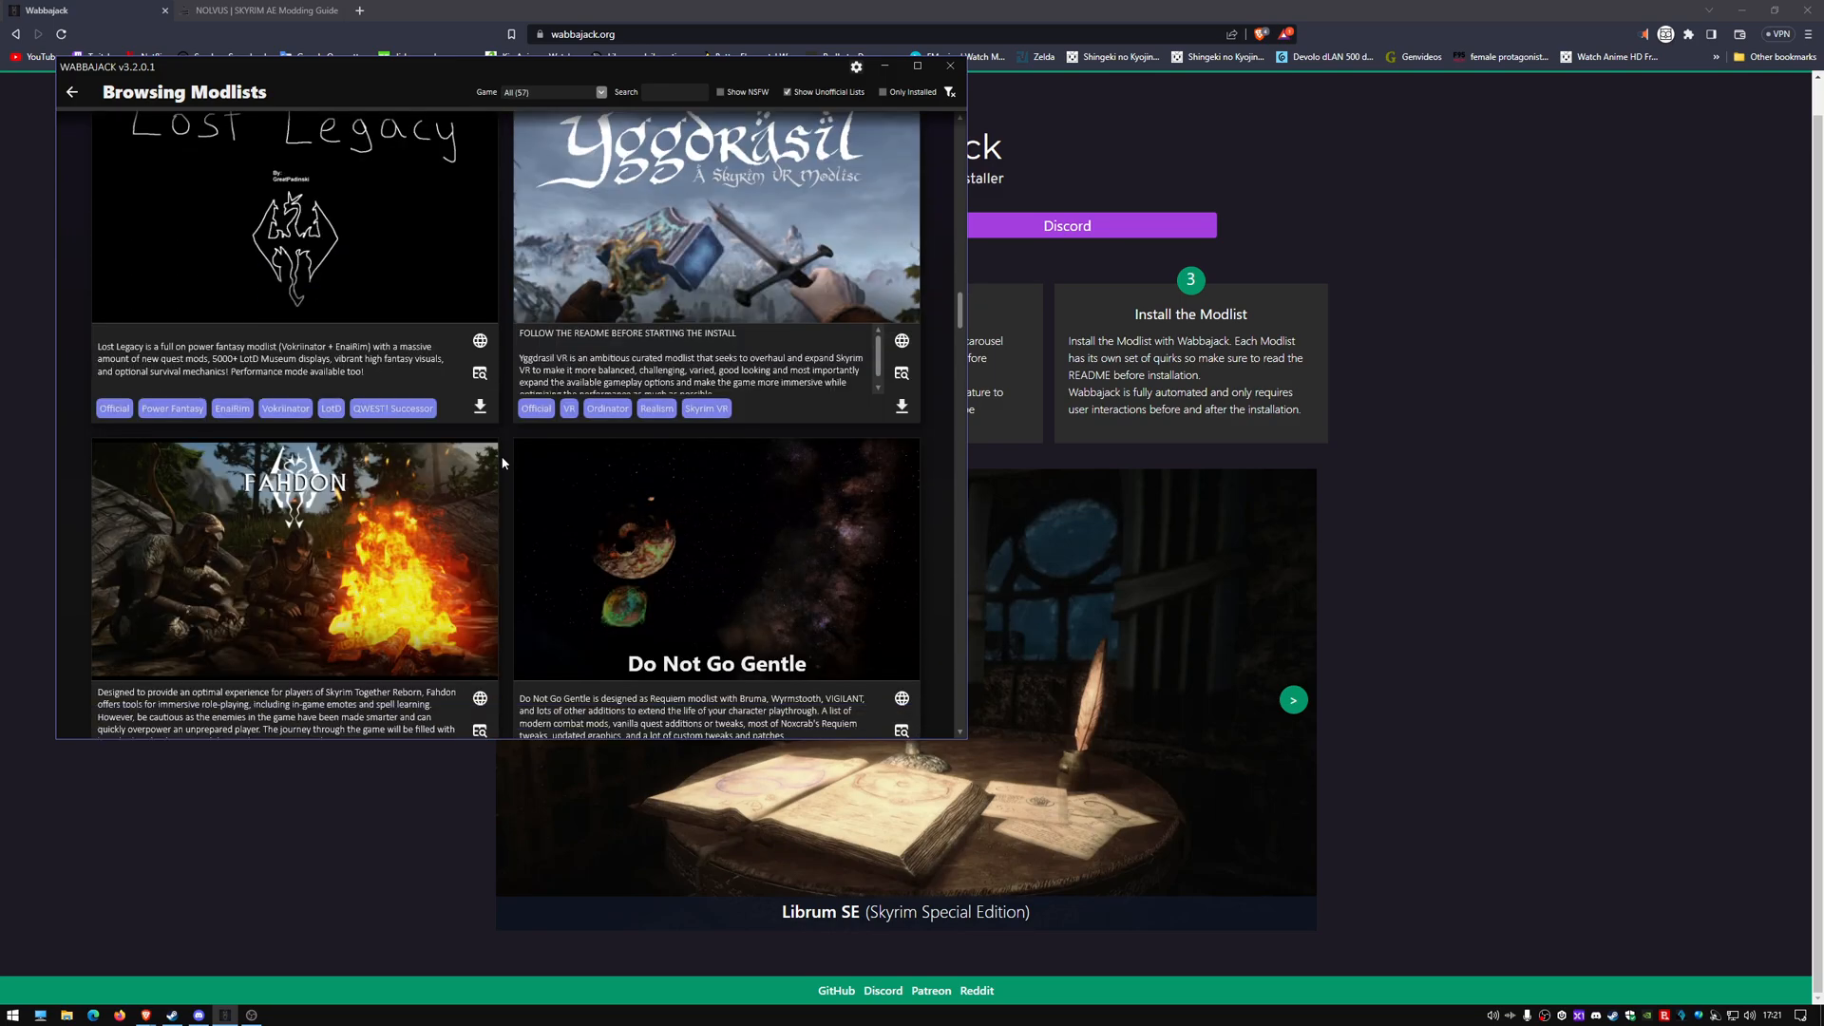
pyautogui.scroll(-3)
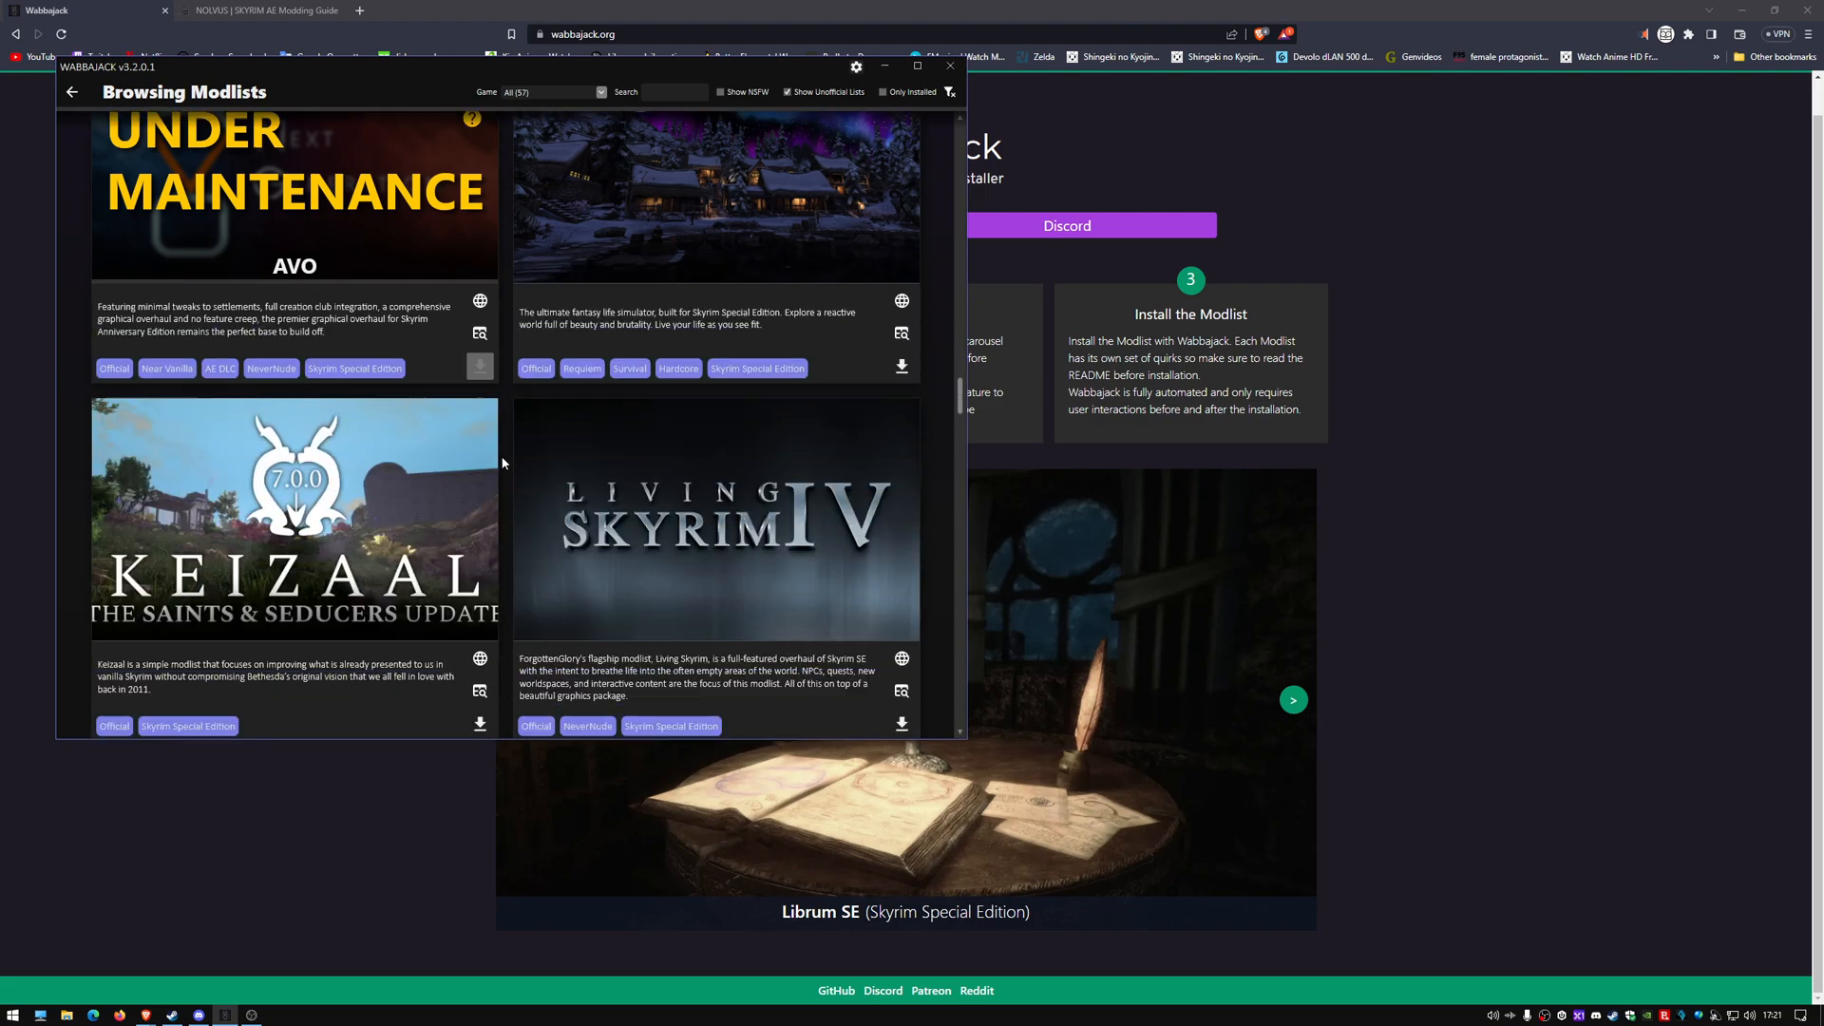
pyautogui.scroll(-3)
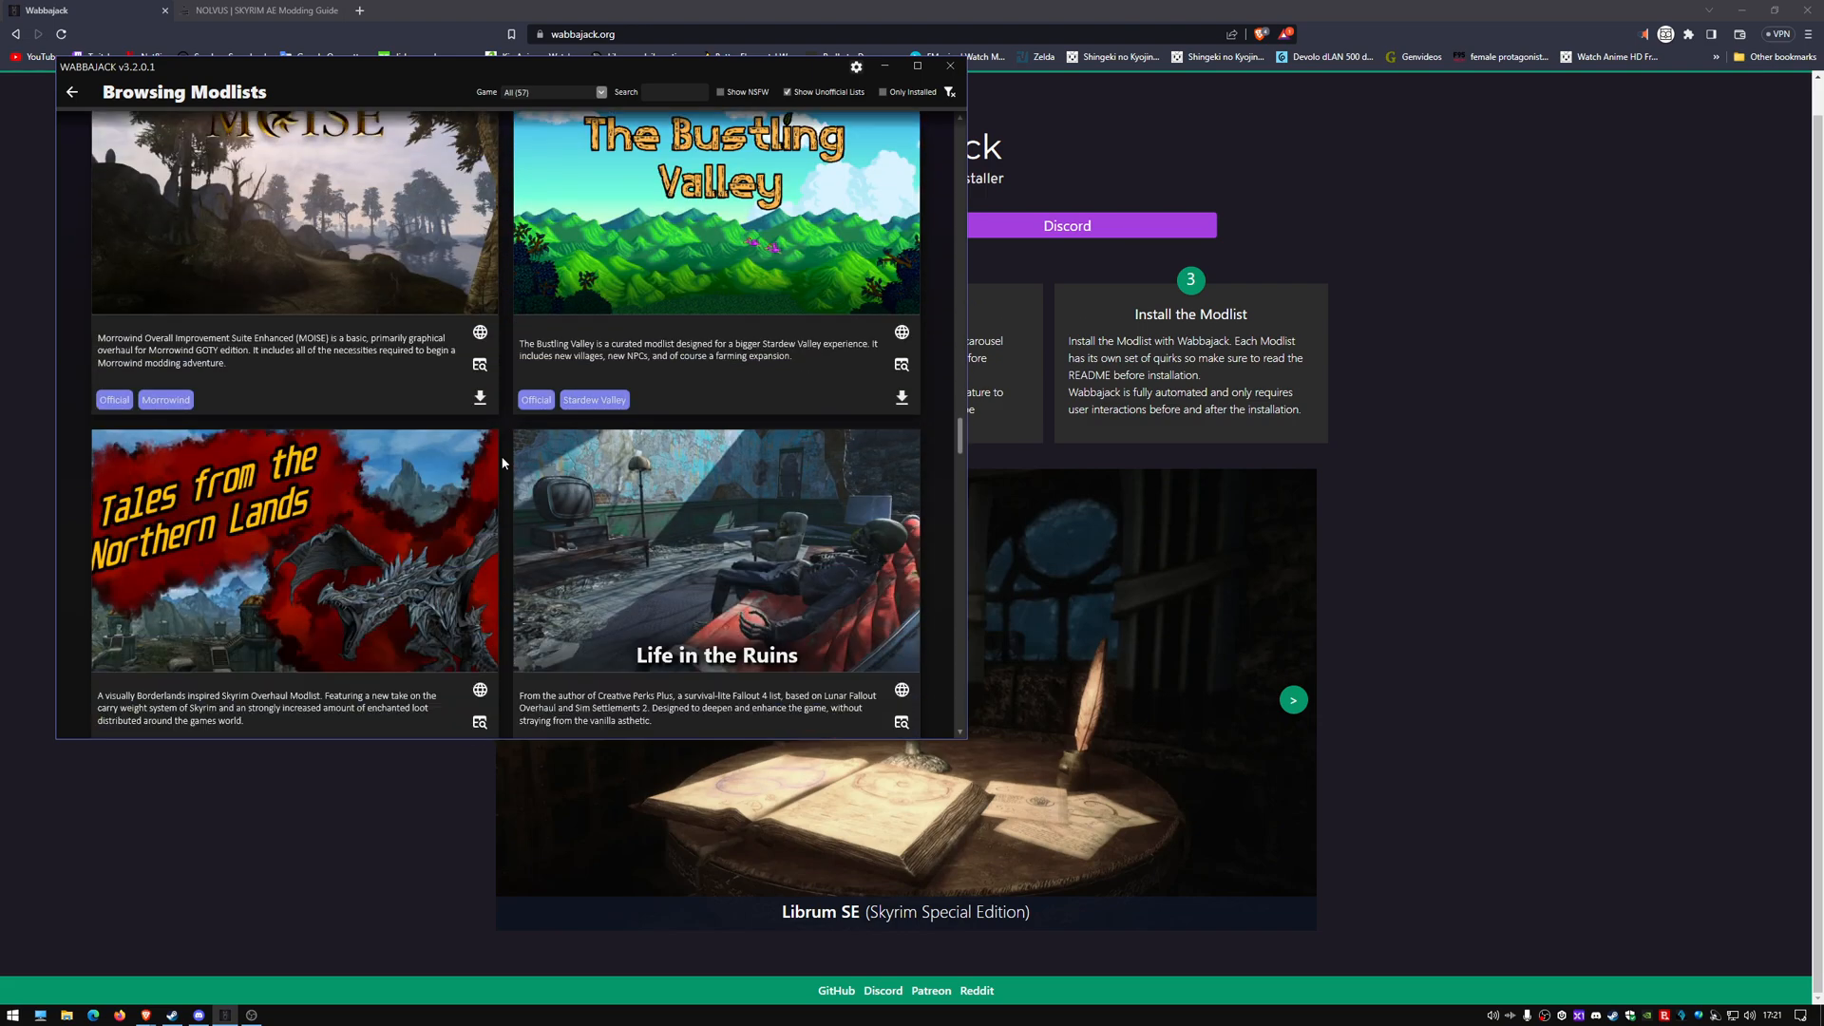
pyautogui.scroll(-3)
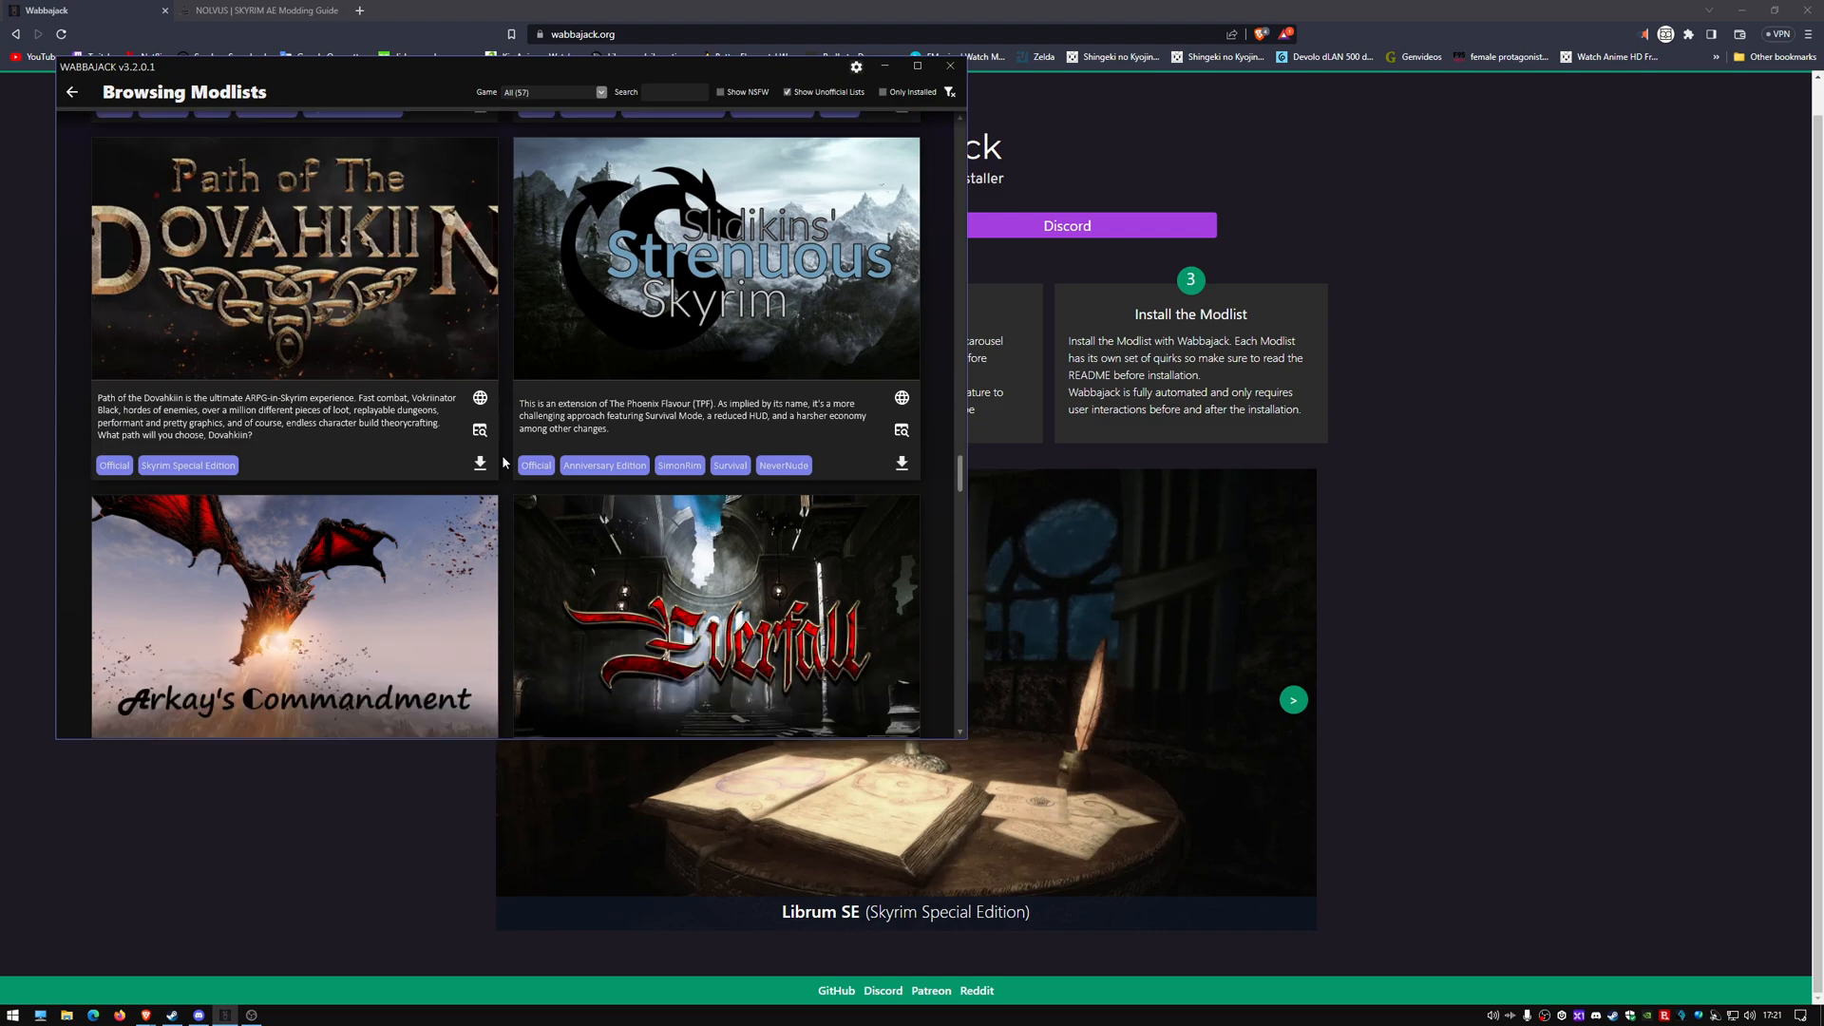
pyautogui.scroll(-3)
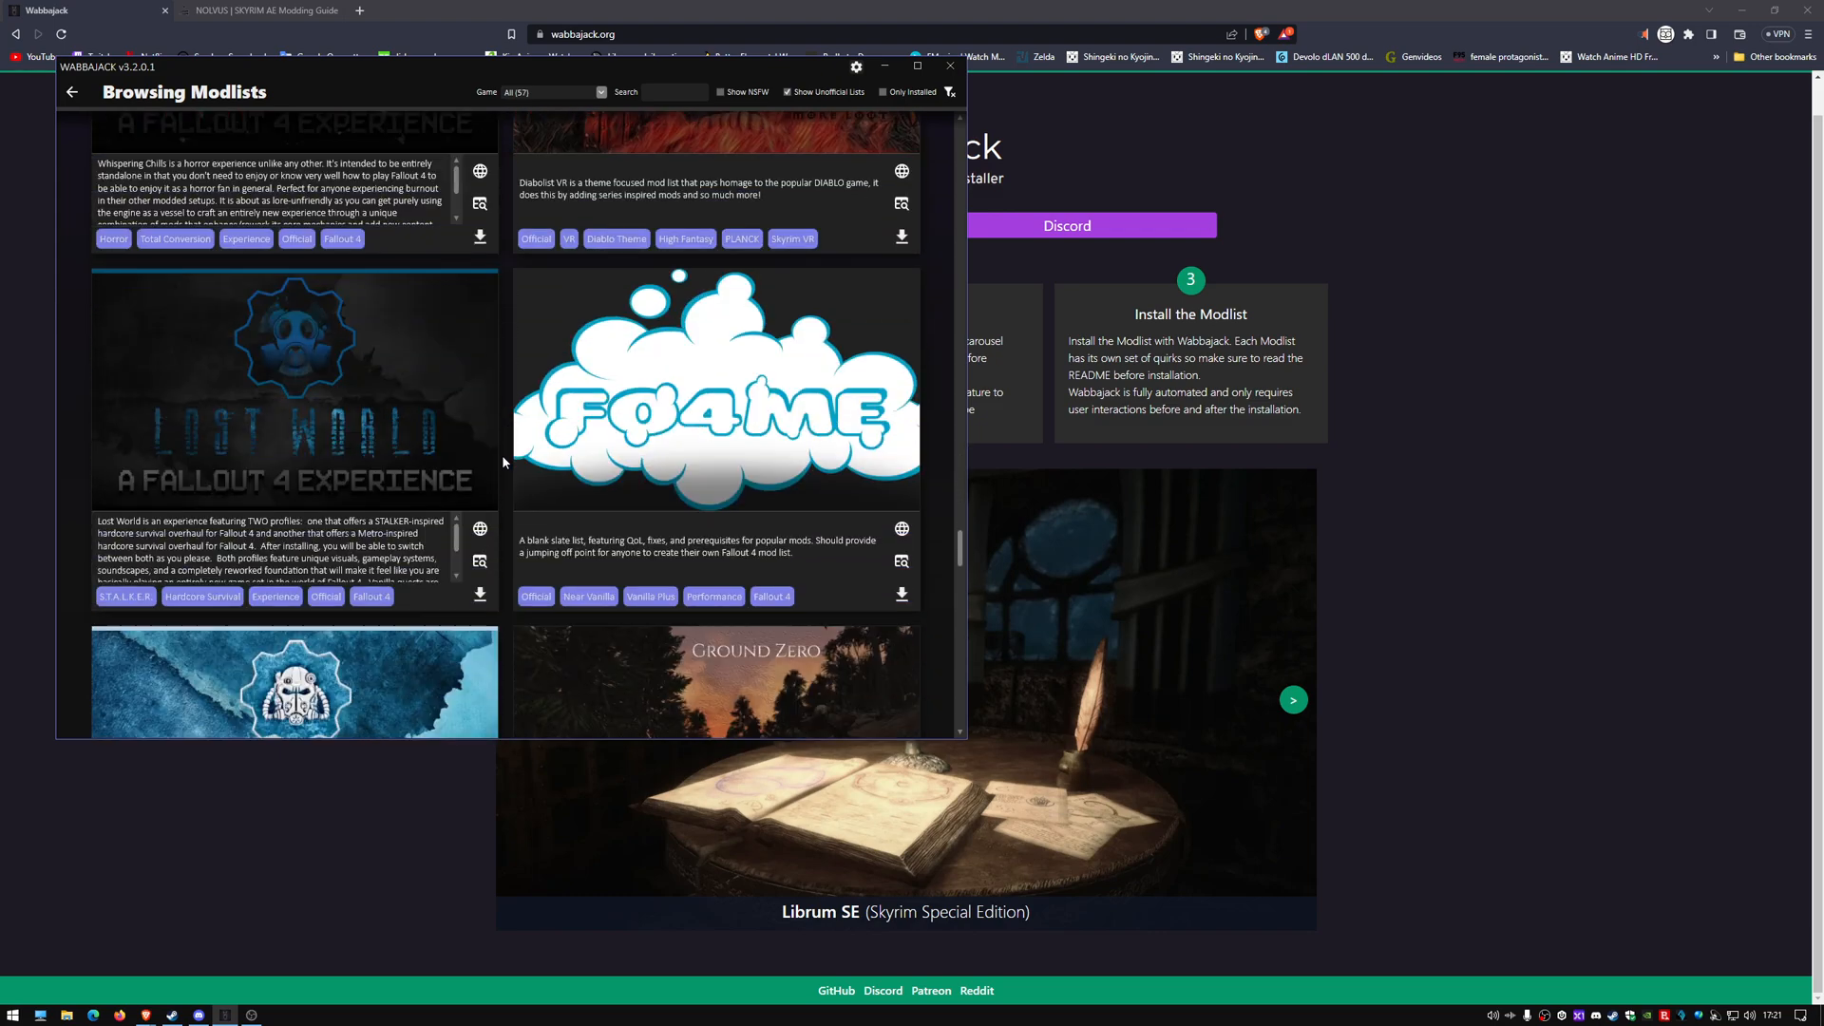
pyautogui.scroll(-3)
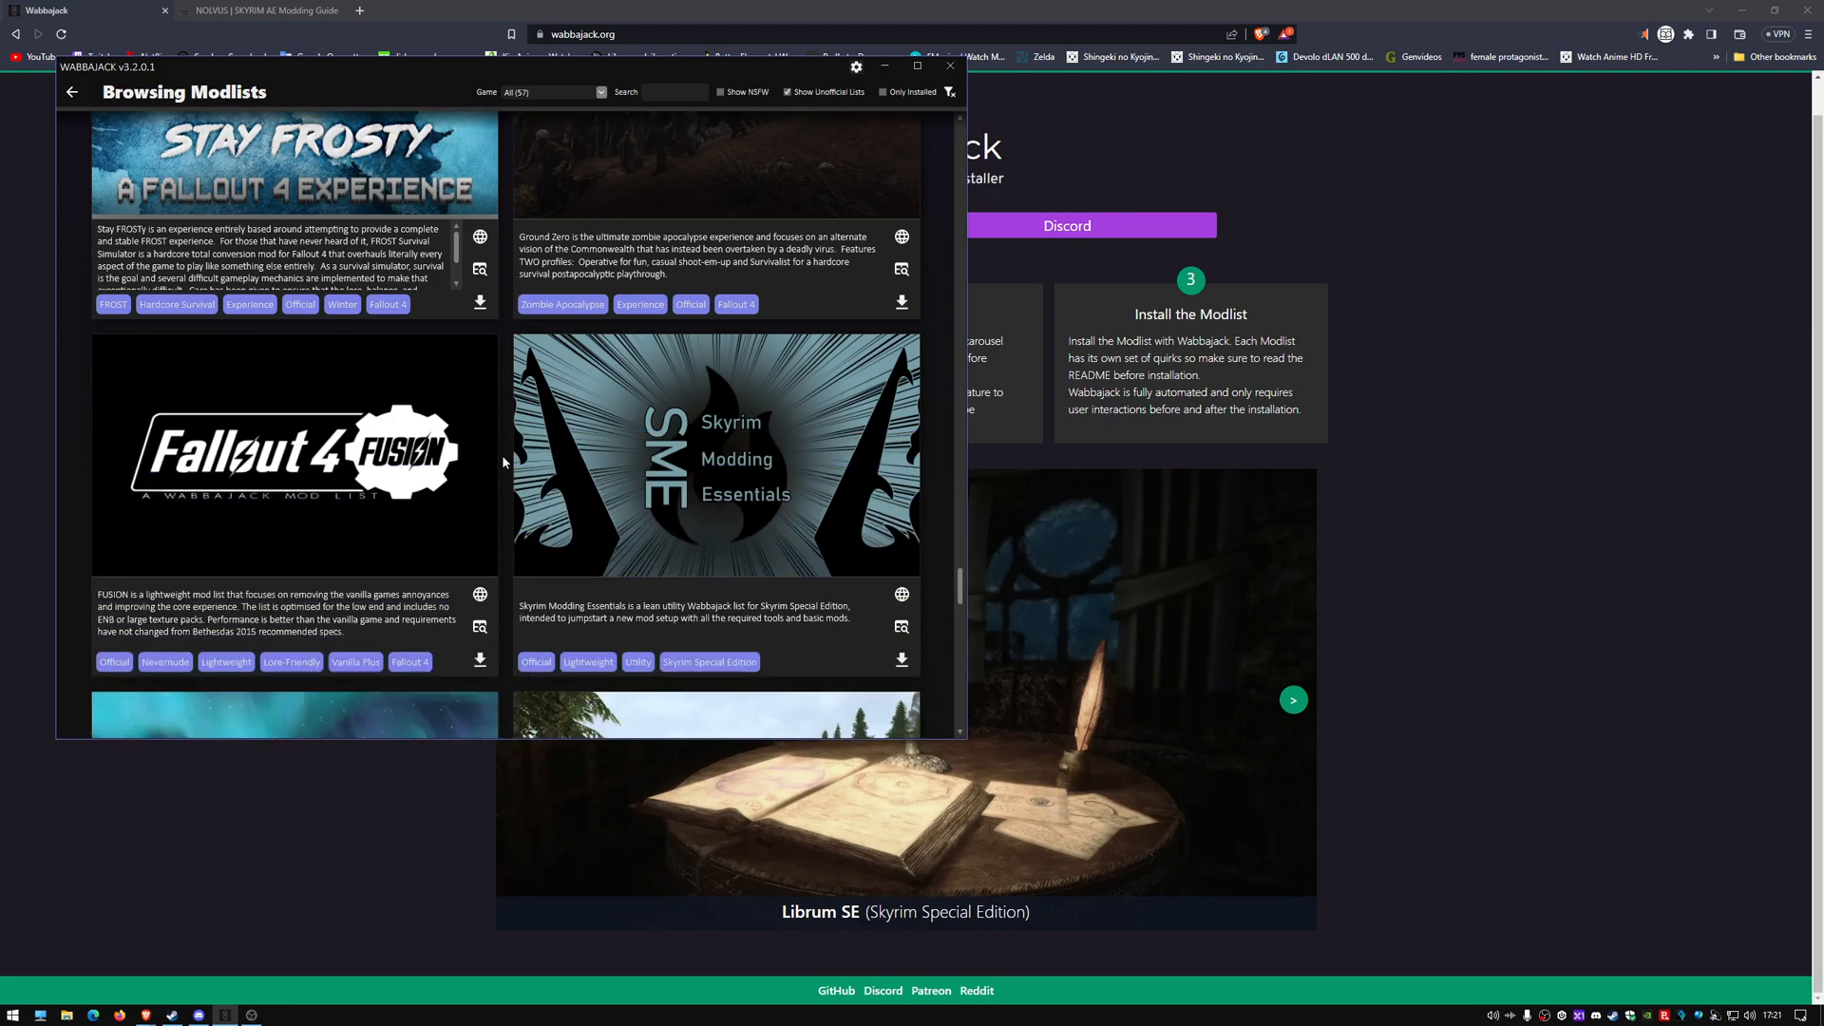
pyautogui.scroll(-3)
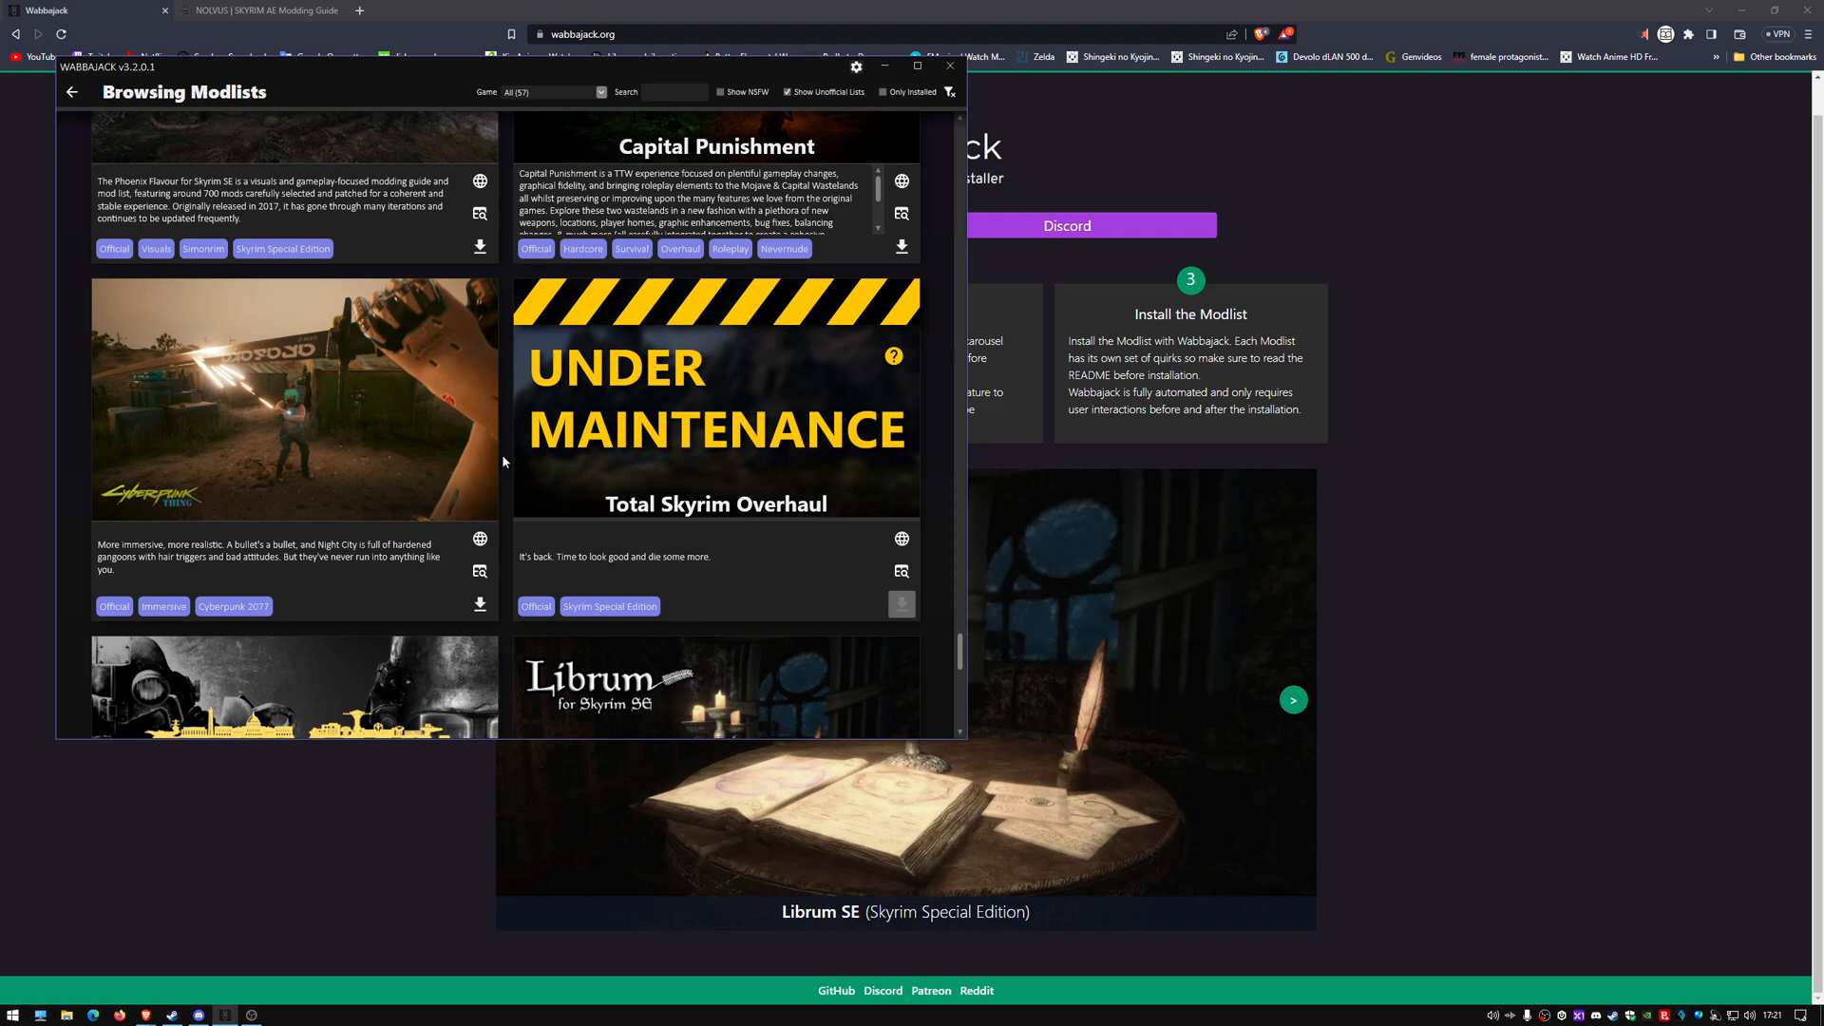
pyautogui.scroll(-3)
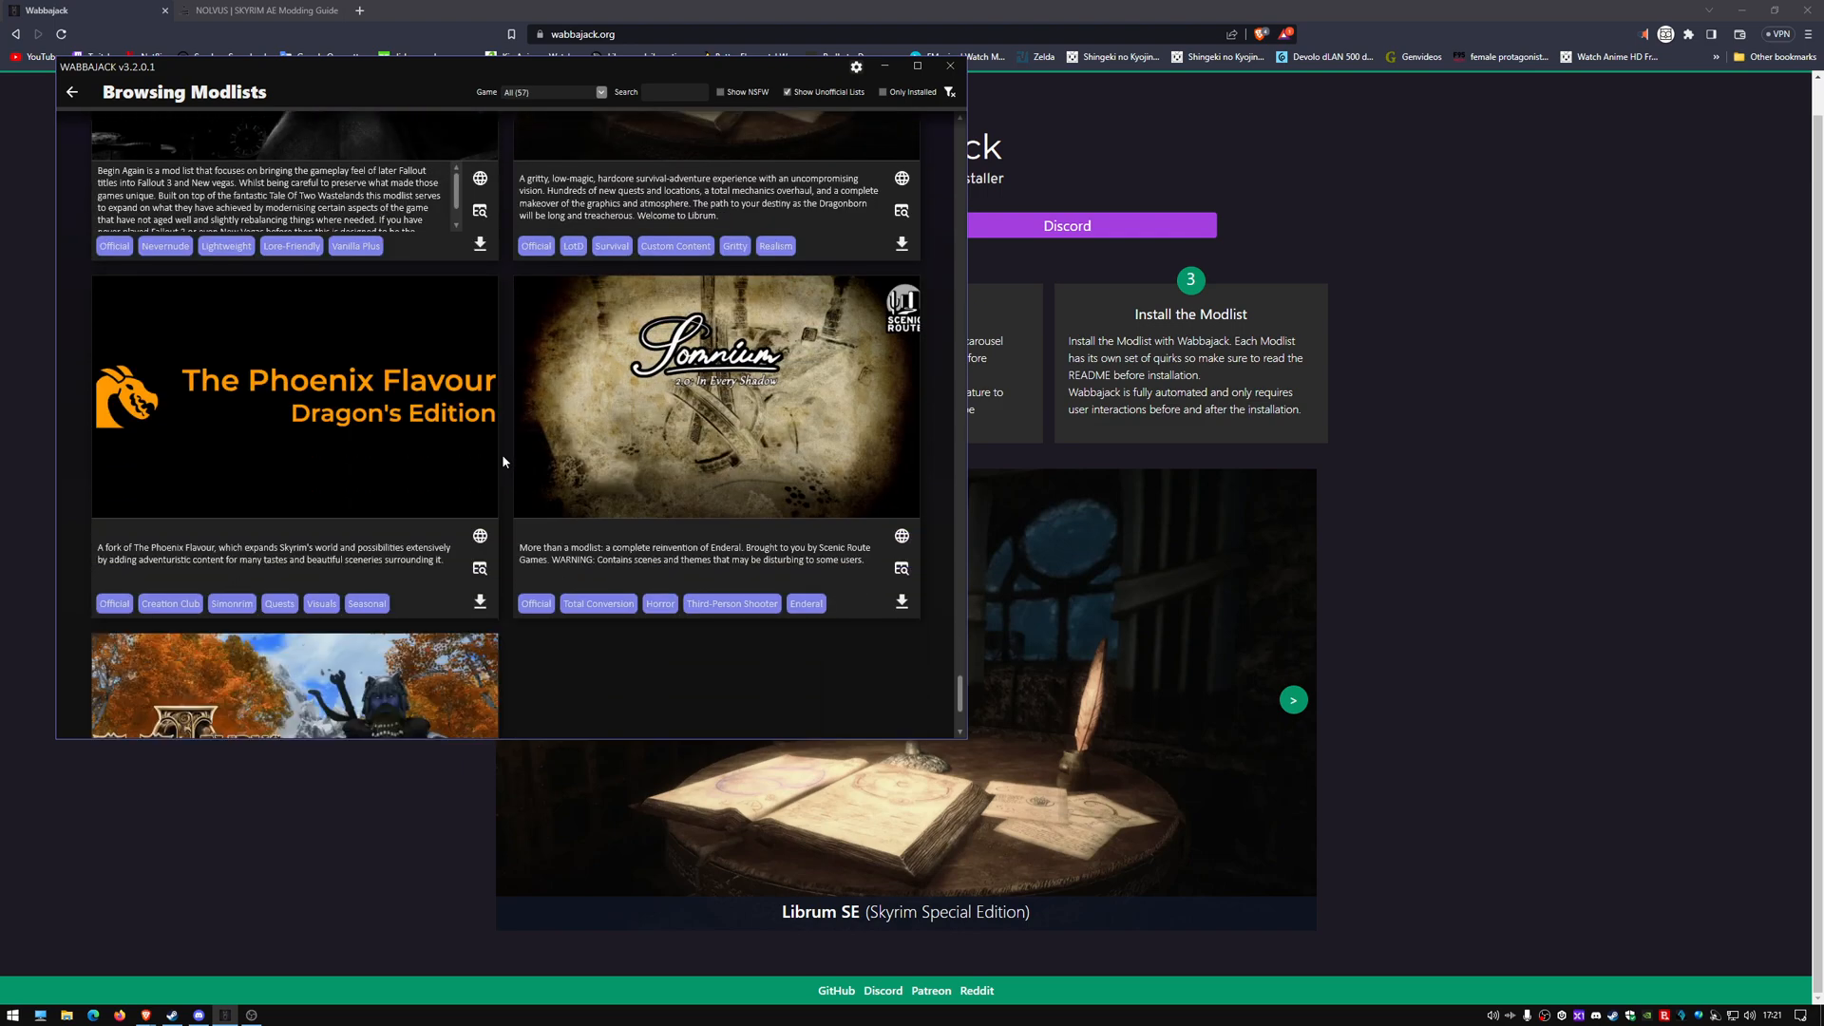
pyautogui.scroll(-3)
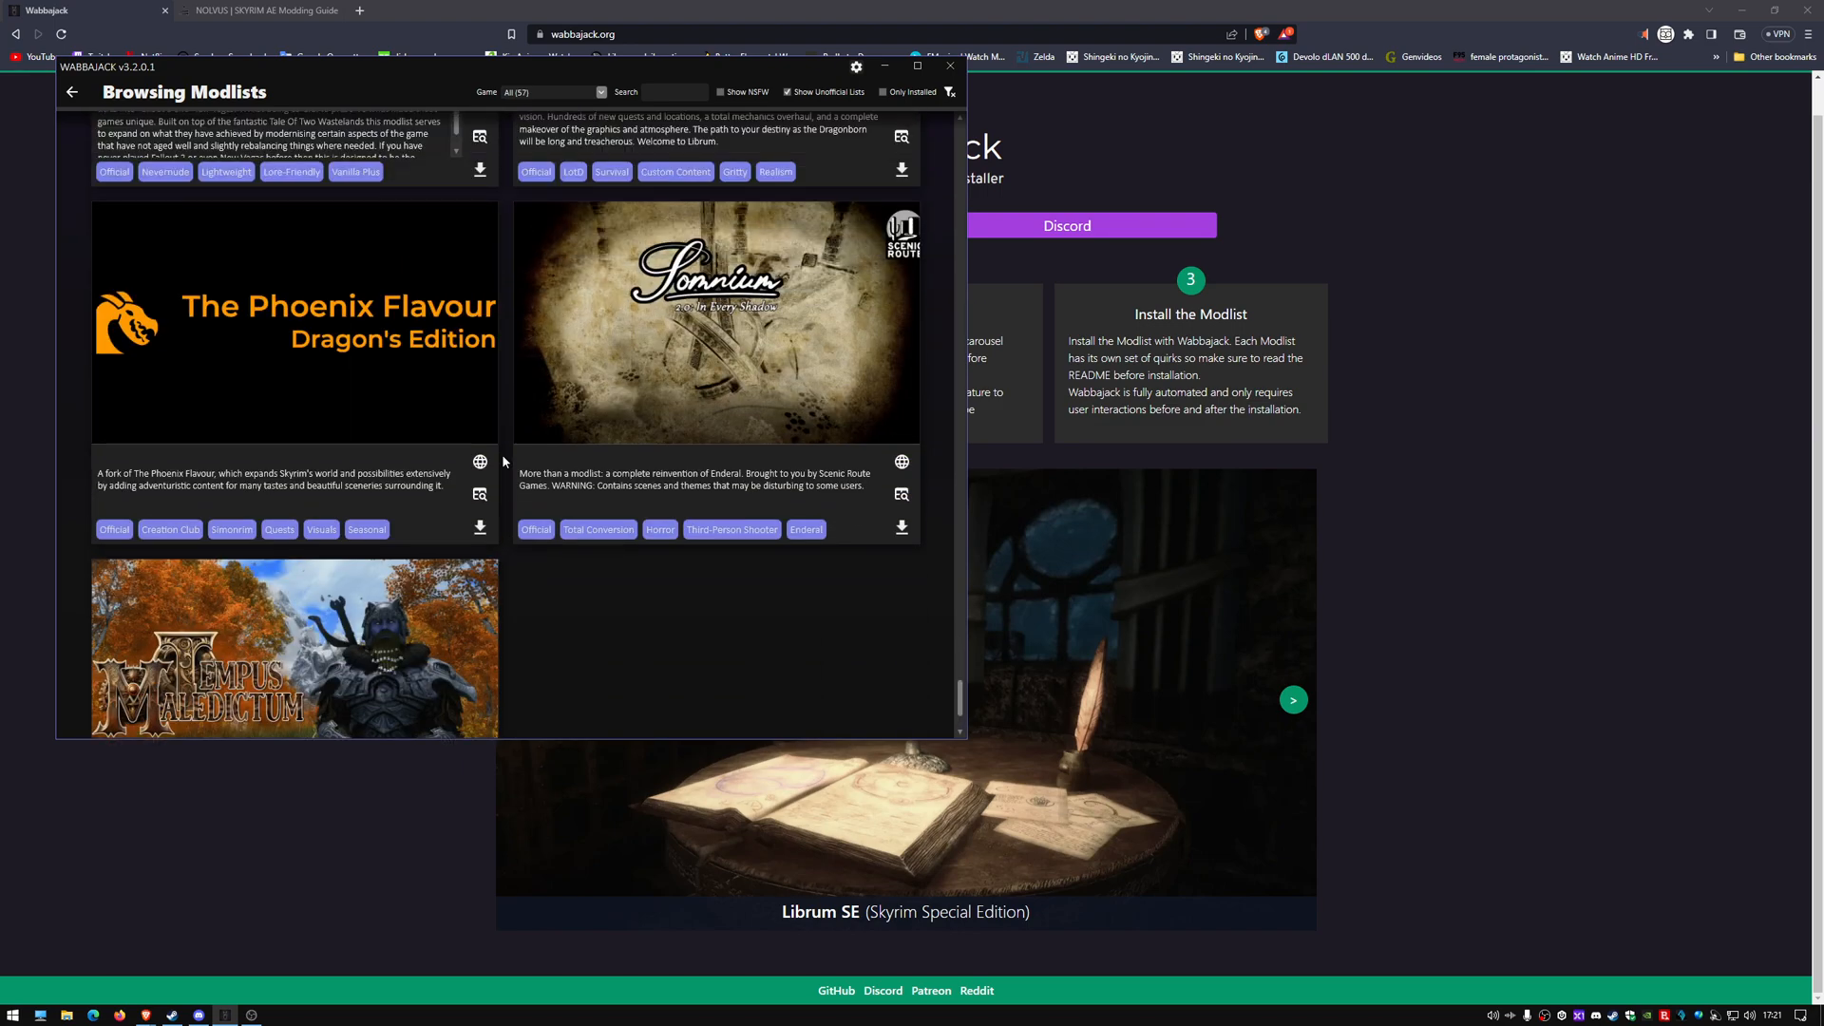
pyautogui.scroll(-3)
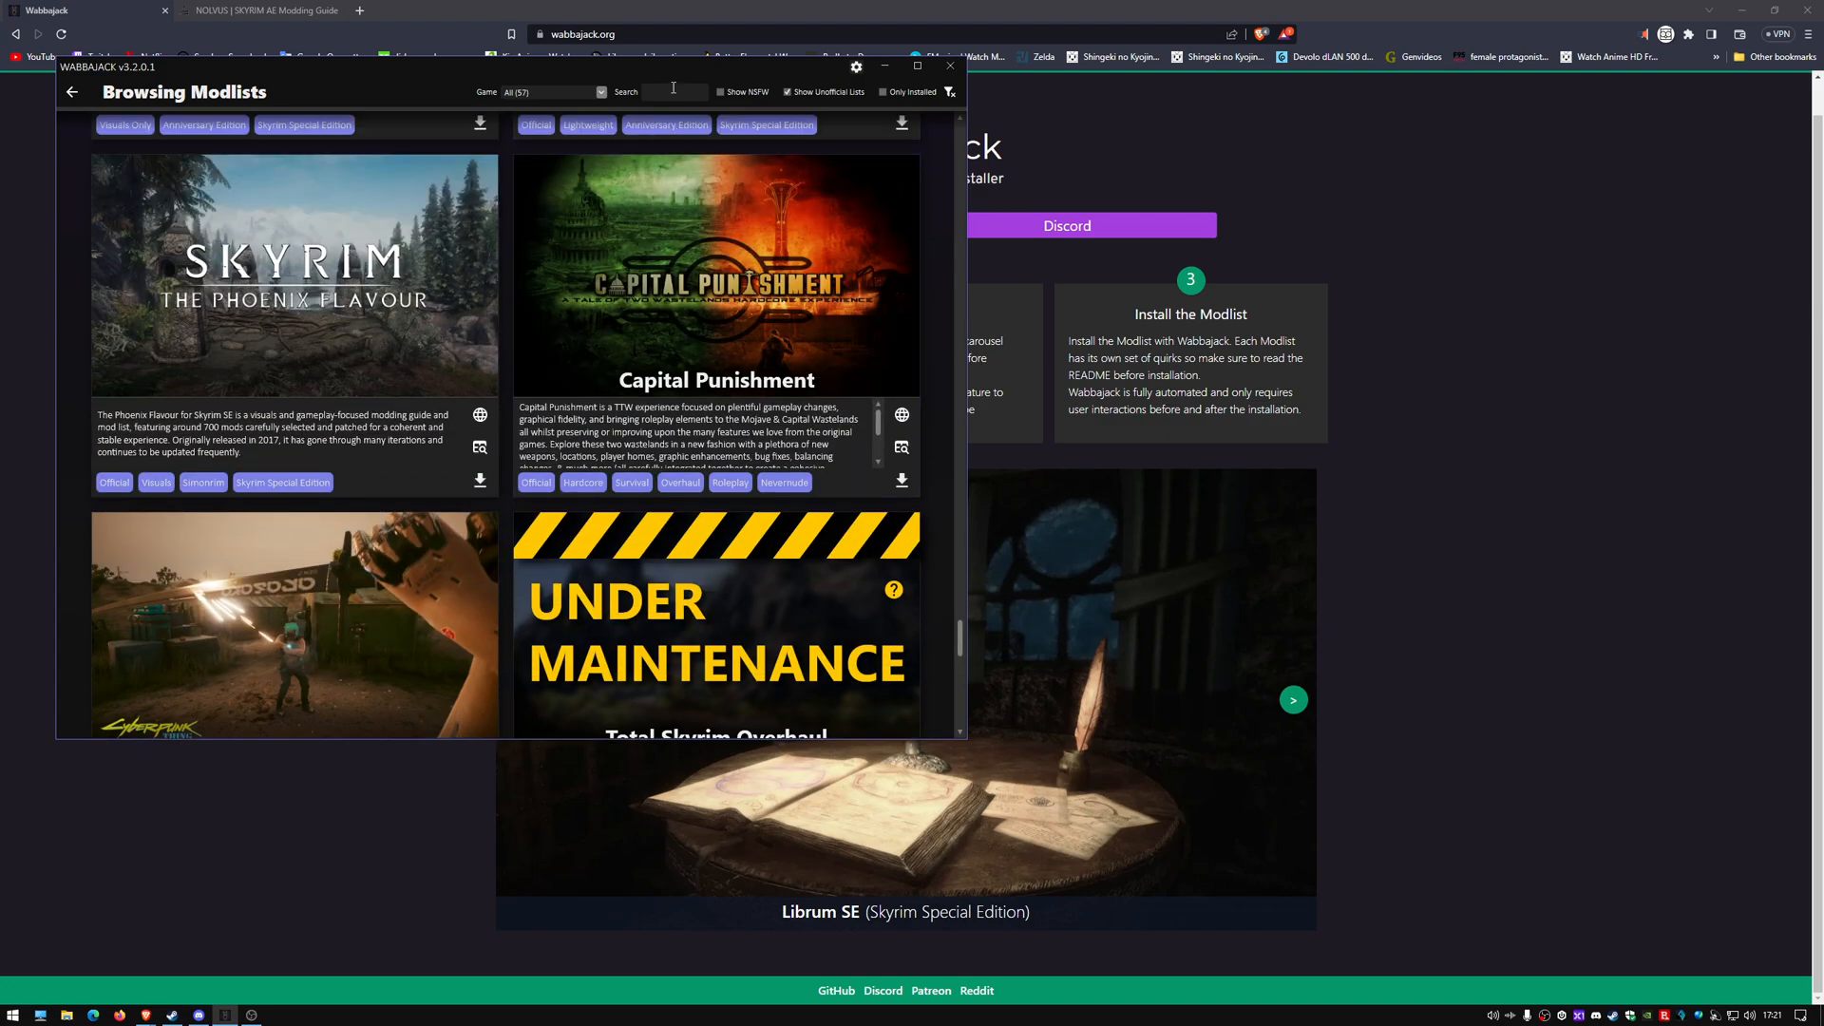
# Search the gallery by name with 'eno' and 'mo' terms, getting no matches, then clear the term
pyautogui.write('eno')
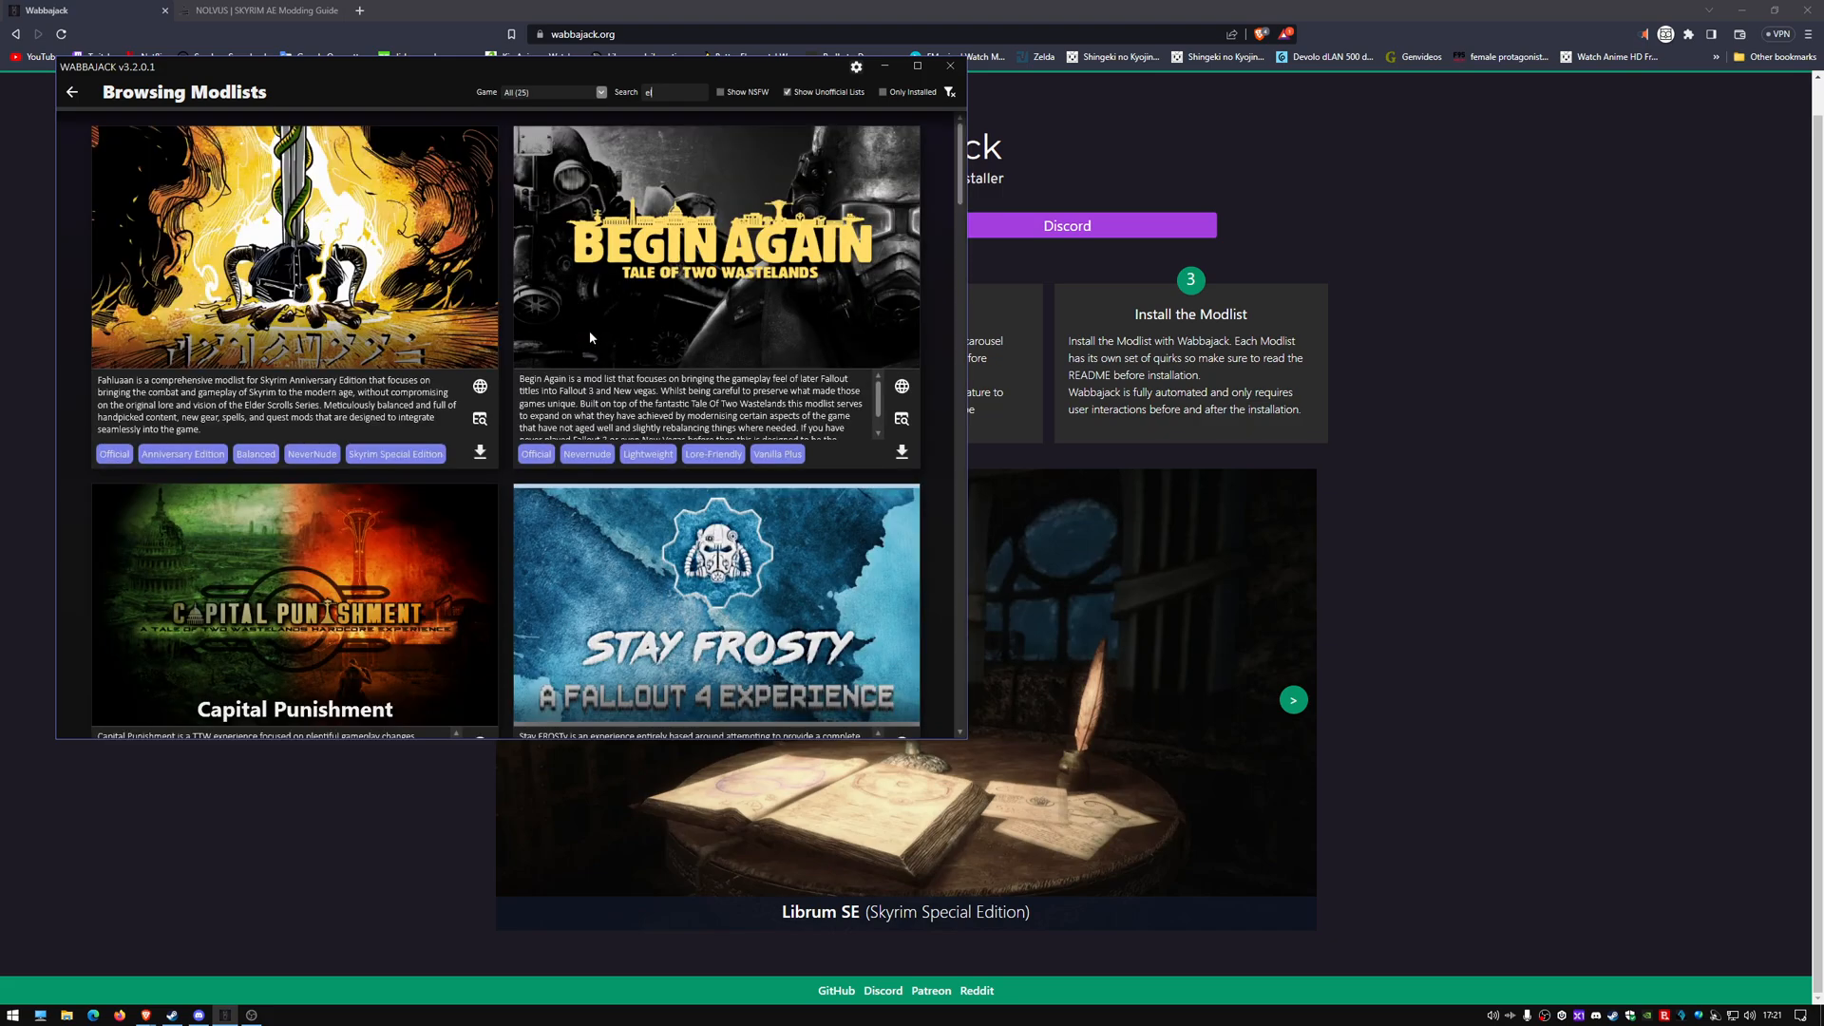
pyautogui.write('mo')
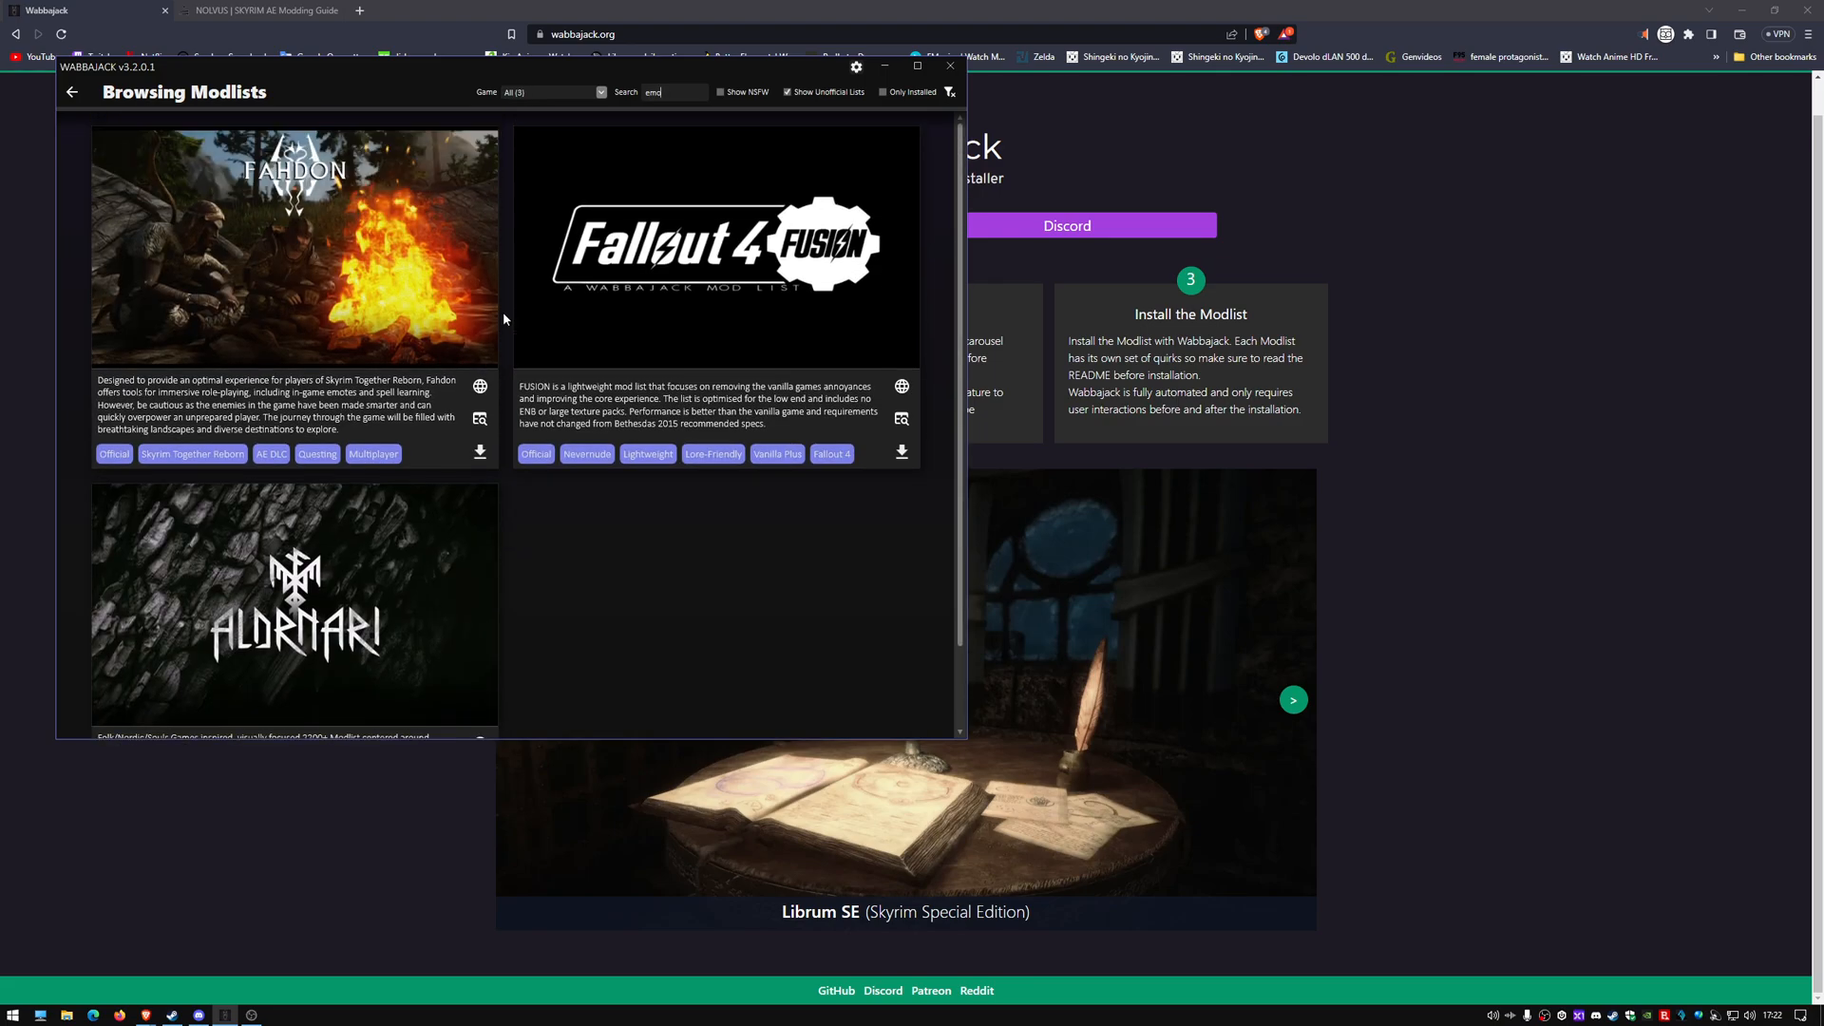
pyautogui.press('Backspace')
pyautogui.write('l')
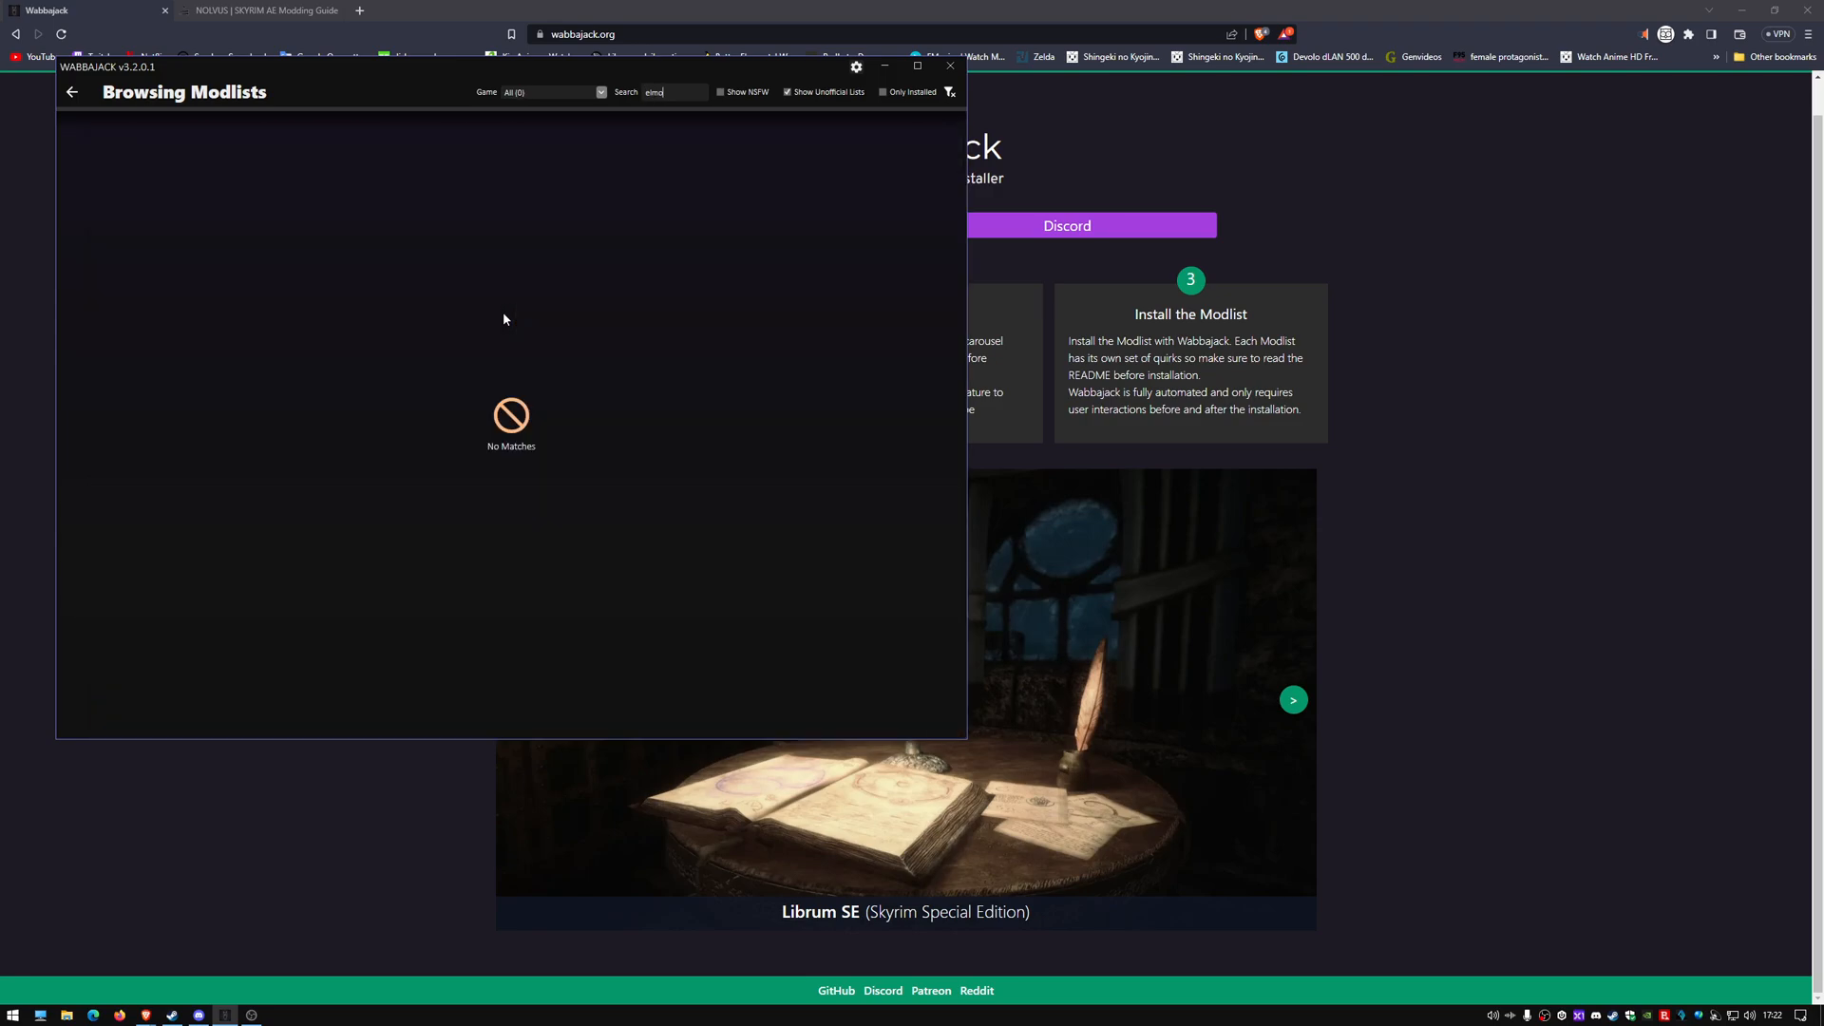
pyautogui.press('Backspace')
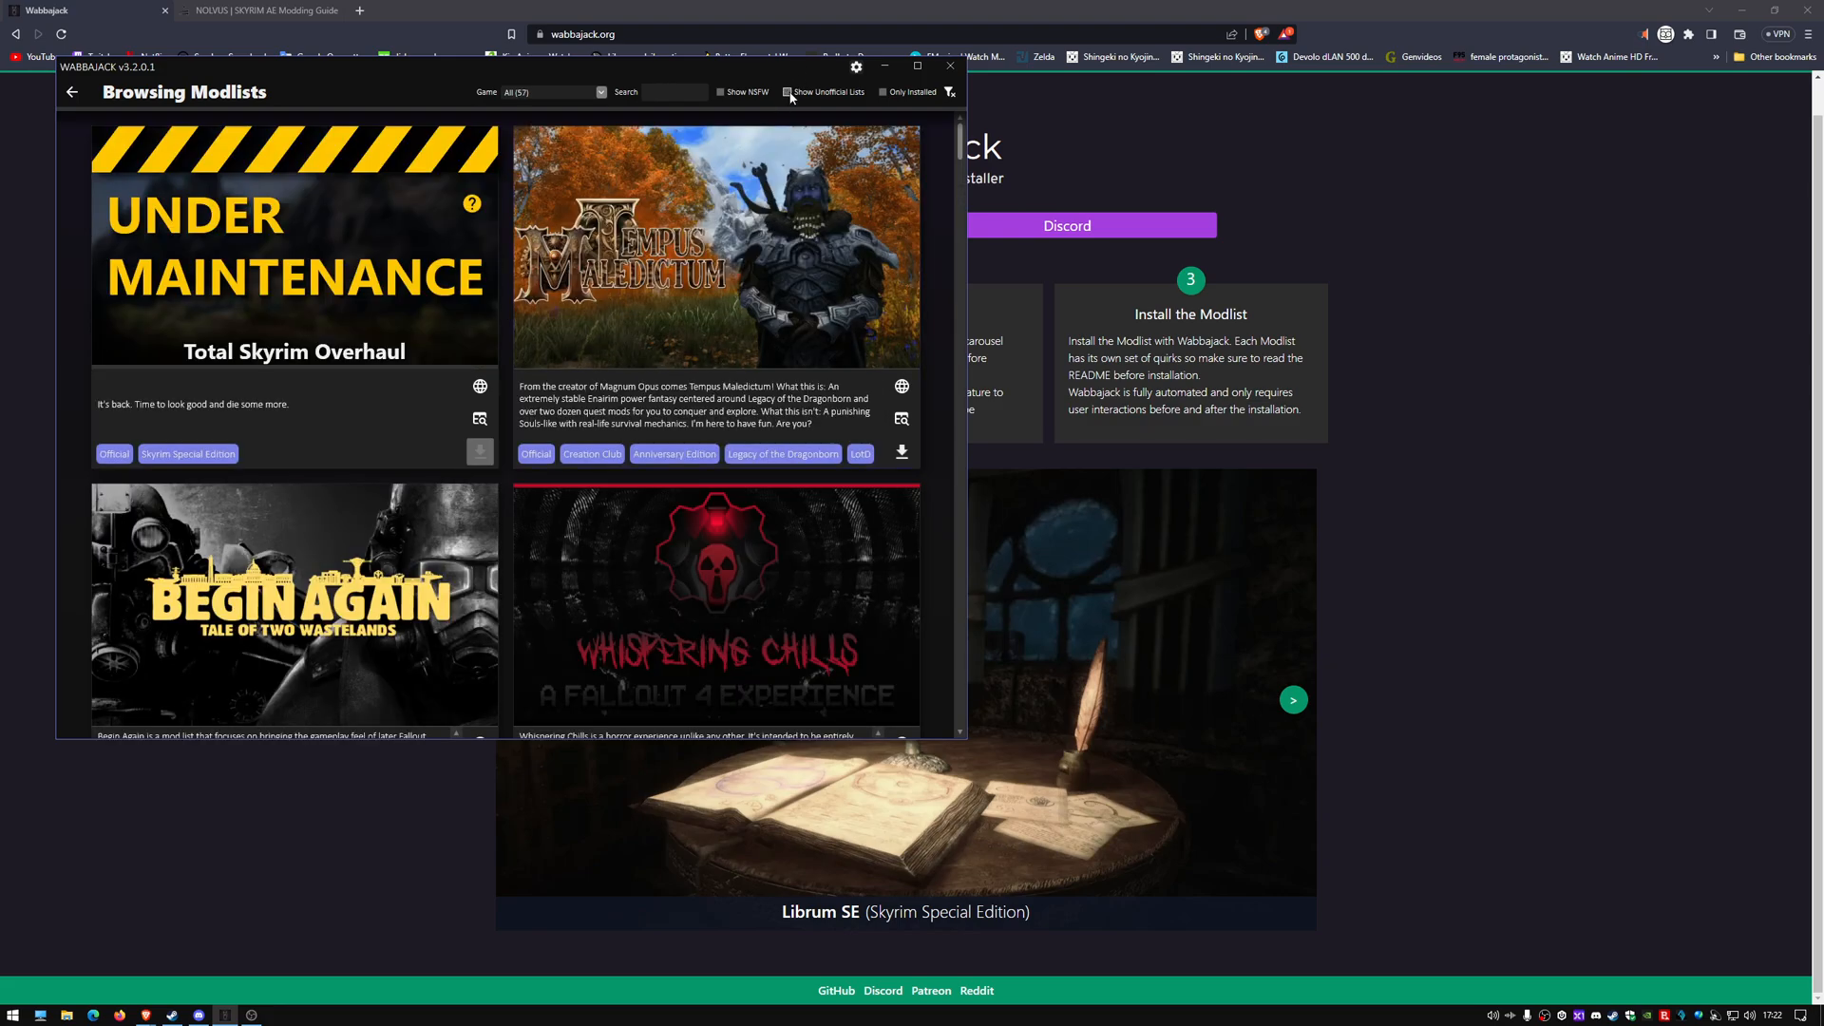
# Search for 'ee', then clear the Search box so all 57 modlists show again
pyautogui.write('e')
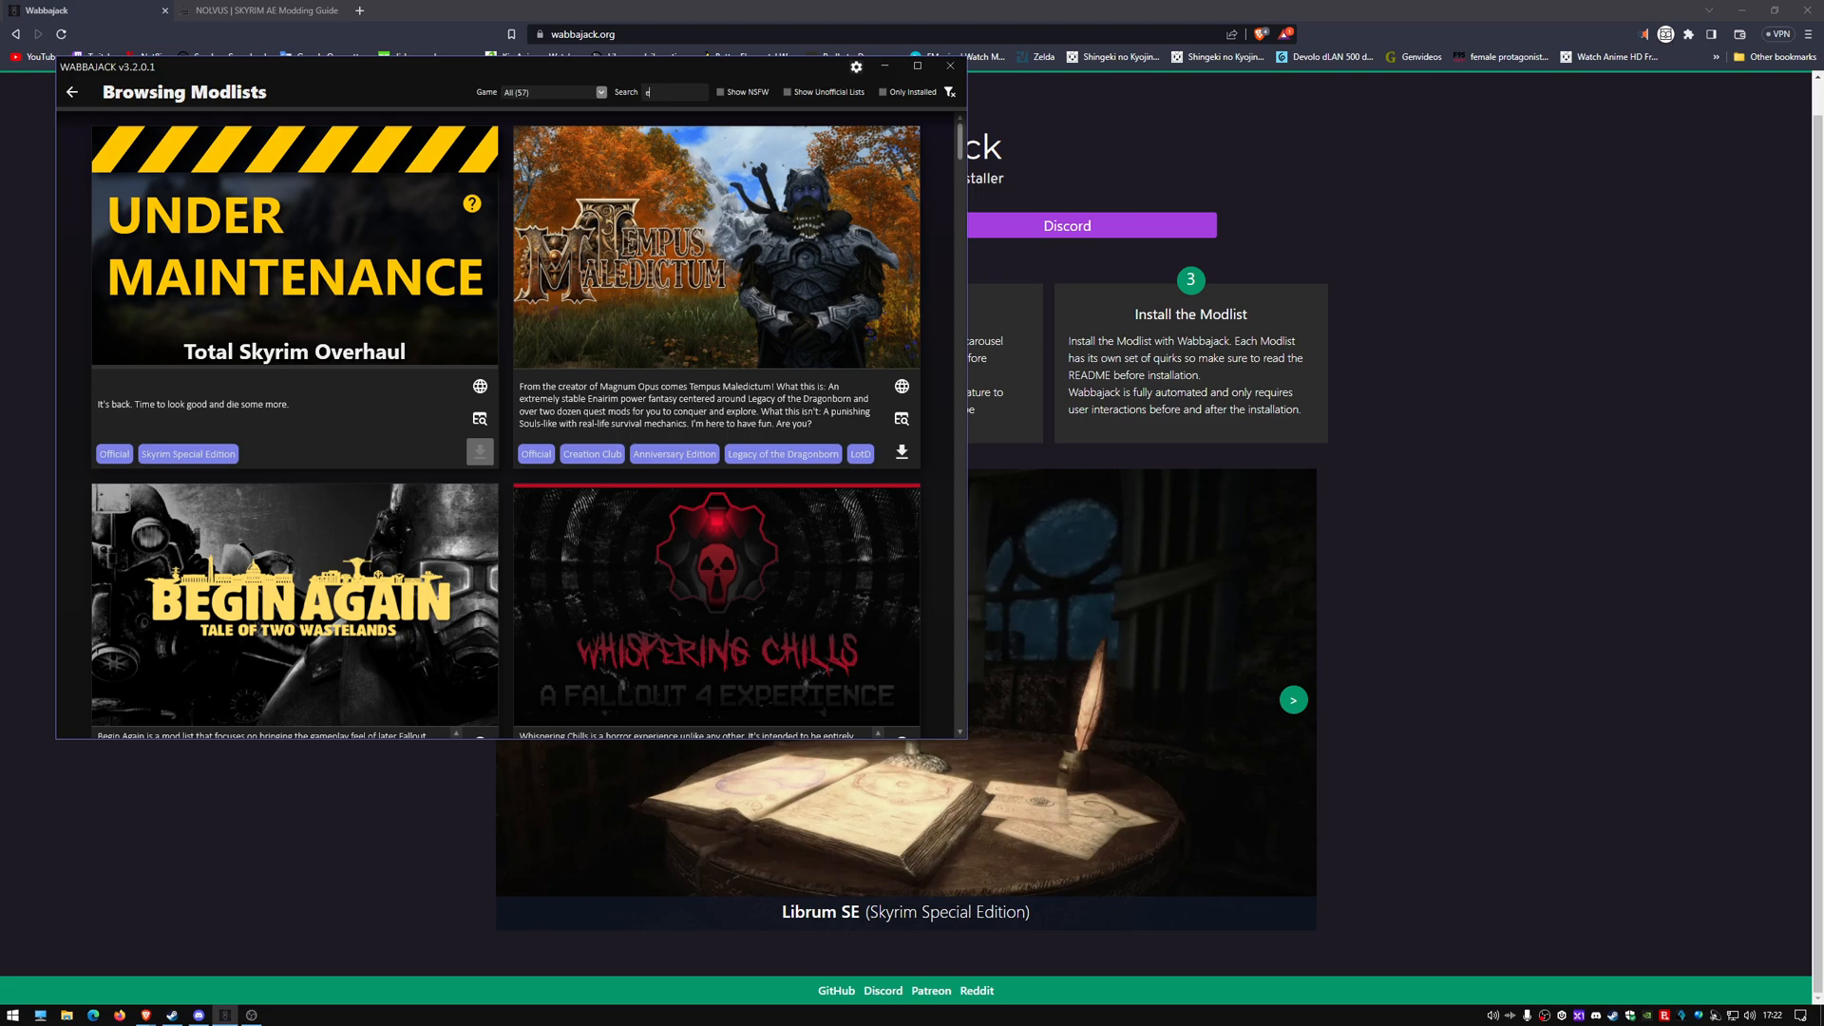
pyautogui.write('e')
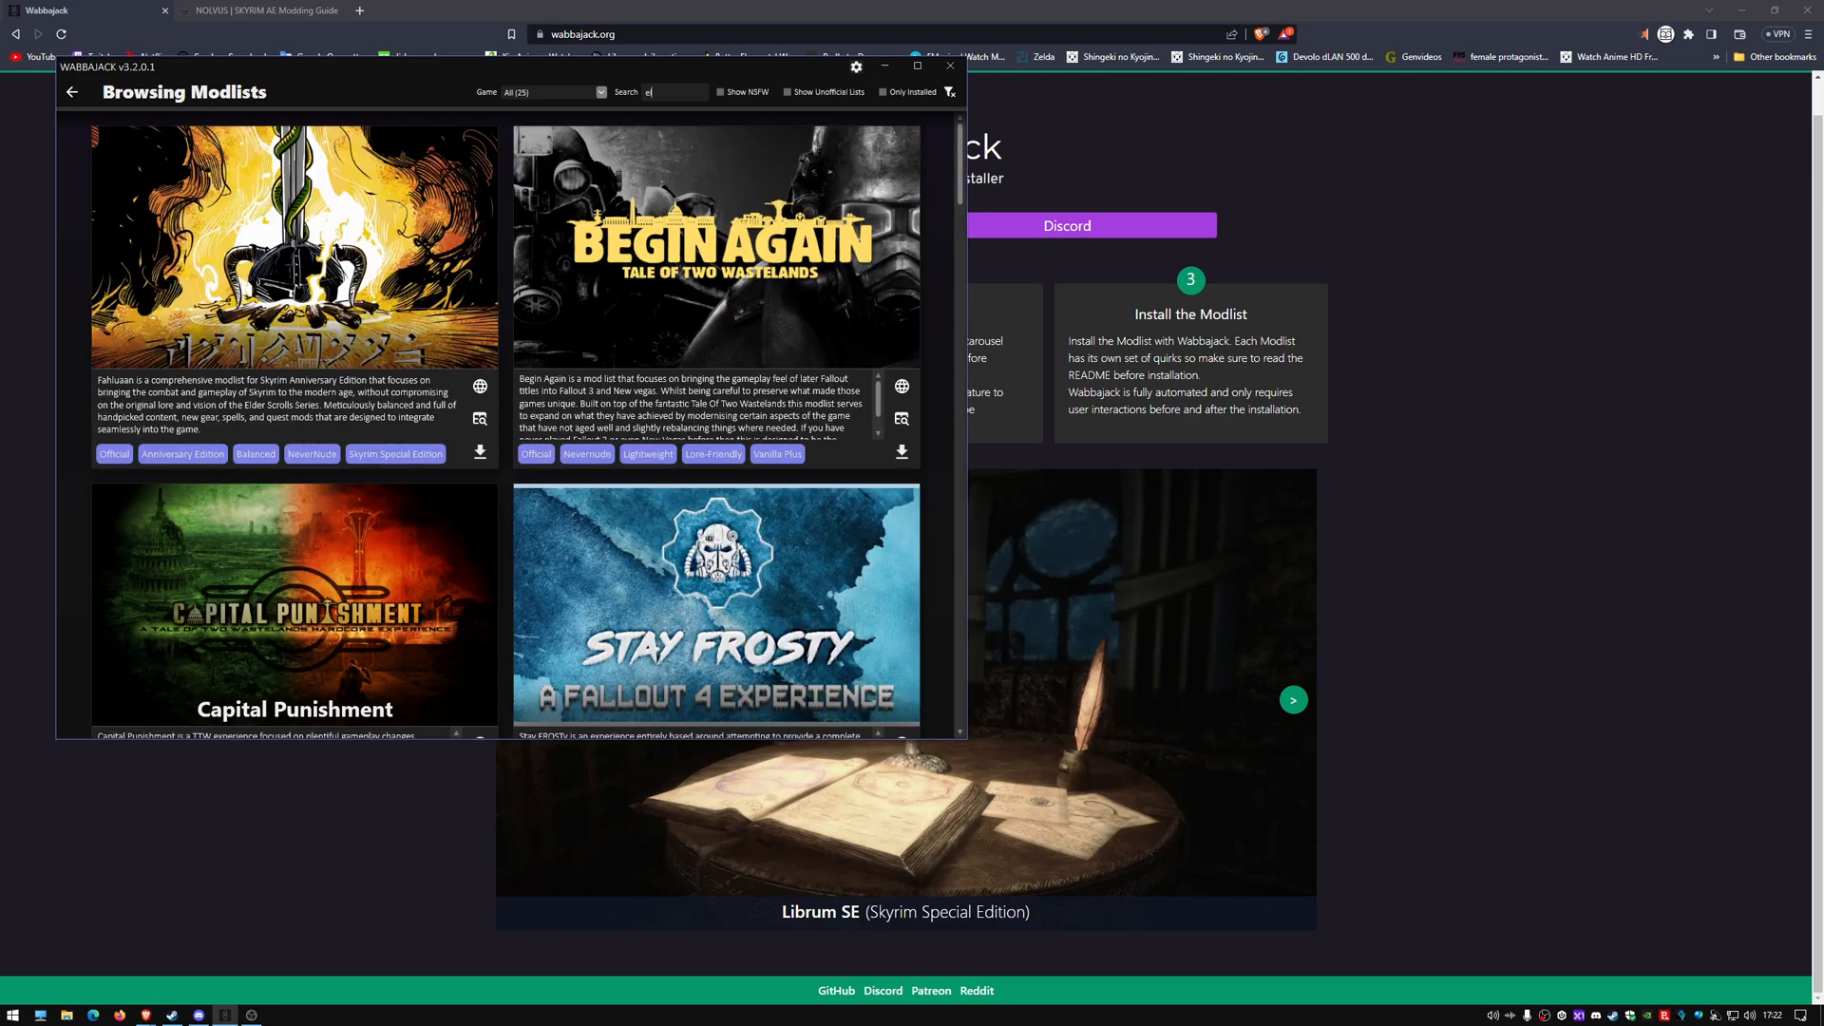
pyautogui.click(787, 92)
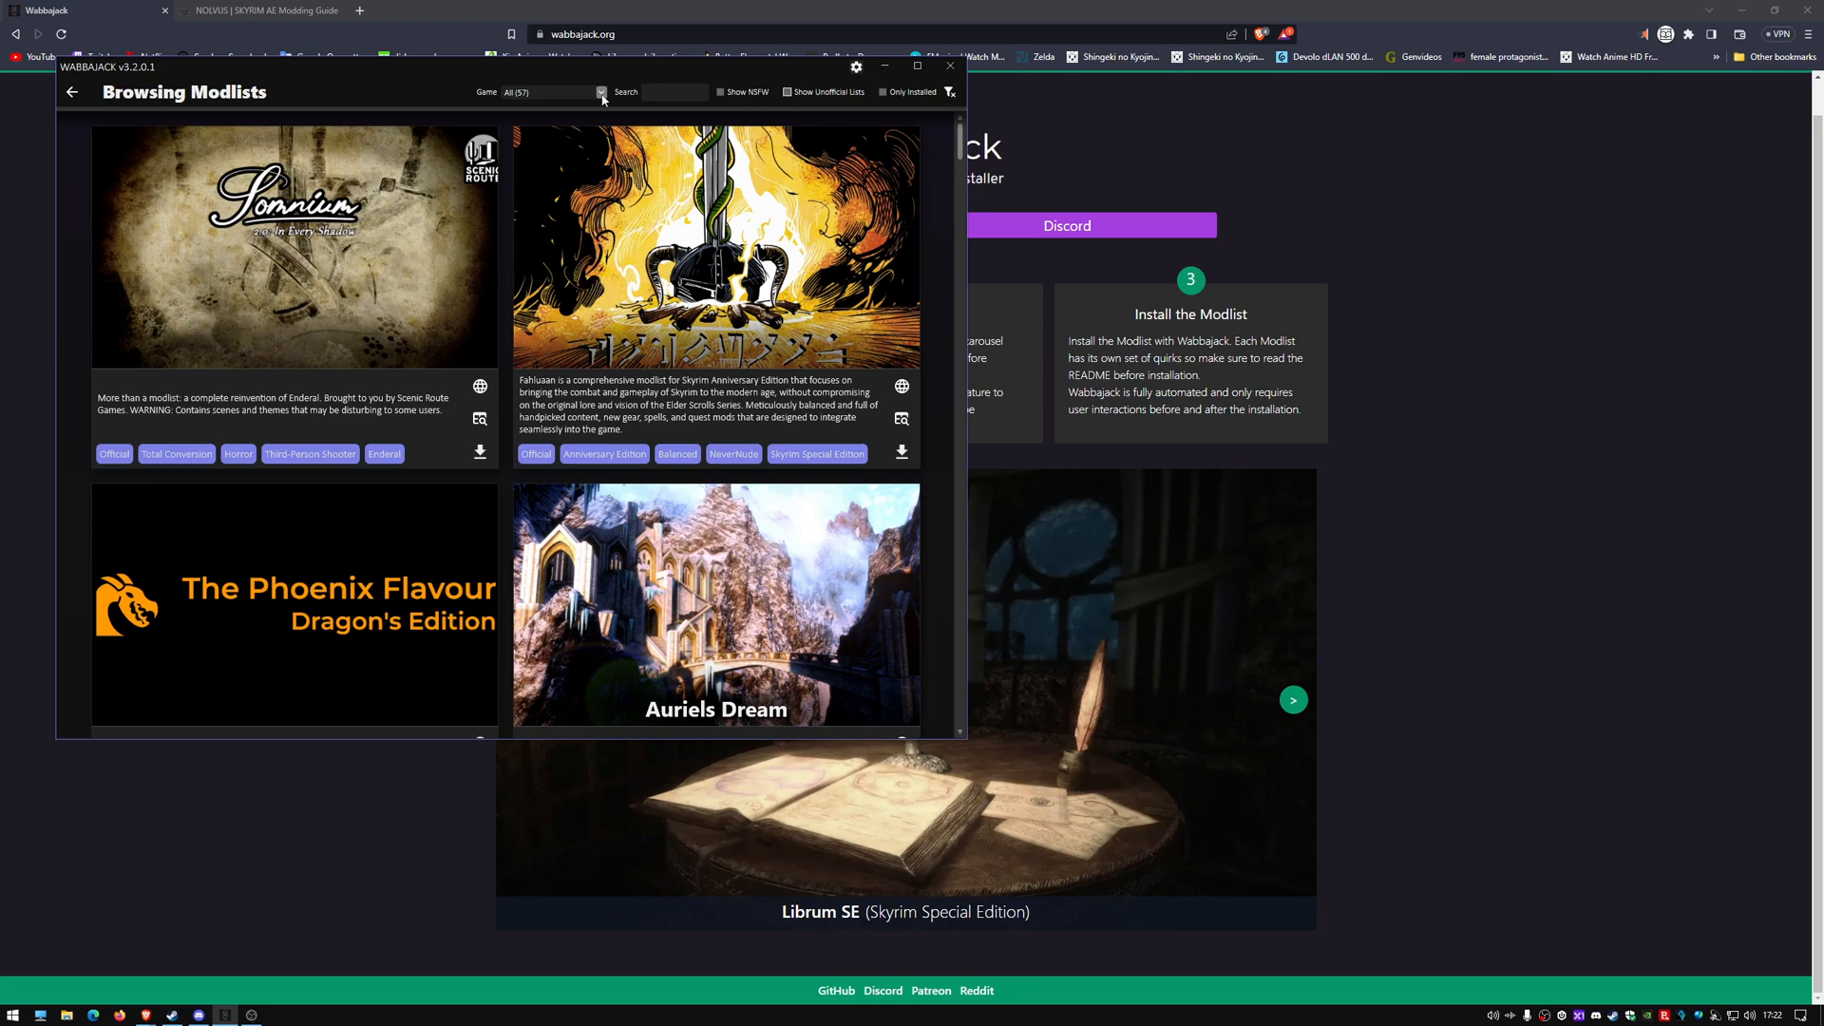
pyautogui.click(603, 91)
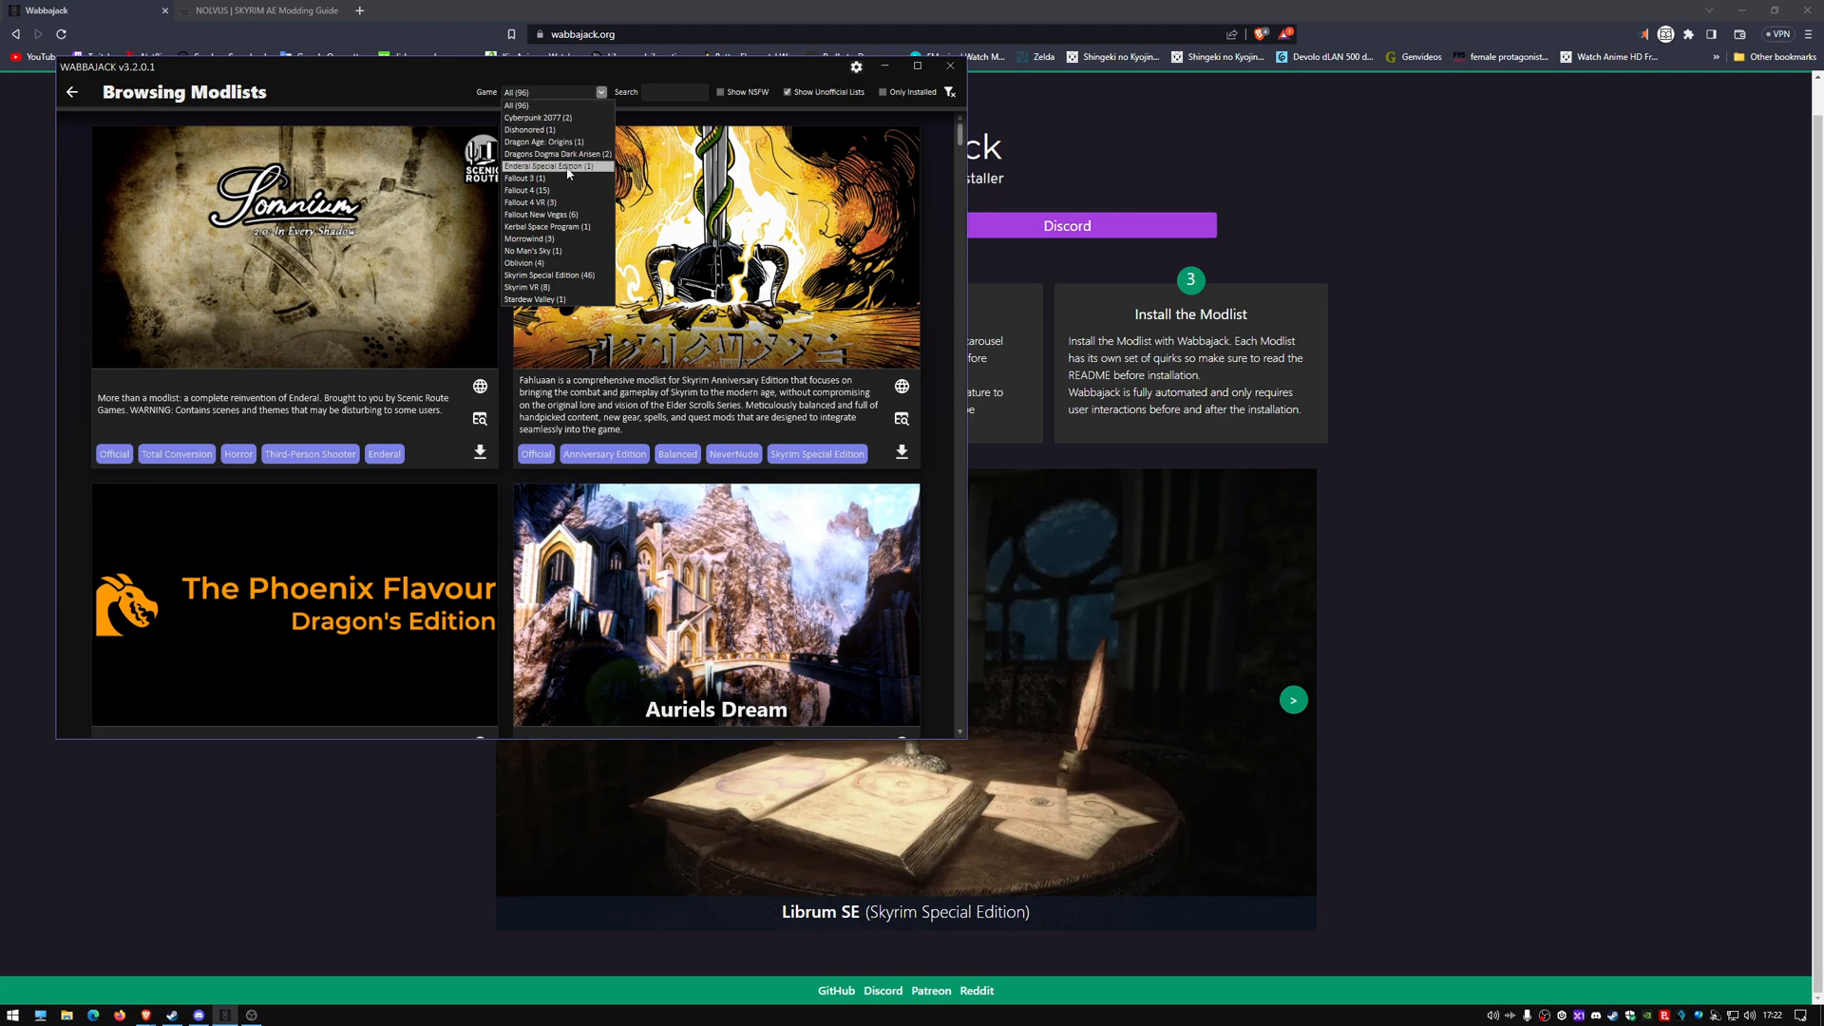
pyautogui.moveTo(524, 178)
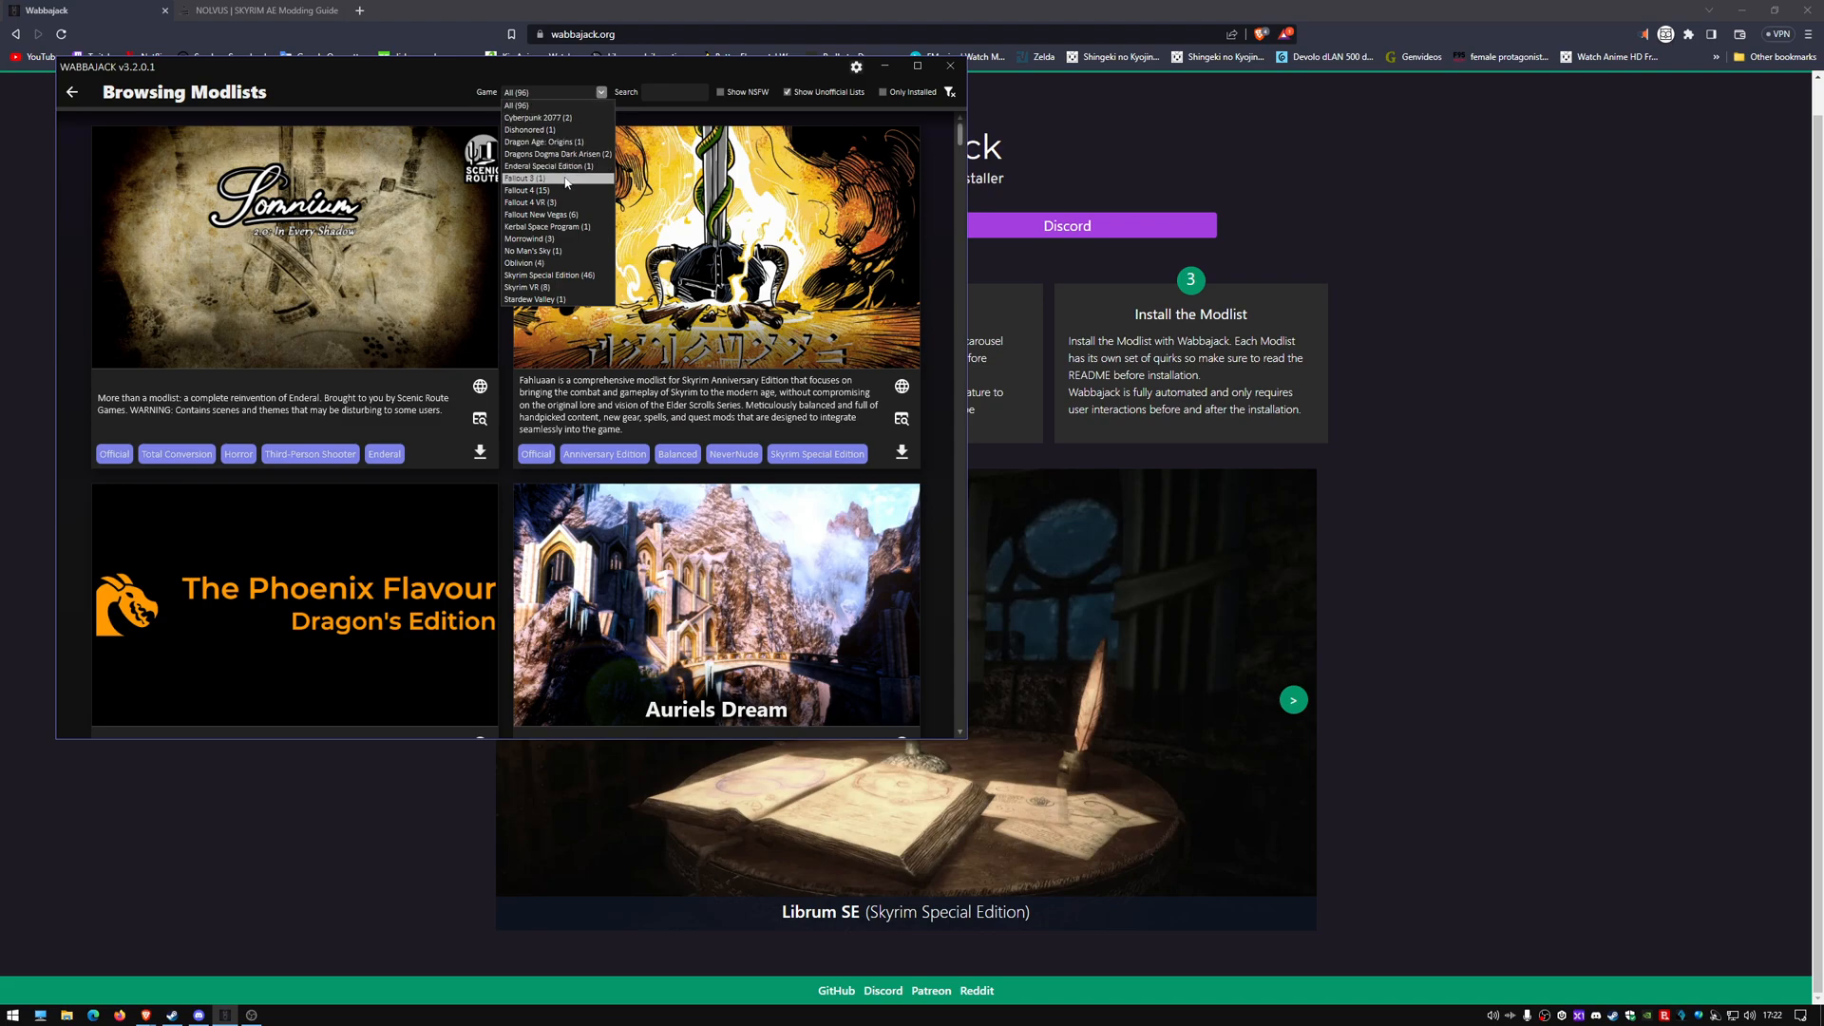
pyautogui.click(675, 91)
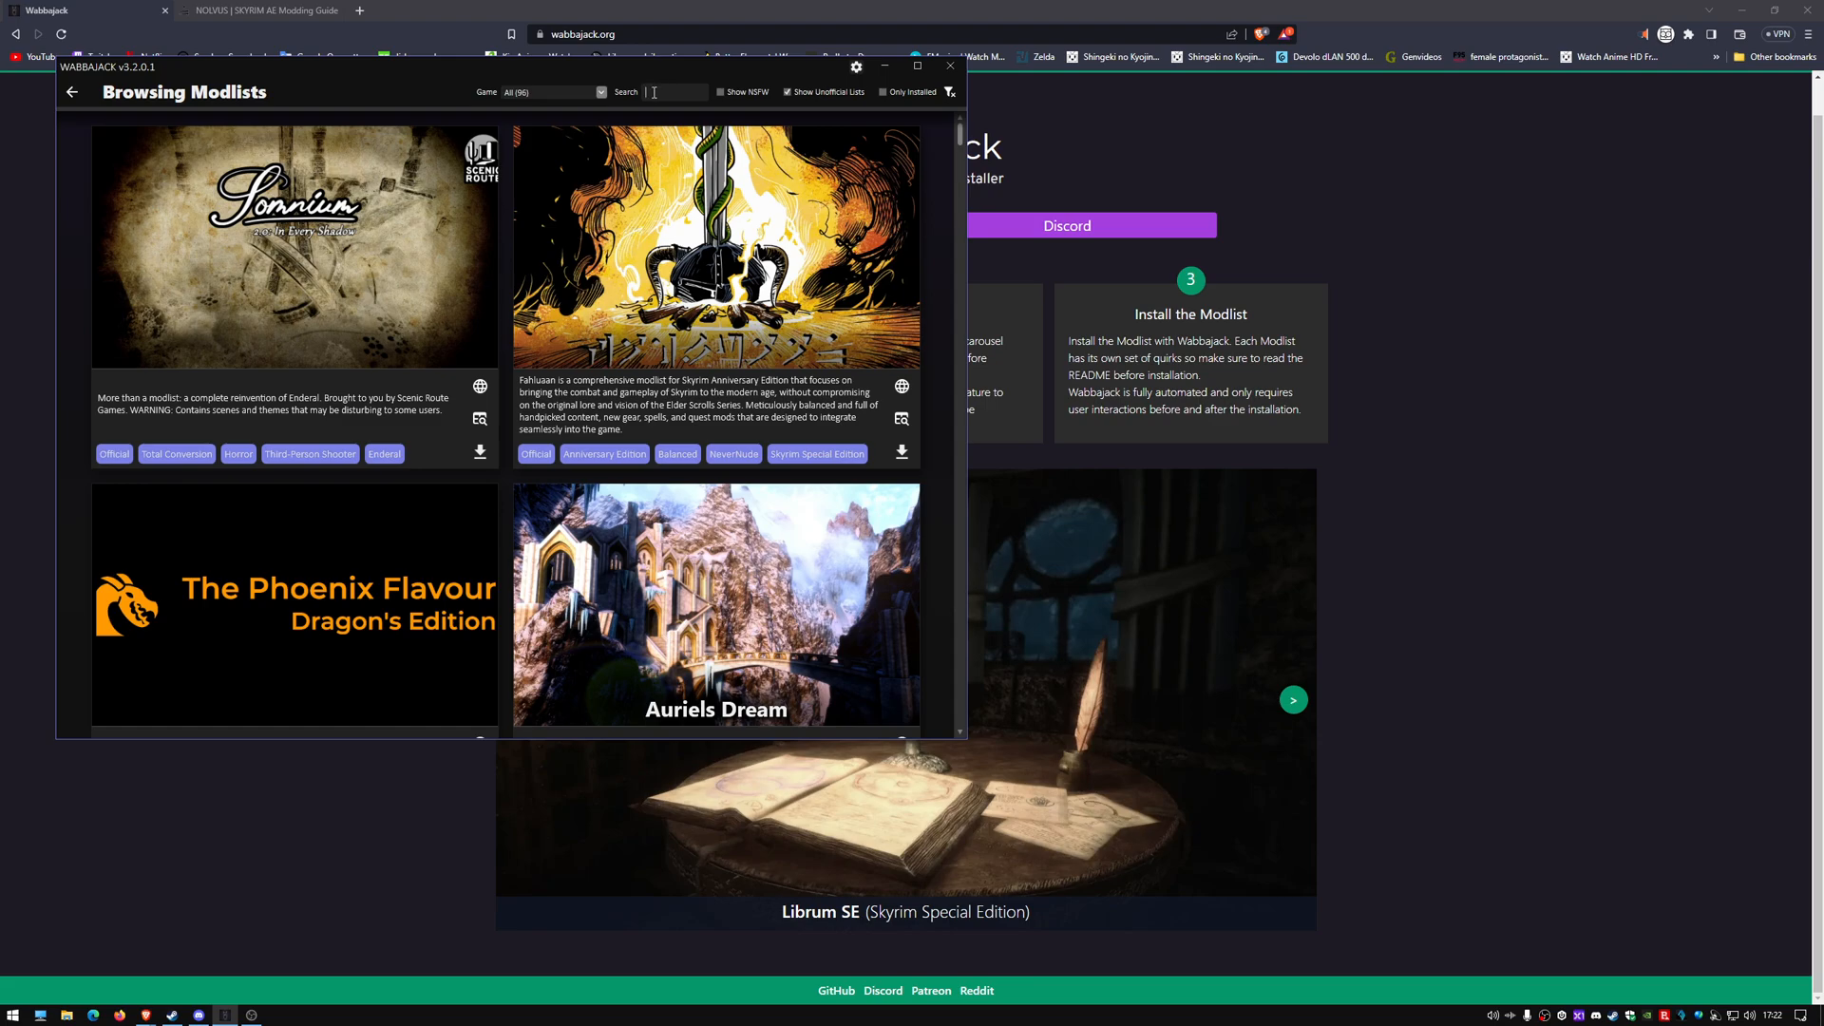
pyautogui.write('exm')
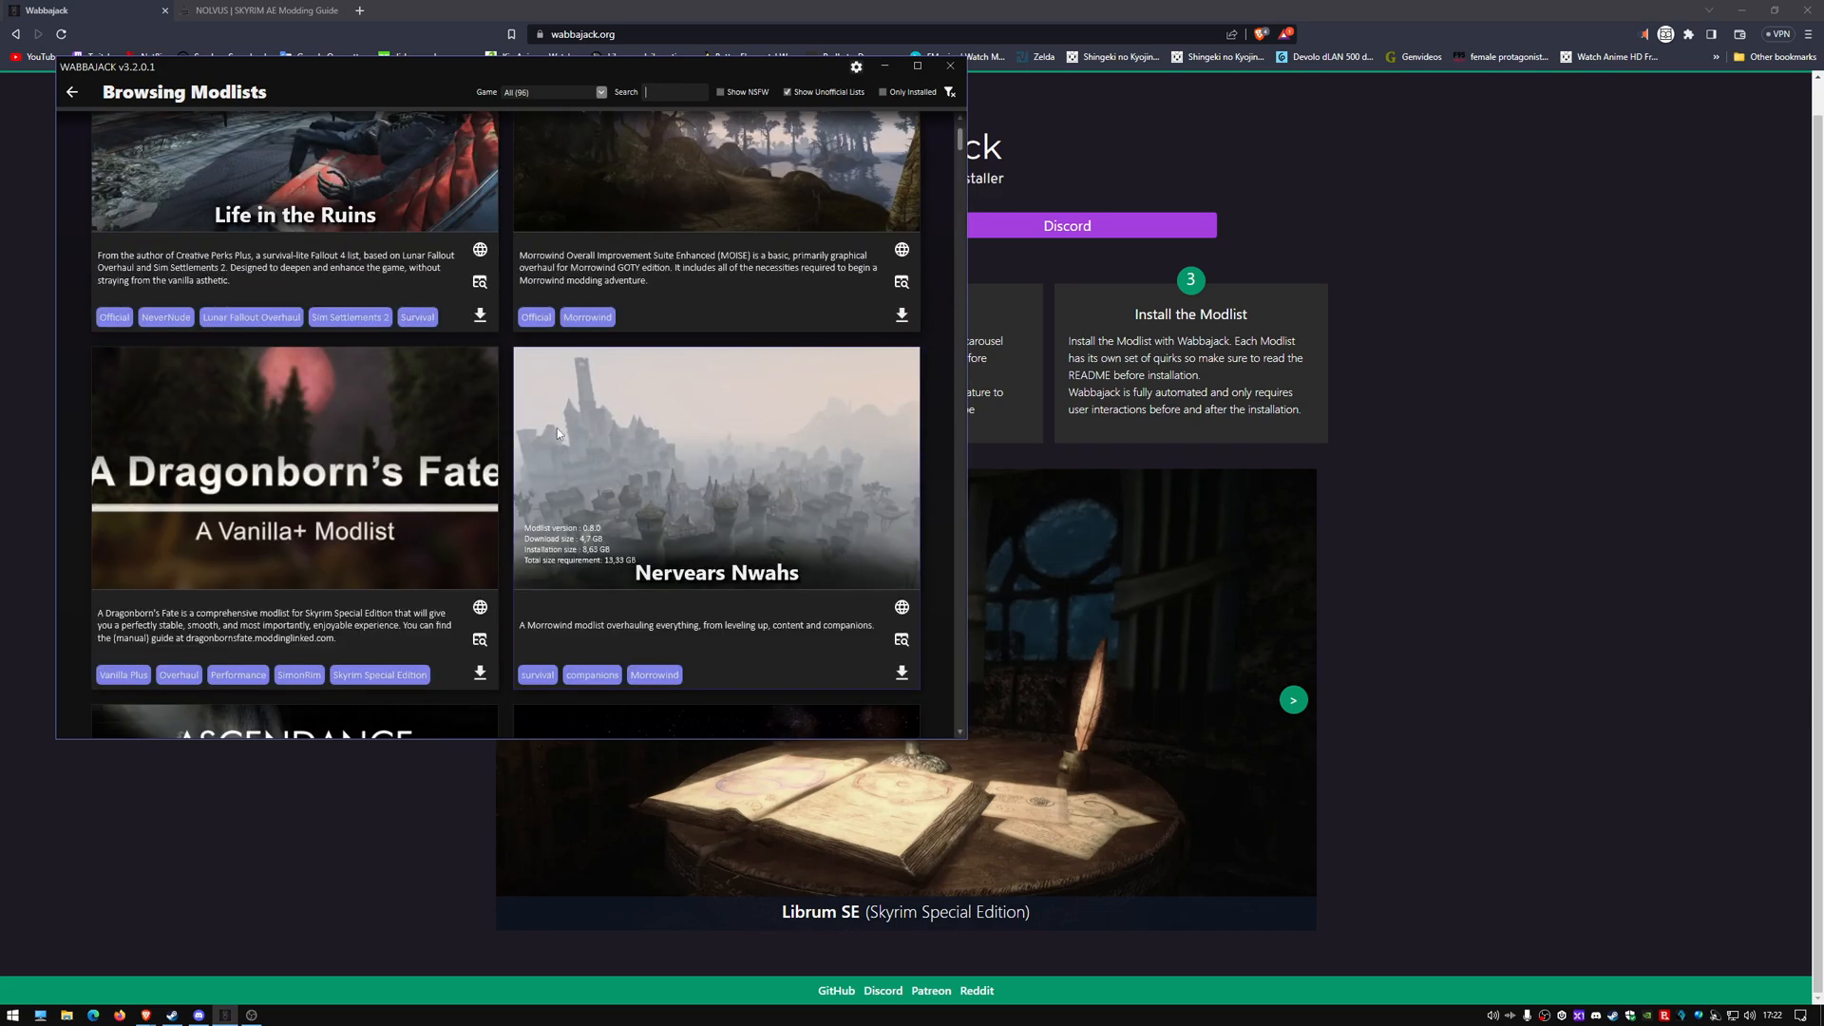
pyautogui.scroll(-3)
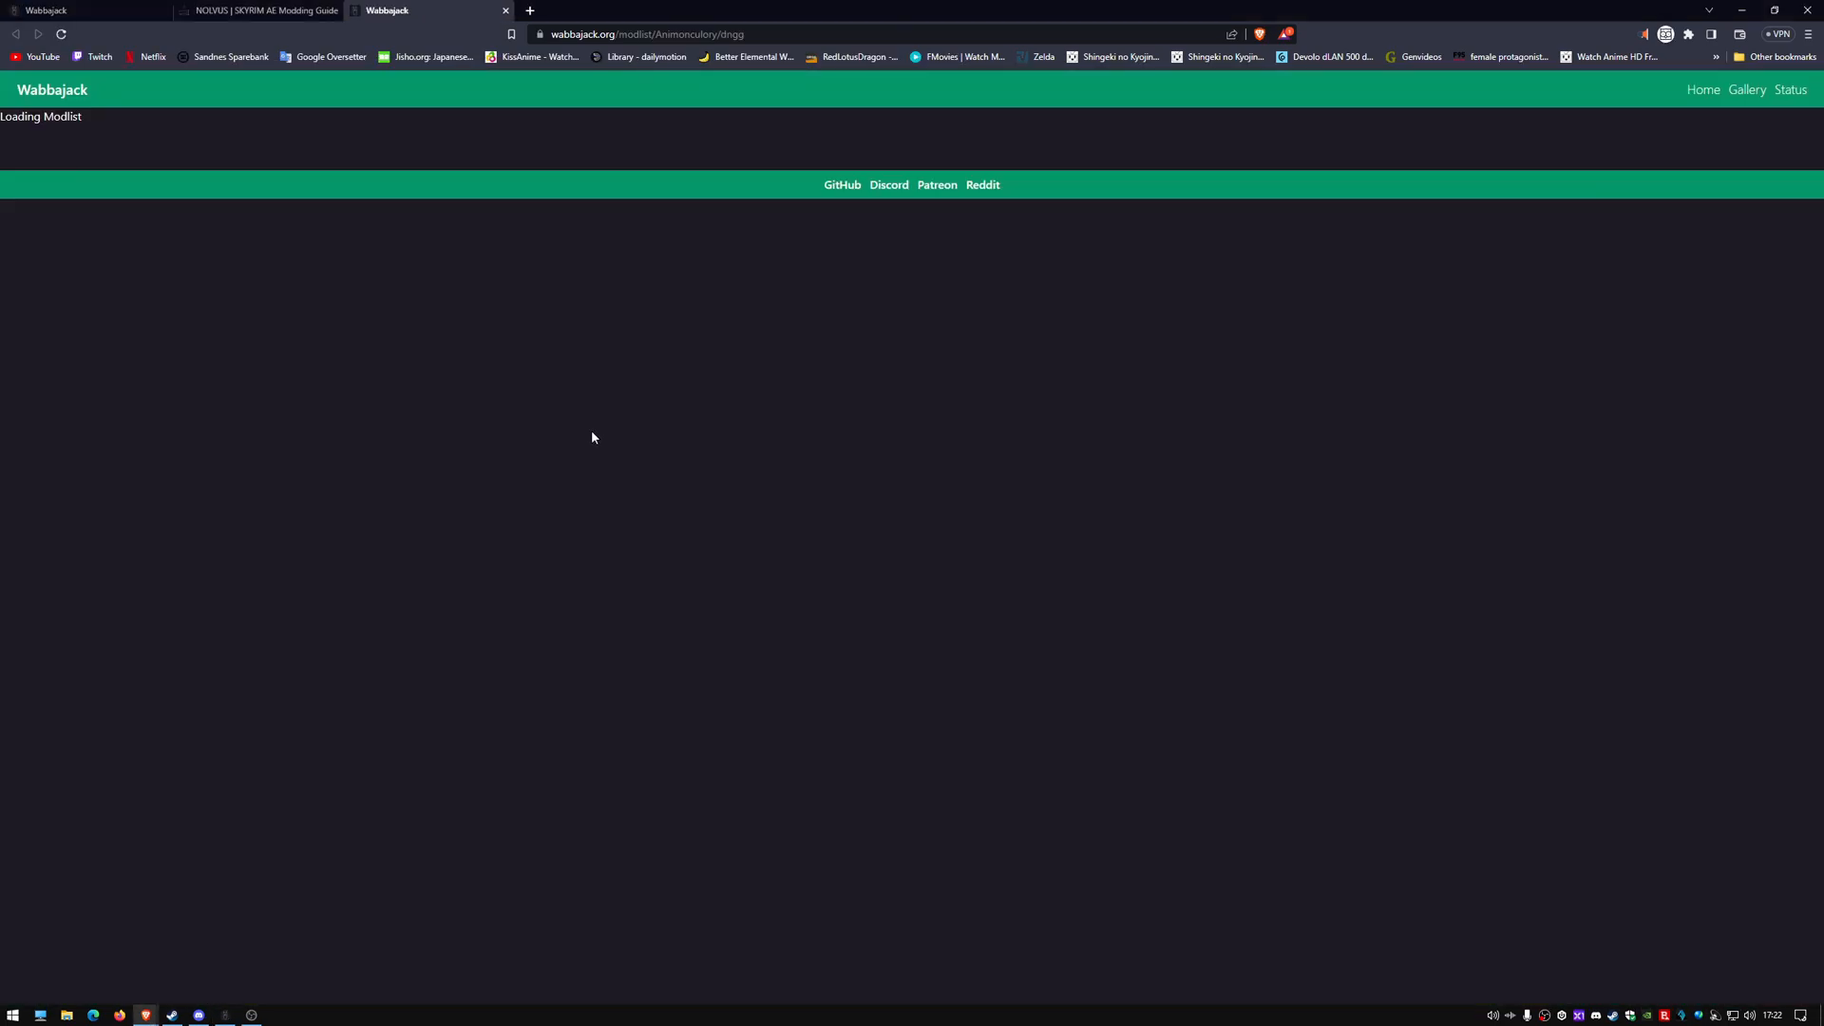
pyautogui.moveTo(380, 350)
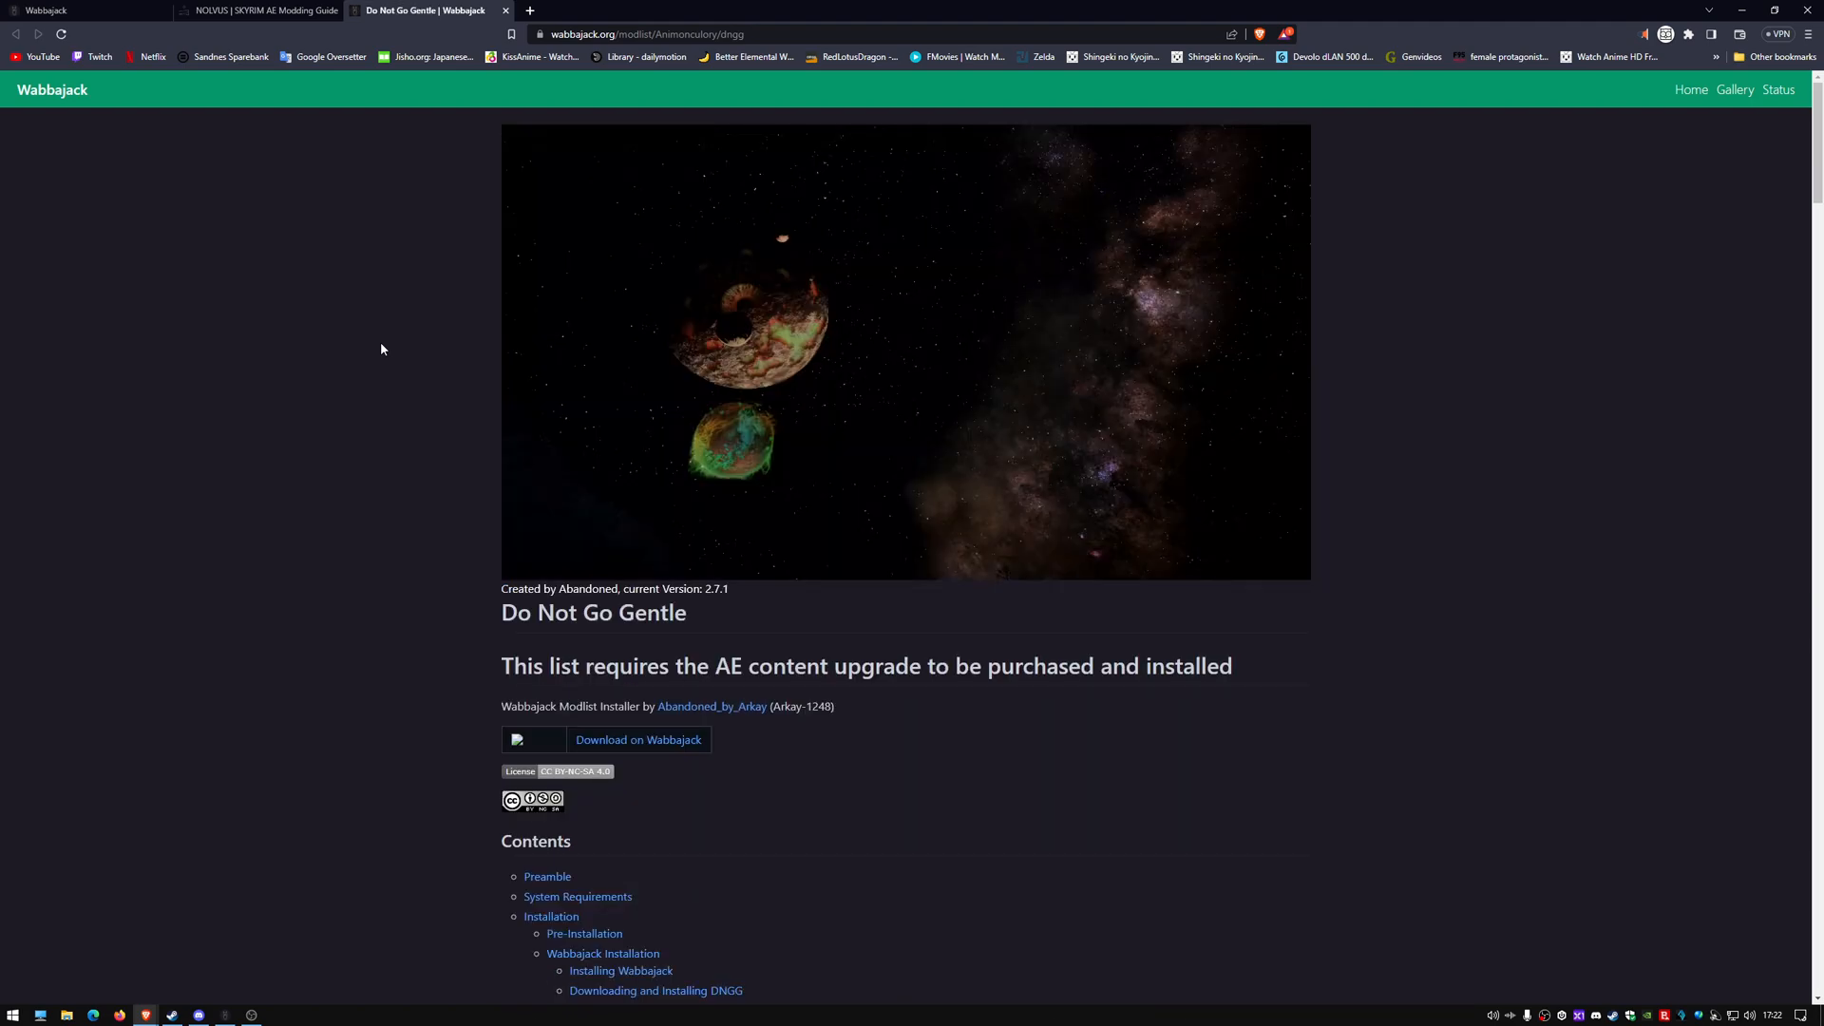
# Read down the Do Not Go Gentle readme through System Requirements and the pagefile guide
pyautogui.scroll(-3)
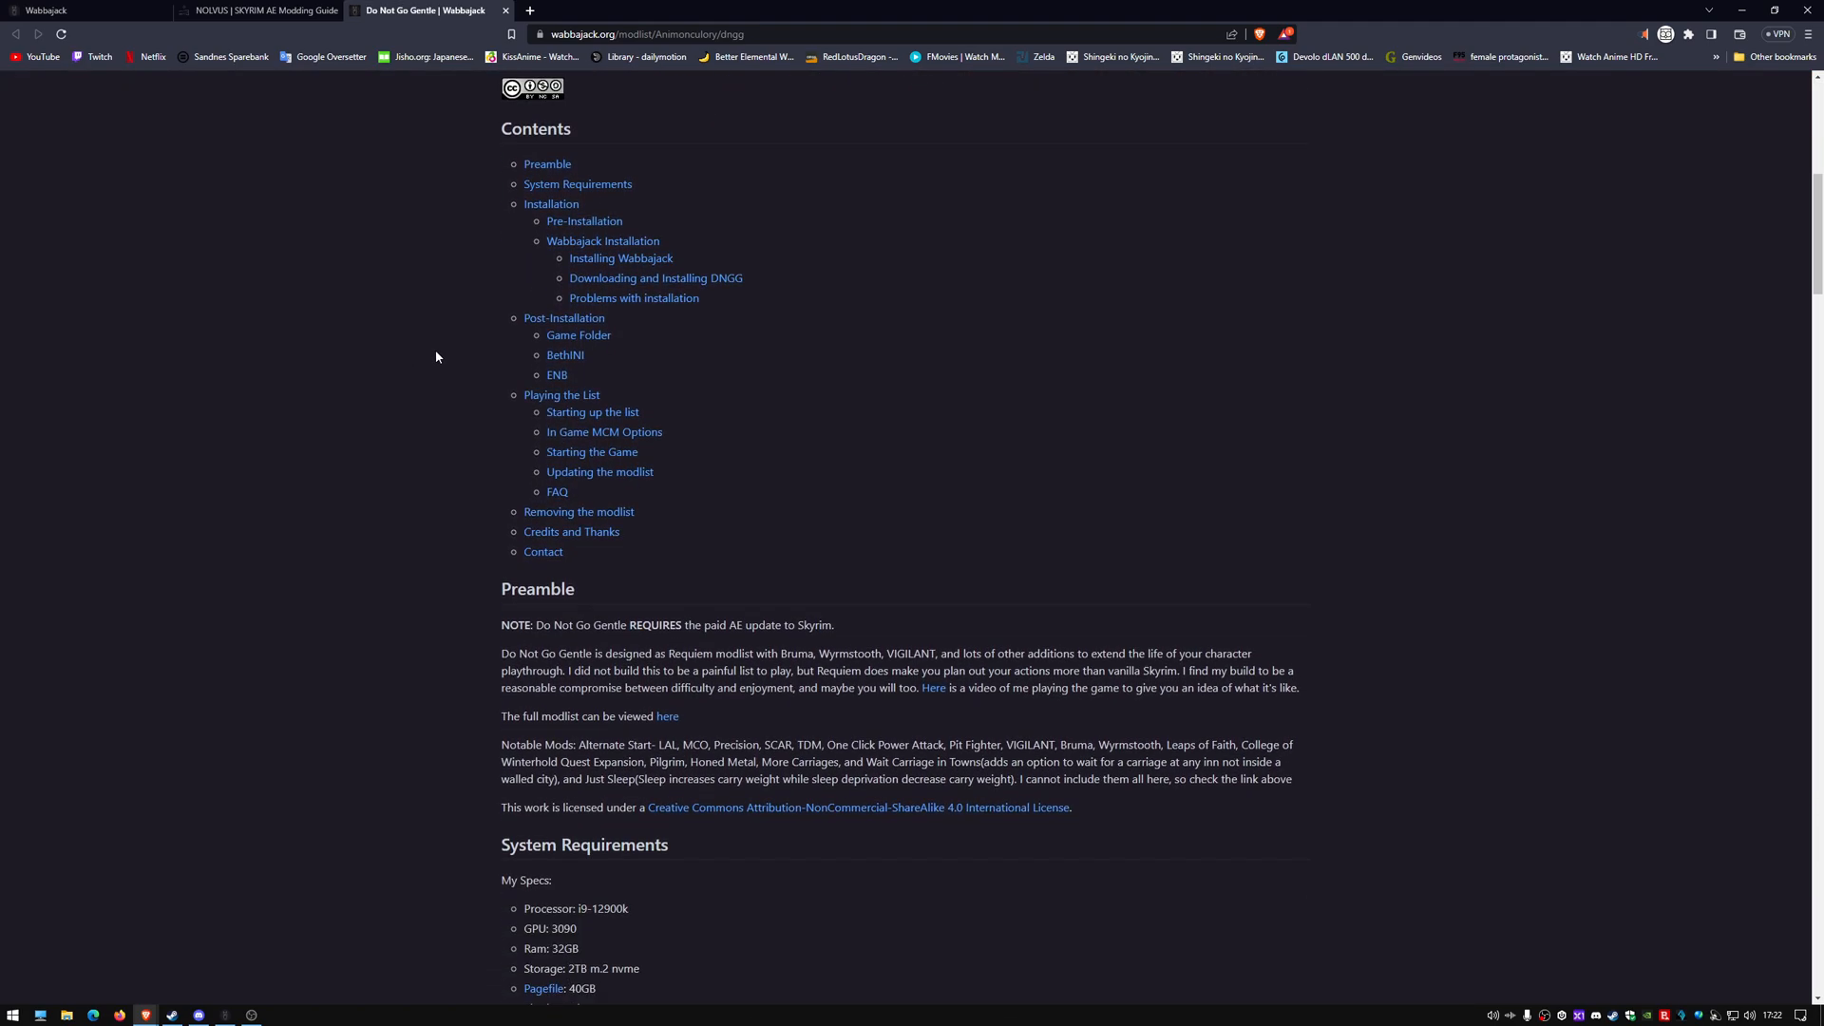
pyautogui.scroll(-3)
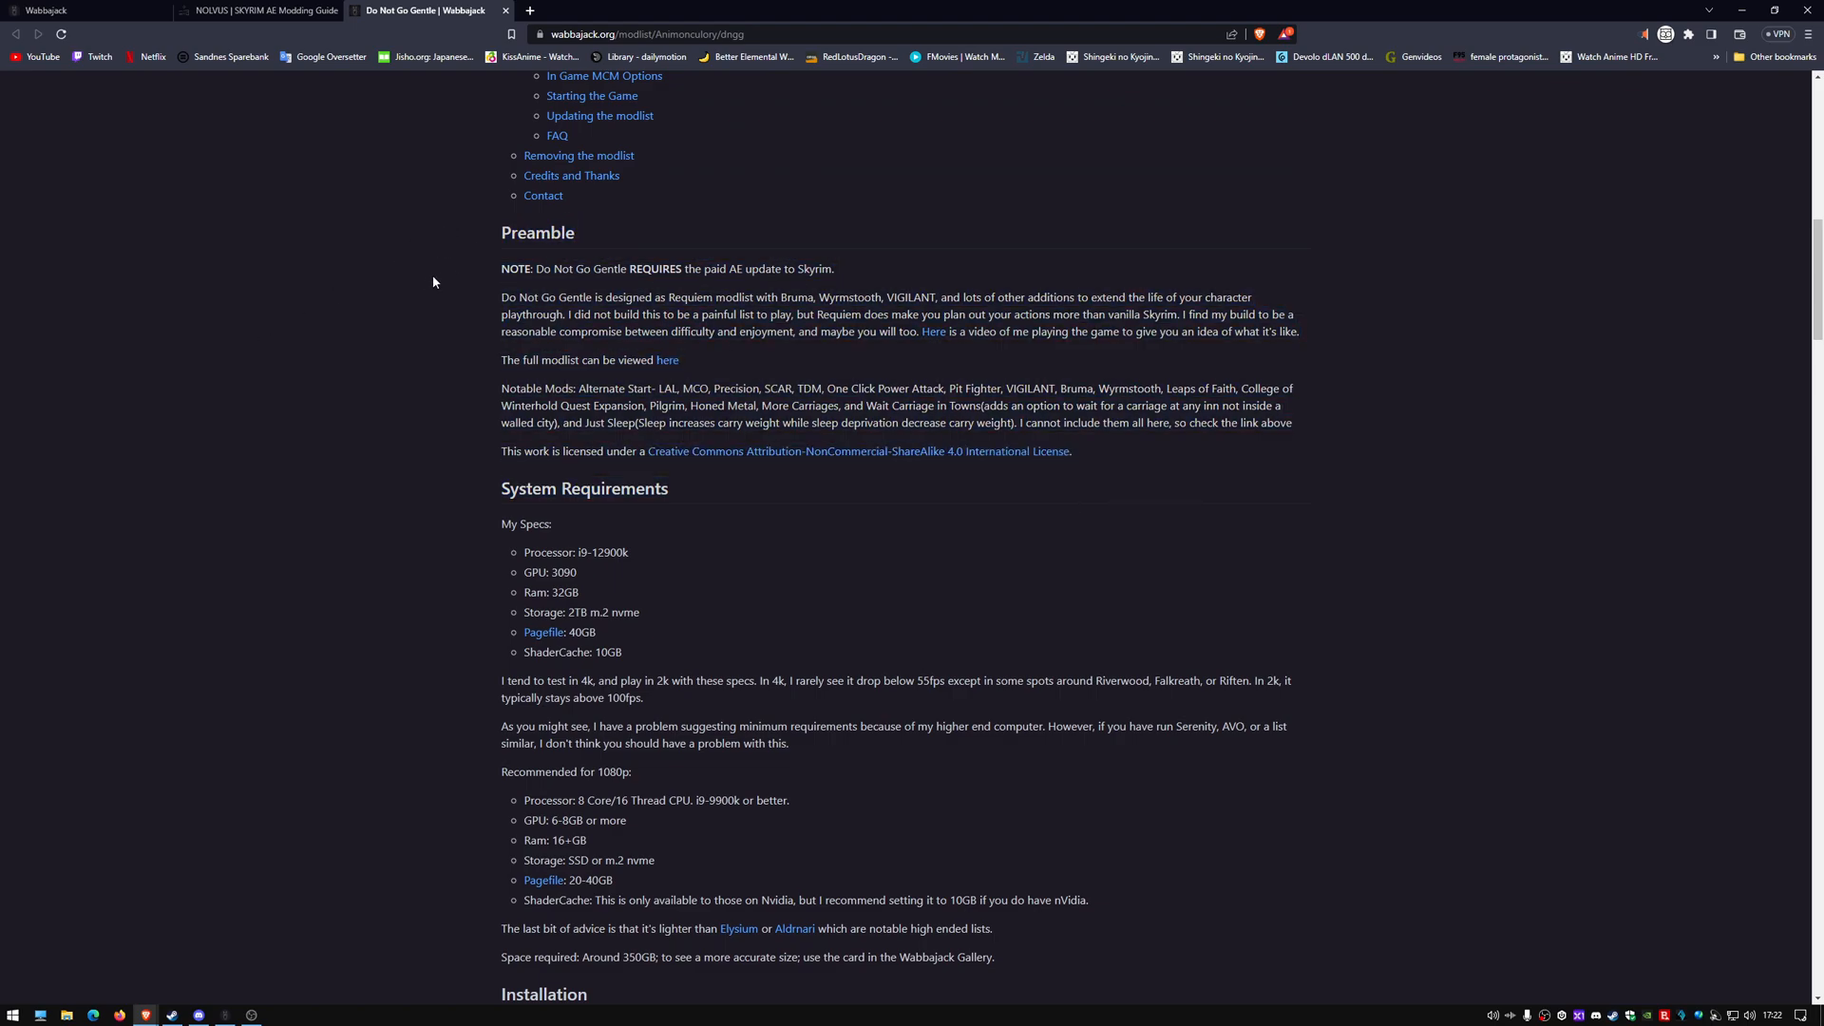
pyautogui.scroll(-3)
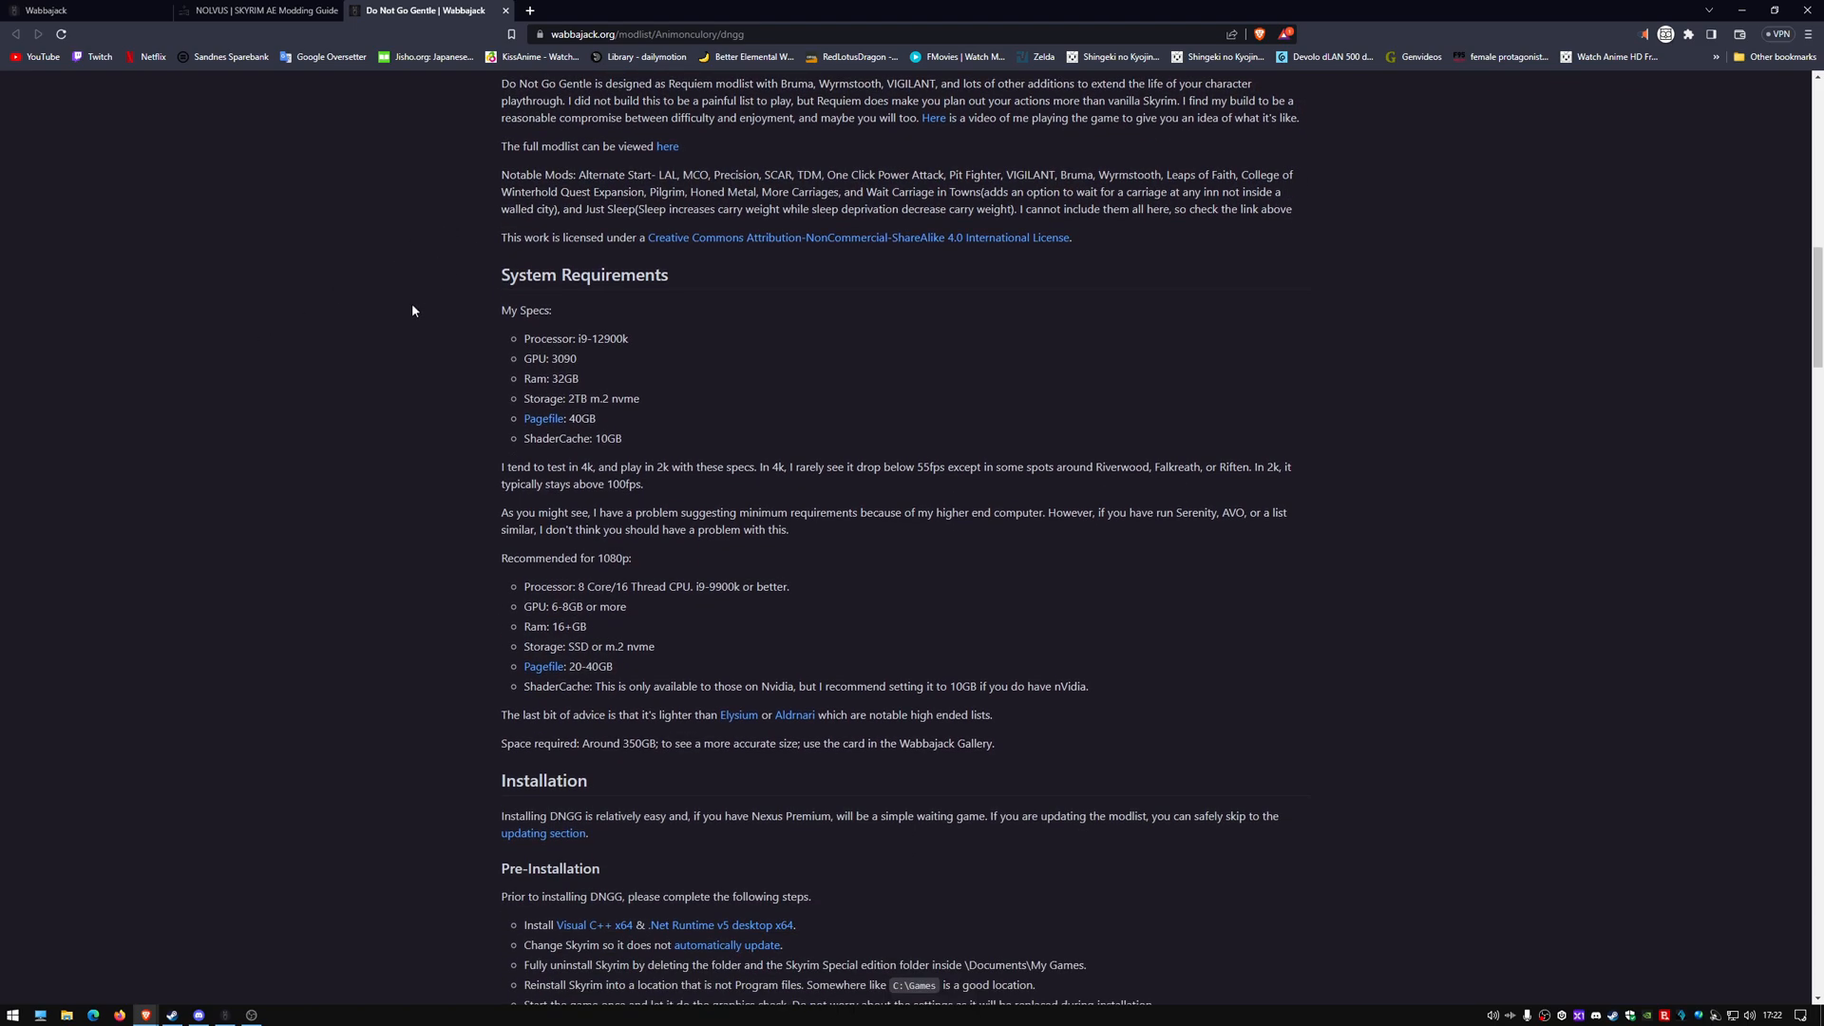
pyautogui.scroll(-3)
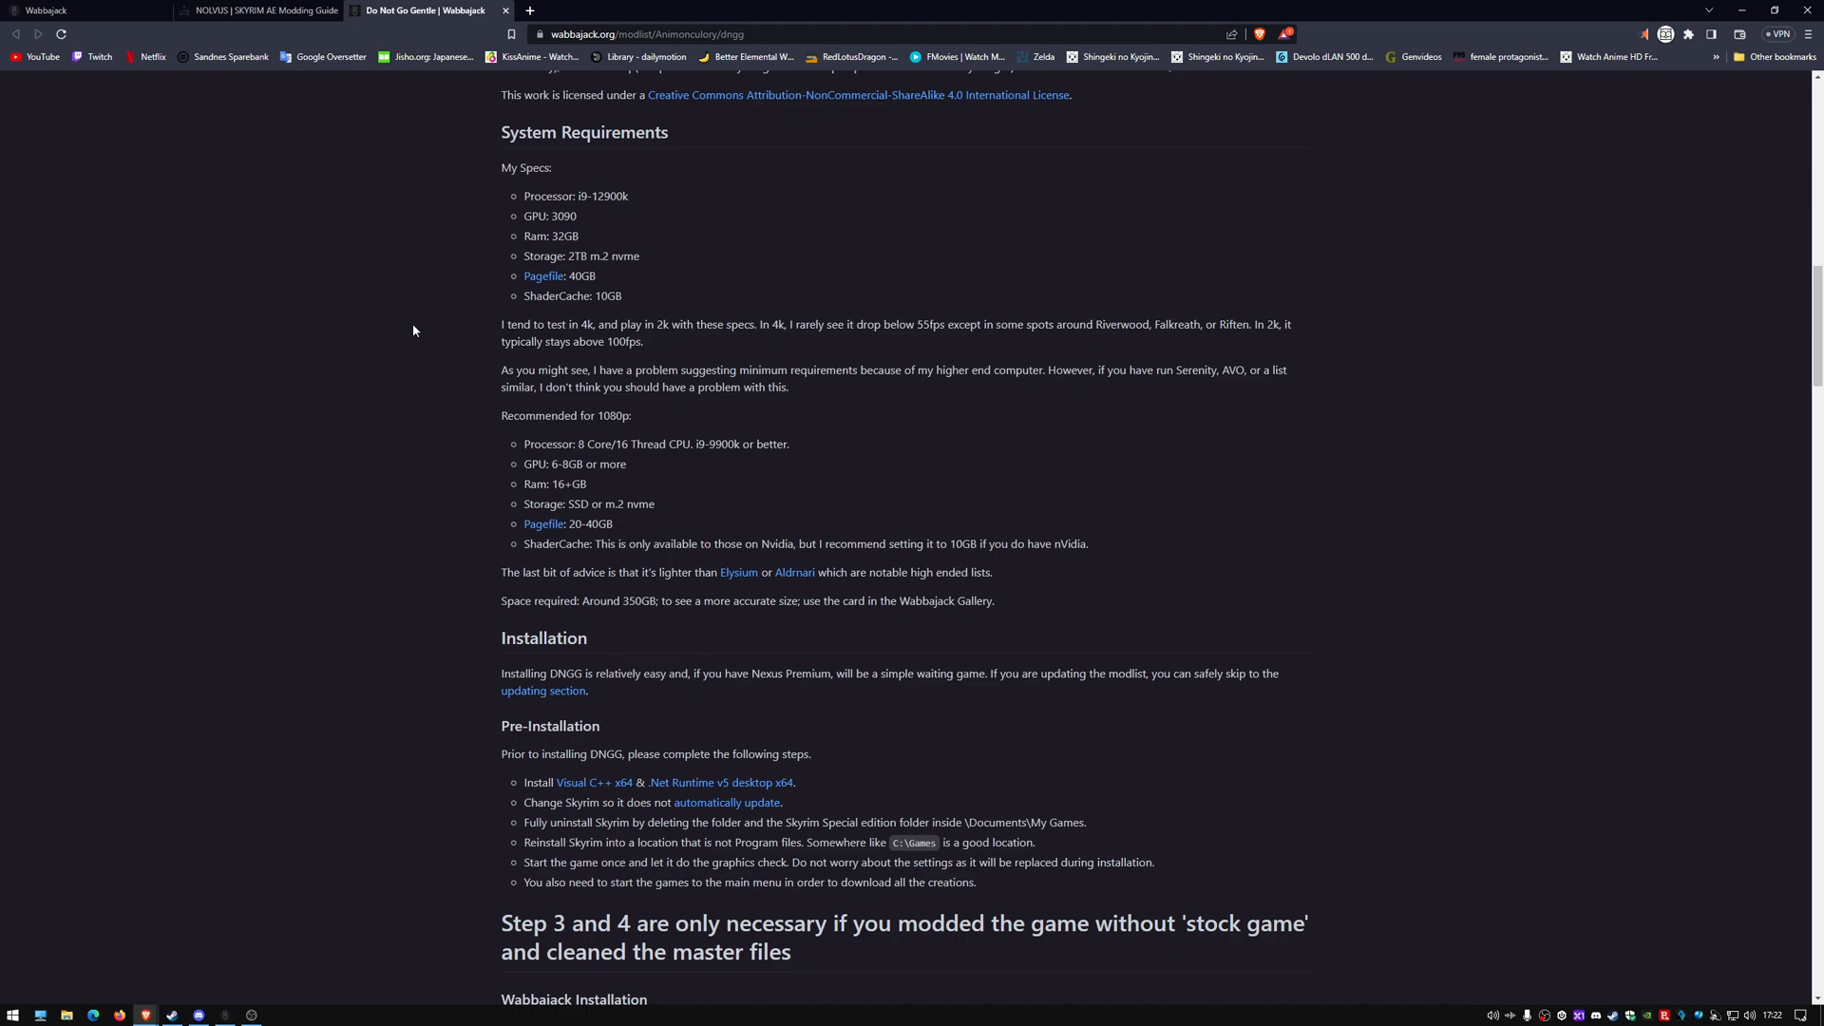
pyautogui.moveTo(544, 275)
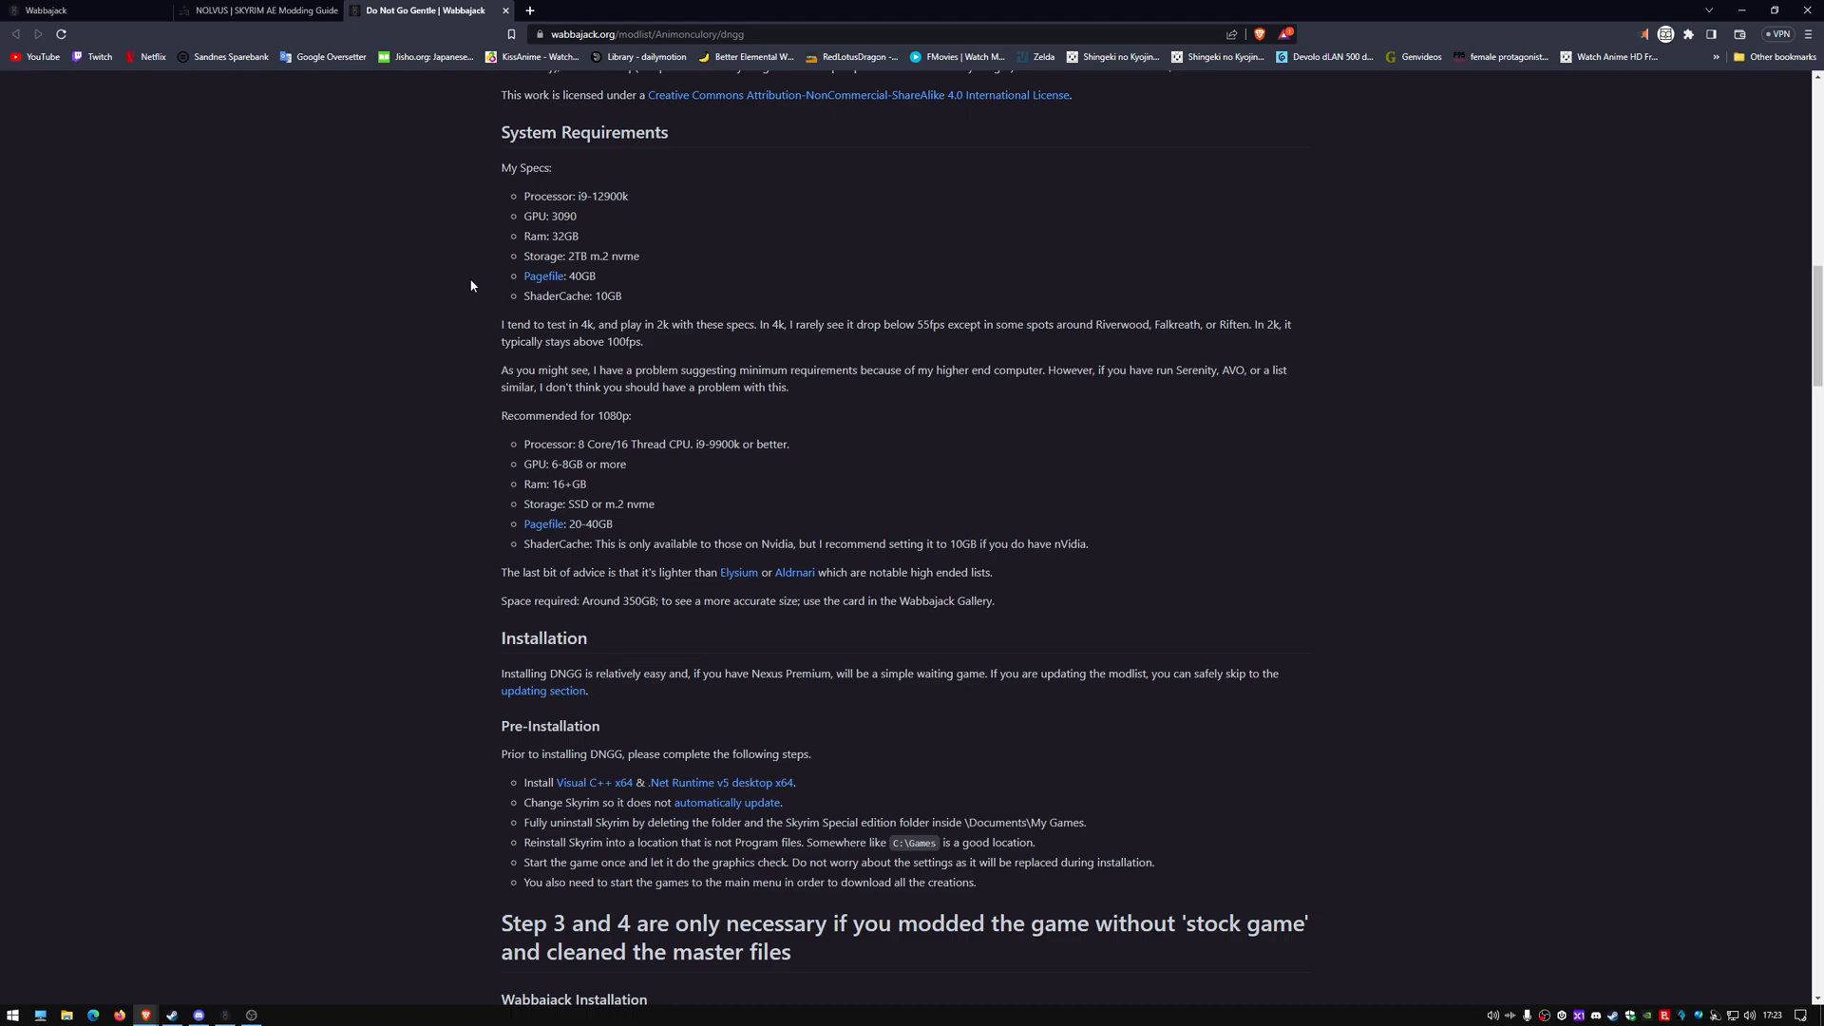
pyautogui.moveTo(493, 287)
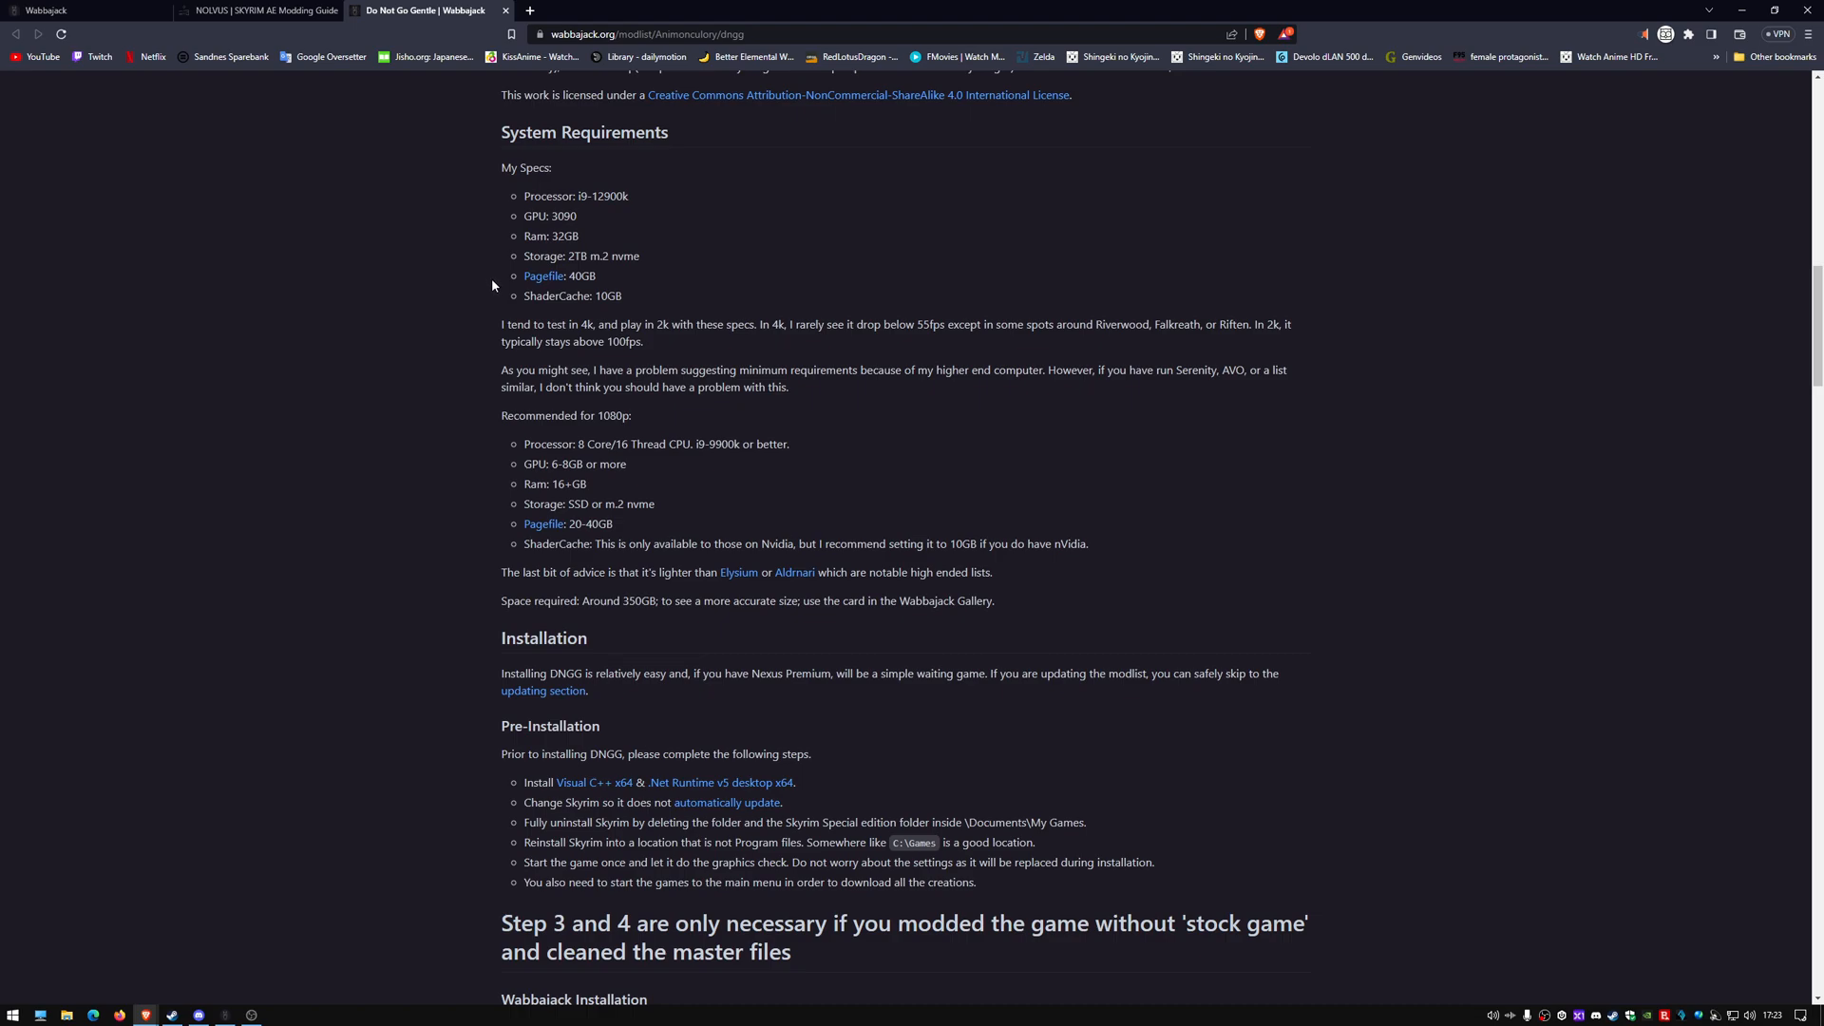
pyautogui.scroll(-3)
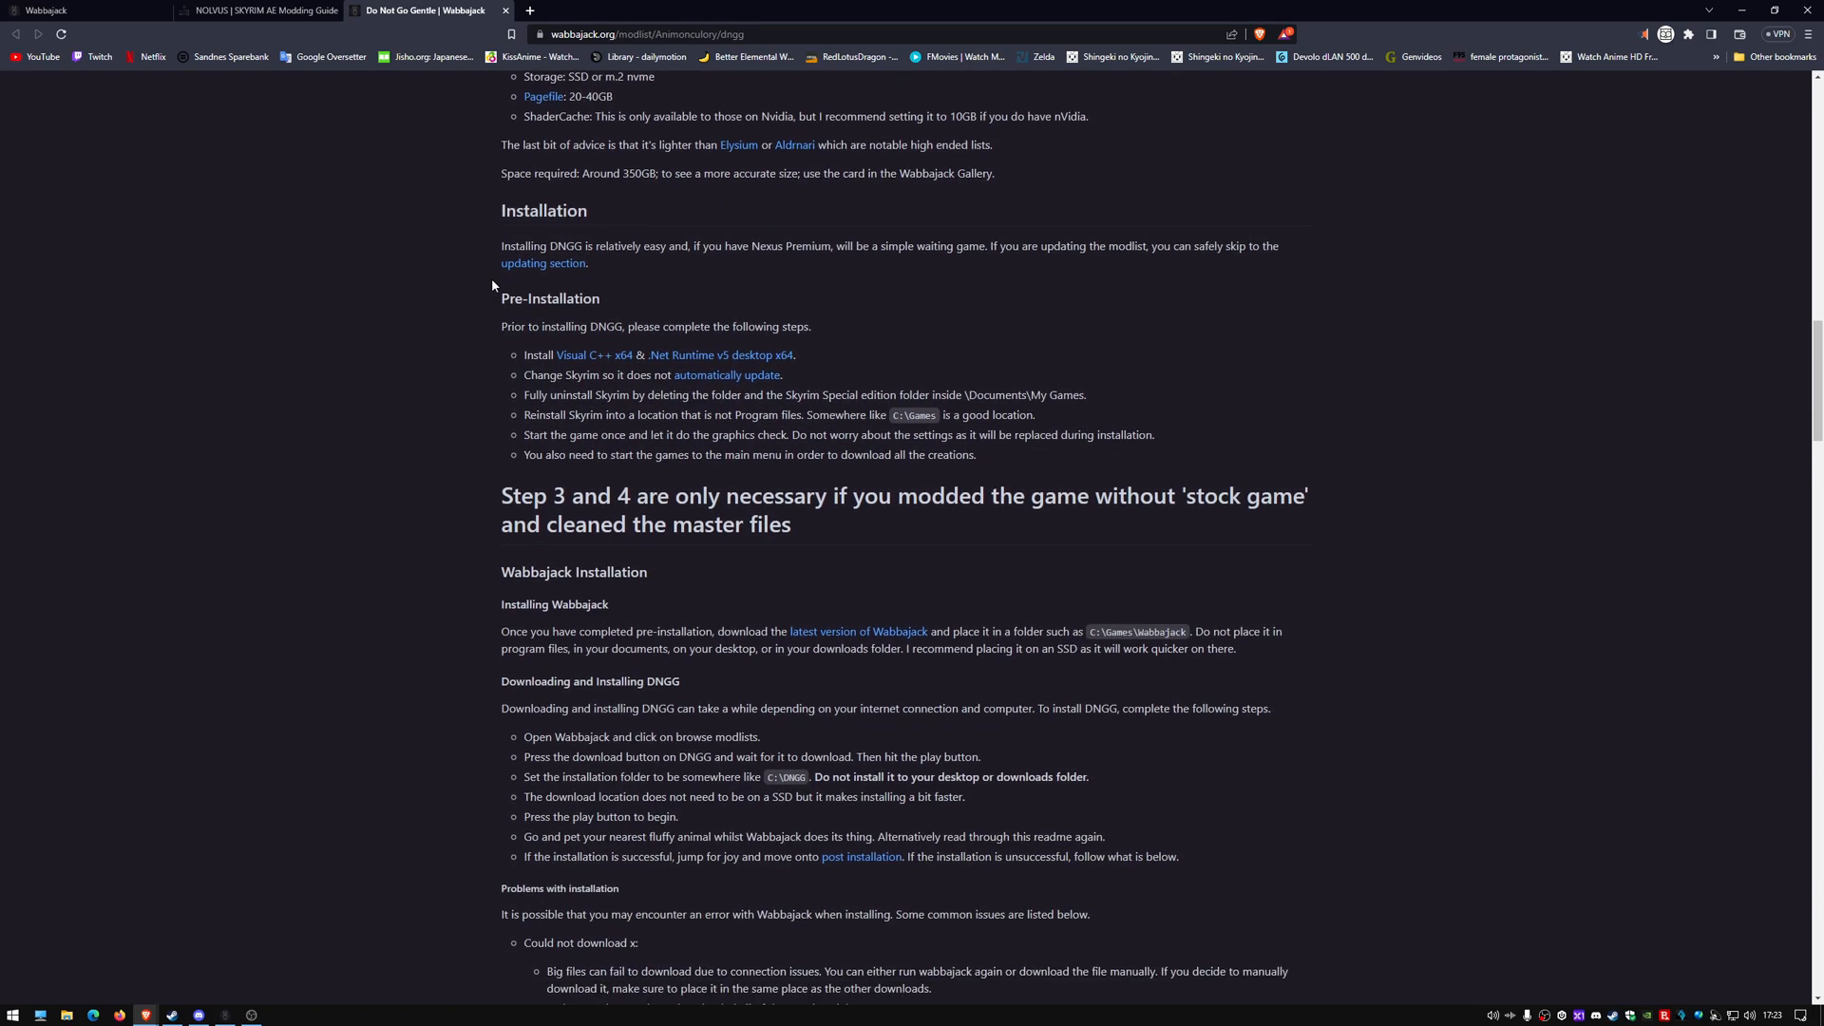
pyautogui.scroll(3)
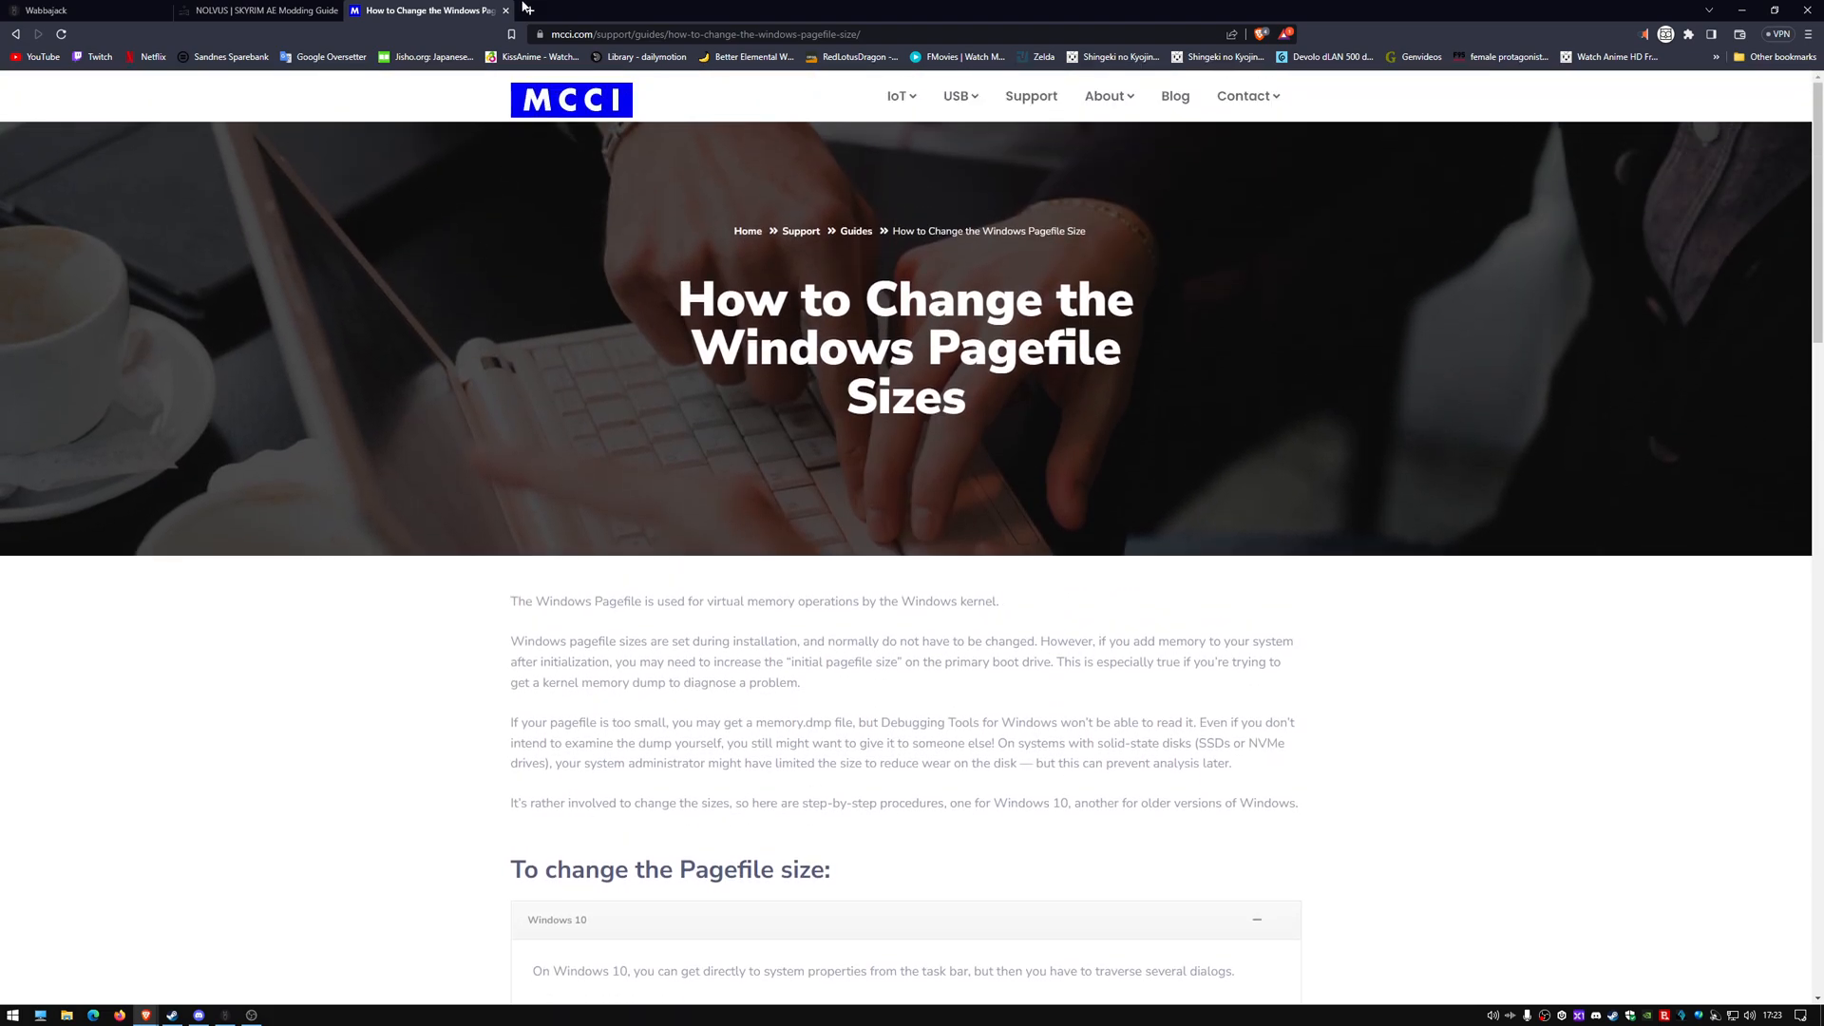
# Close the pagefile size guide tab and switch to the Nolvus mod pack site
pyautogui.click(262, 11)
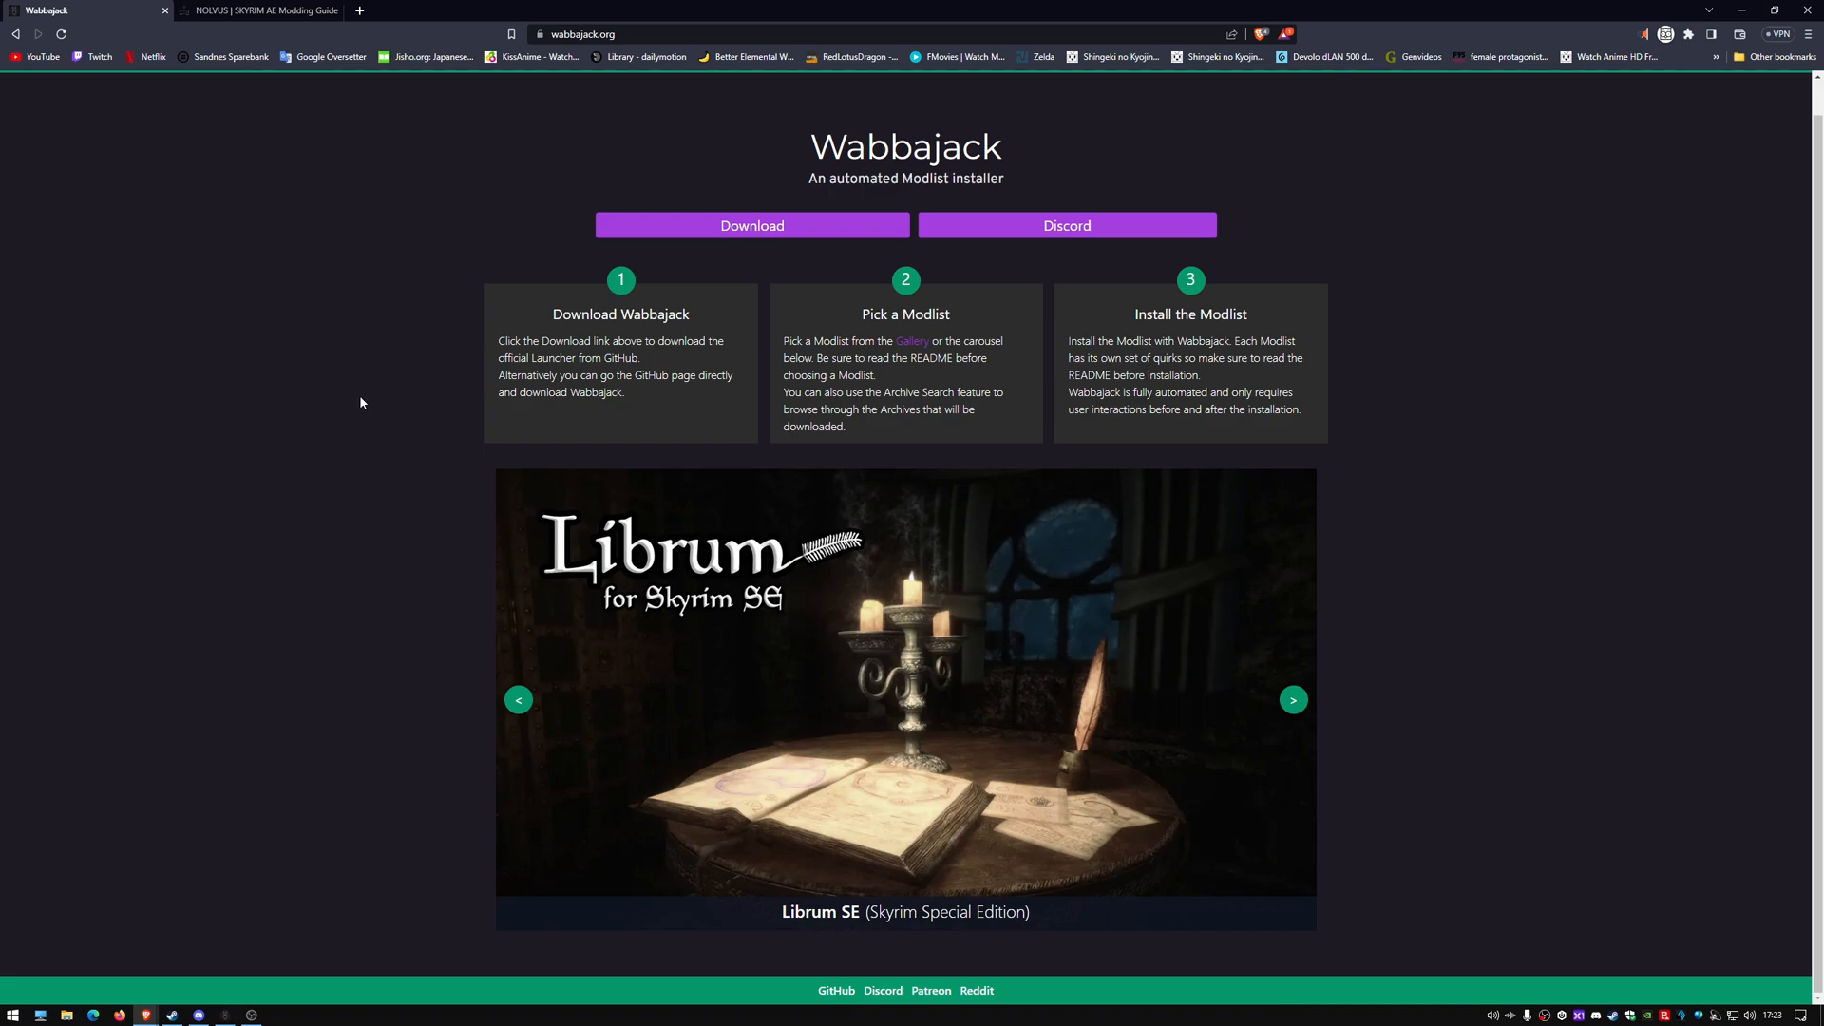
pyautogui.moveTo(344, 636)
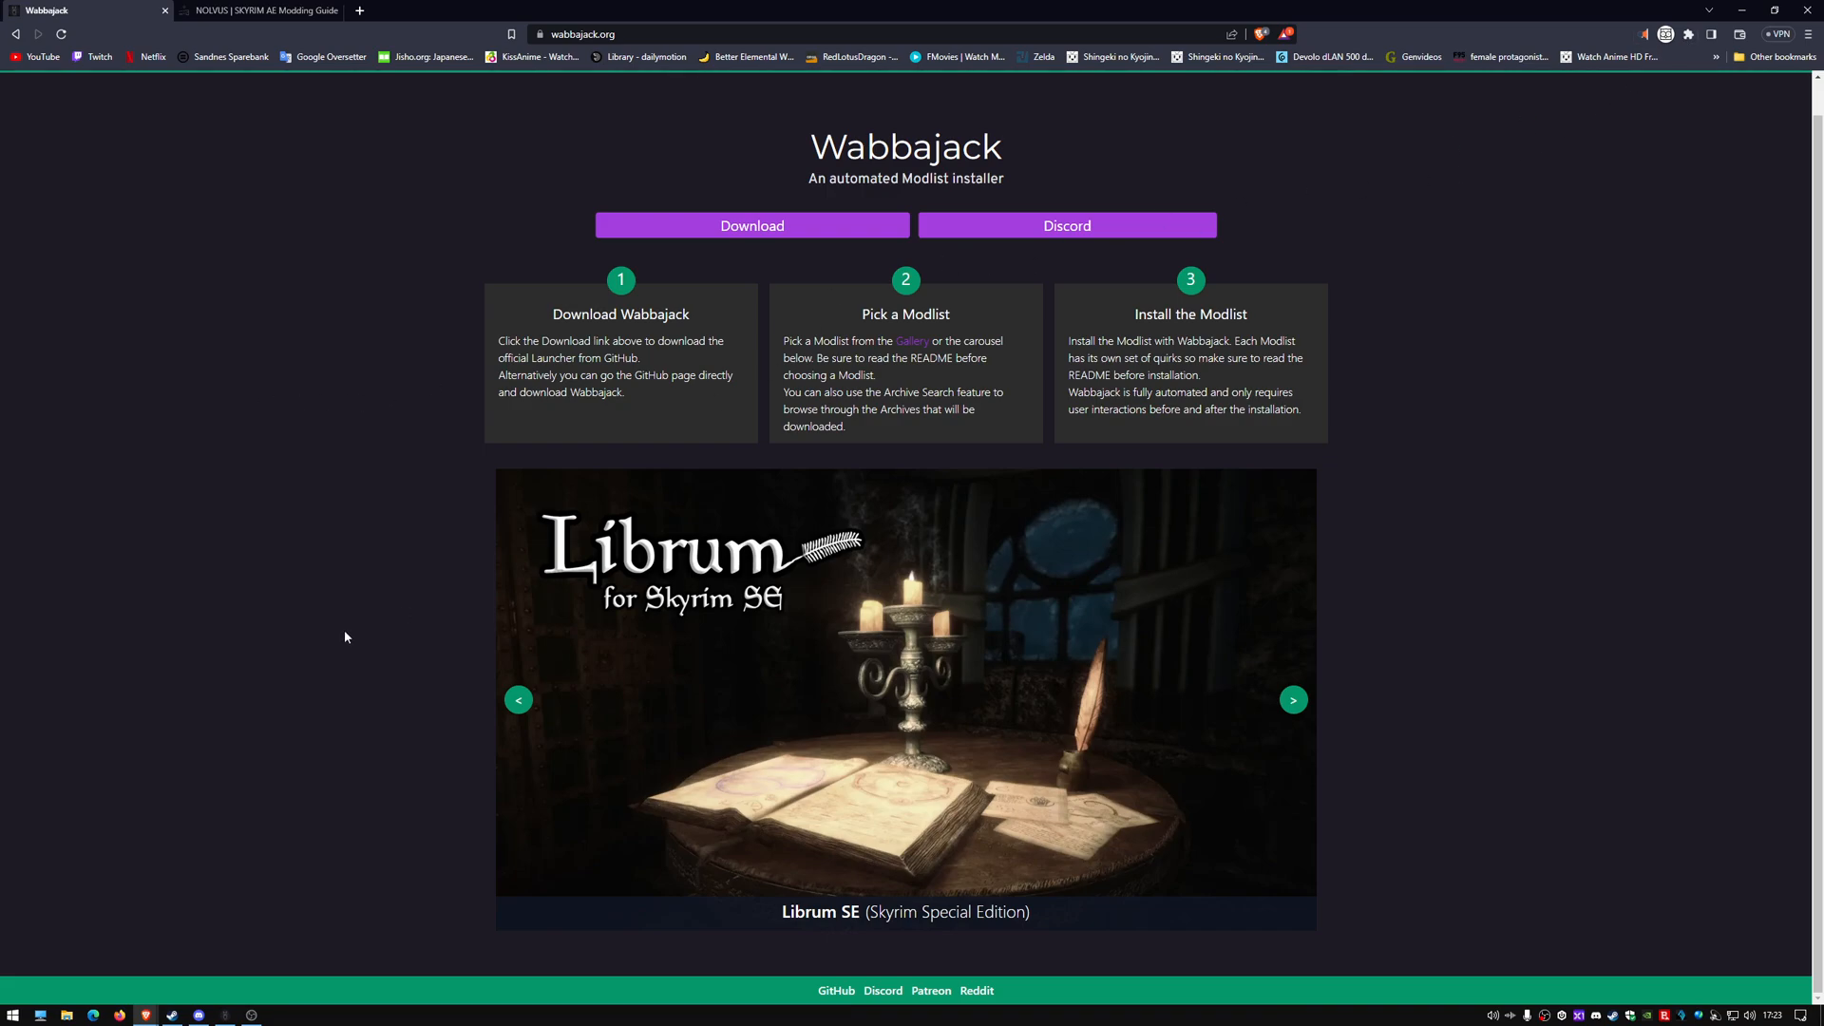
pyautogui.moveTo(342, 643)
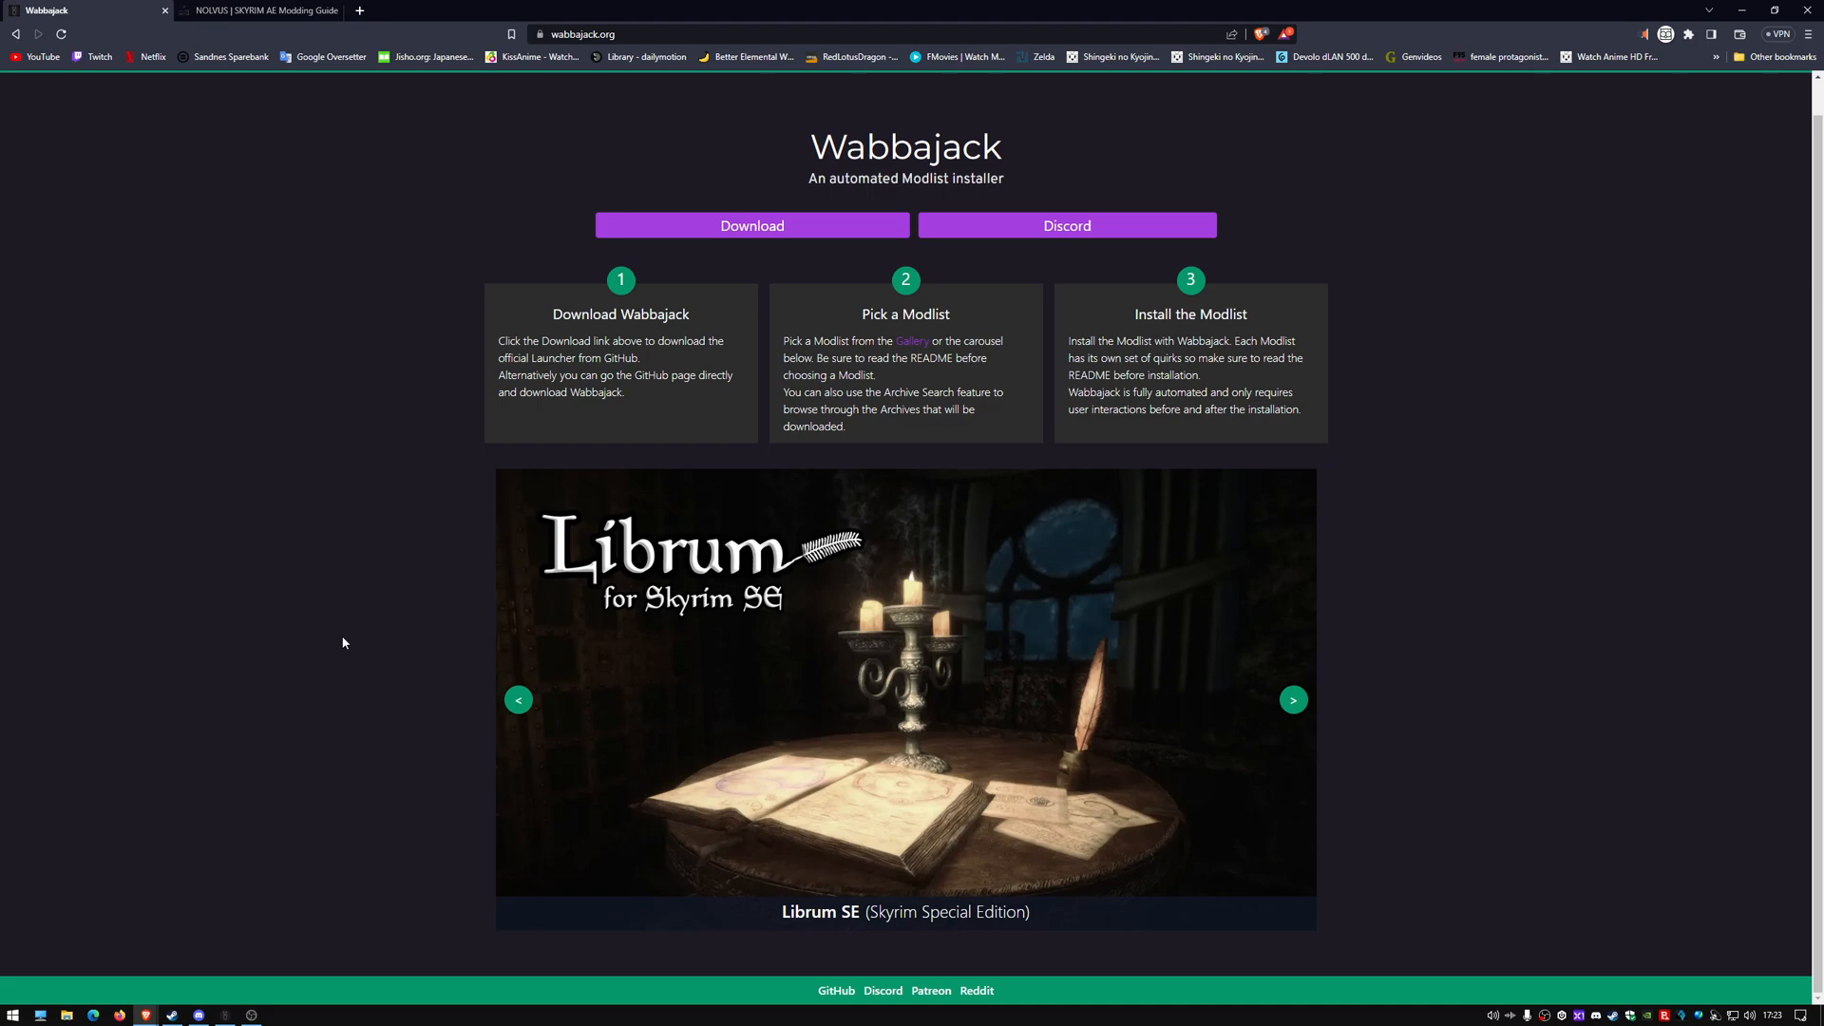
pyautogui.click(256, 12)
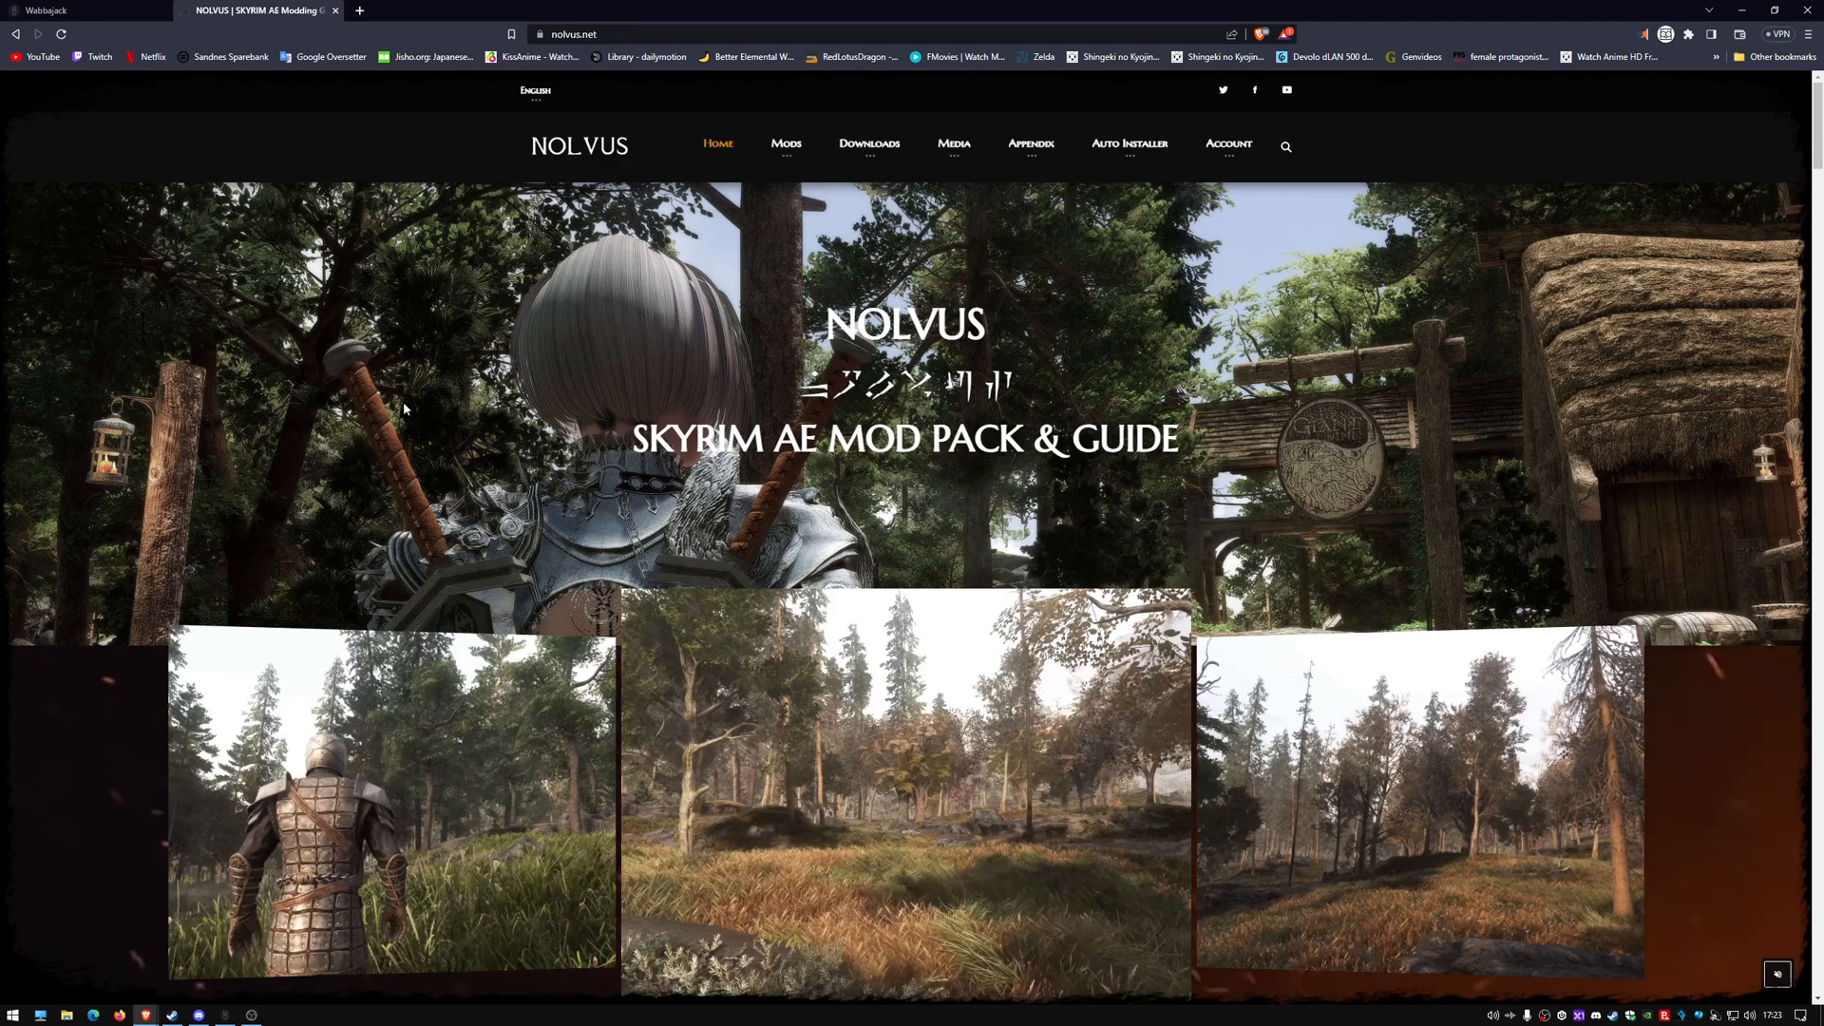
pyautogui.moveTo(446, 401)
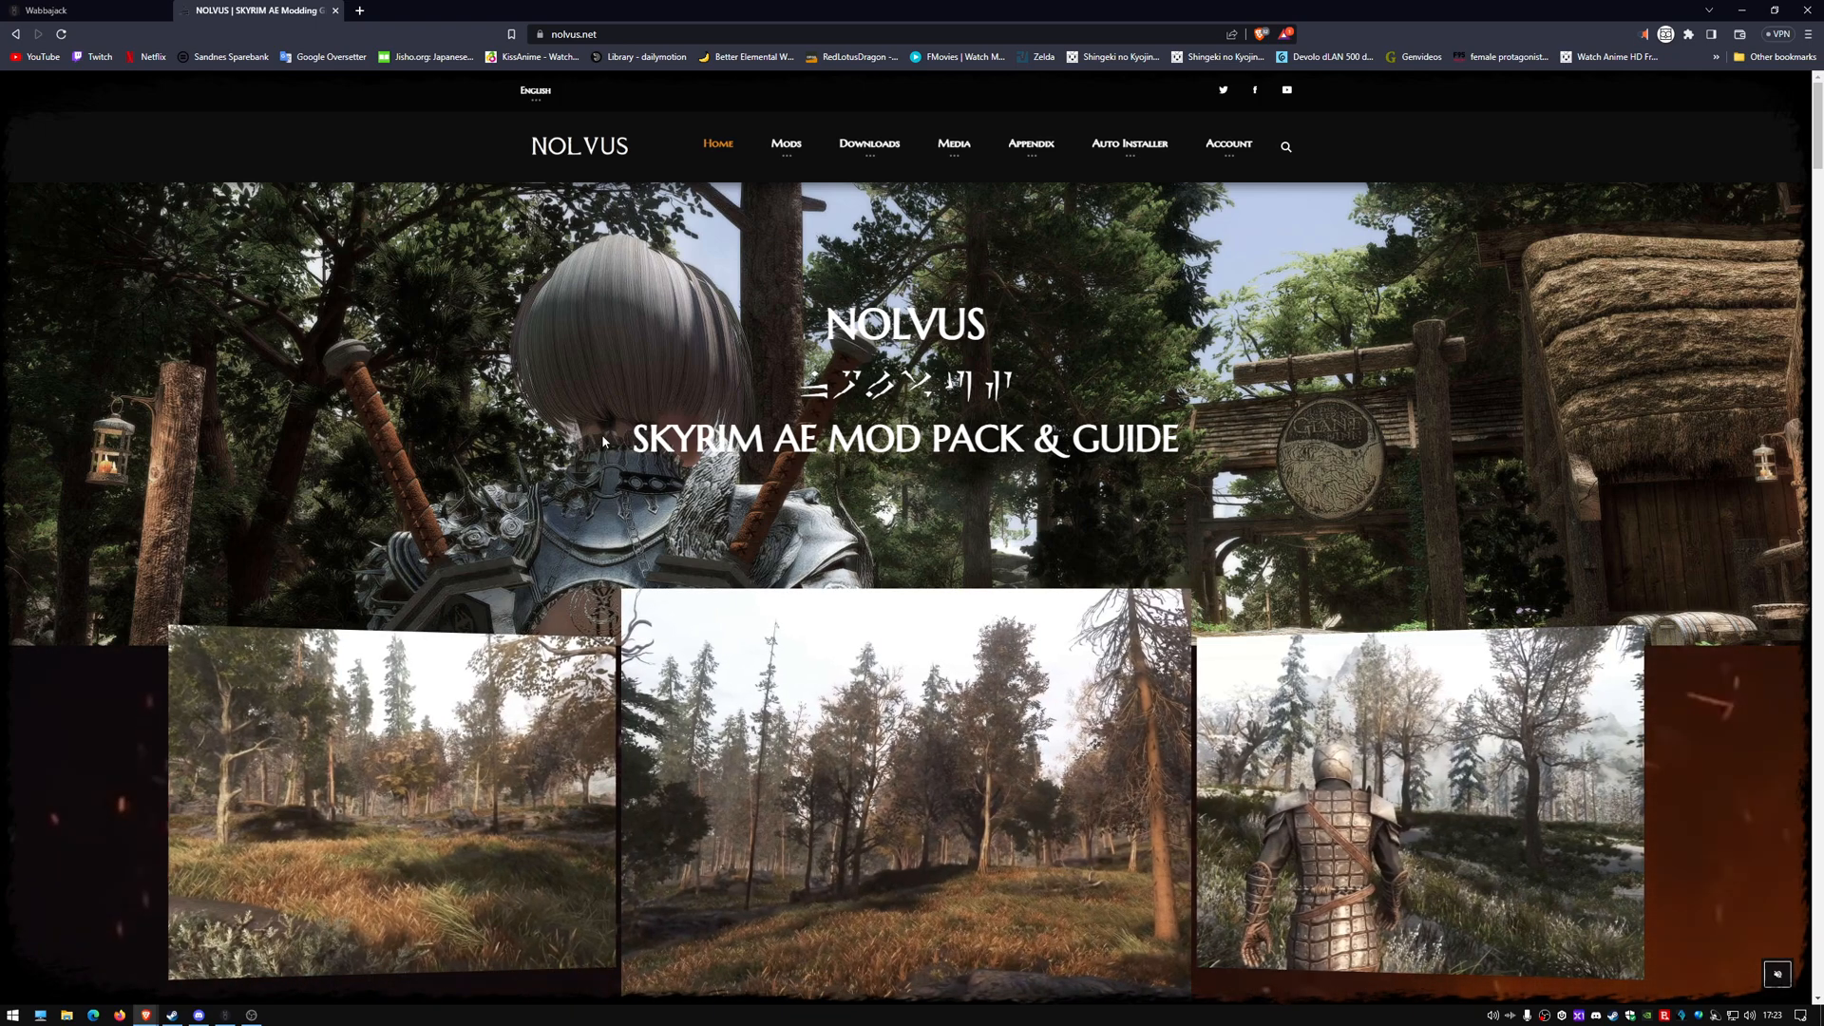
pyautogui.moveTo(552, 403)
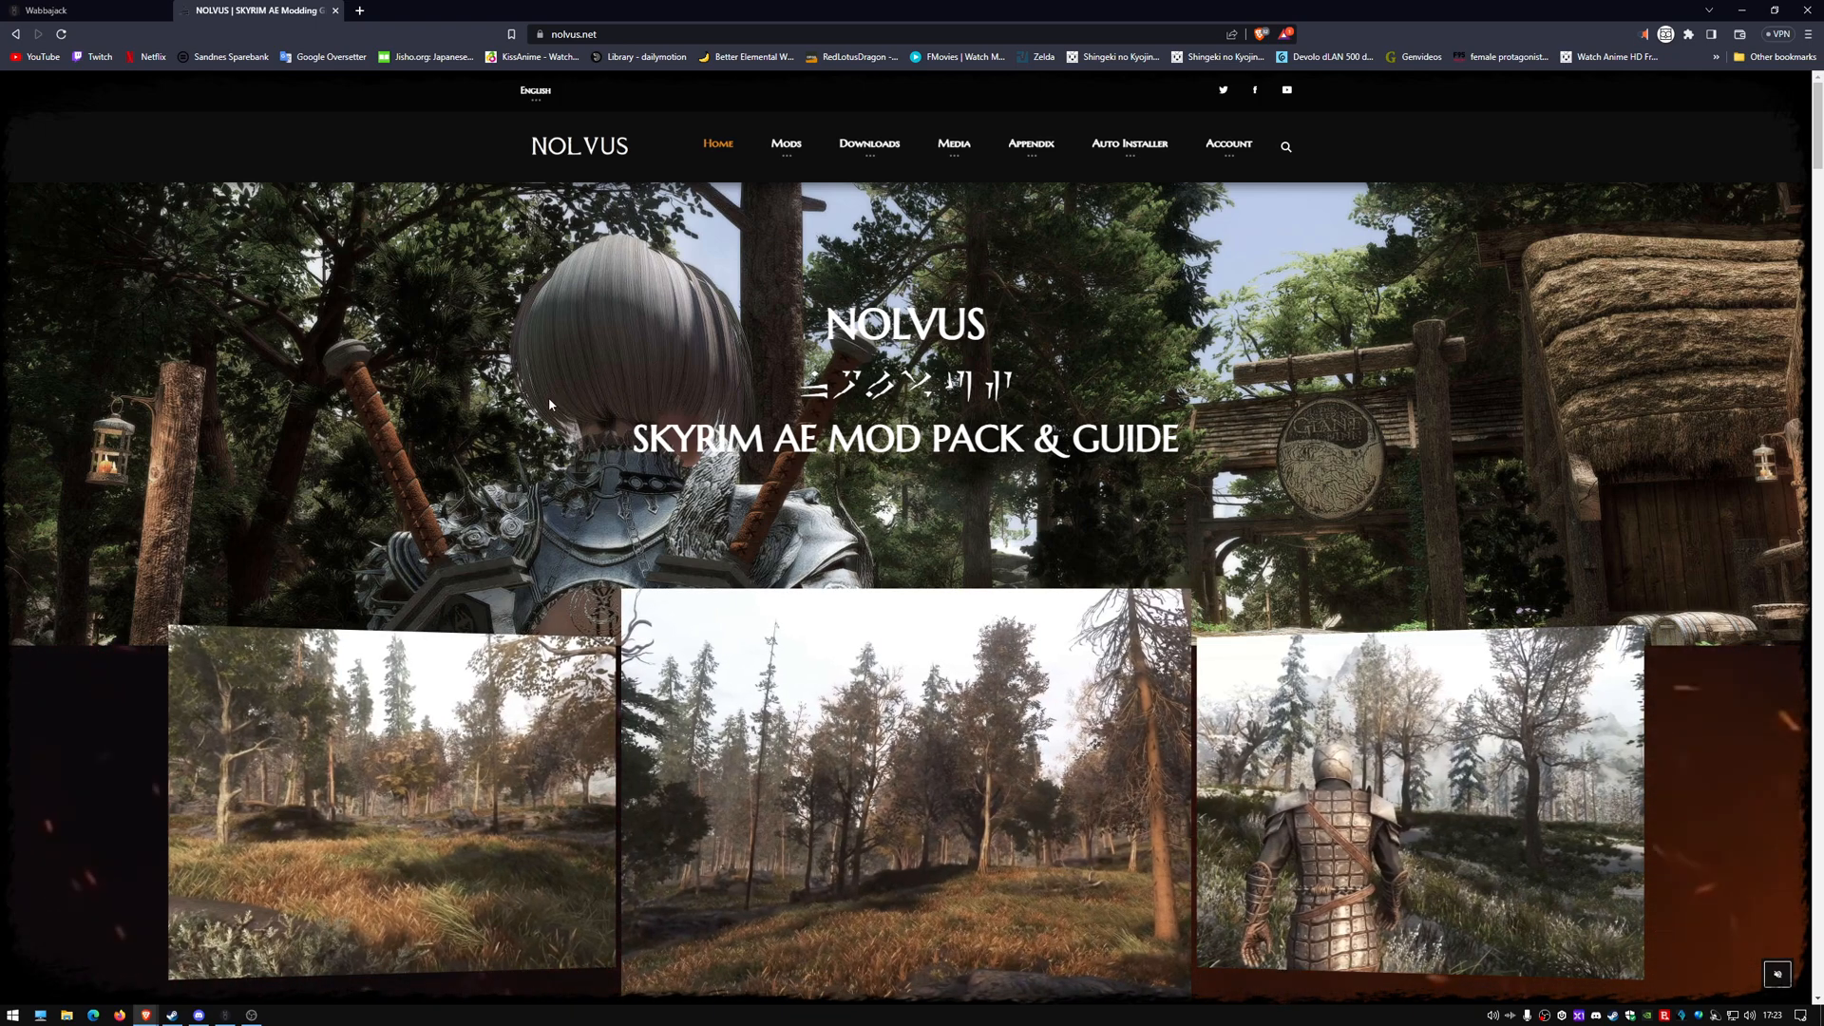
pyautogui.moveTo(488, 534)
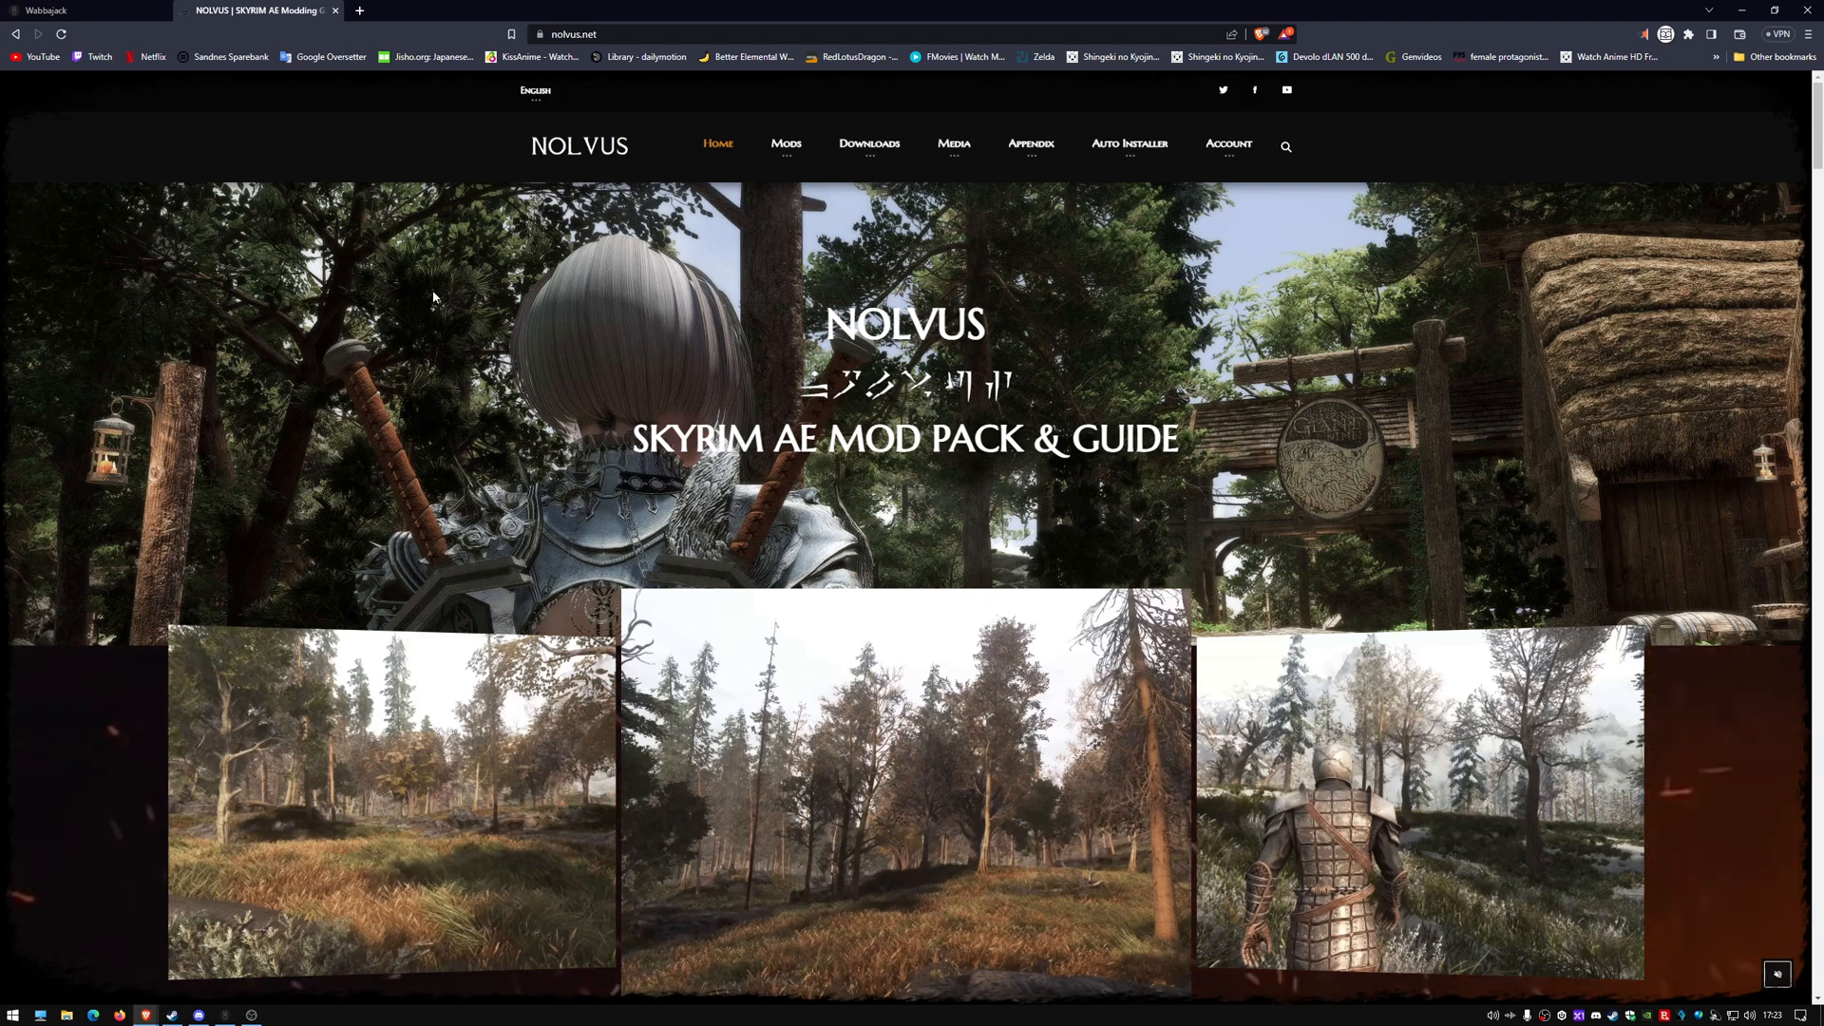
# Open the Windows Start menu showing pinned Nolvus Dashboard and ModOrganizer
pyautogui.click(13, 1015)
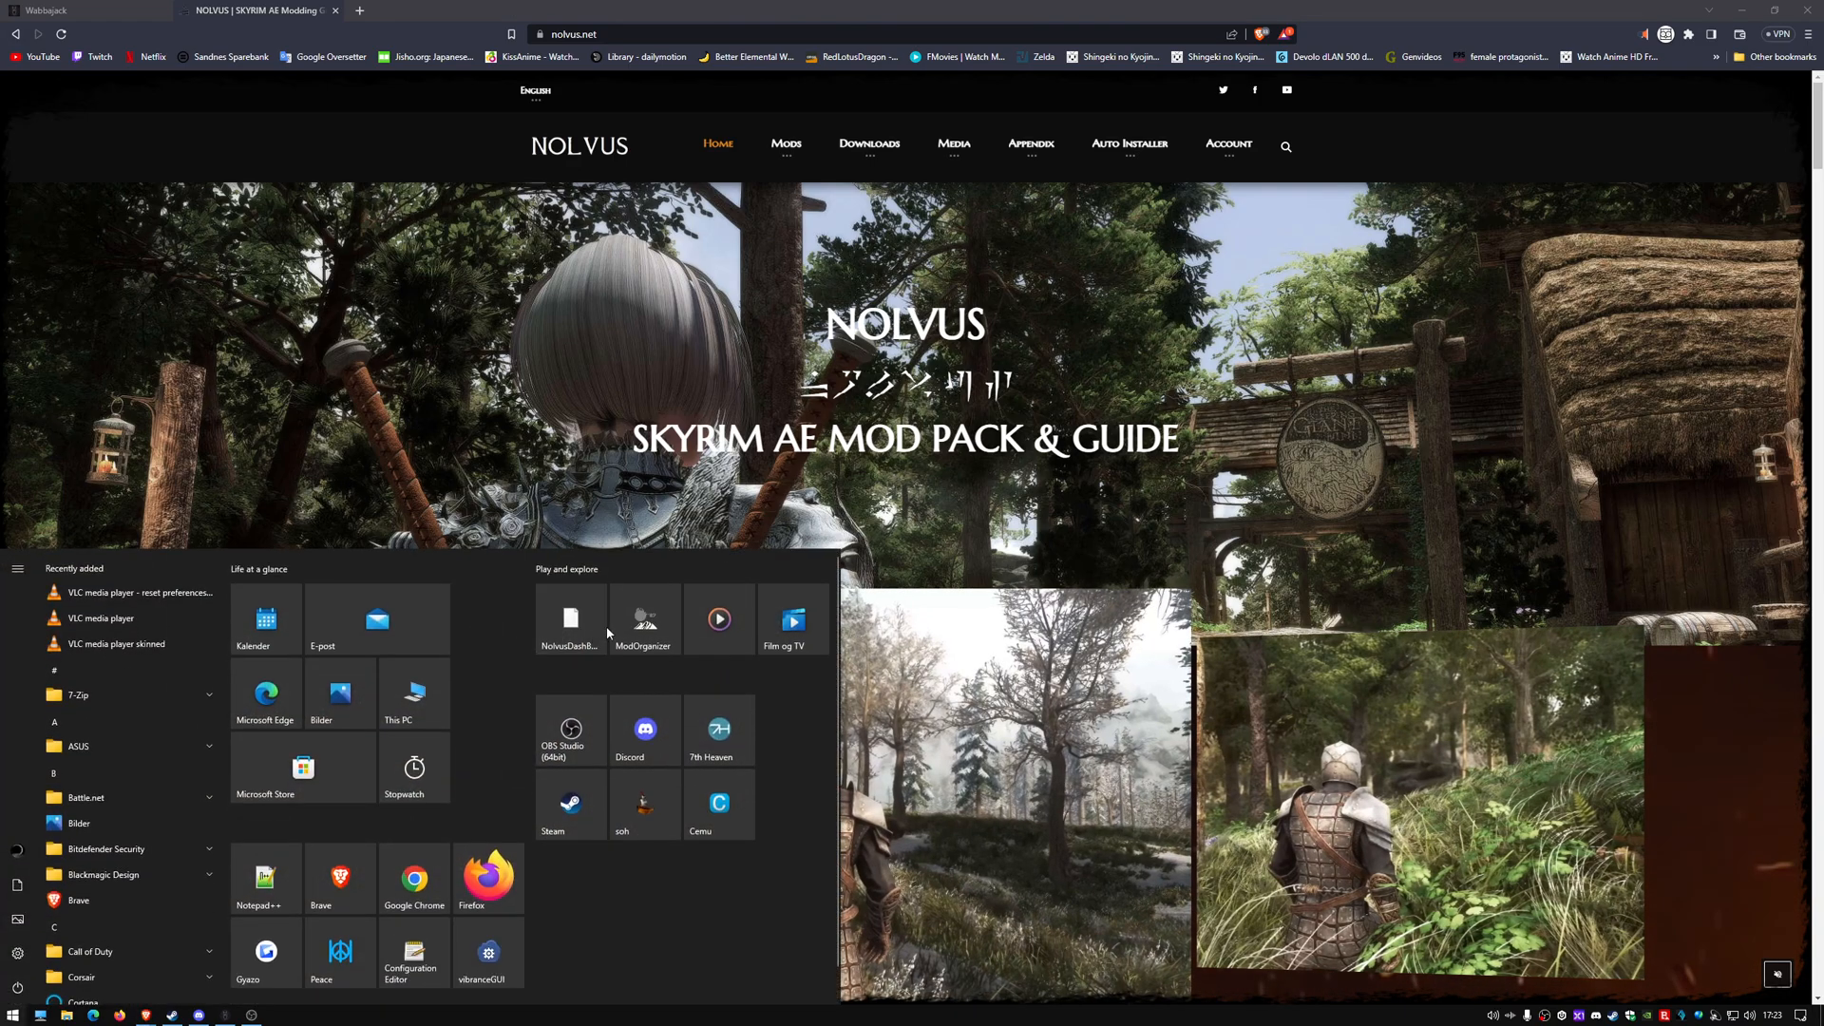
# Launch Nolvus Dashboard listing Natural Lighting Redux, Natural Lighting and Ascension instances
pyautogui.click(570, 620)
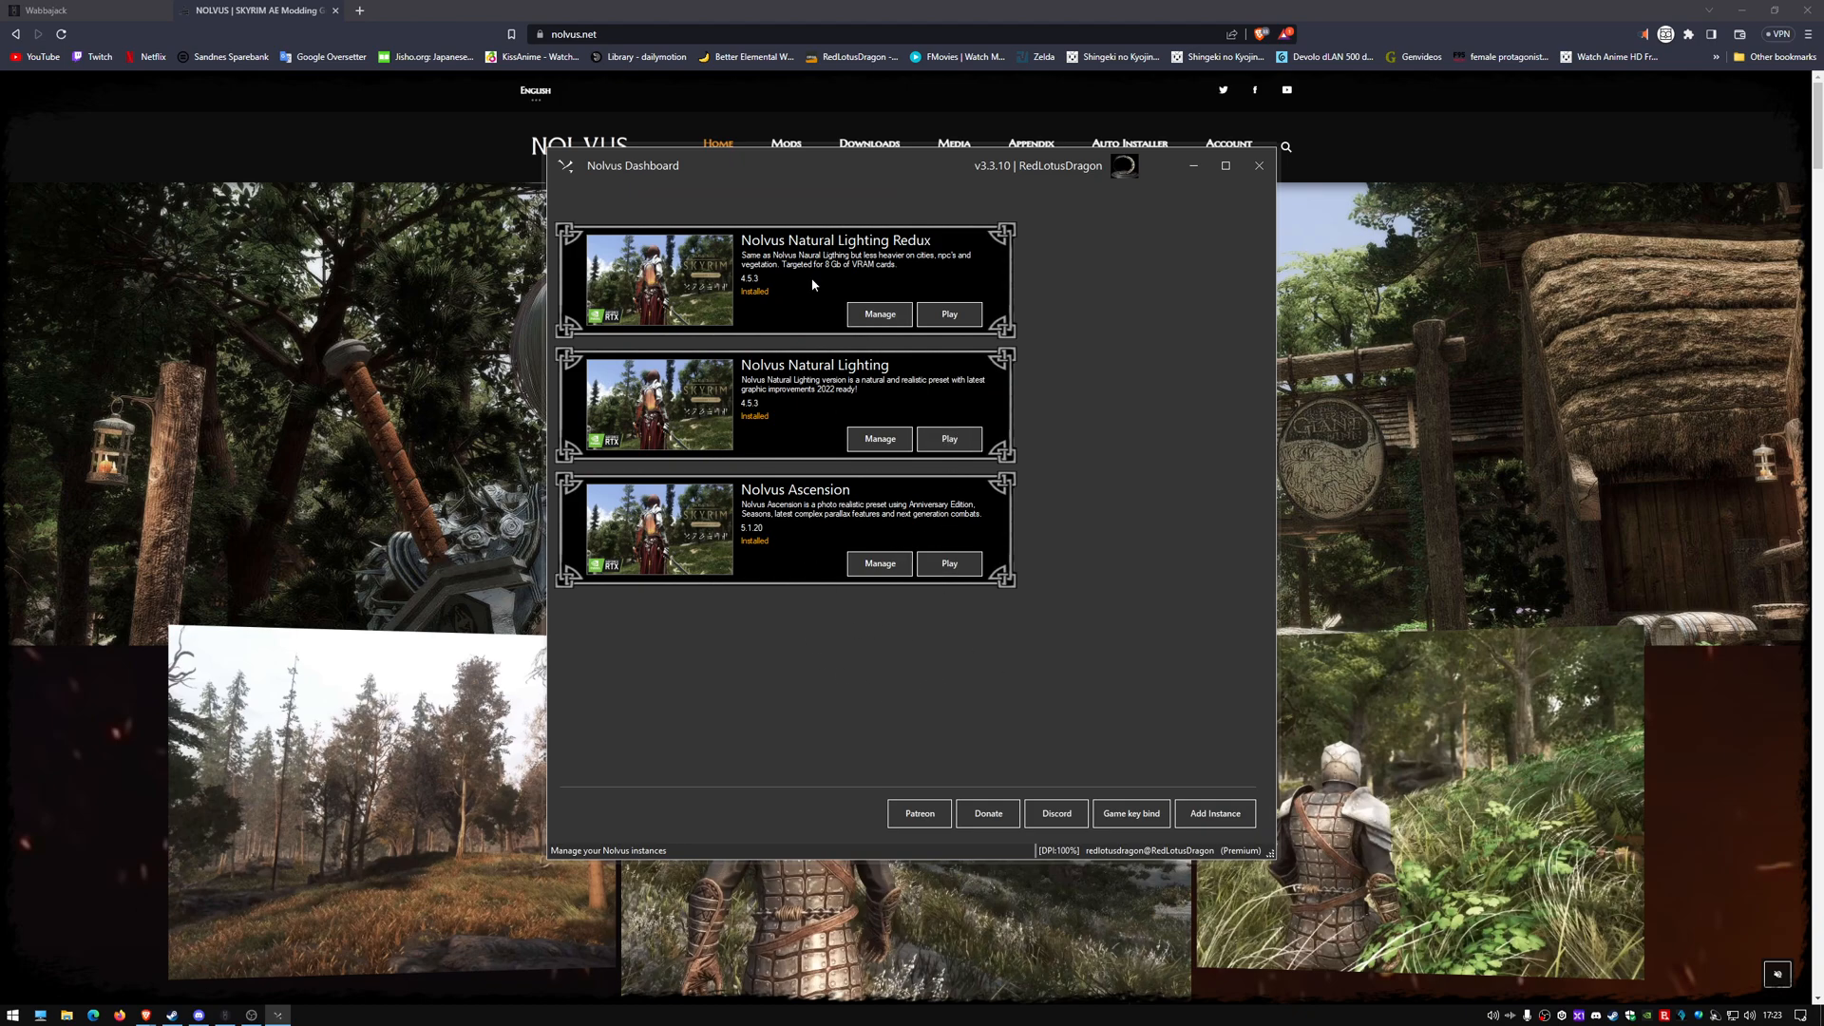
pyautogui.moveTo(1053, 853)
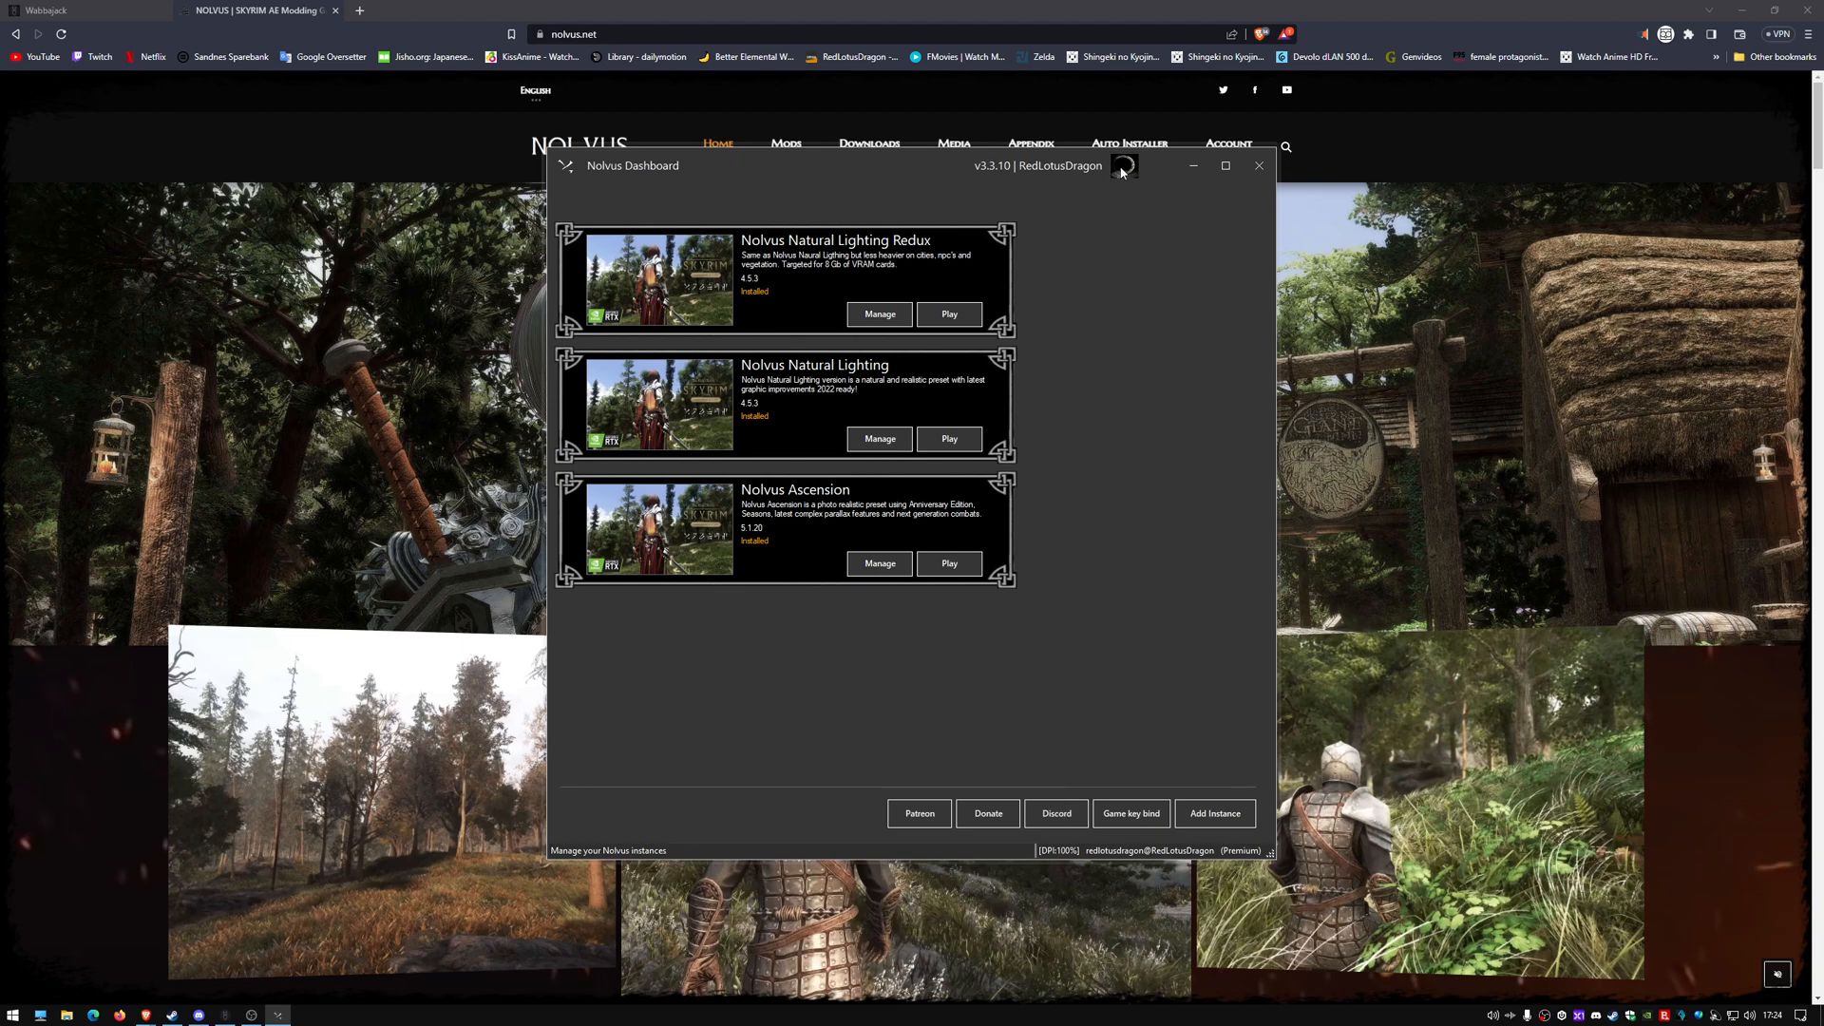
pyautogui.moveTo(901, 764)
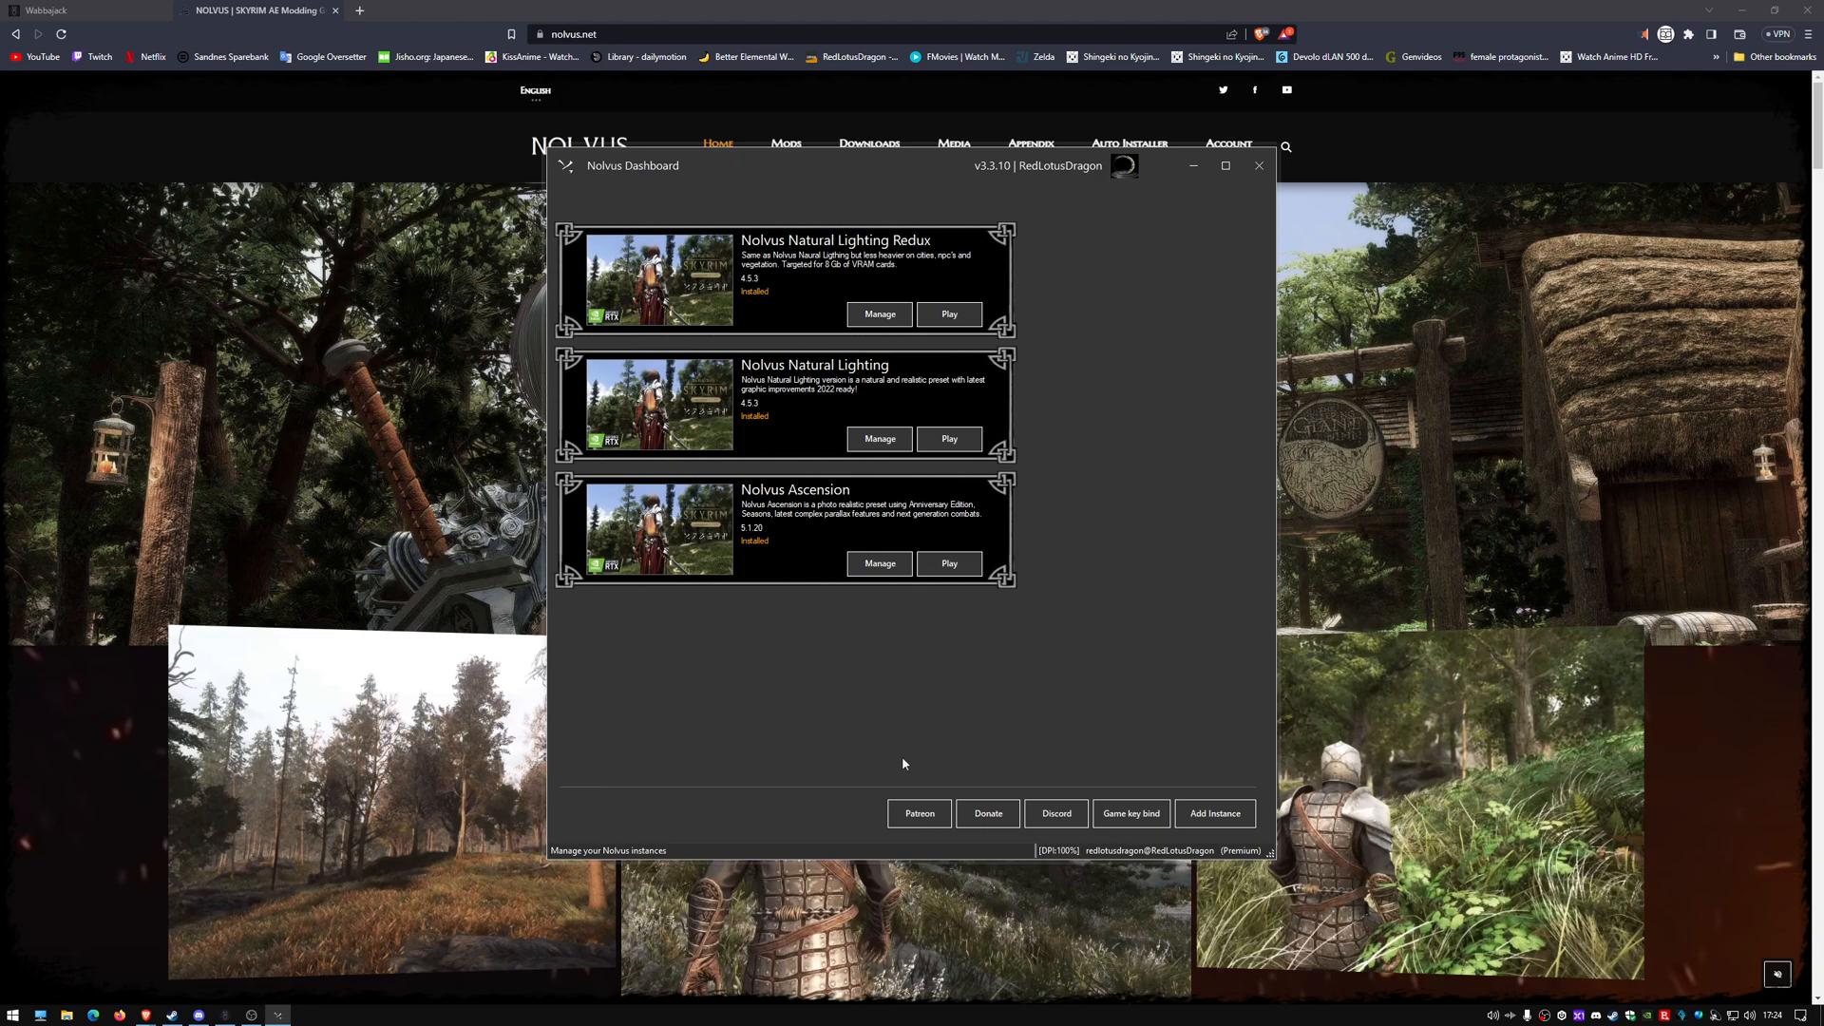
pyautogui.moveTo(1034, 796)
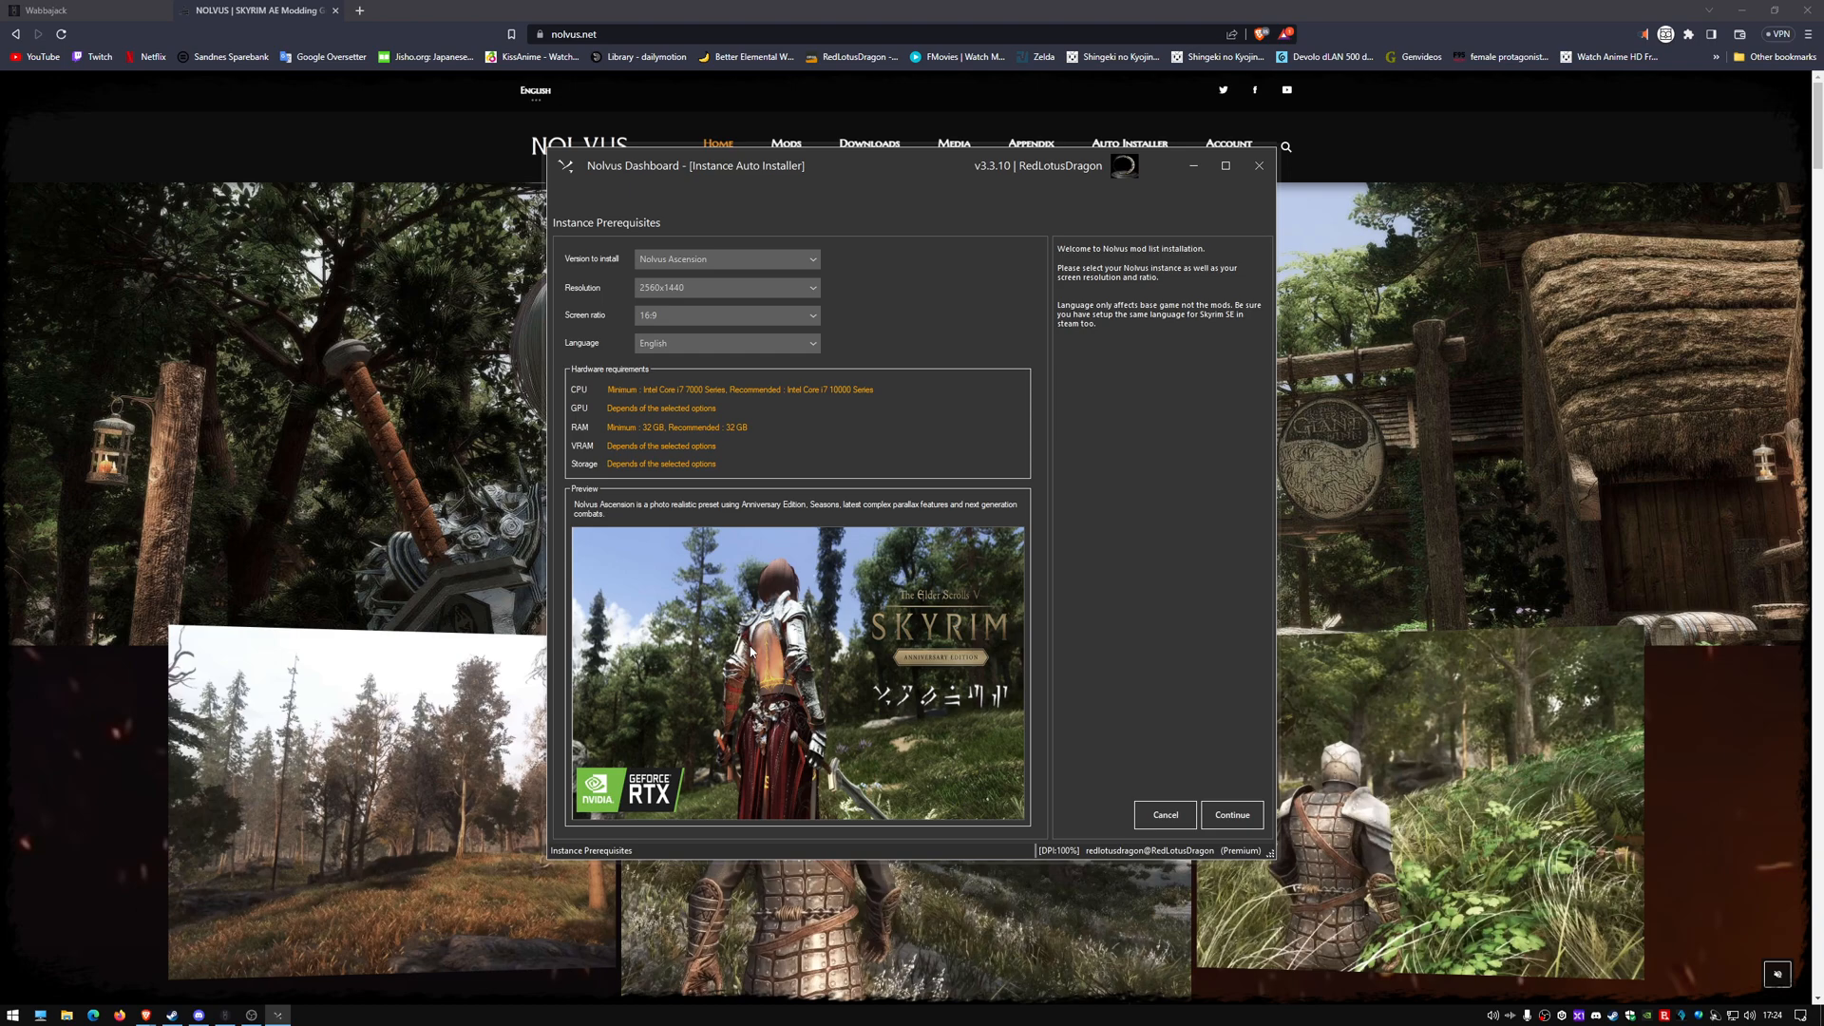
pyautogui.moveTo(1070, 743)
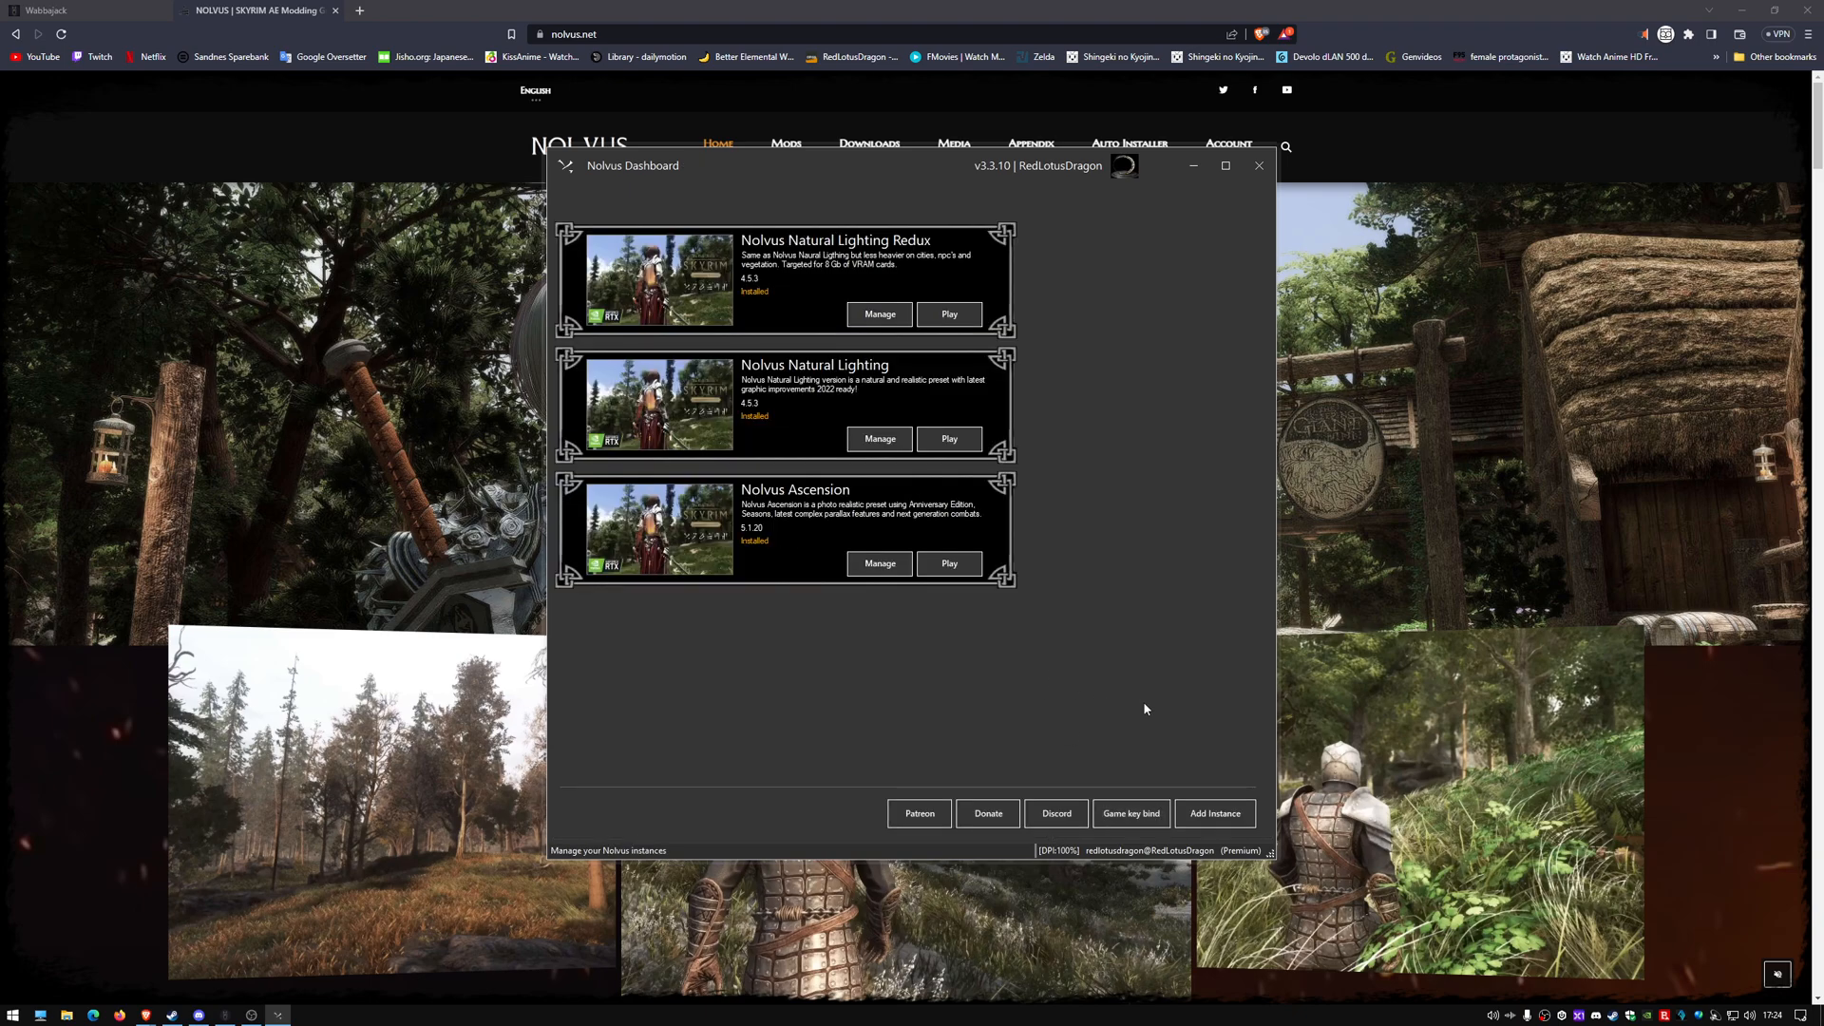
pyautogui.moveTo(1143, 706)
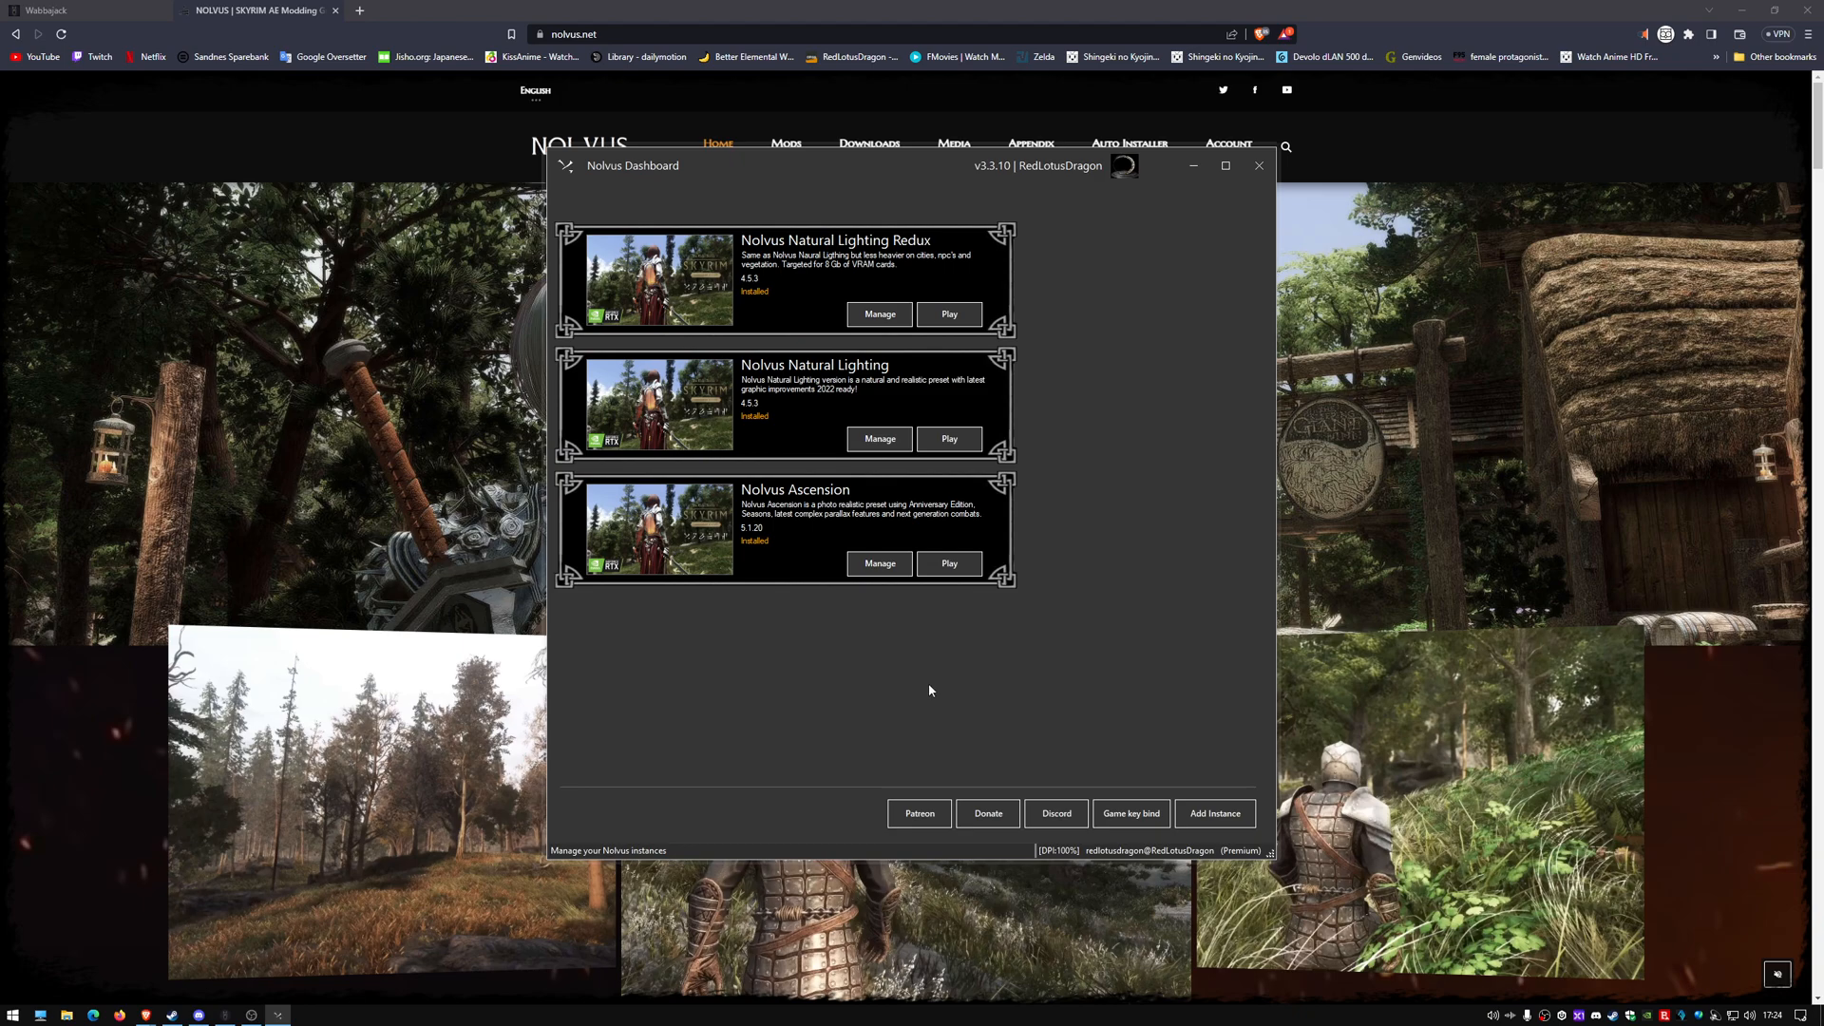
pyautogui.moveTo(926, 695)
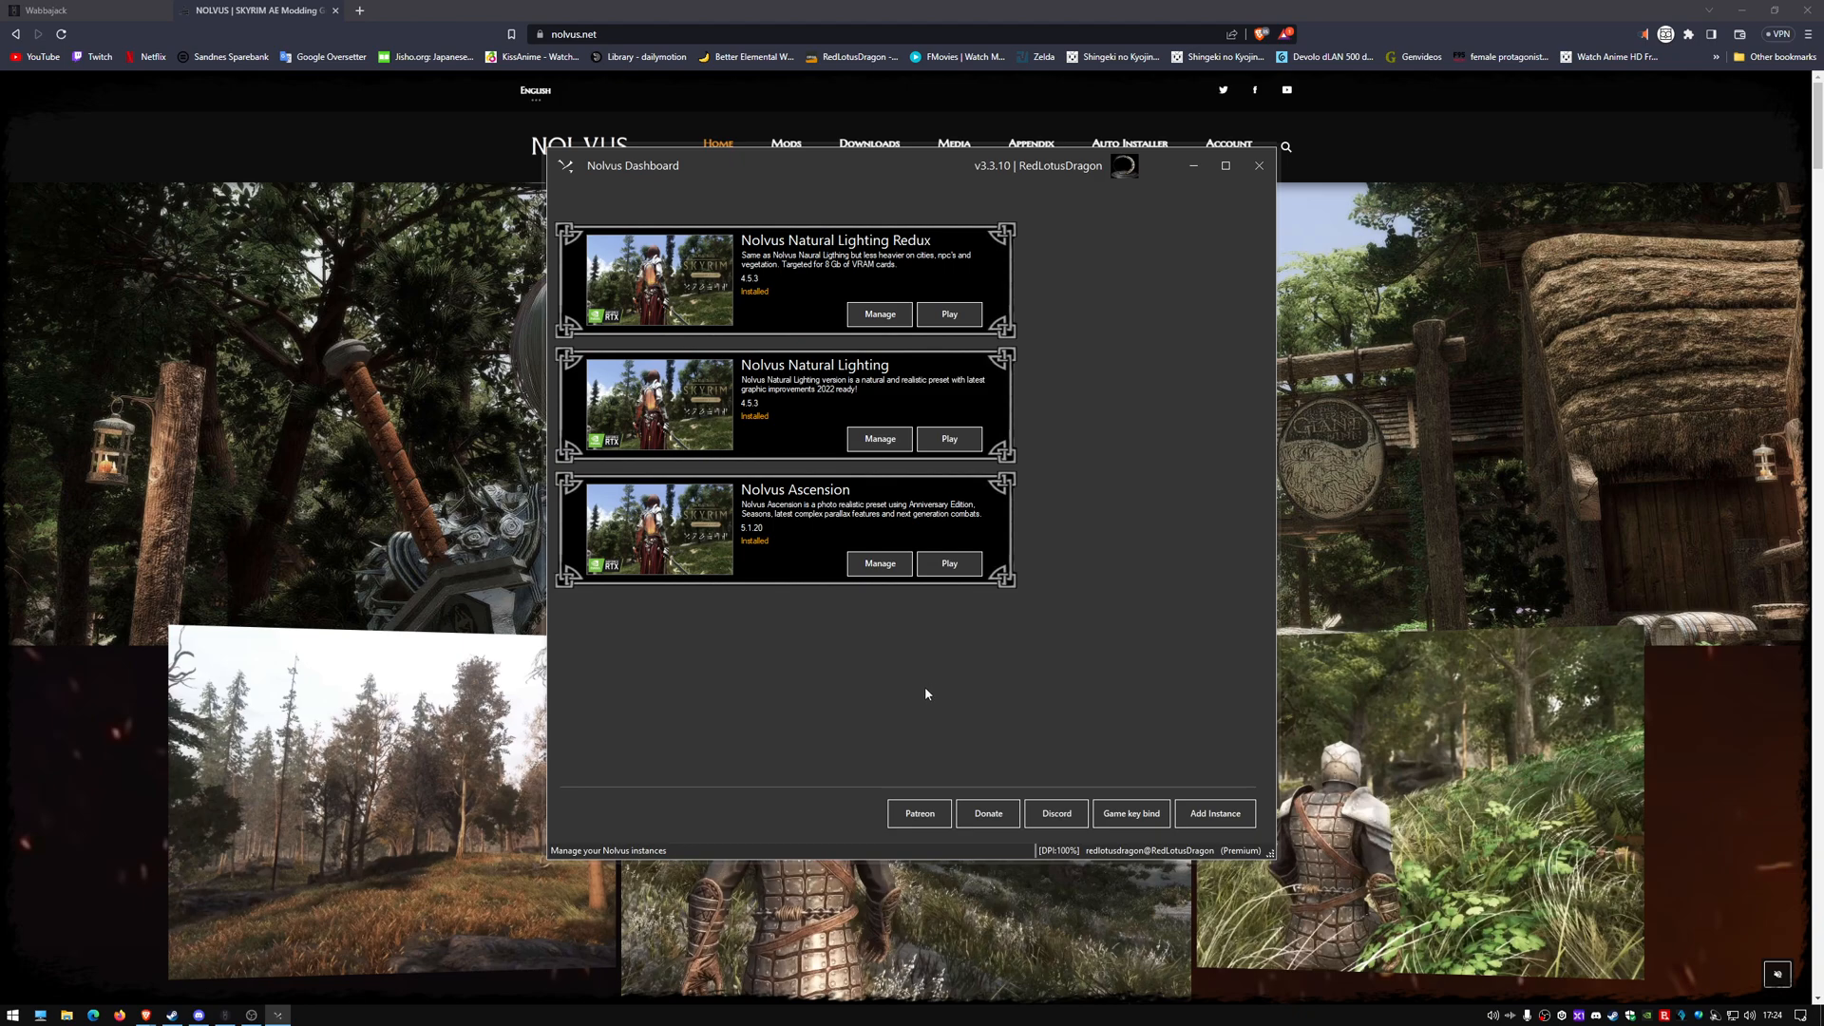
pyautogui.moveTo(926, 695)
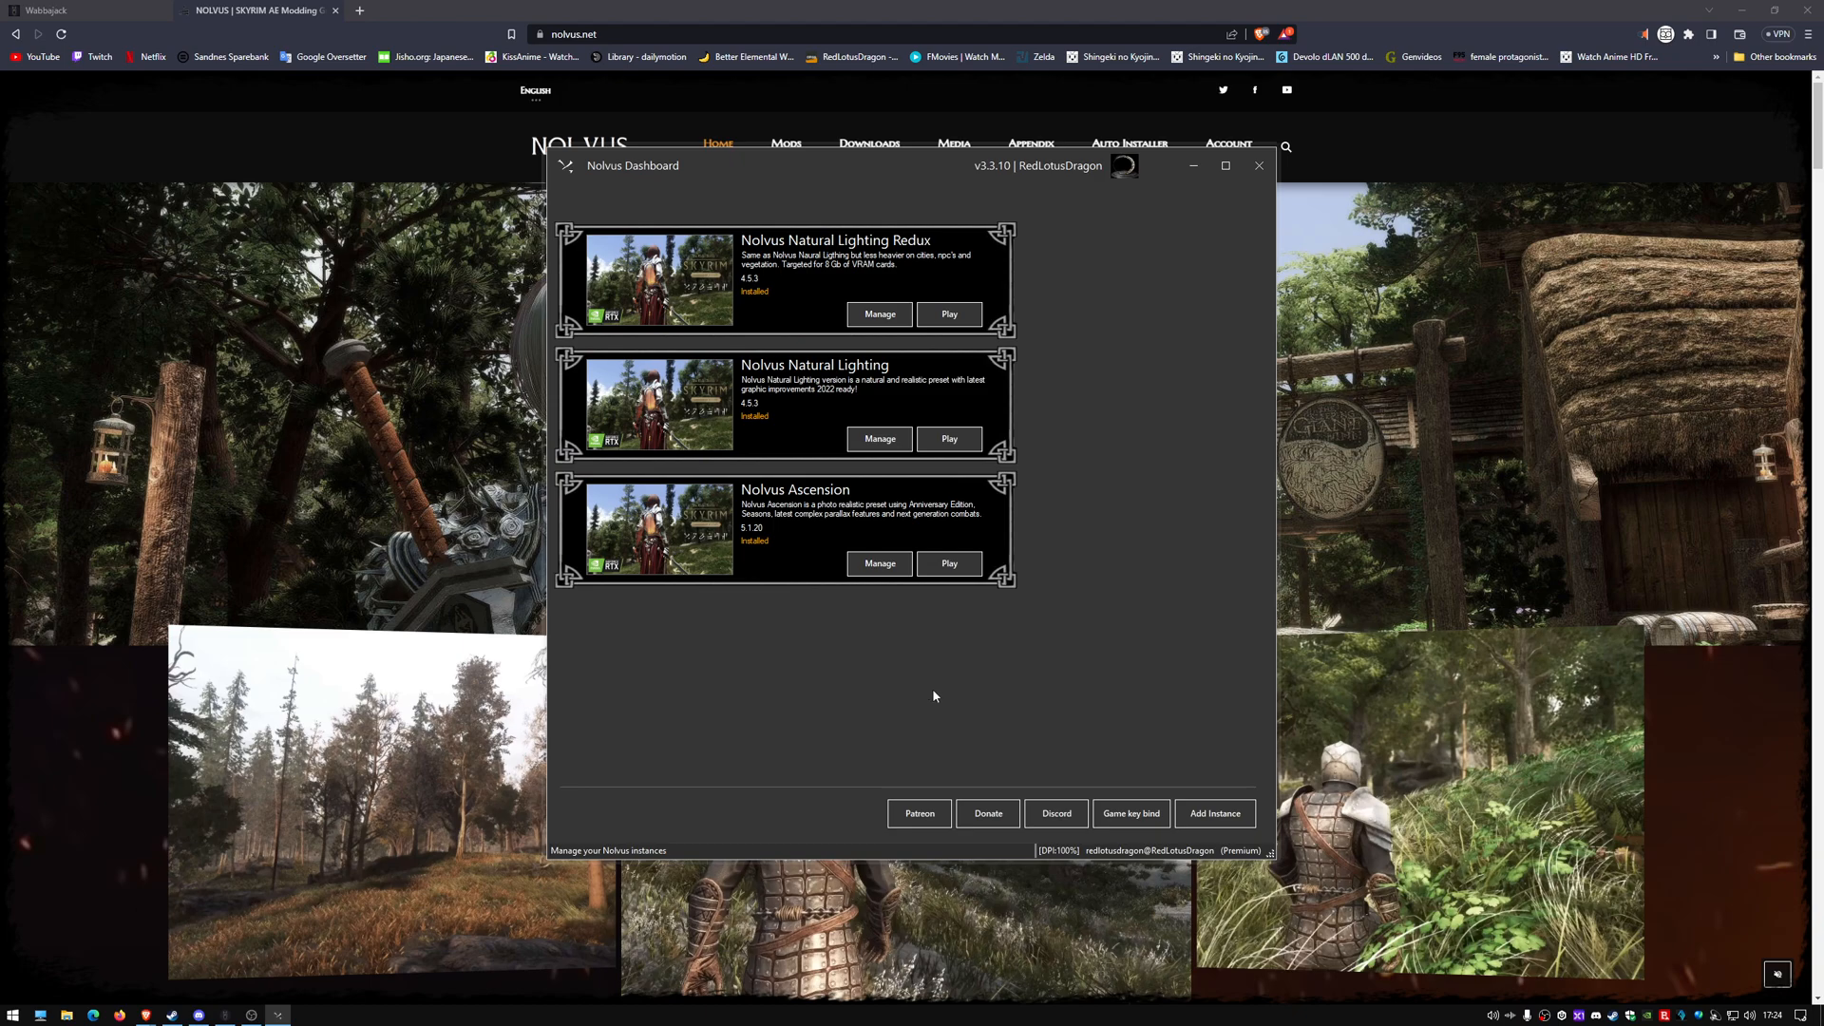
pyautogui.moveTo(948, 696)
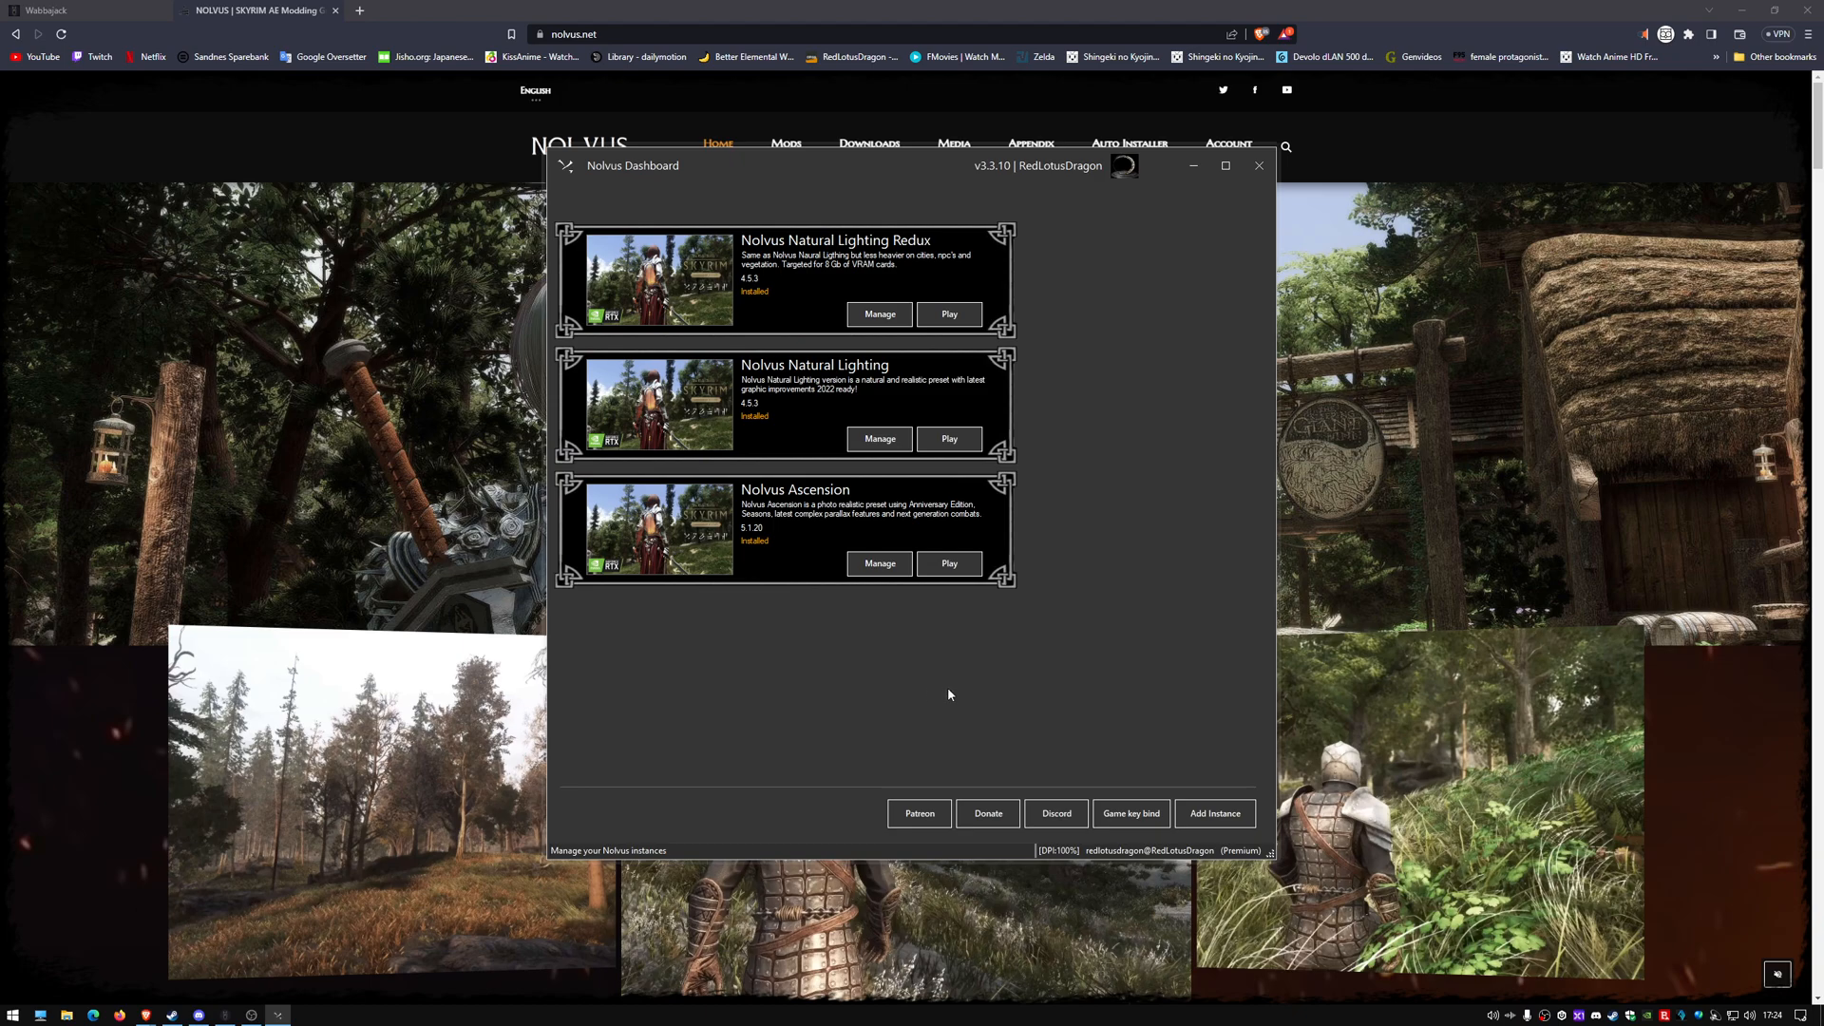
pyautogui.moveTo(998, 711)
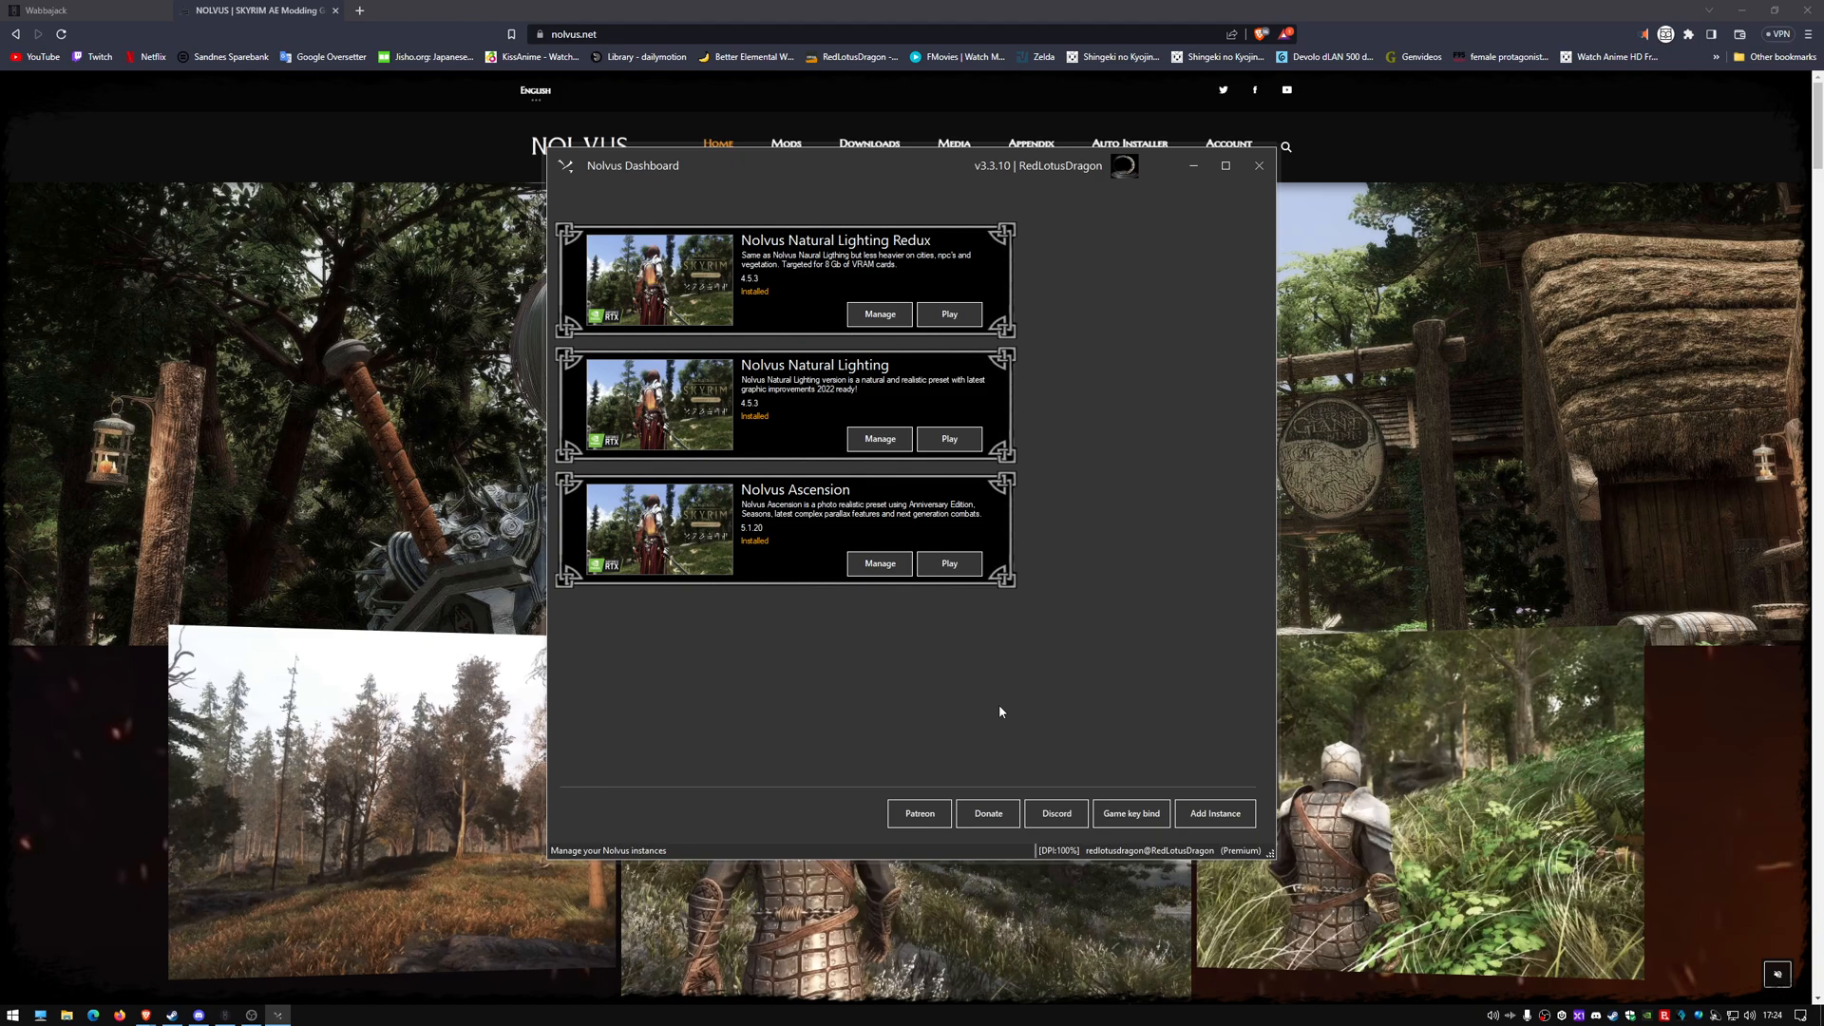
pyautogui.moveTo(1024, 610)
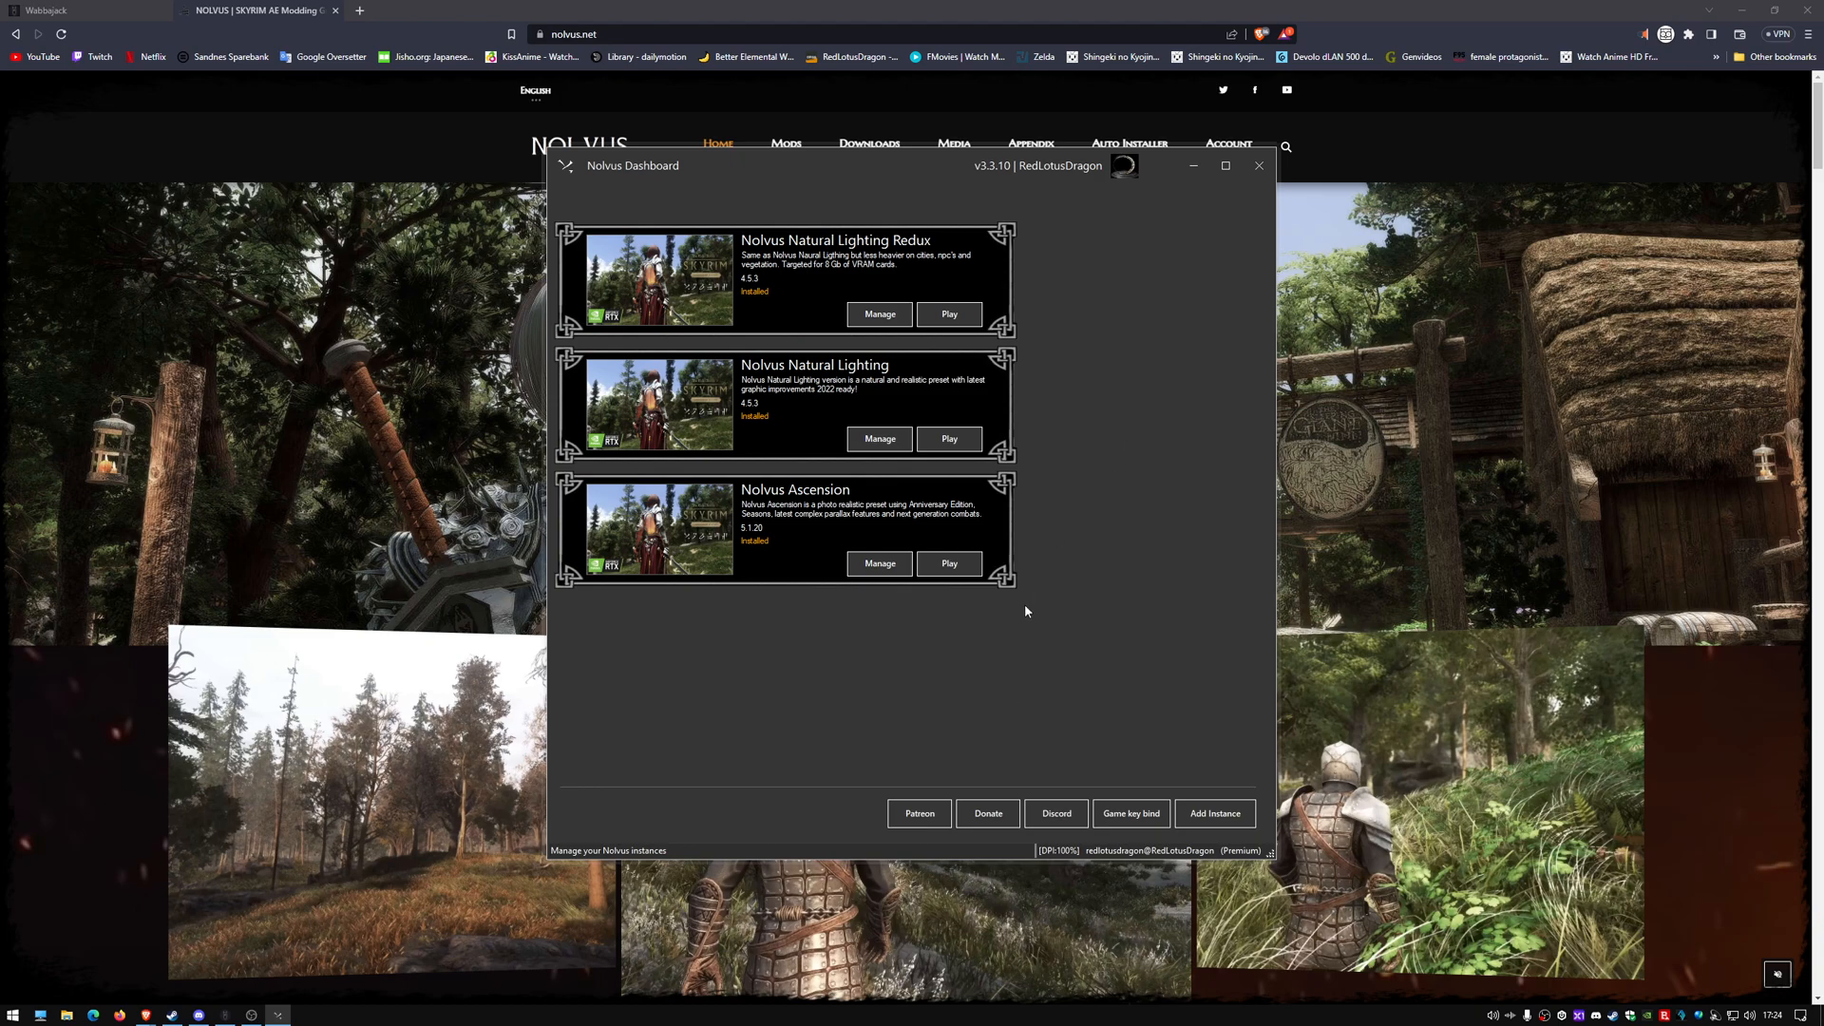
pyautogui.moveTo(901, 698)
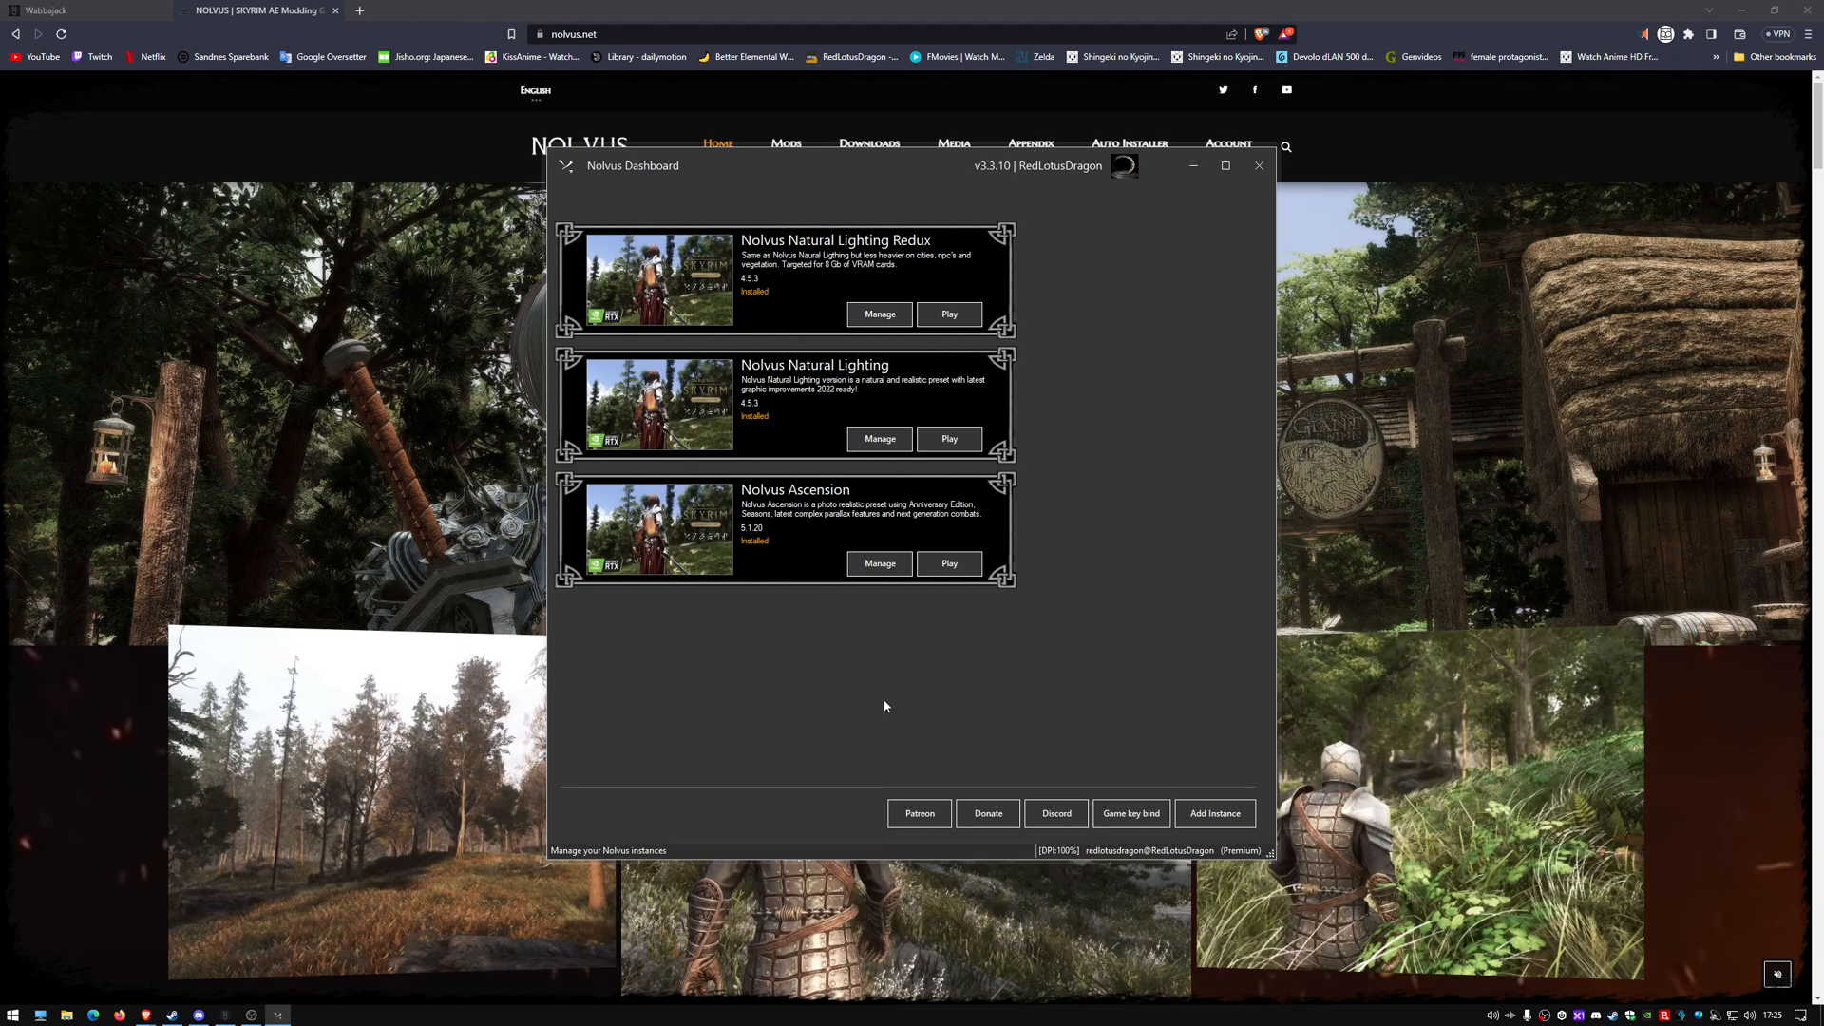
pyautogui.moveTo(857, 694)
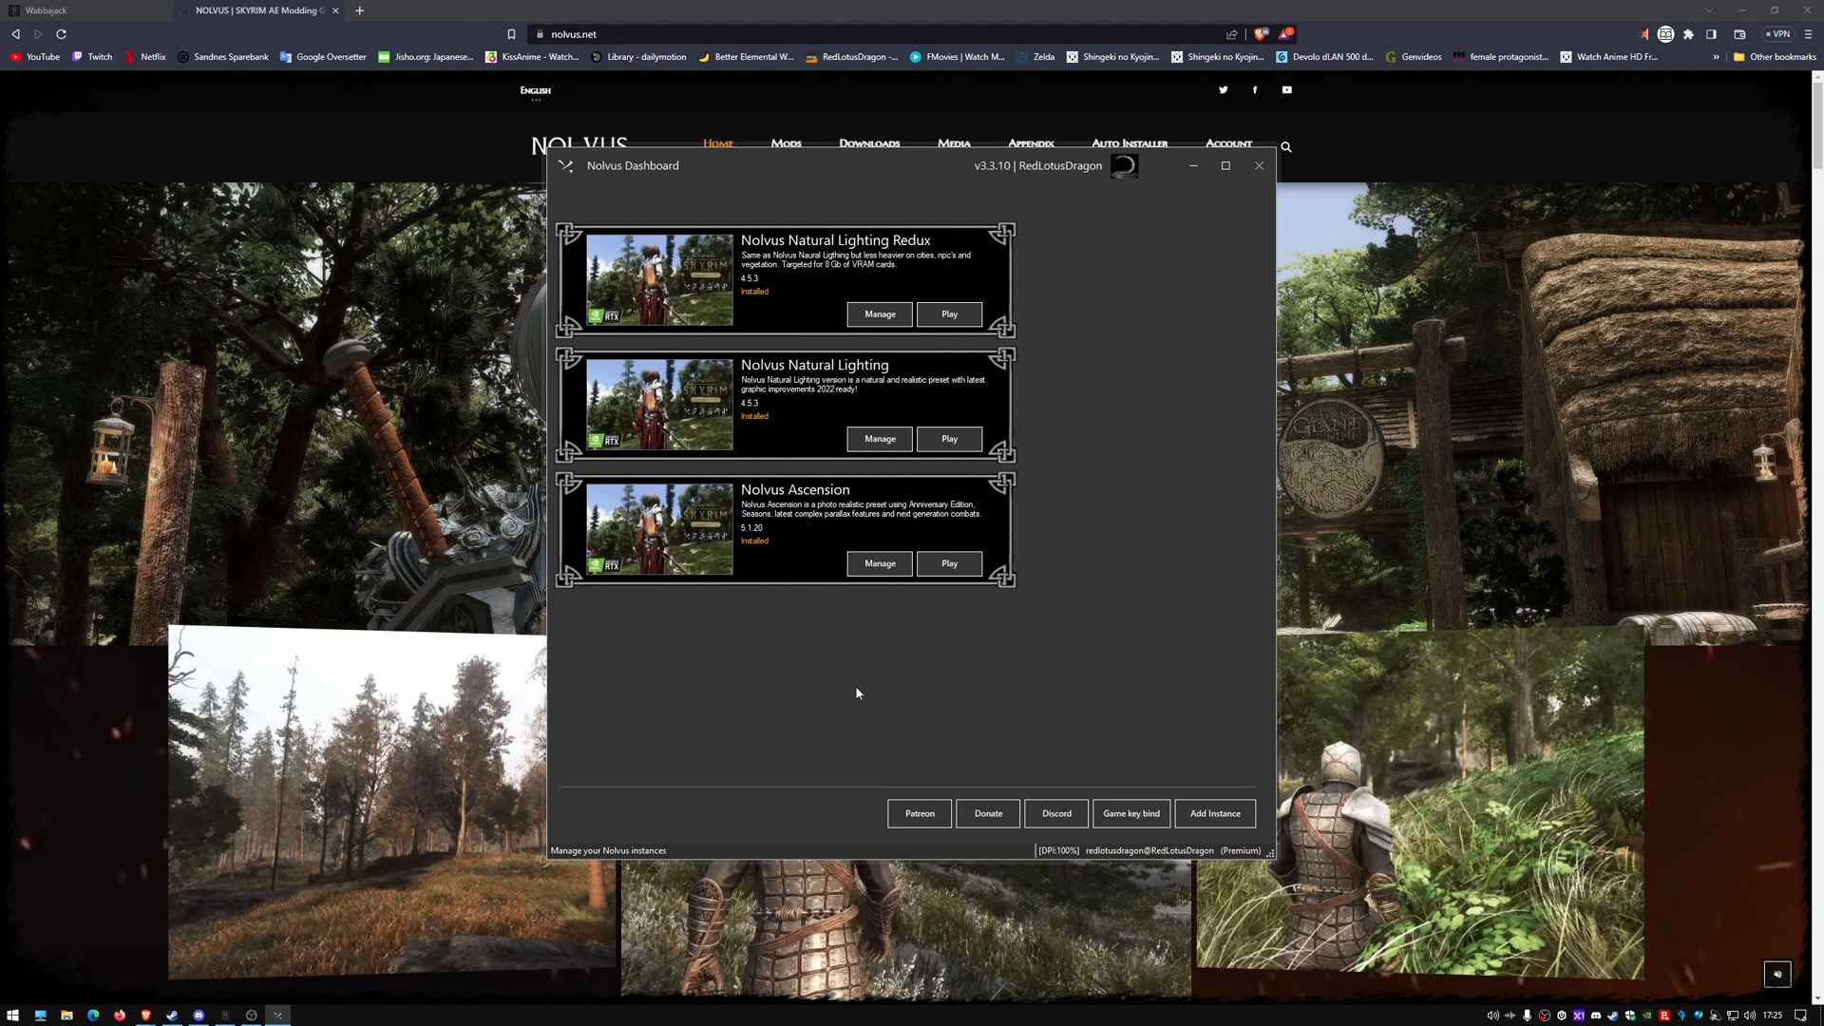
pyautogui.moveTo(850, 693)
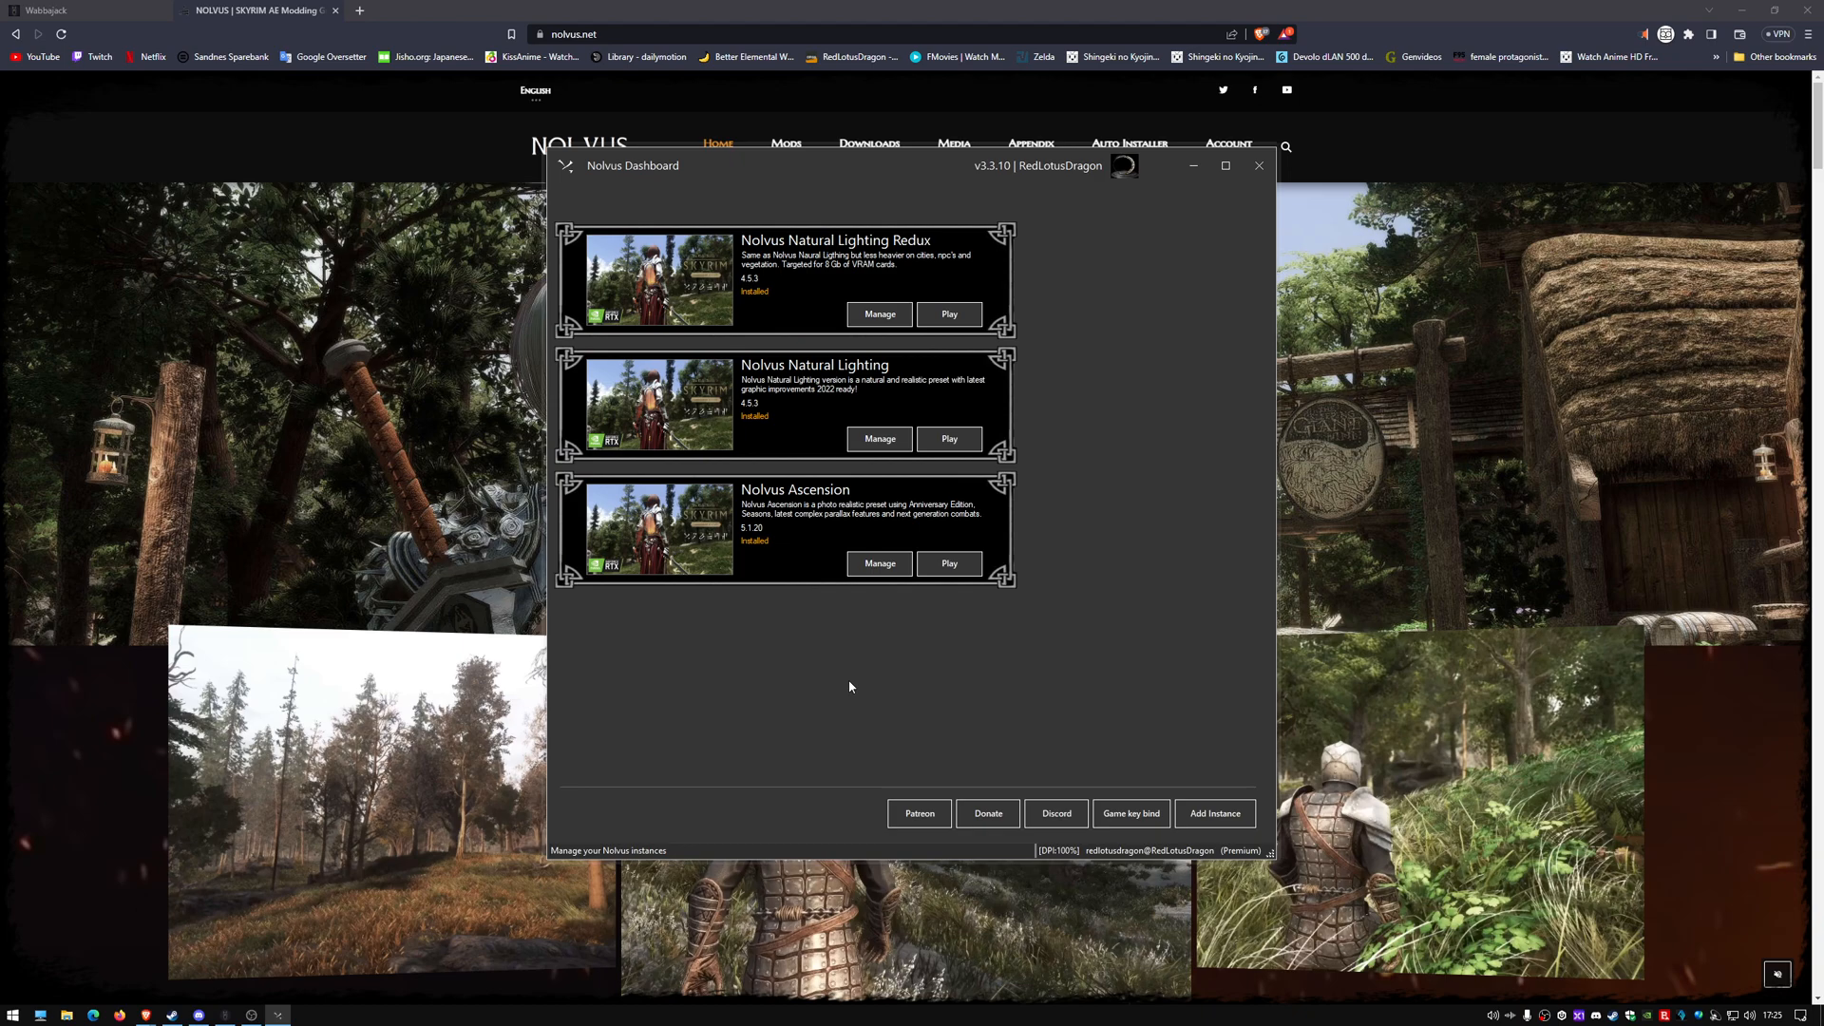
pyautogui.moveTo(851, 684)
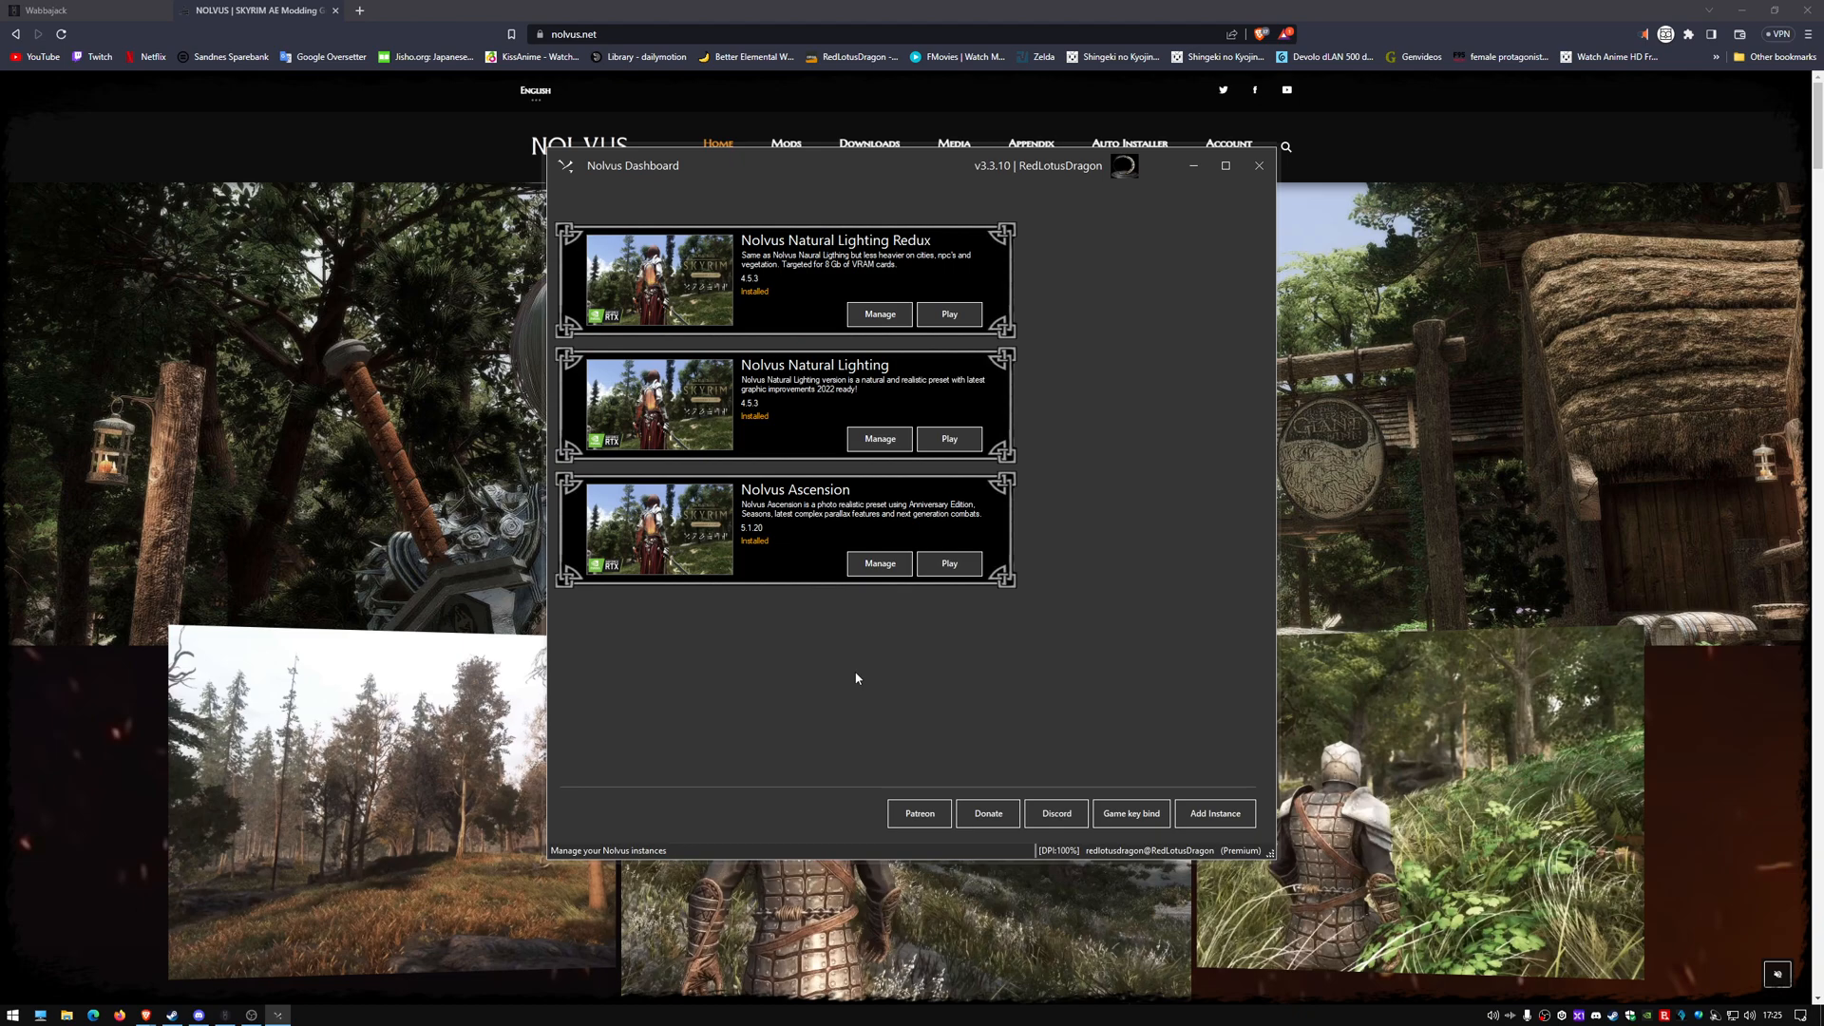
pyautogui.moveTo(851, 678)
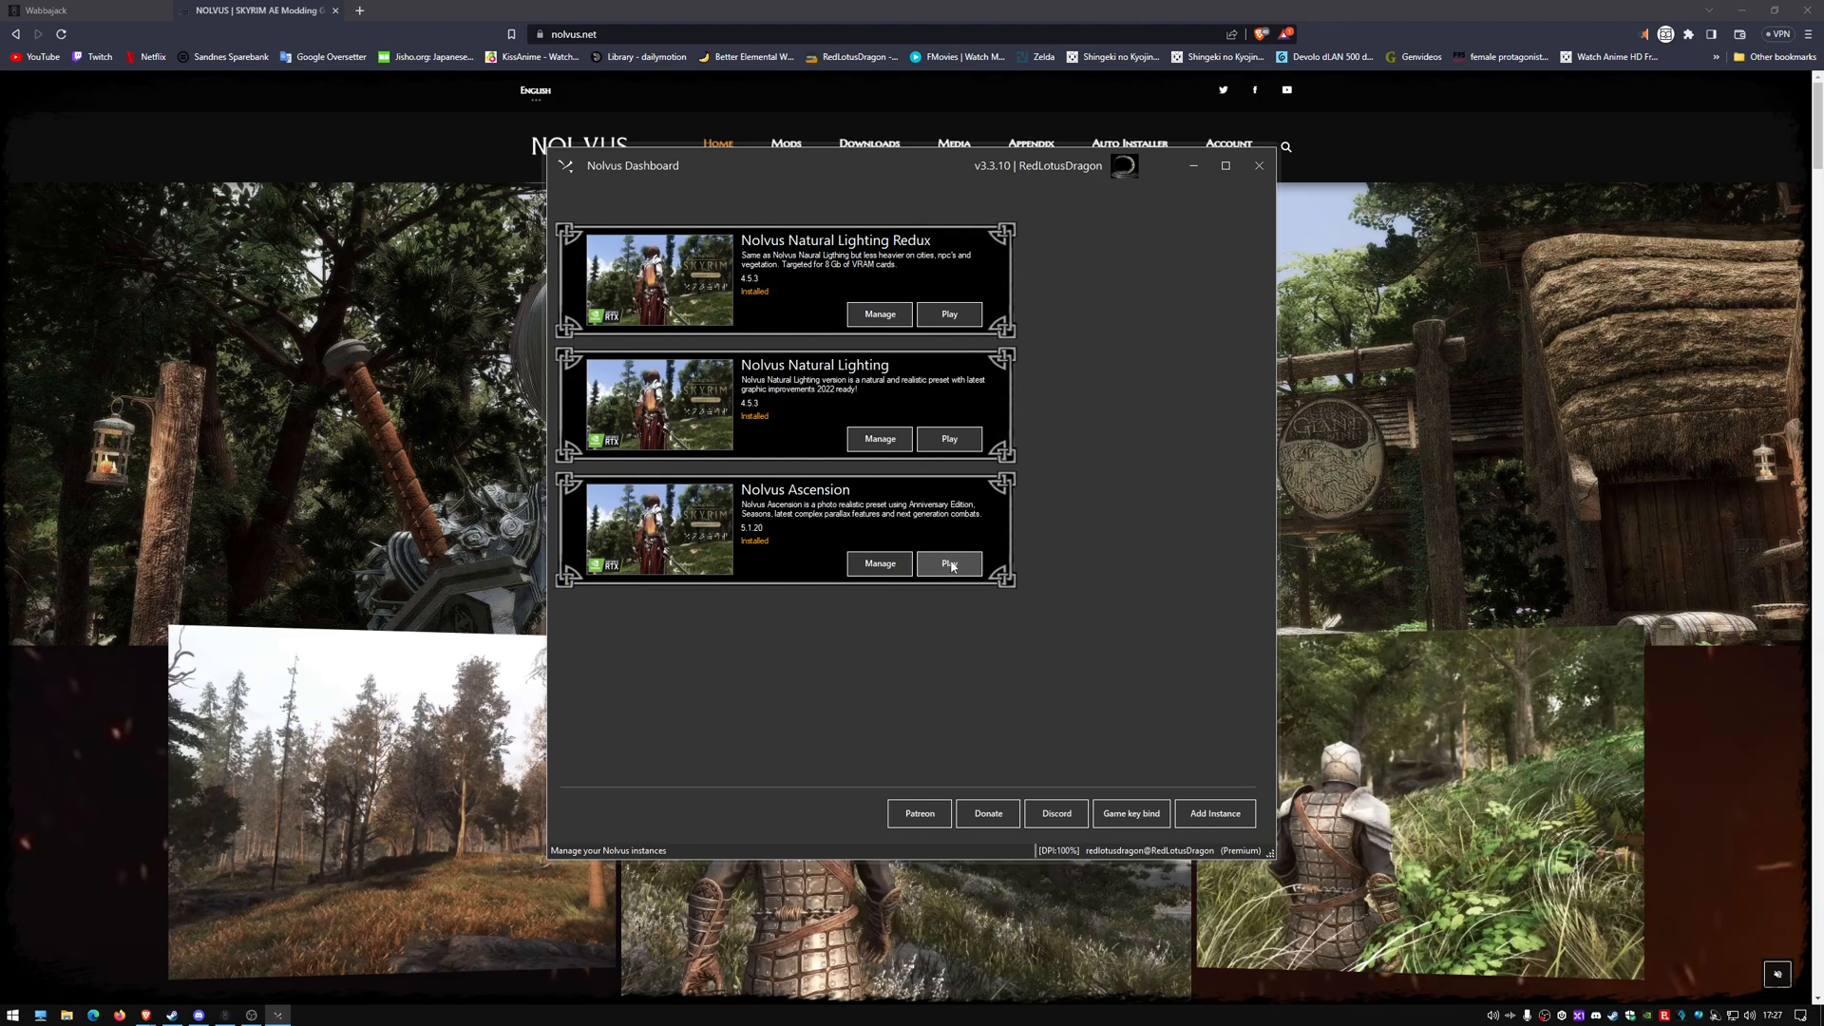
# Play Nolvus Ascension to open Mod Organizer 2 and scroll its separator-organized mod list
pyautogui.click(949, 565)
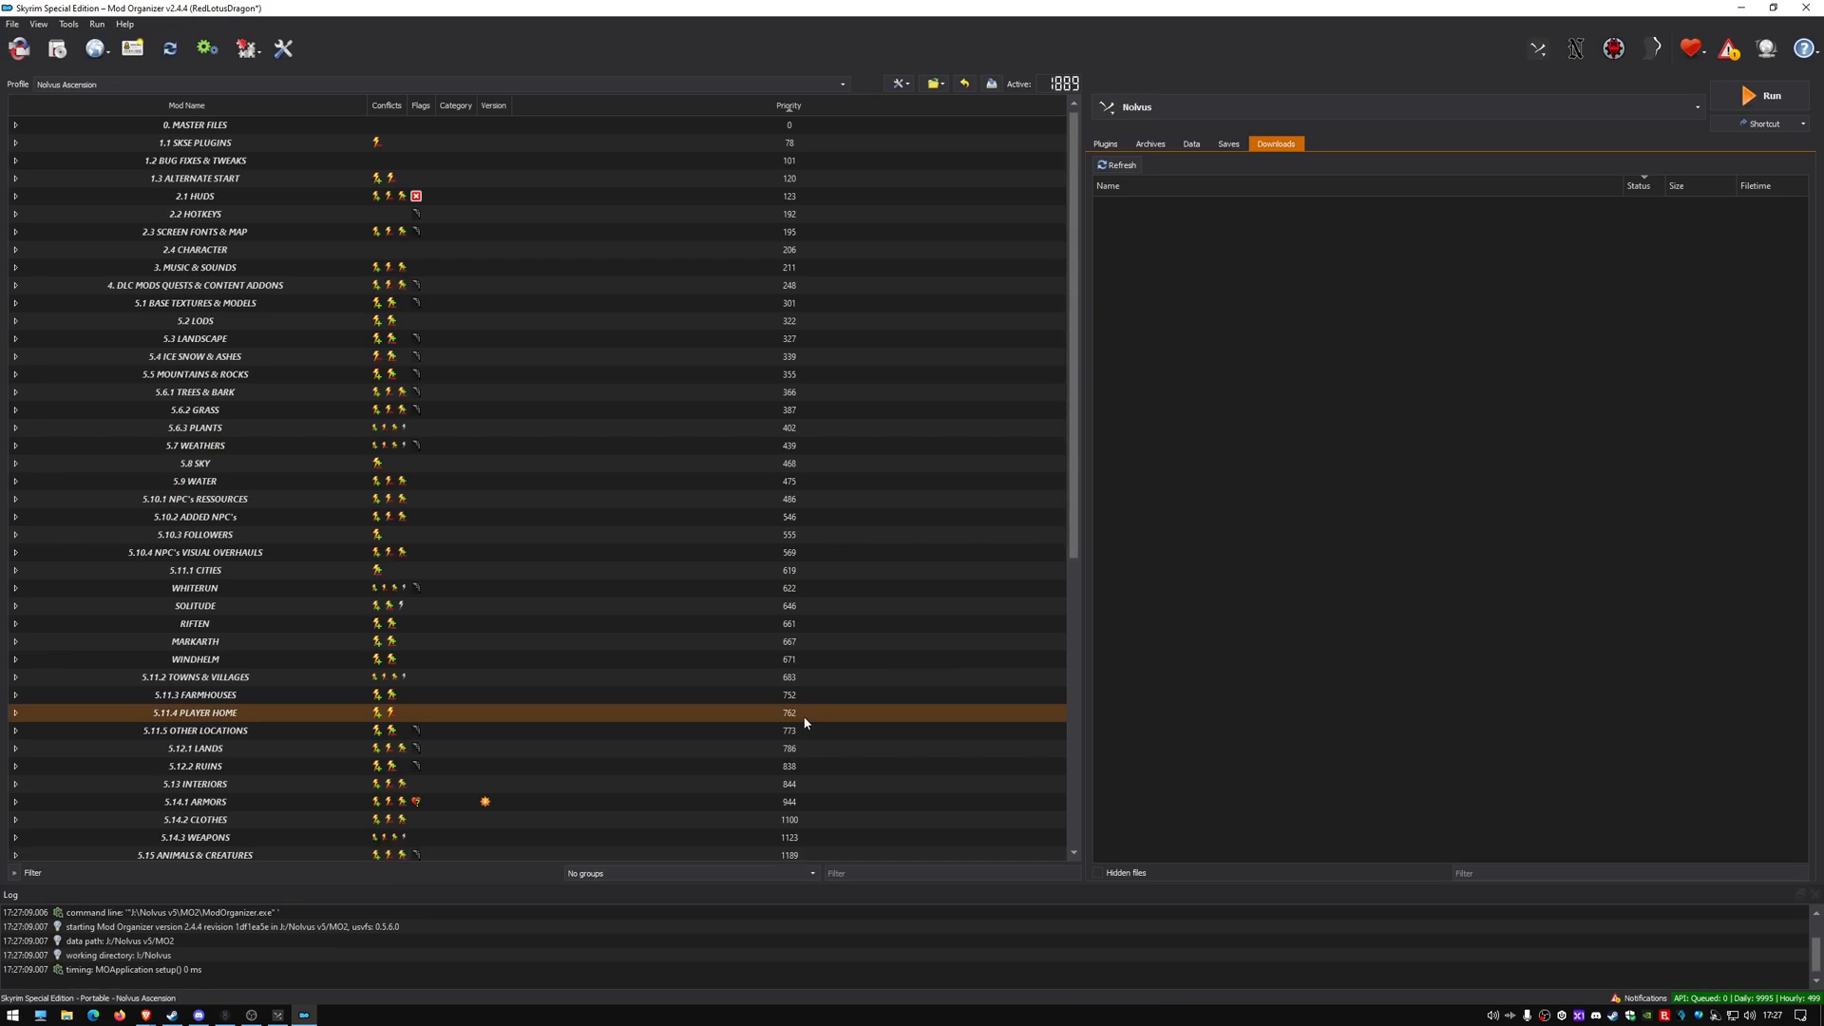
pyautogui.scroll(-3)
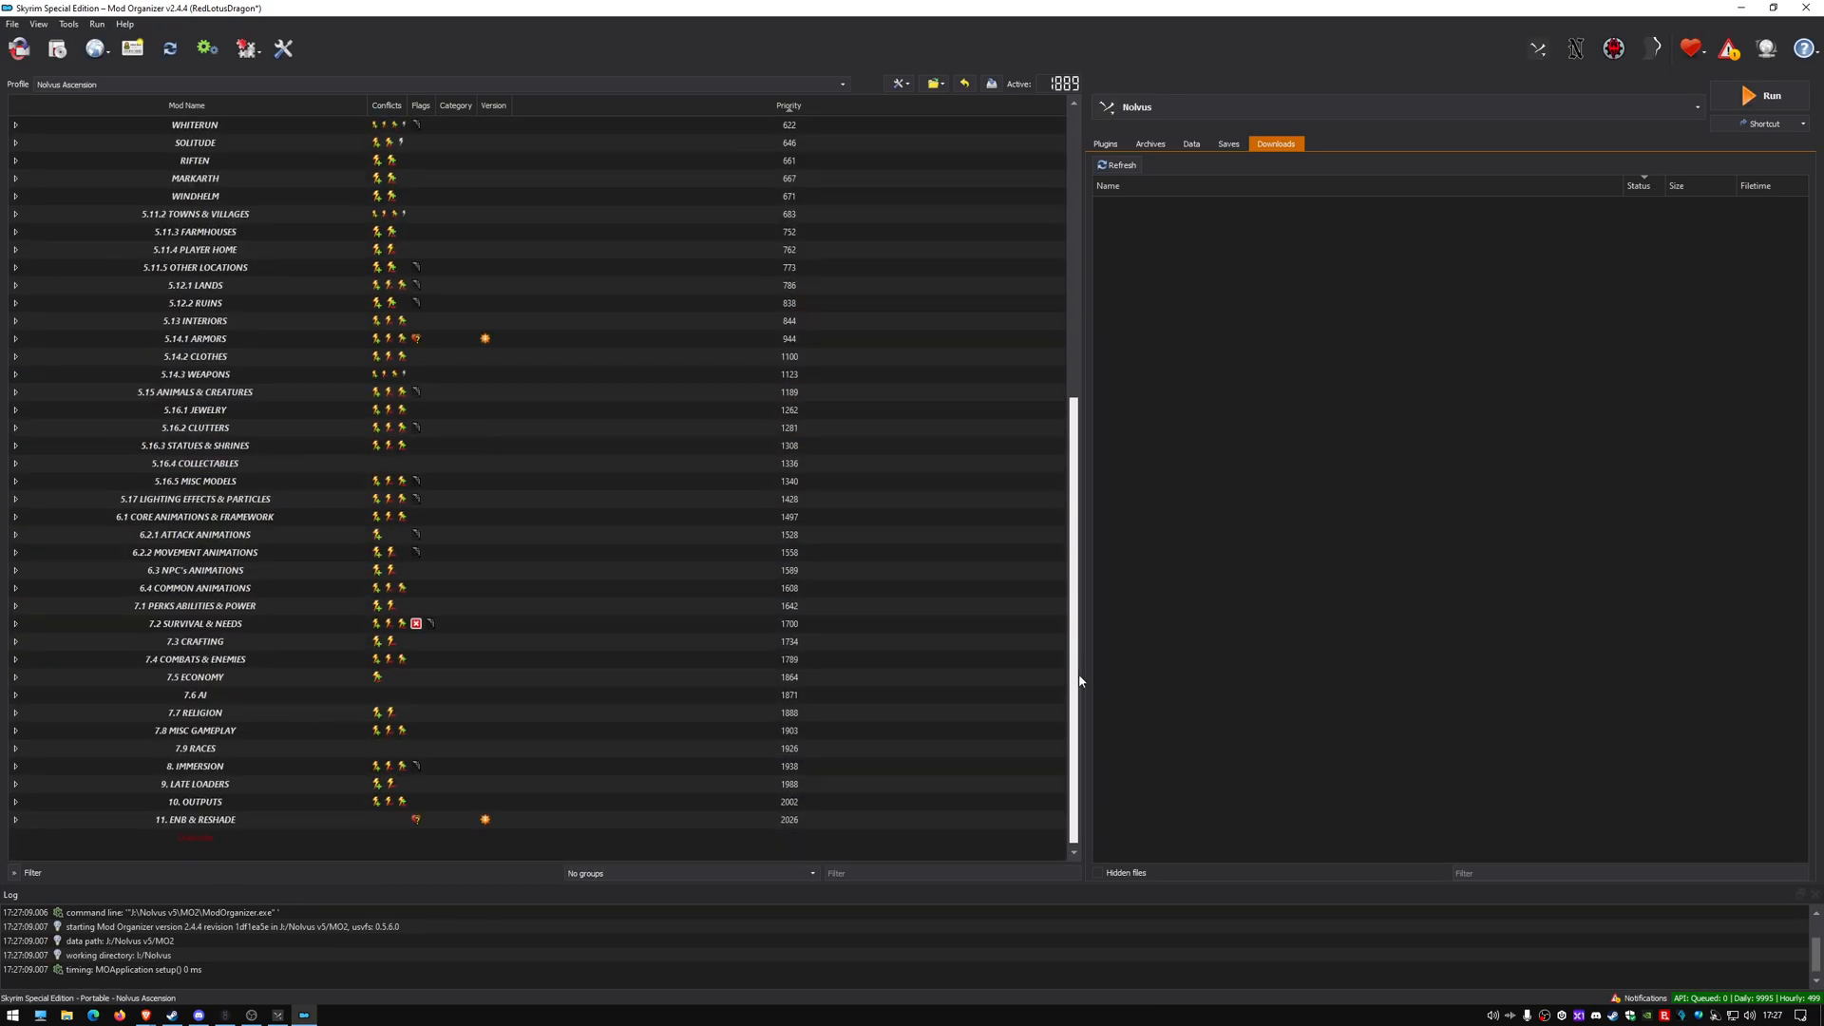
pyautogui.click(17, 802)
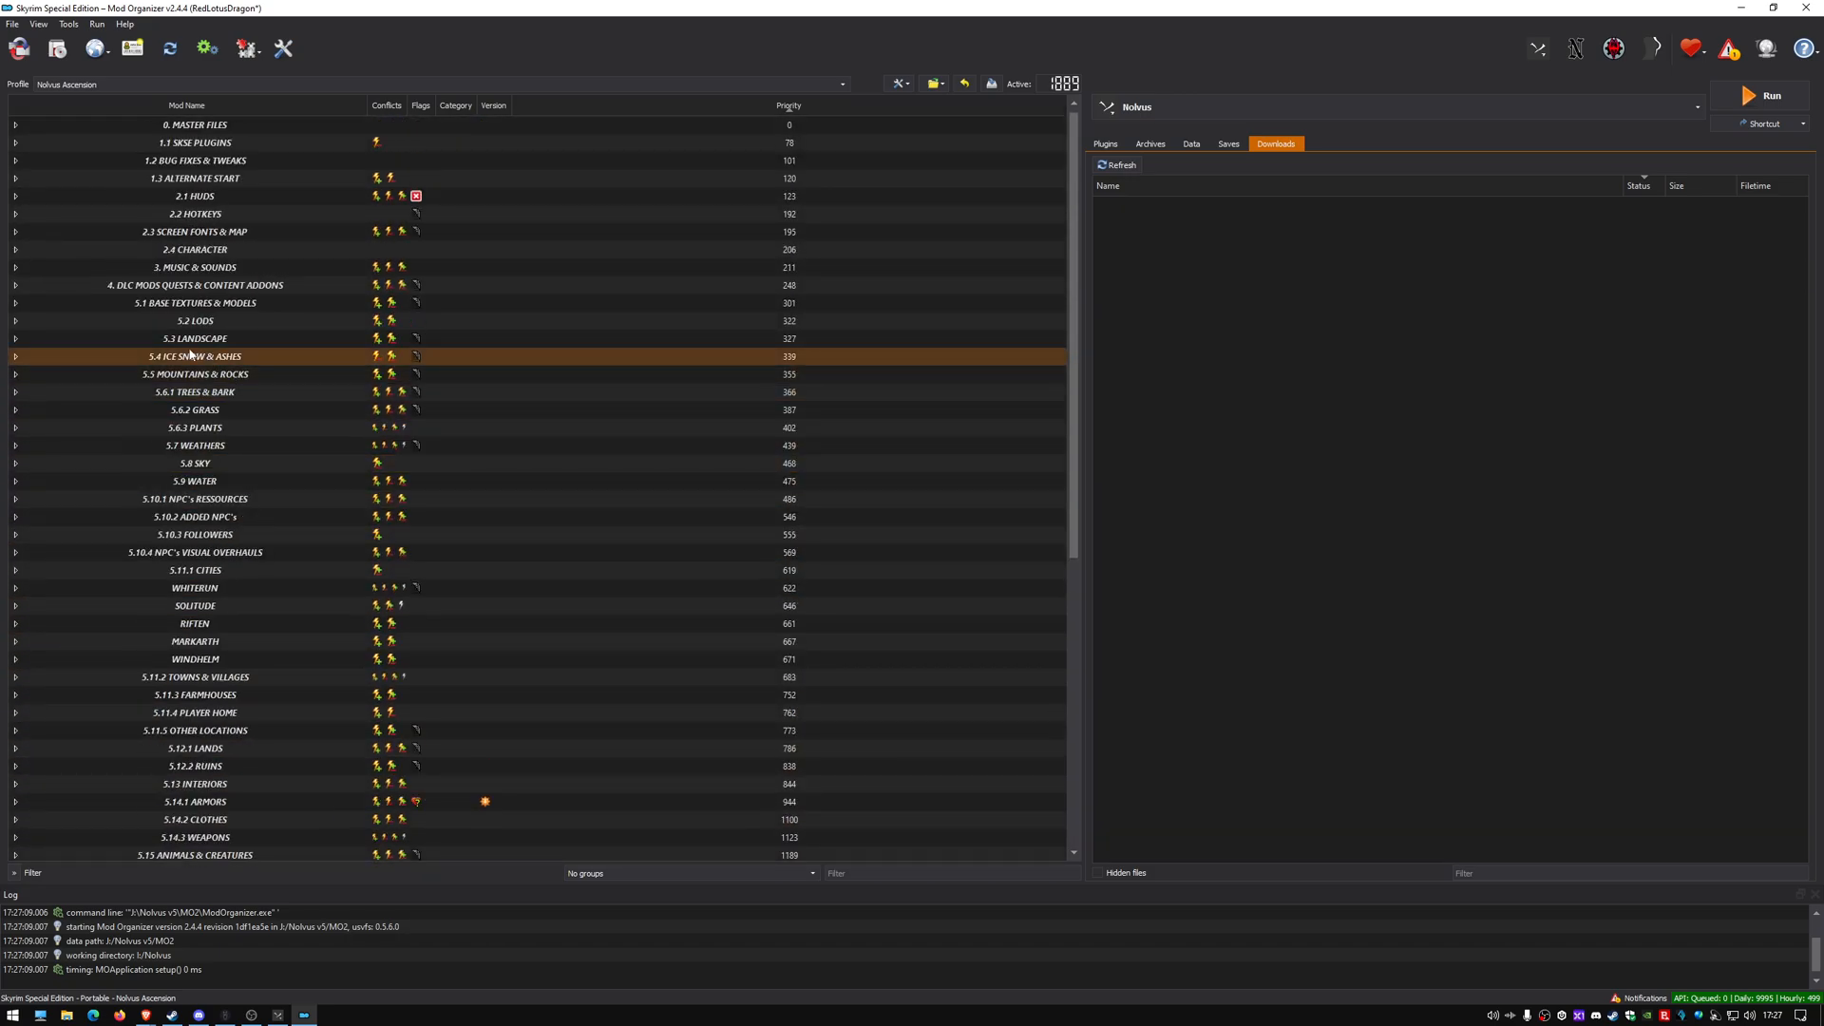
# View the Plugins load order, then return to the empty Downloads list
pyautogui.click(1104, 143)
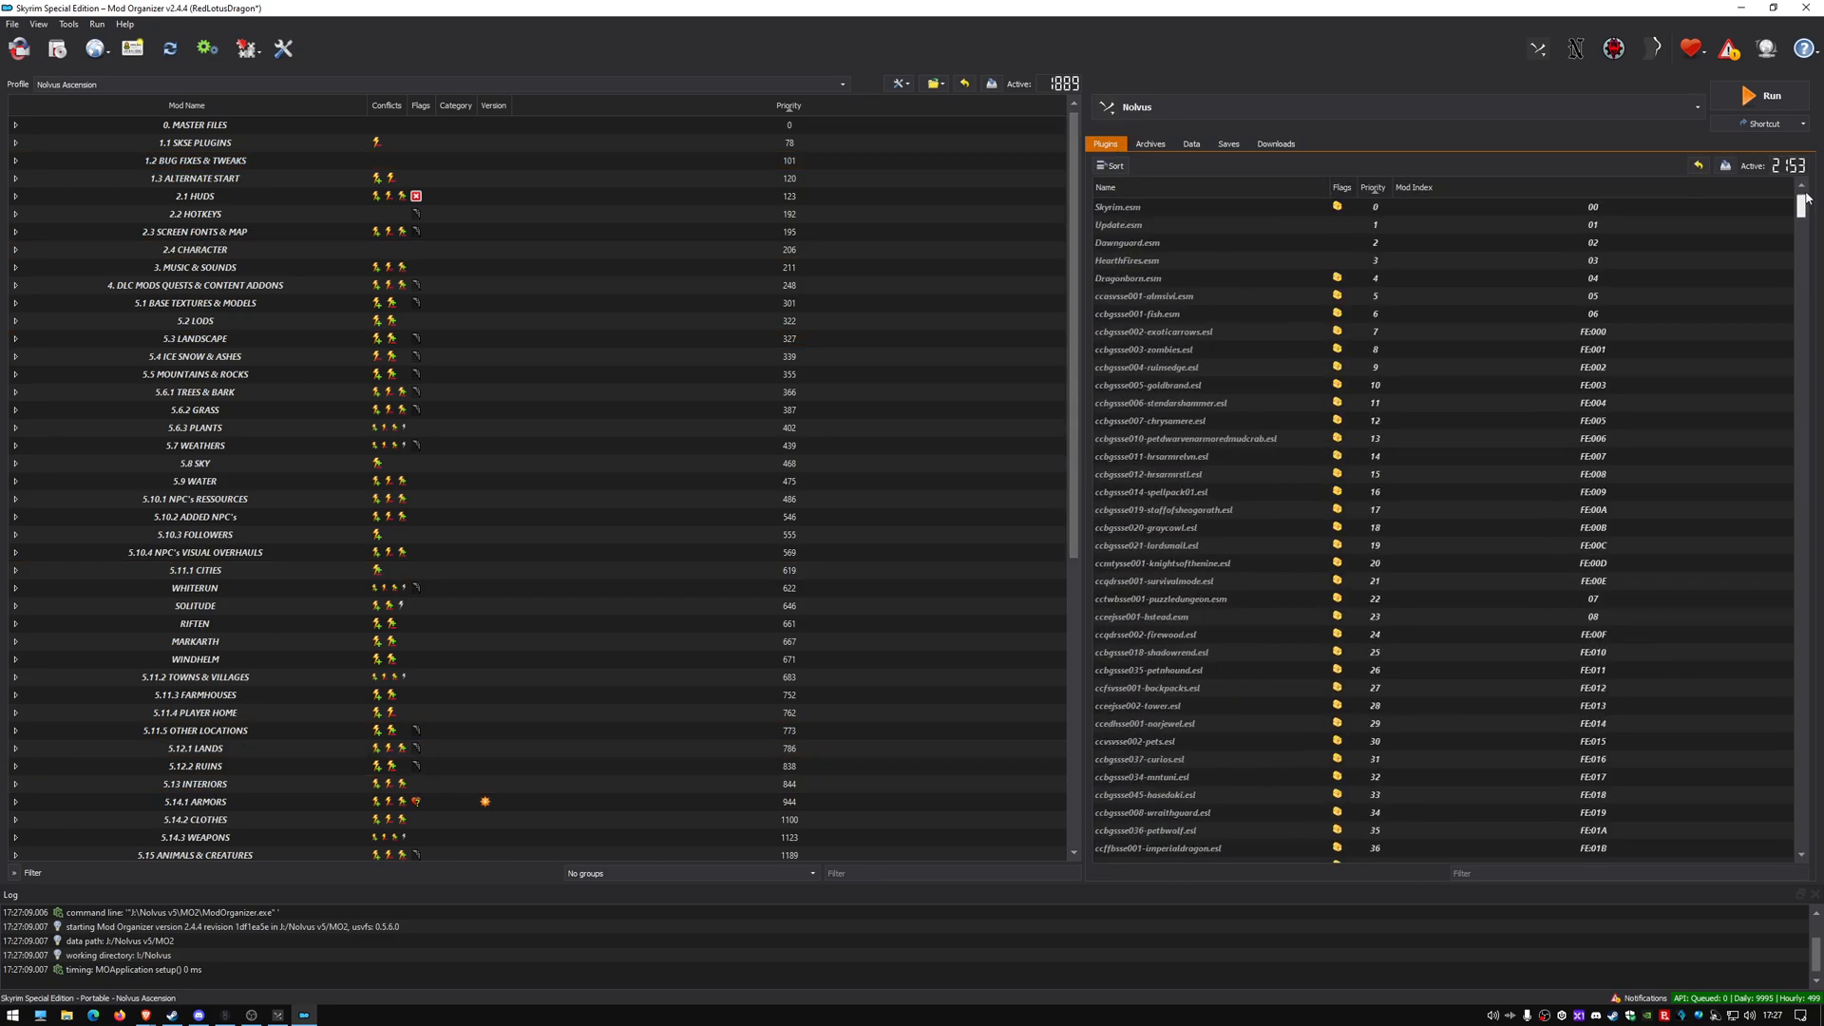
pyautogui.click(1277, 142)
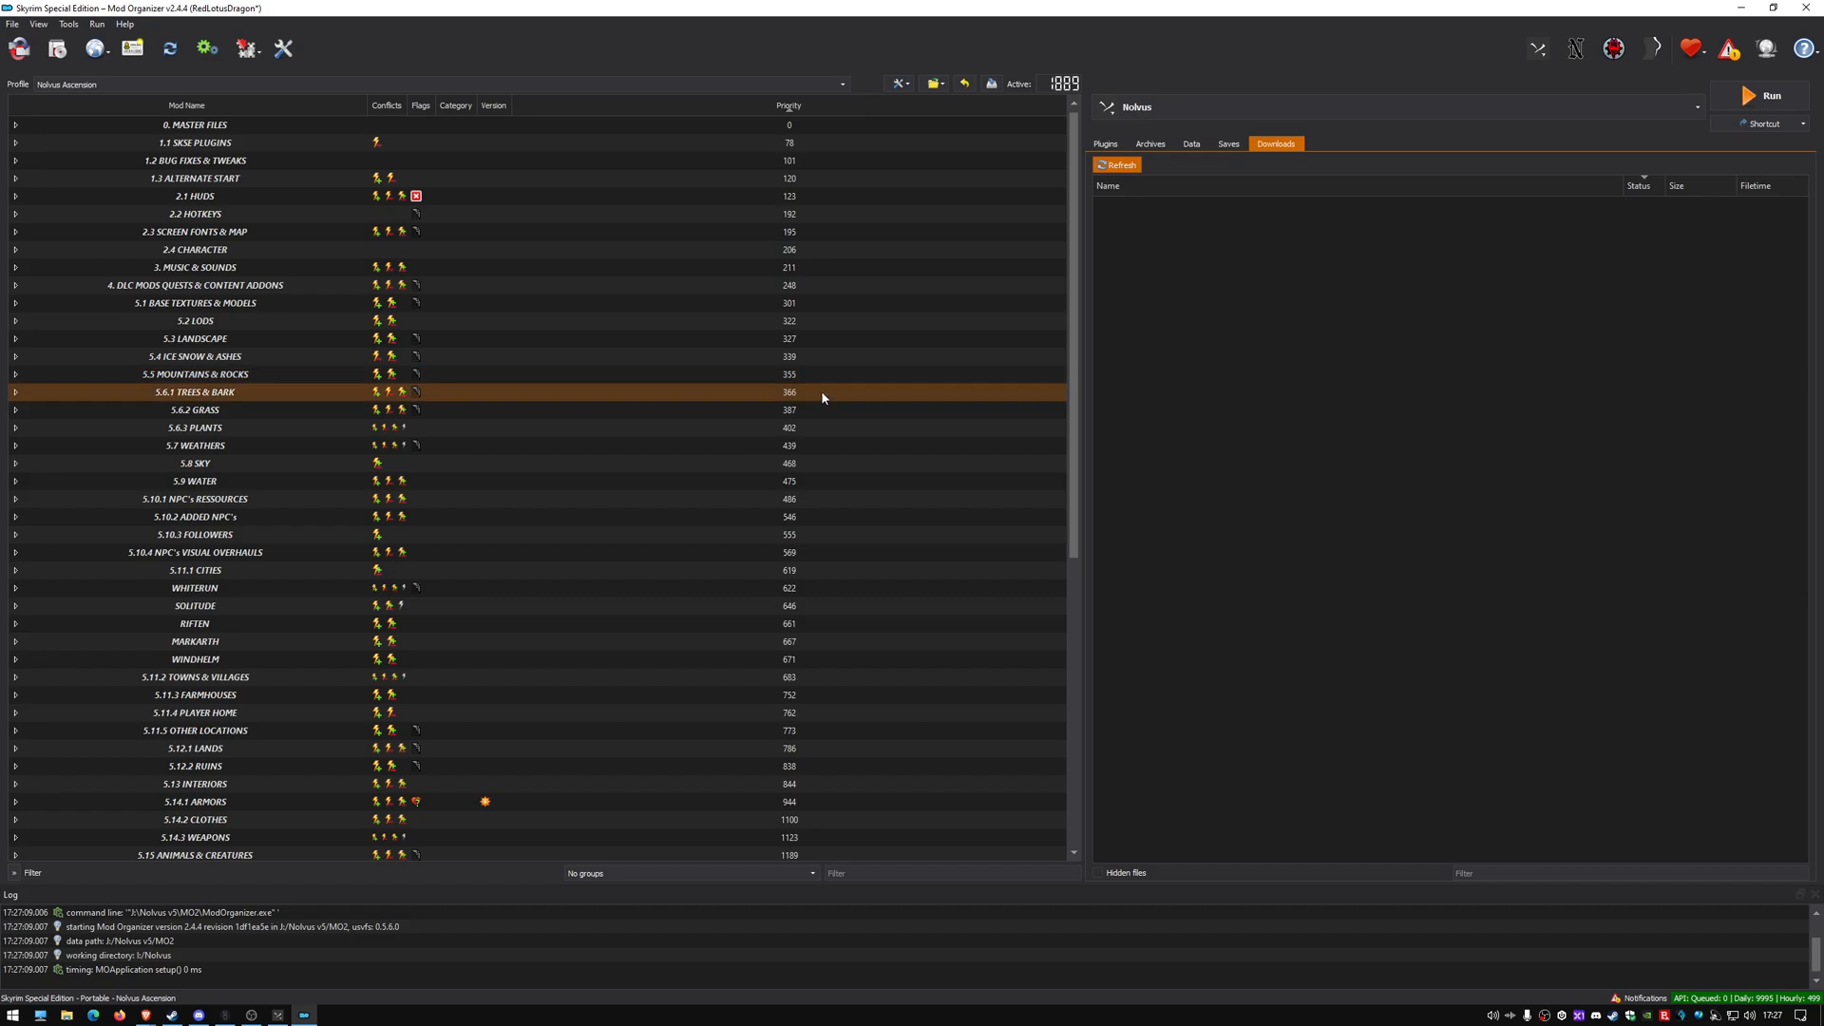
pyautogui.scroll(-3)
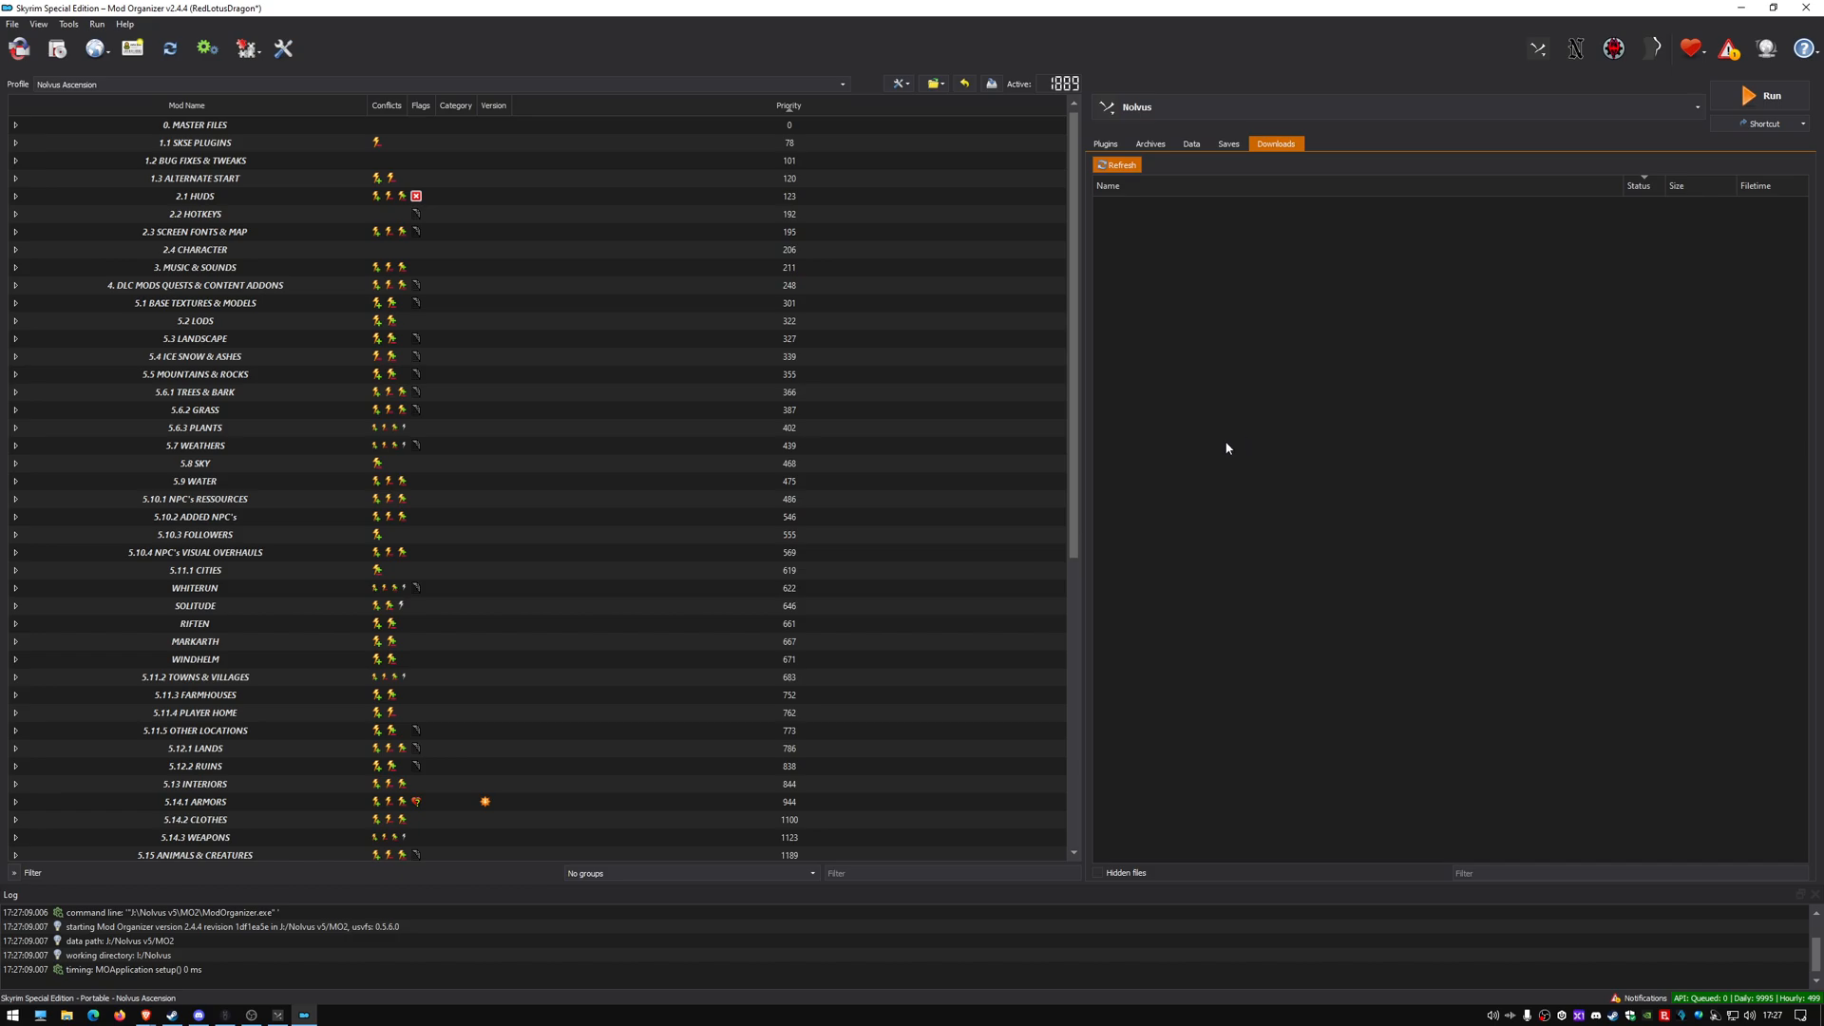
pyautogui.moveTo(1235, 418)
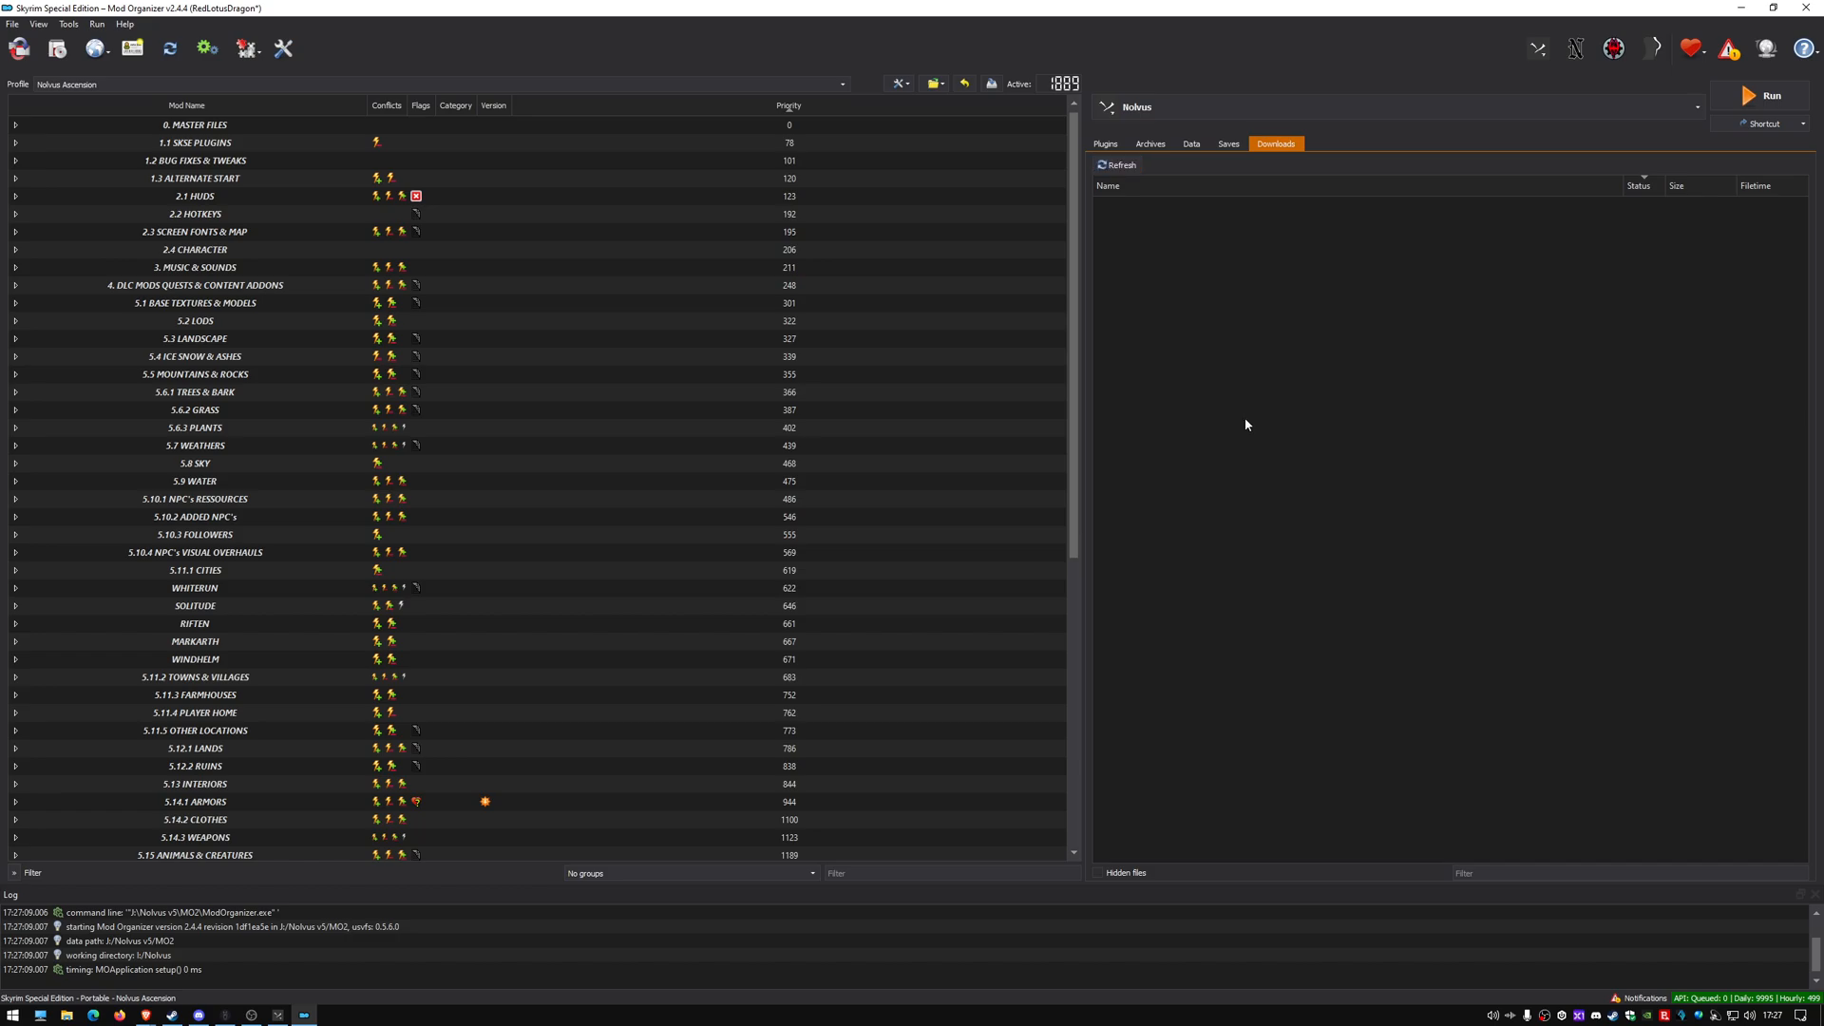
pyautogui.moveTo(1257, 420)
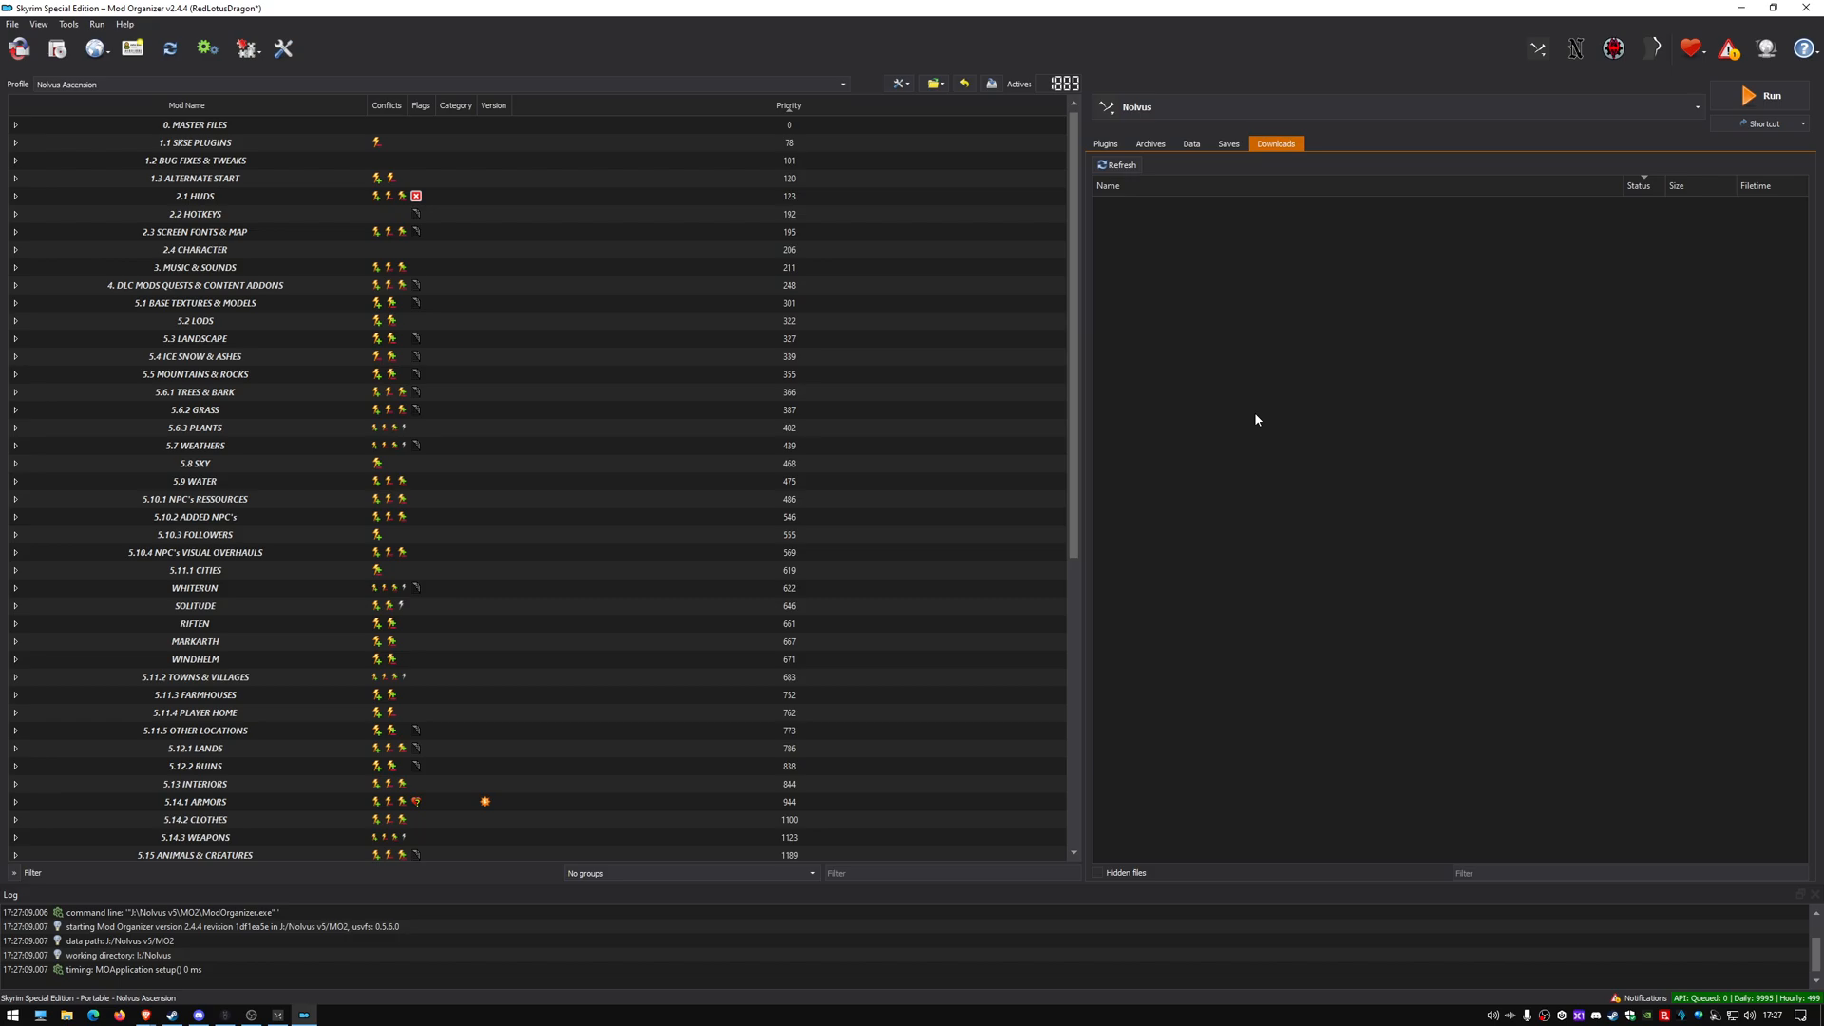
pyautogui.moveTo(1268, 416)
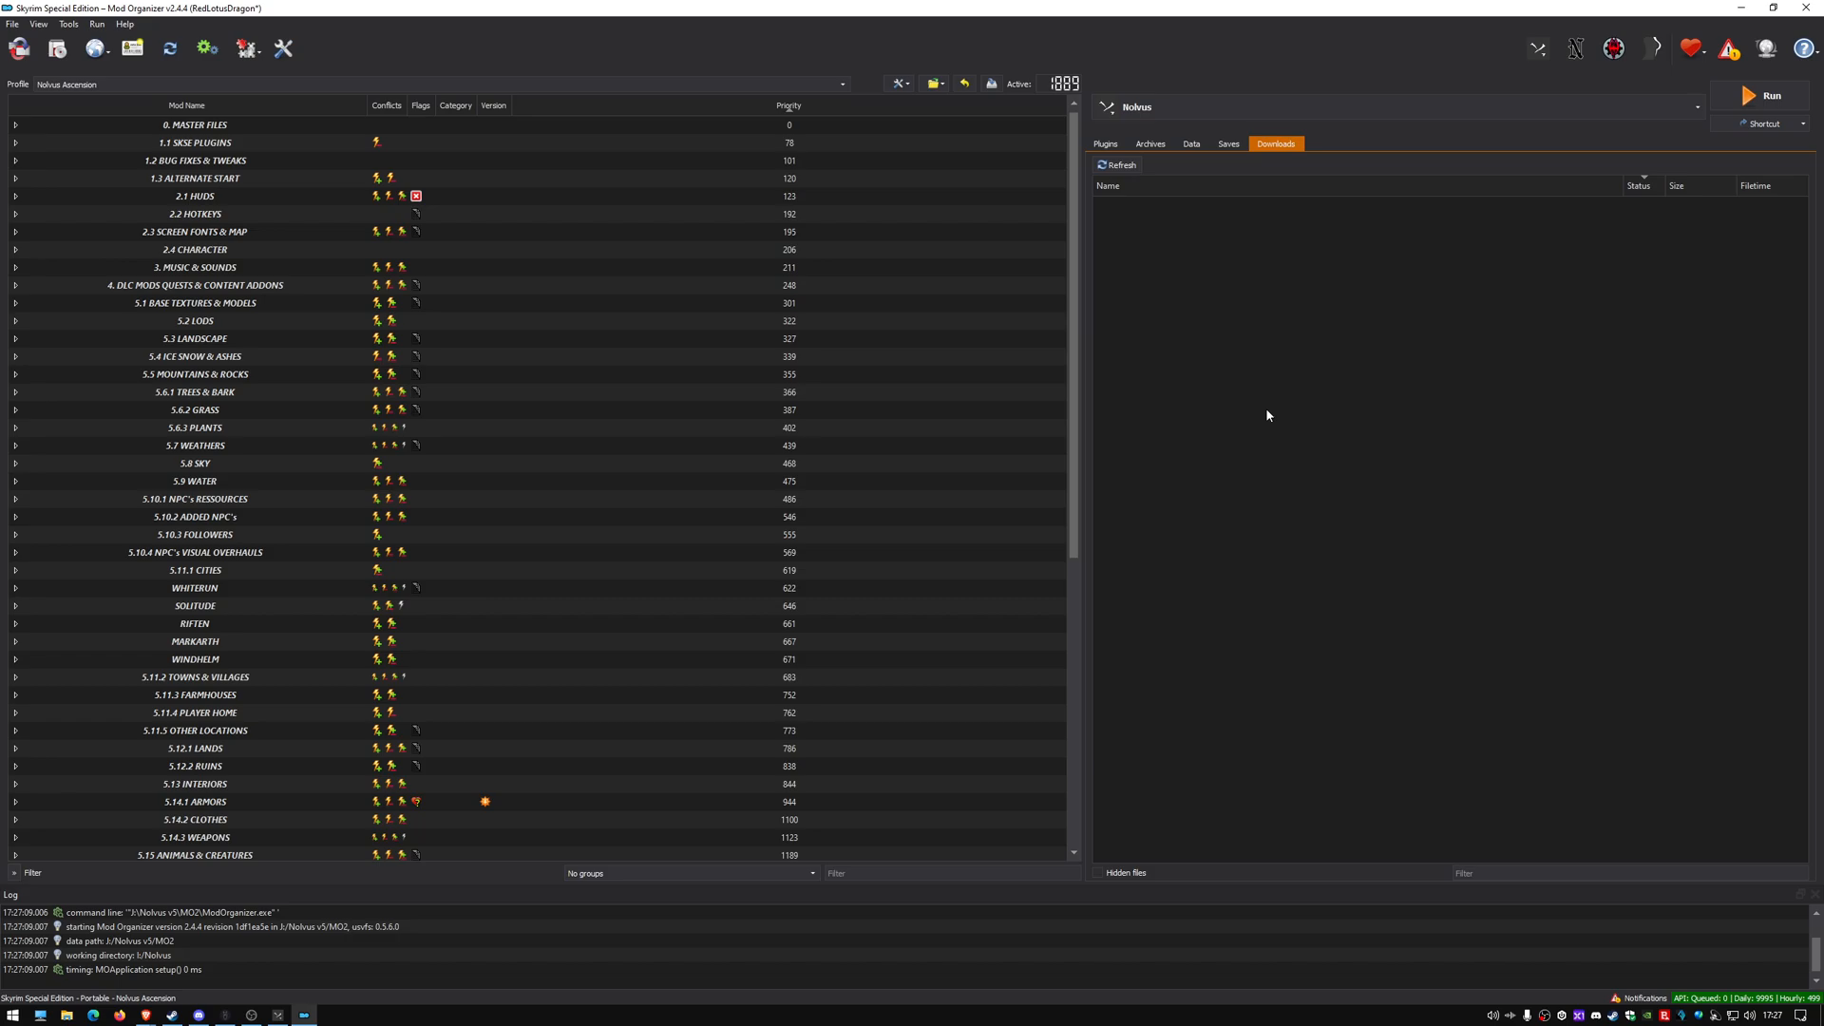
pyautogui.moveTo(1509, 380)
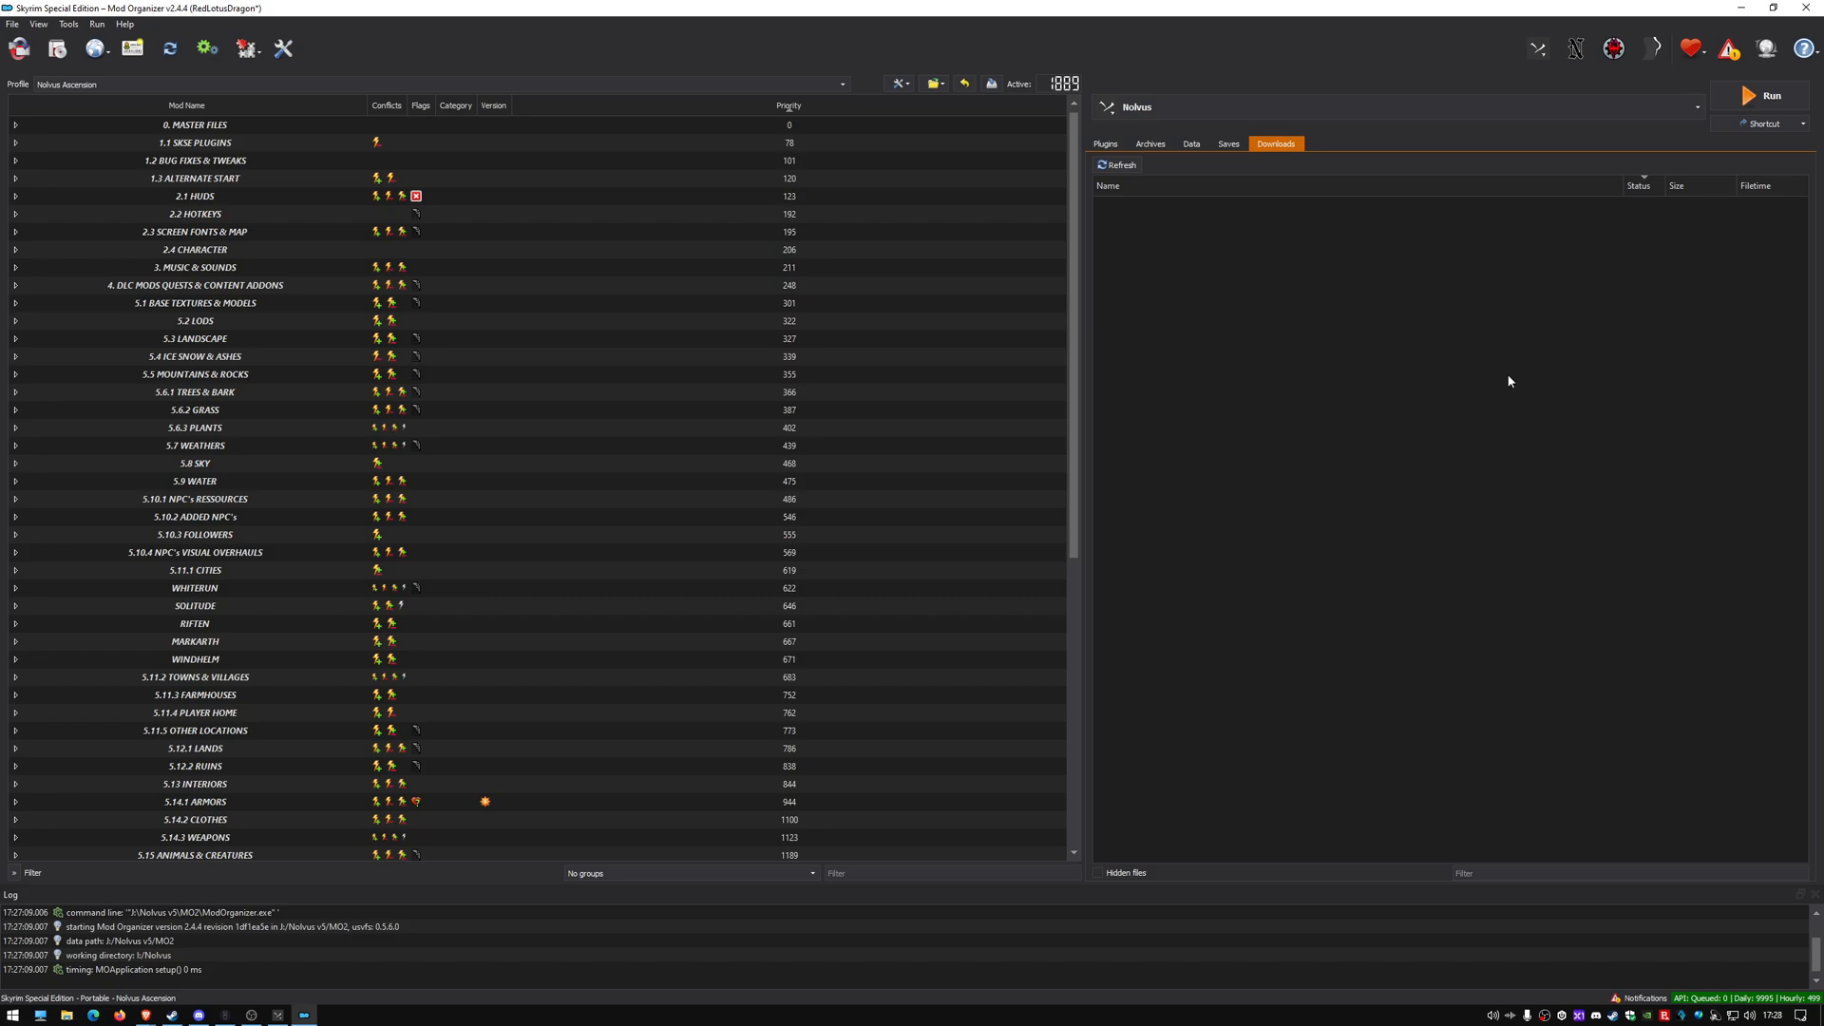
pyautogui.moveTo(1376, 386)
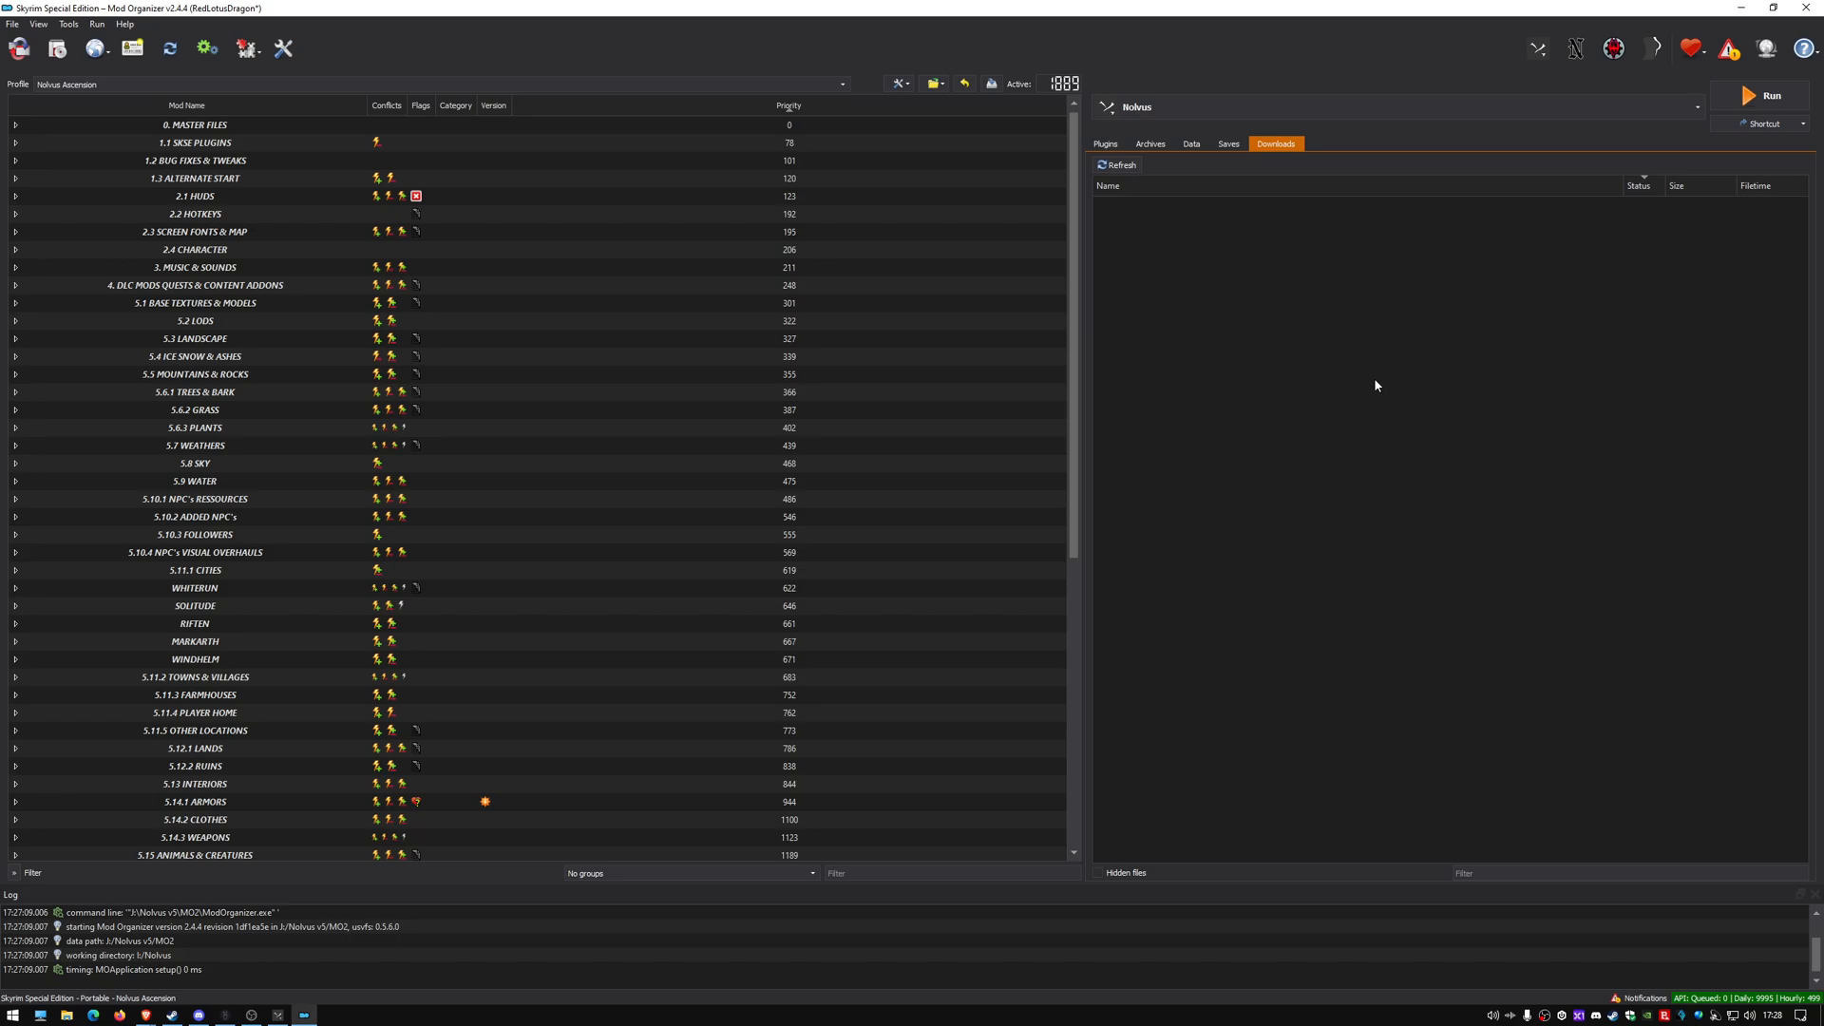
pyautogui.moveTo(1307, 510)
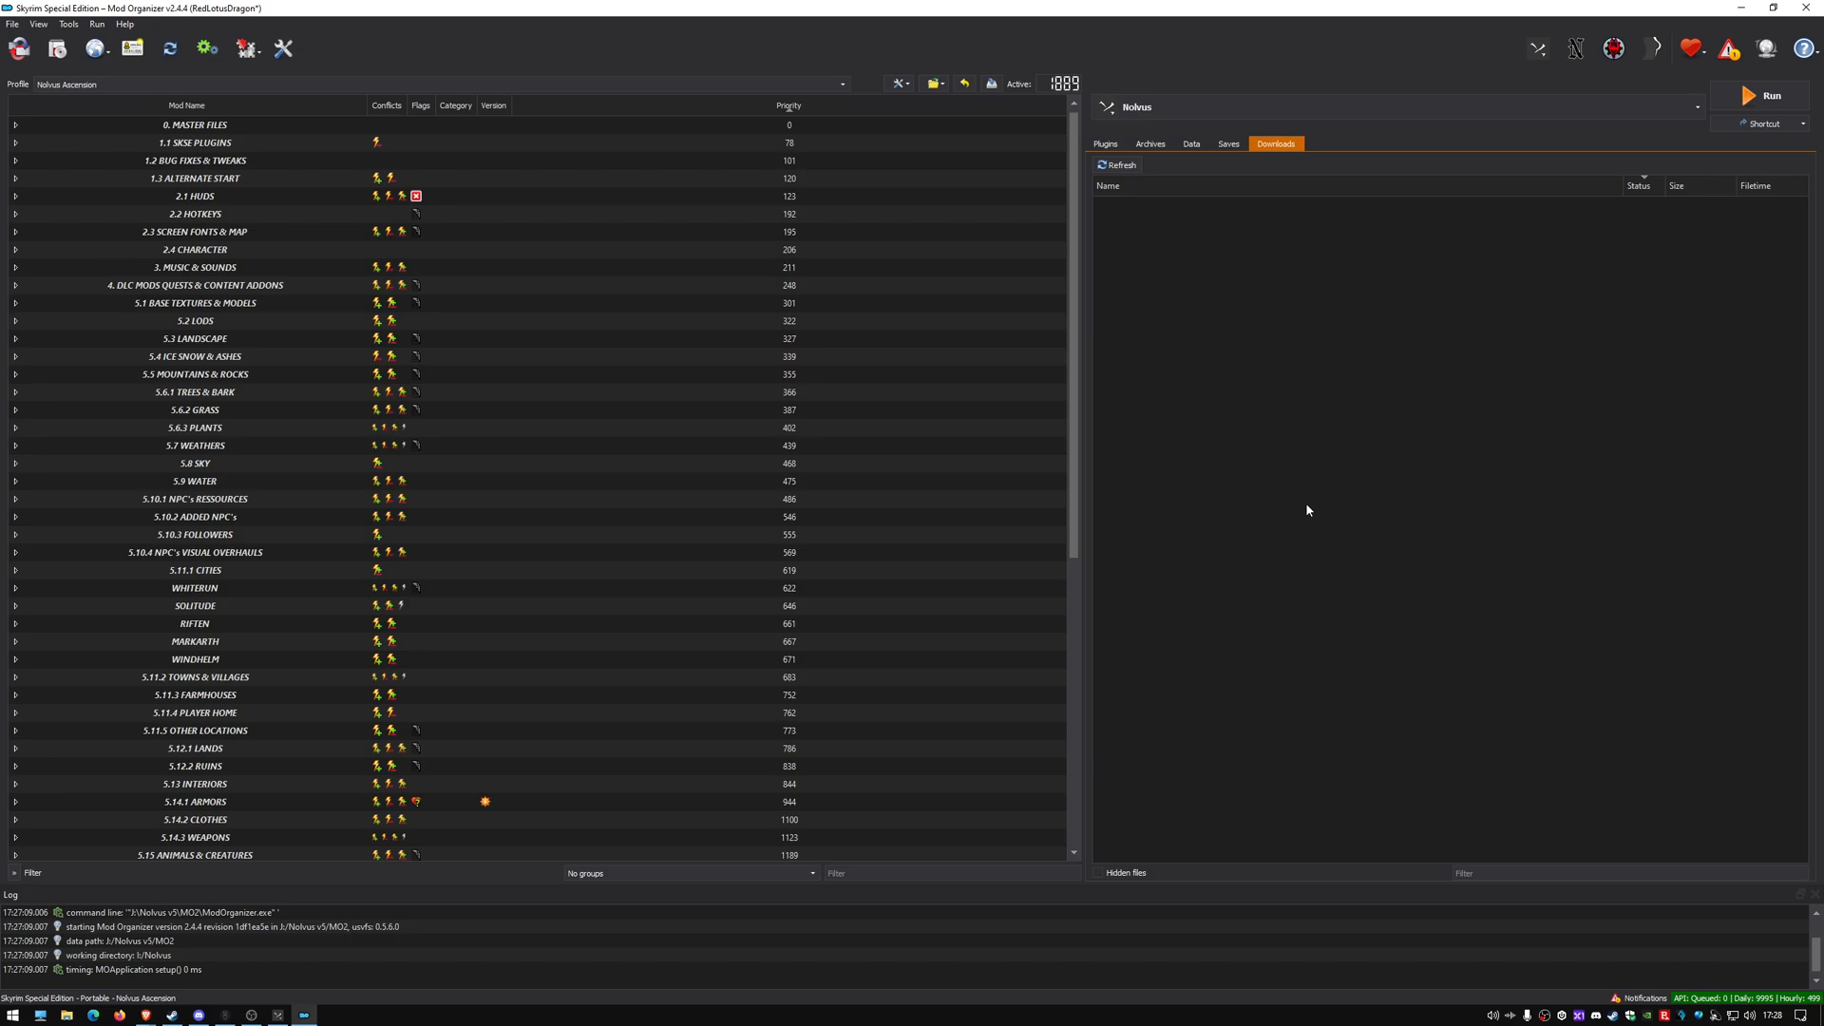